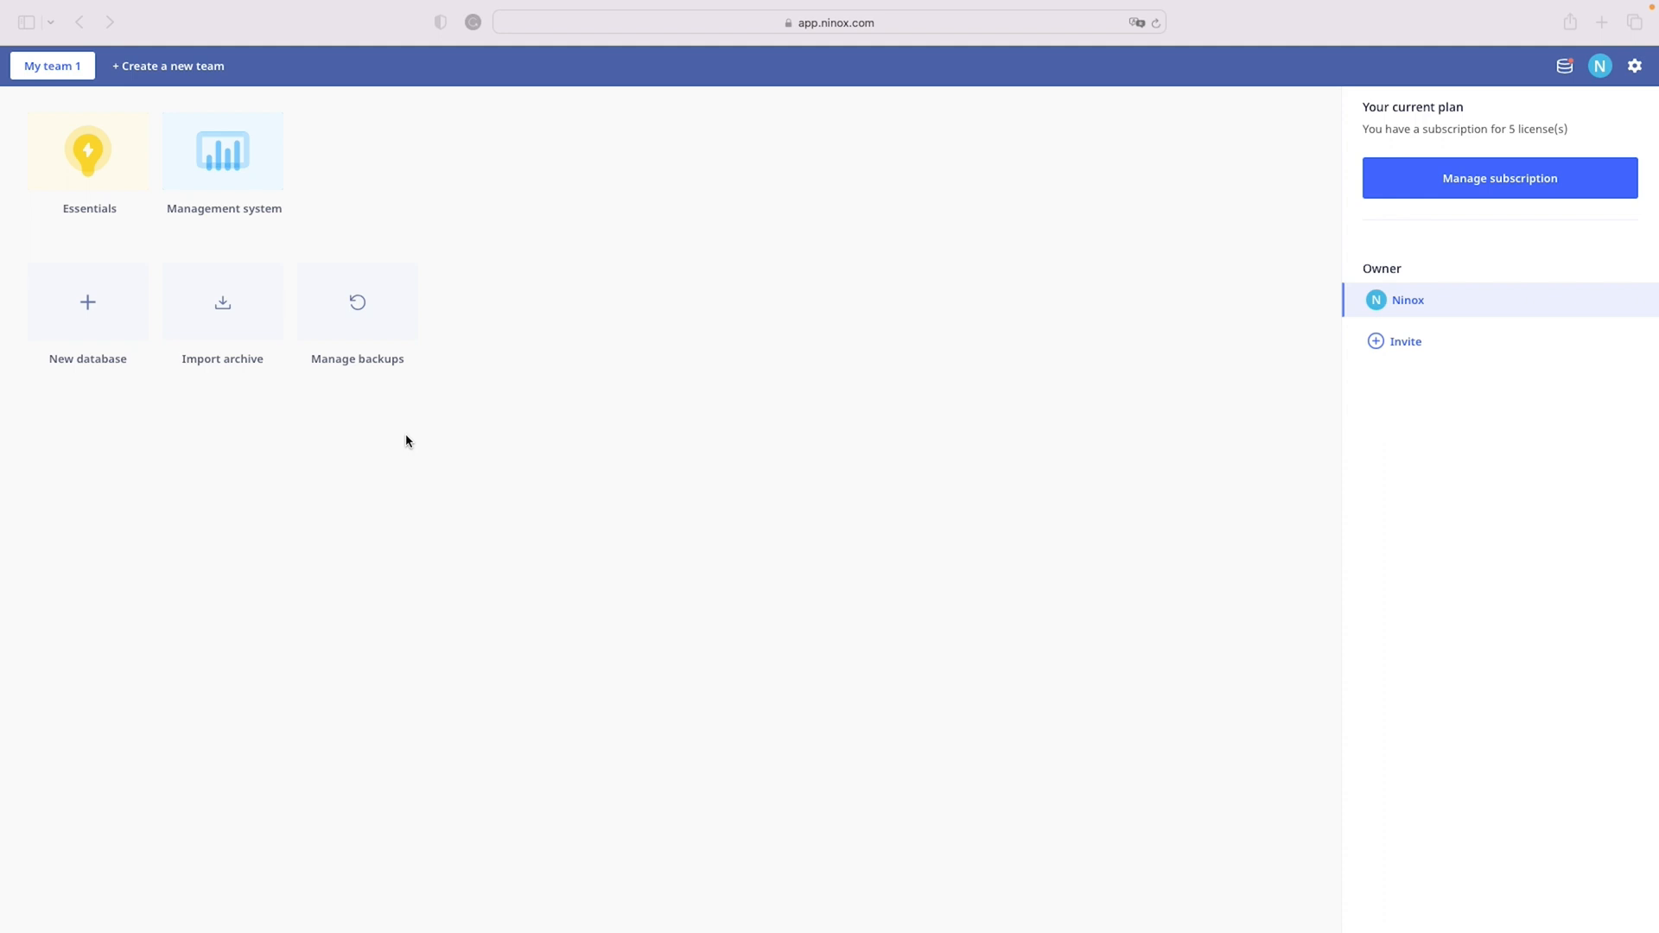
mouse_move(298, 691)
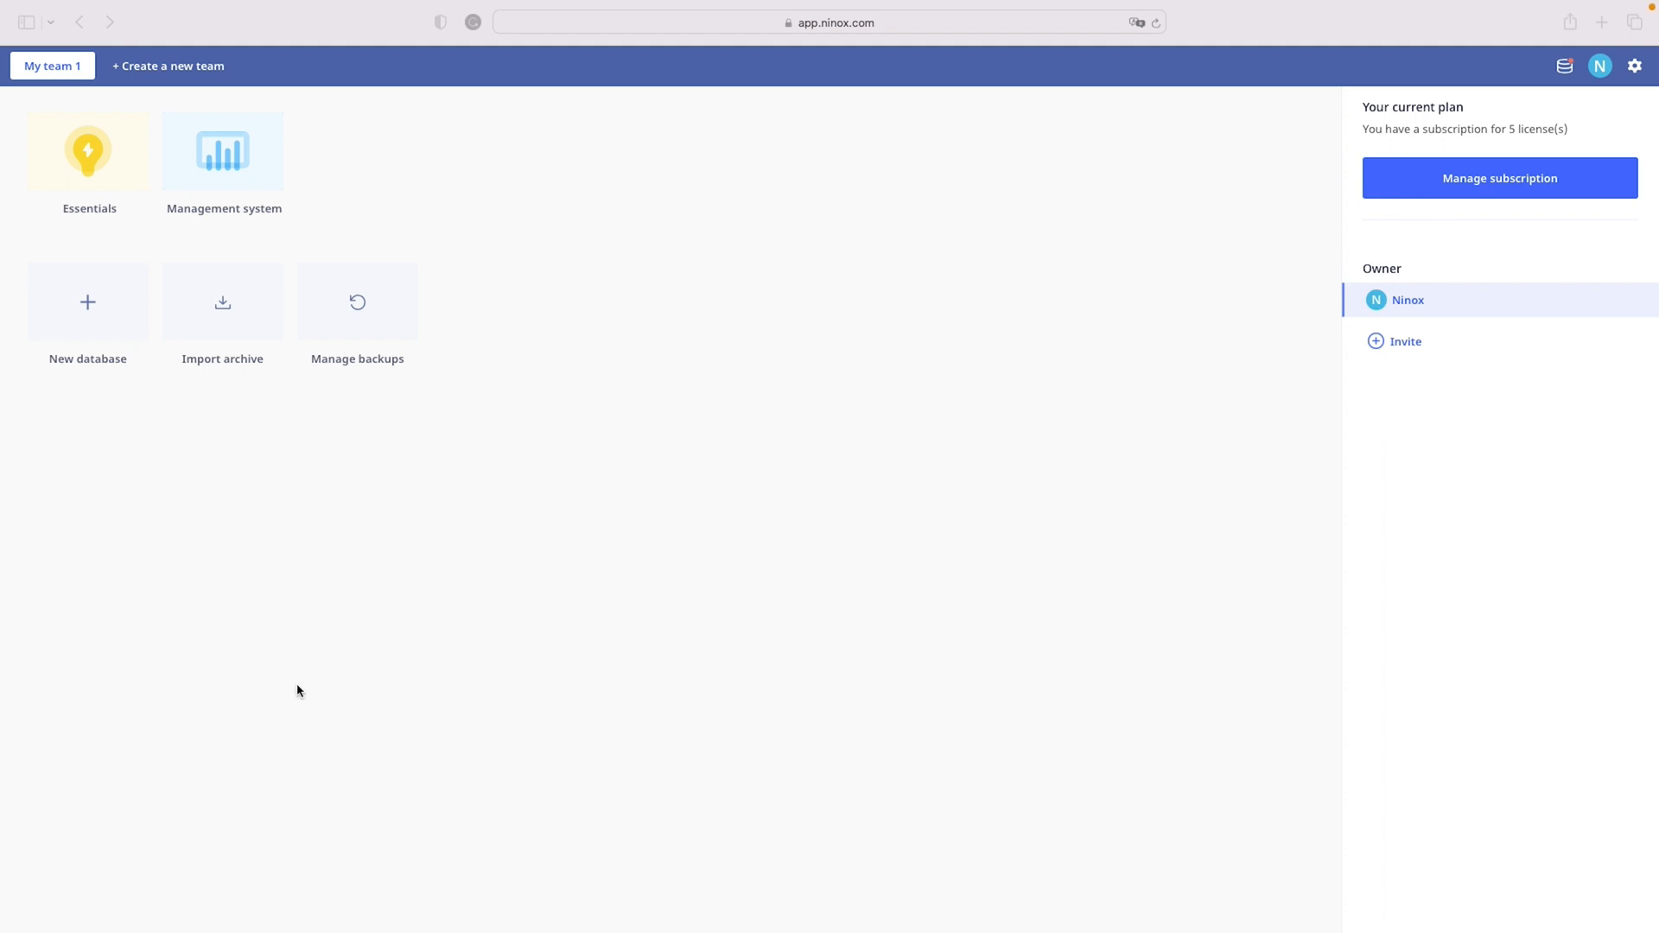
mouse_move(102, 179)
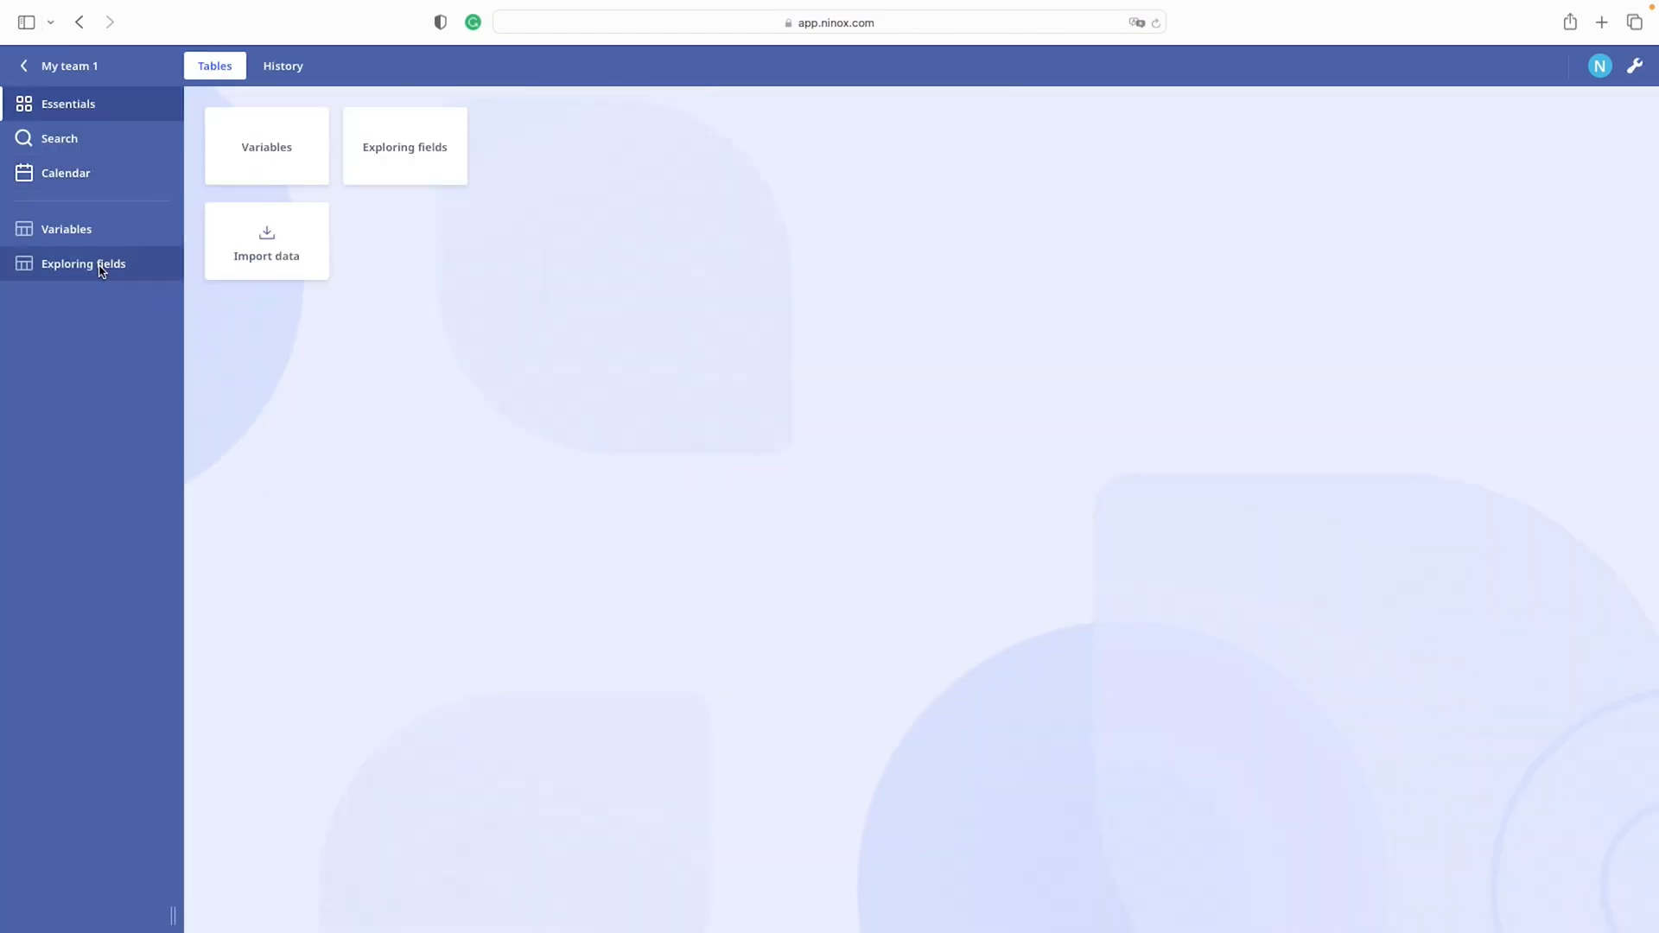
Open record 1 of the Exploring fields table as a form and turn on design mode.
click(405, 146)
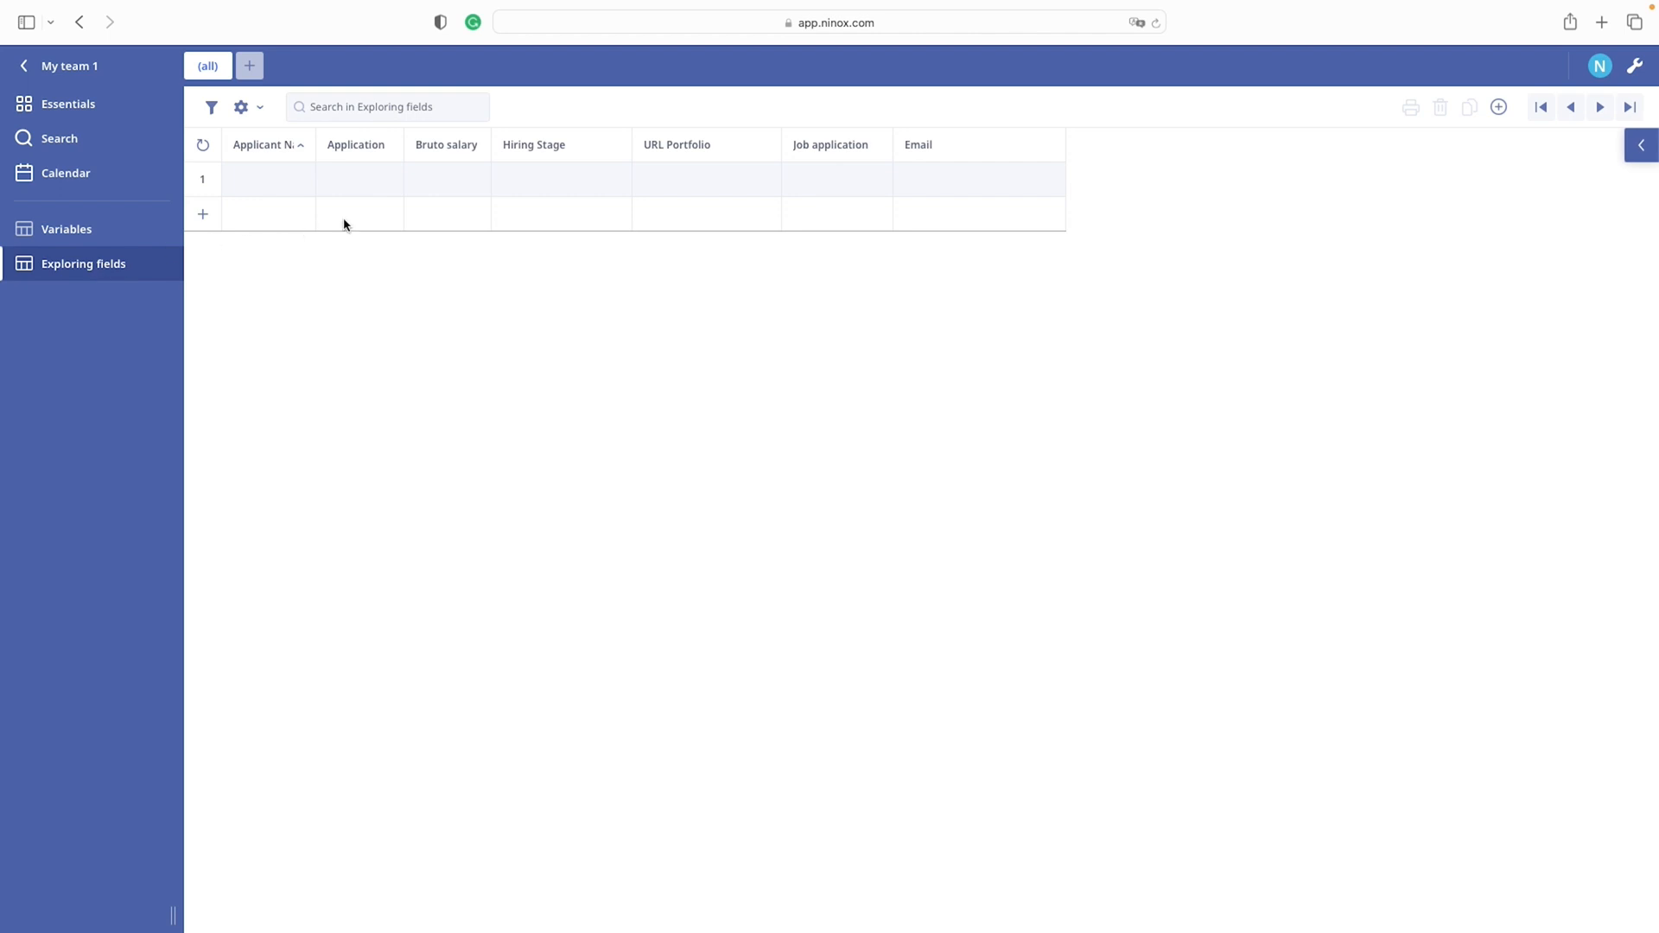
click(267, 179)
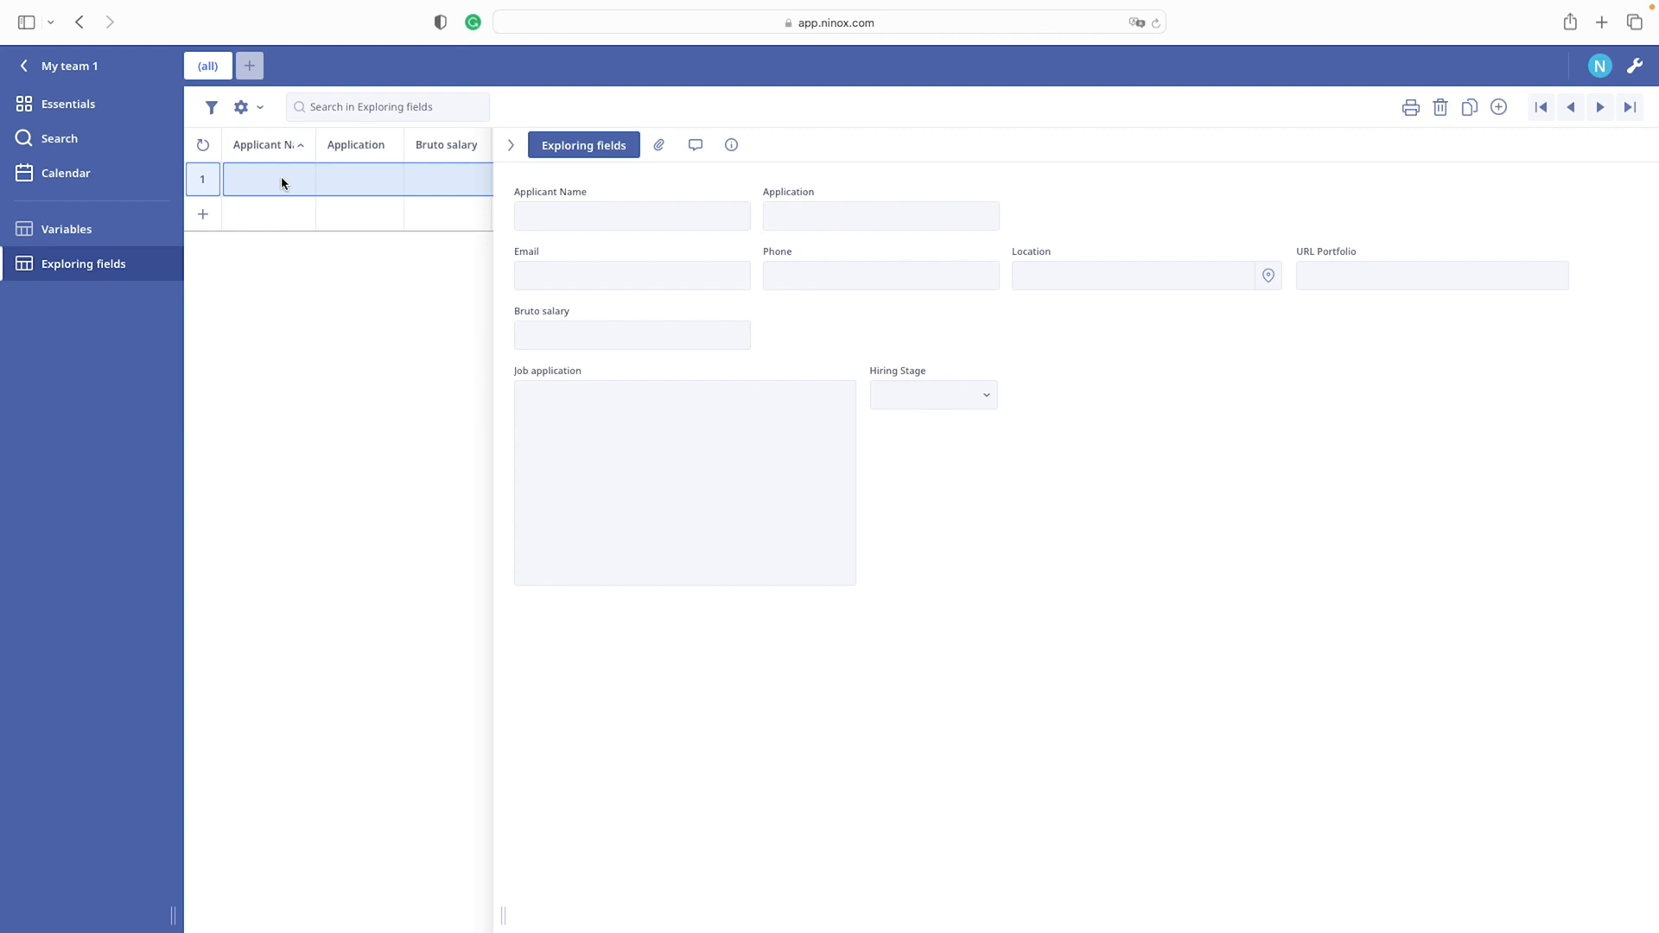
mouse_move(1639, 187)
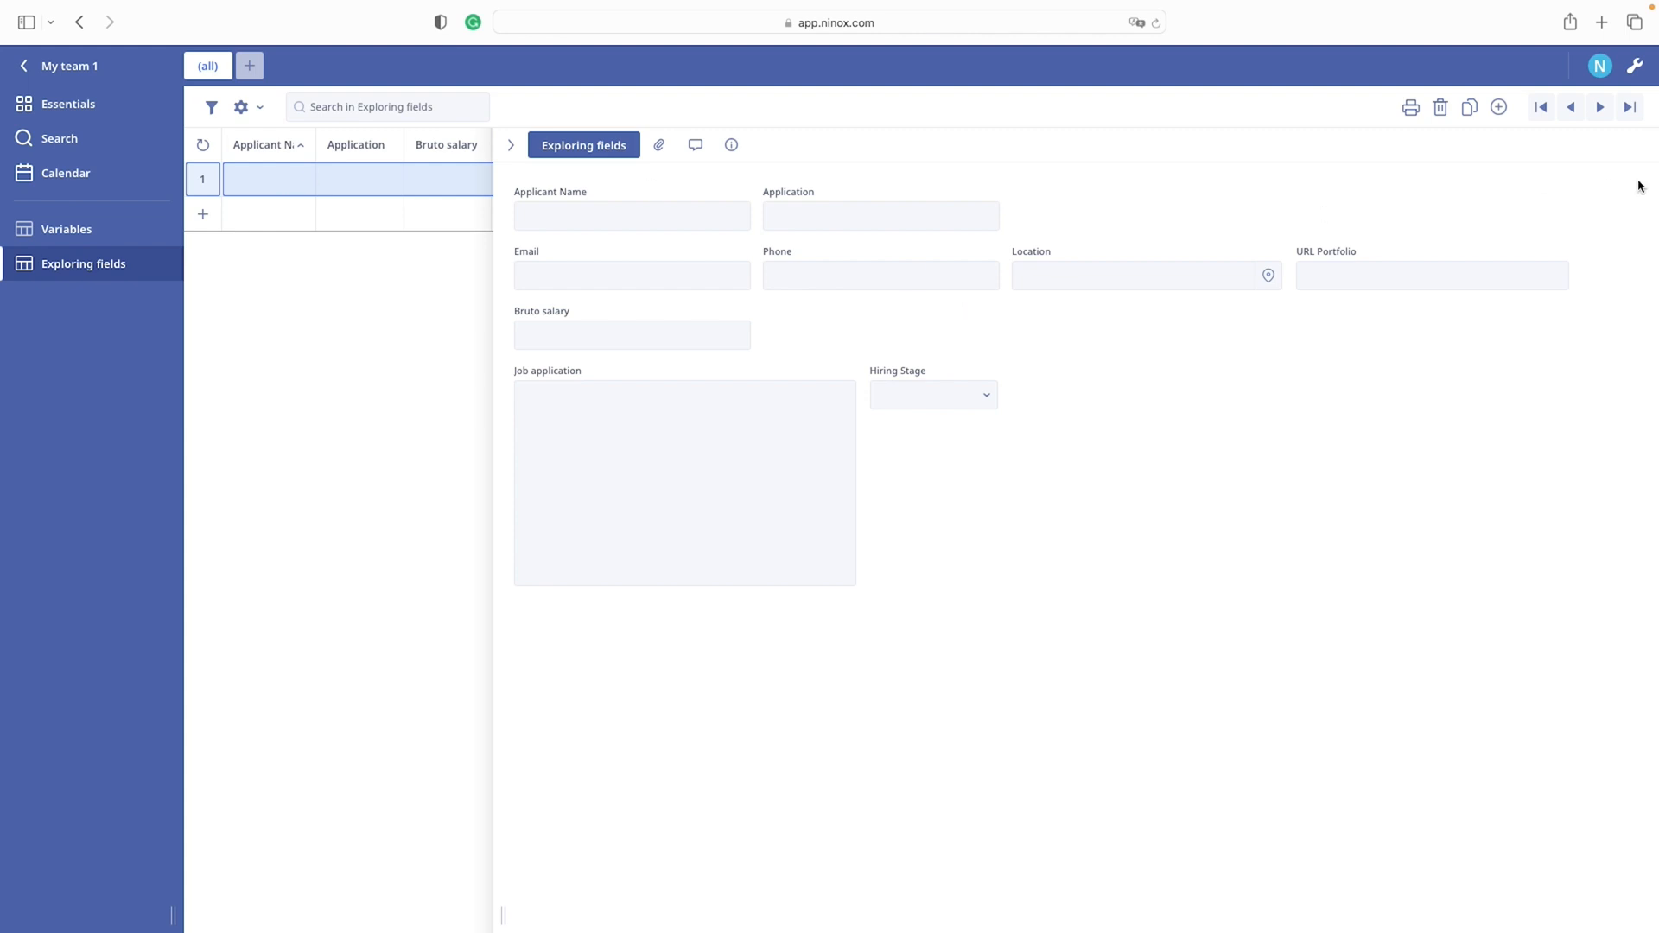
click(1635, 65)
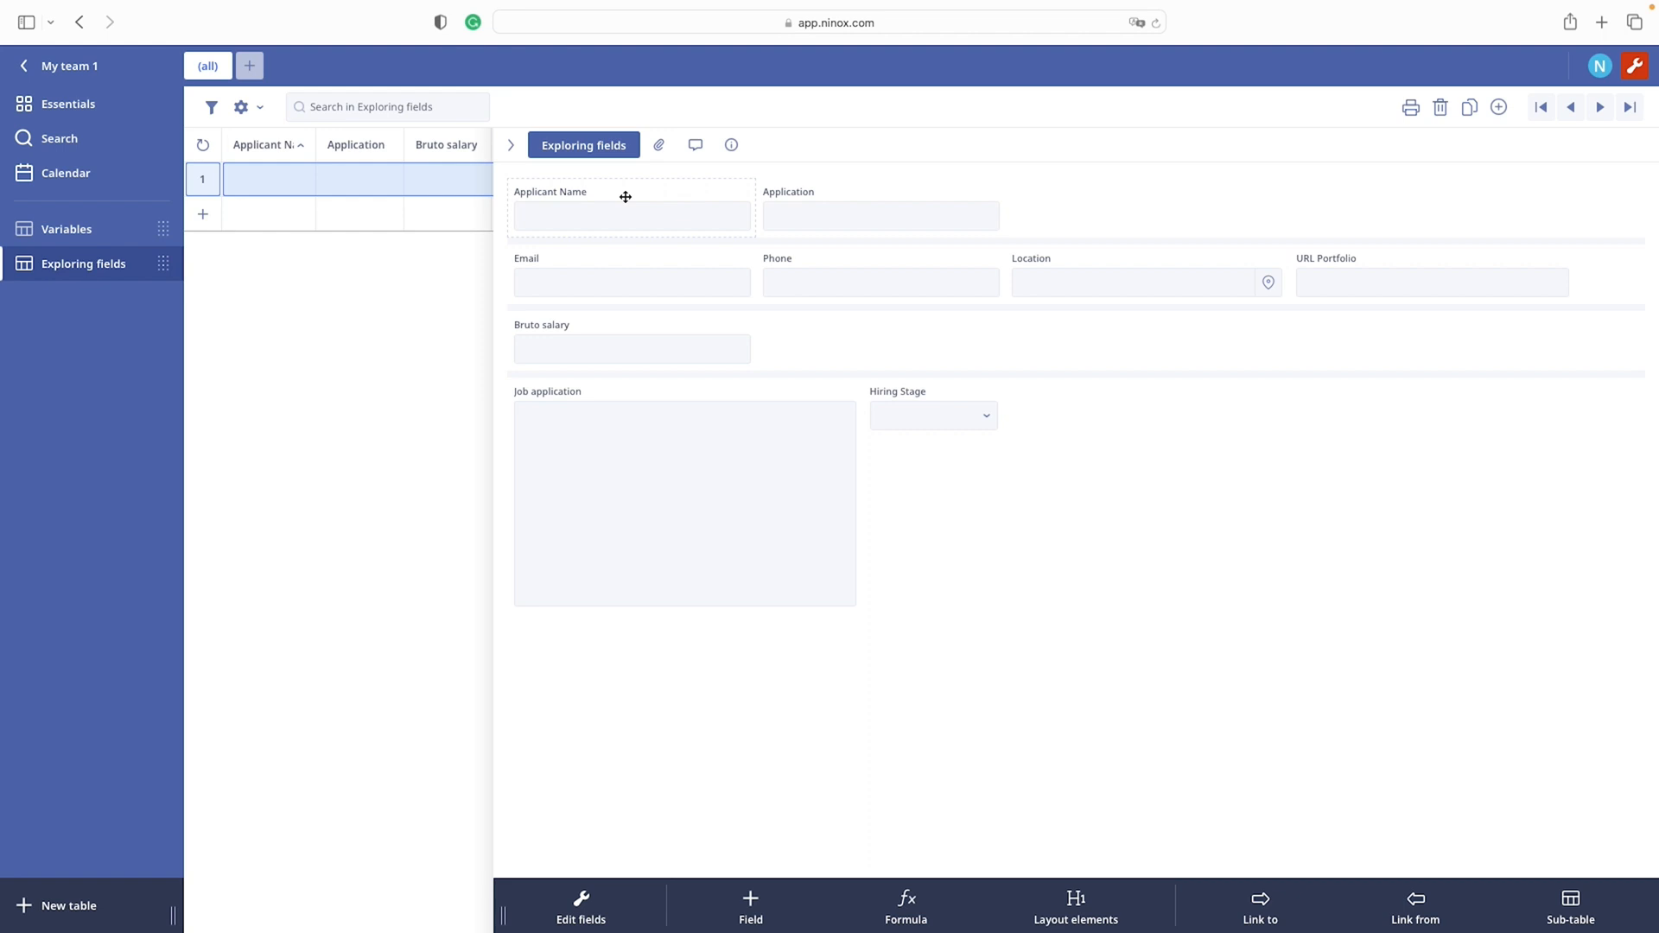
mouse_move(623, 191)
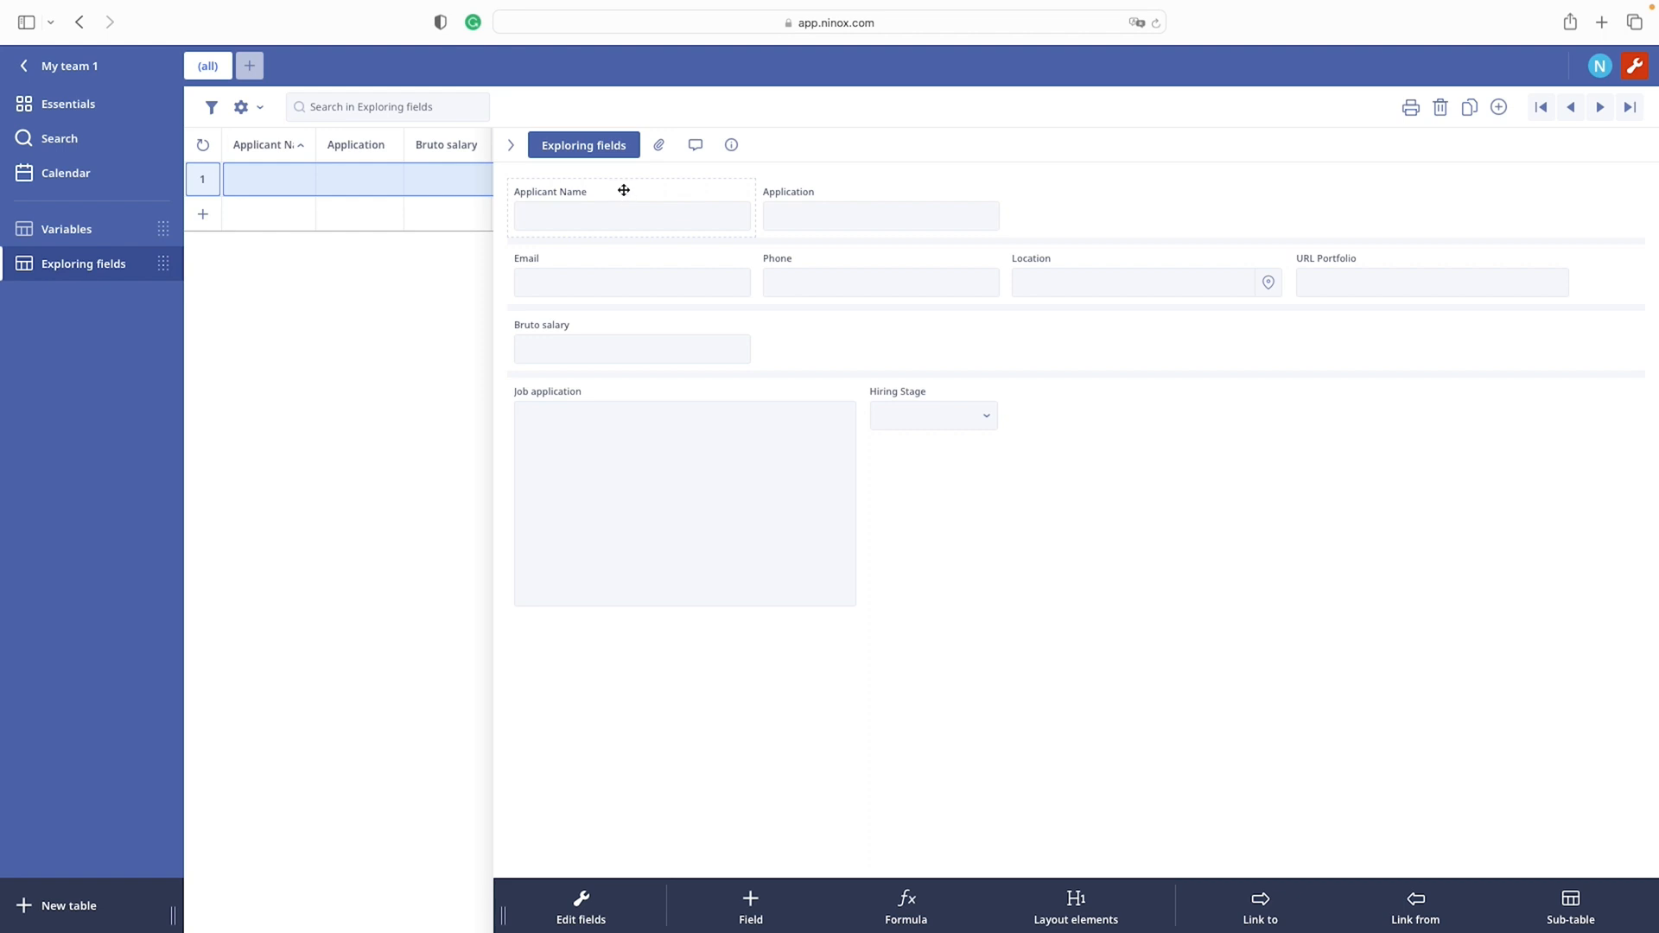
Try Left, Placeholder and Hidden label positions for Applicant Name, settling on Top.
click(629, 216)
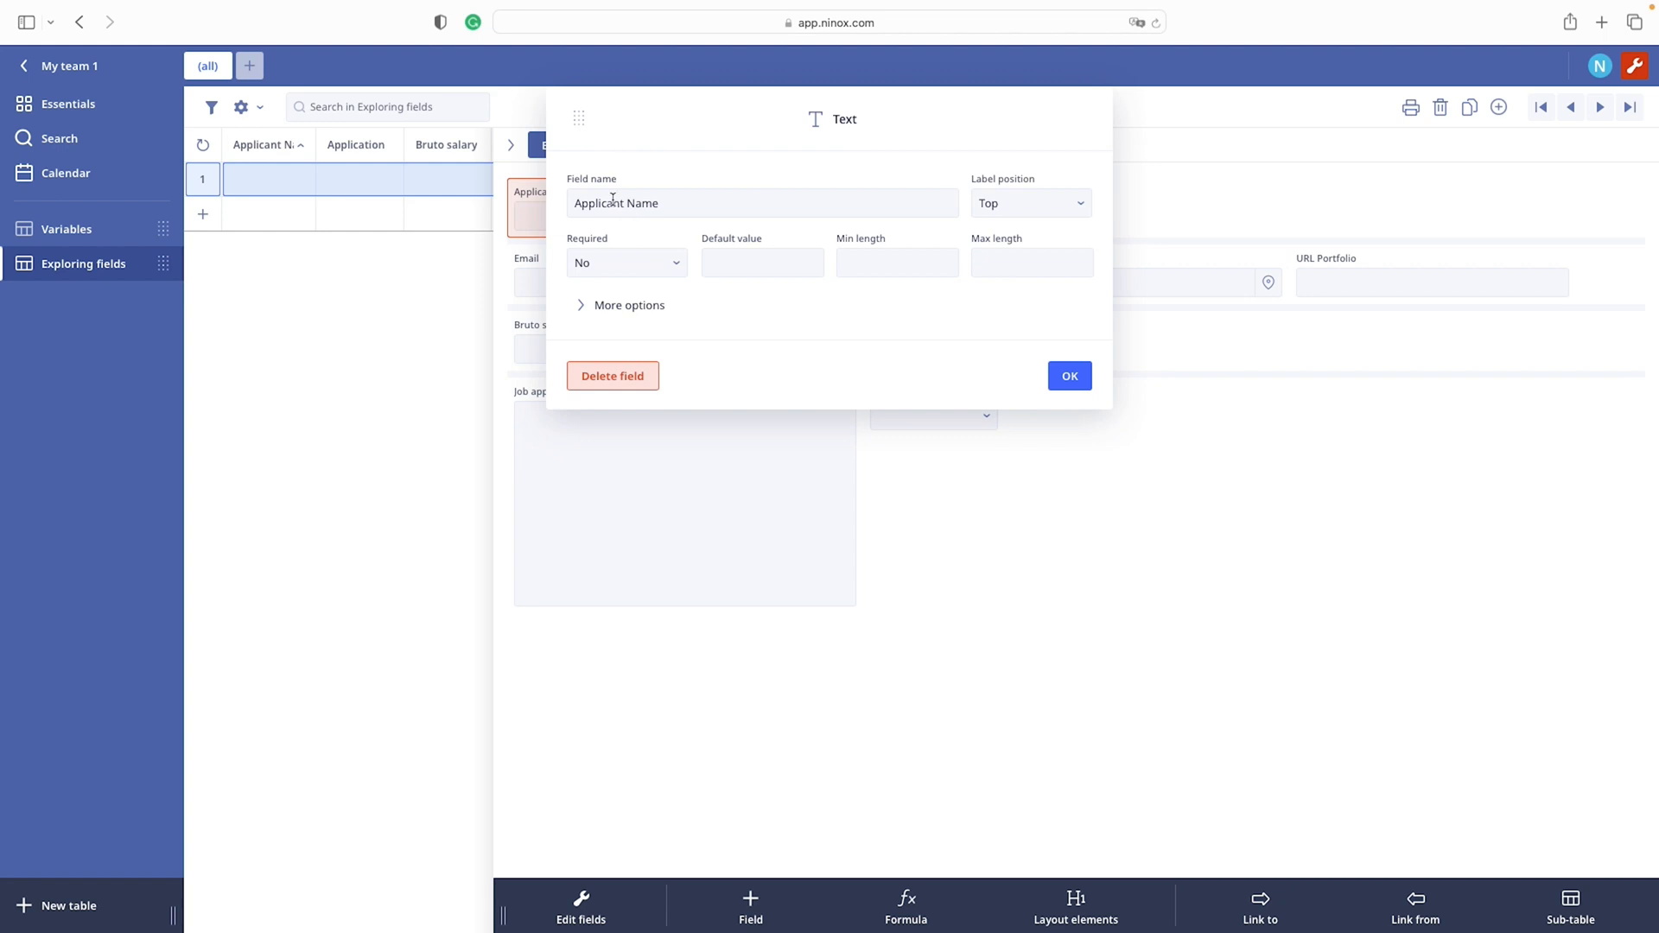
mouse_move(617, 218)
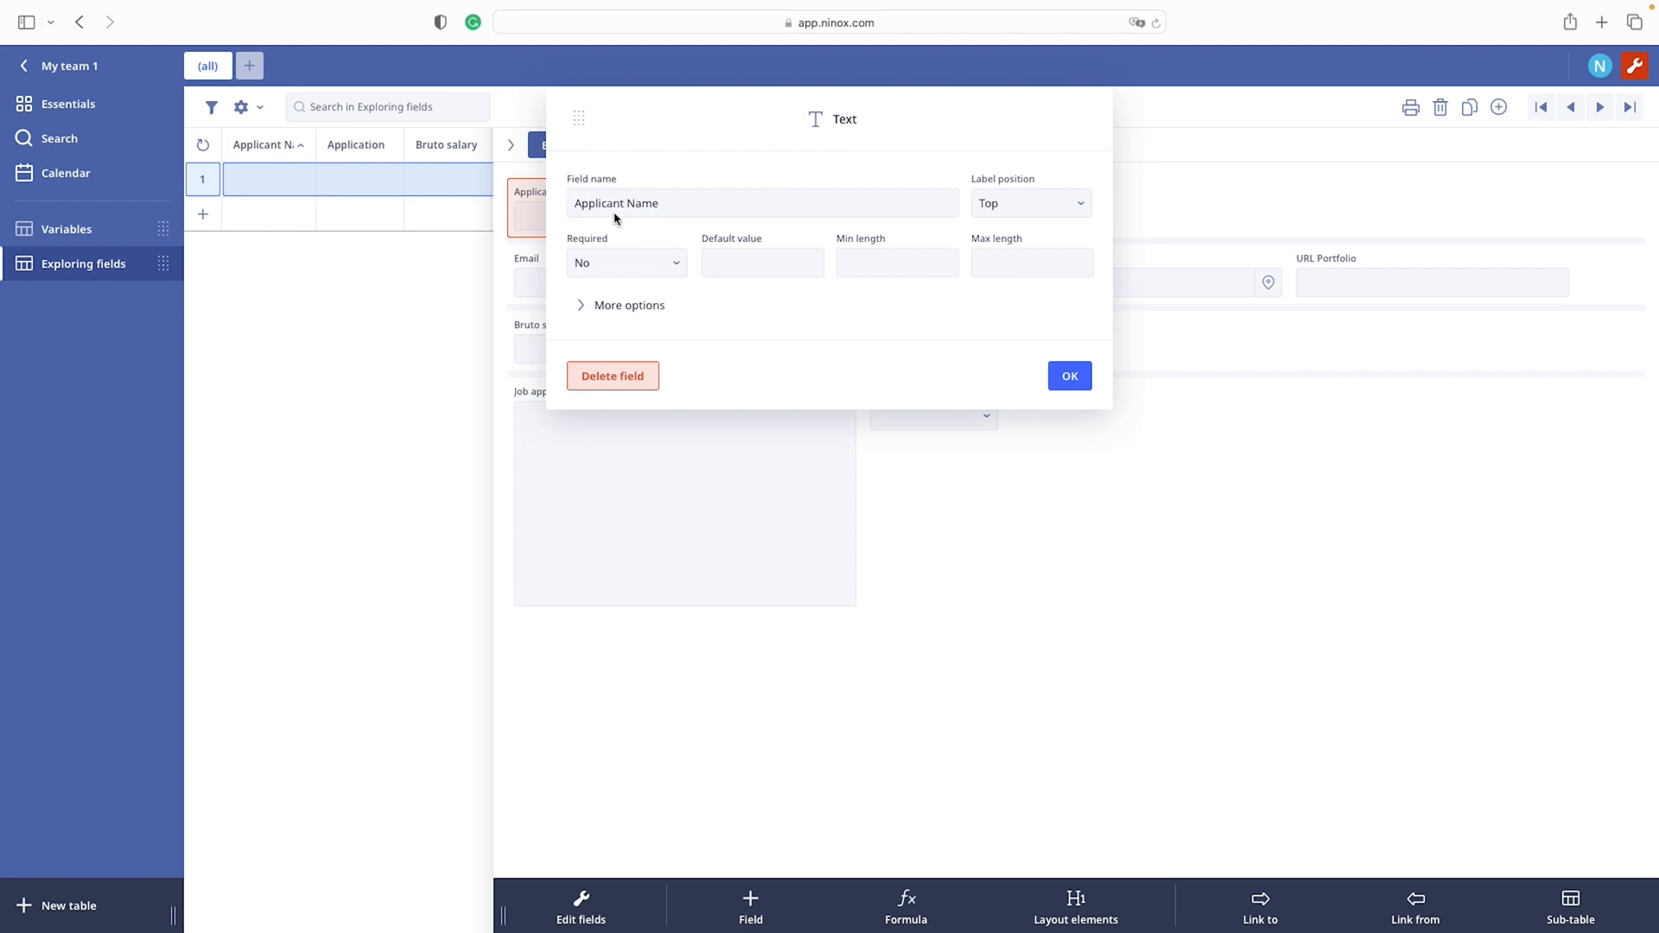
mouse_move(979, 199)
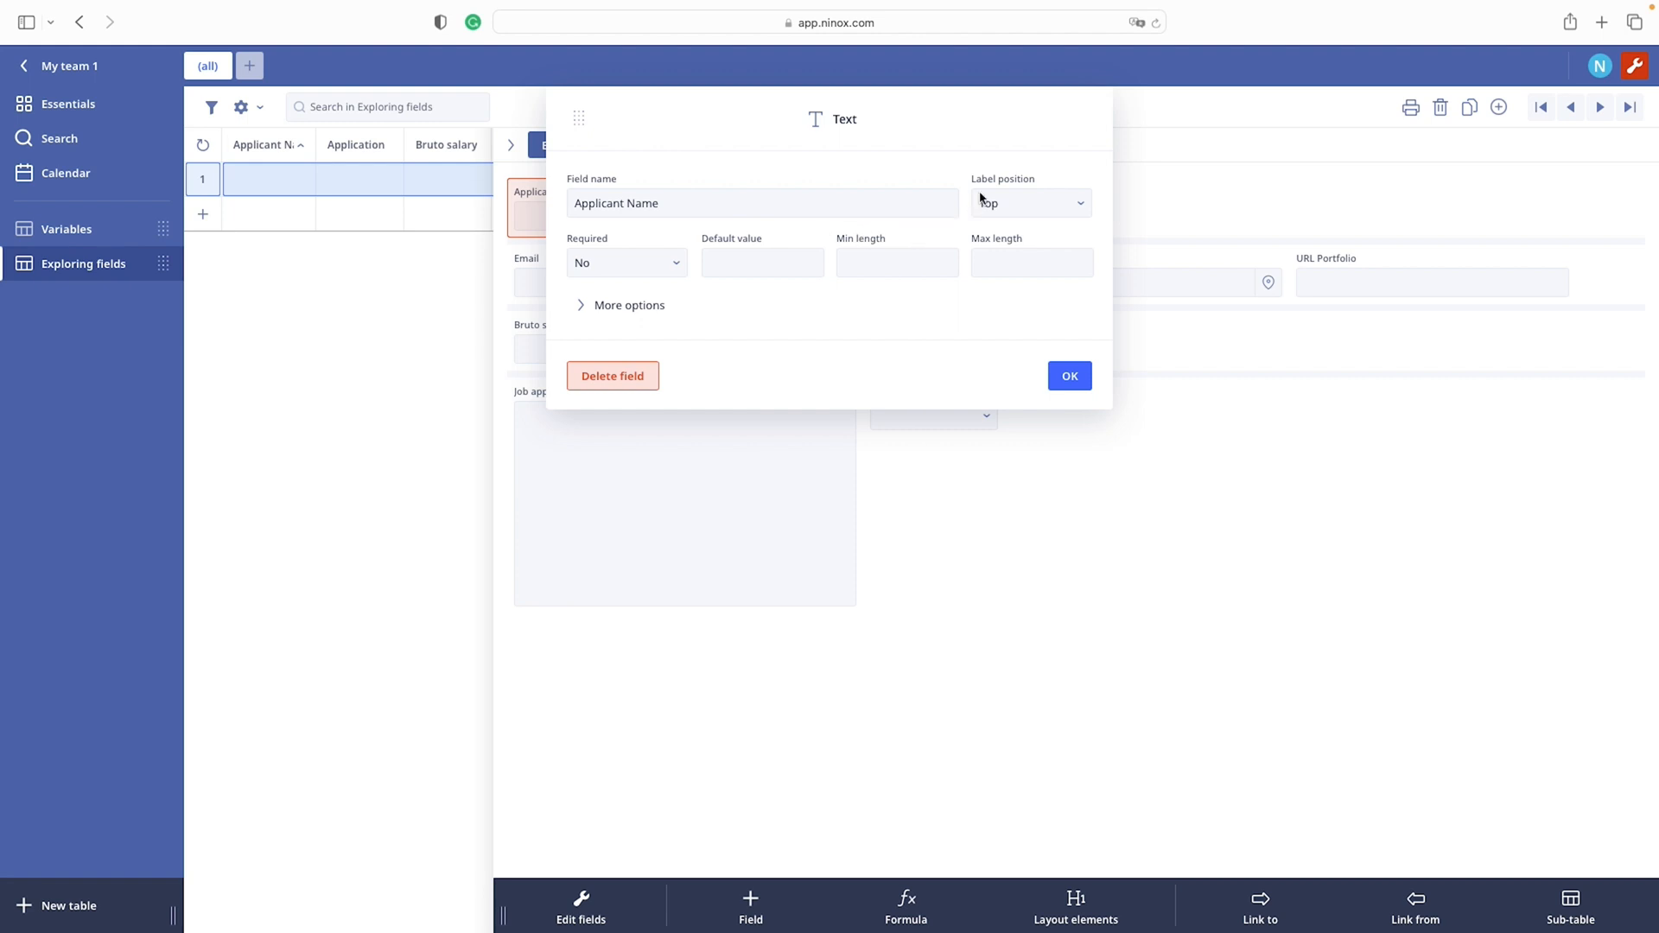
mouse_move(1014, 208)
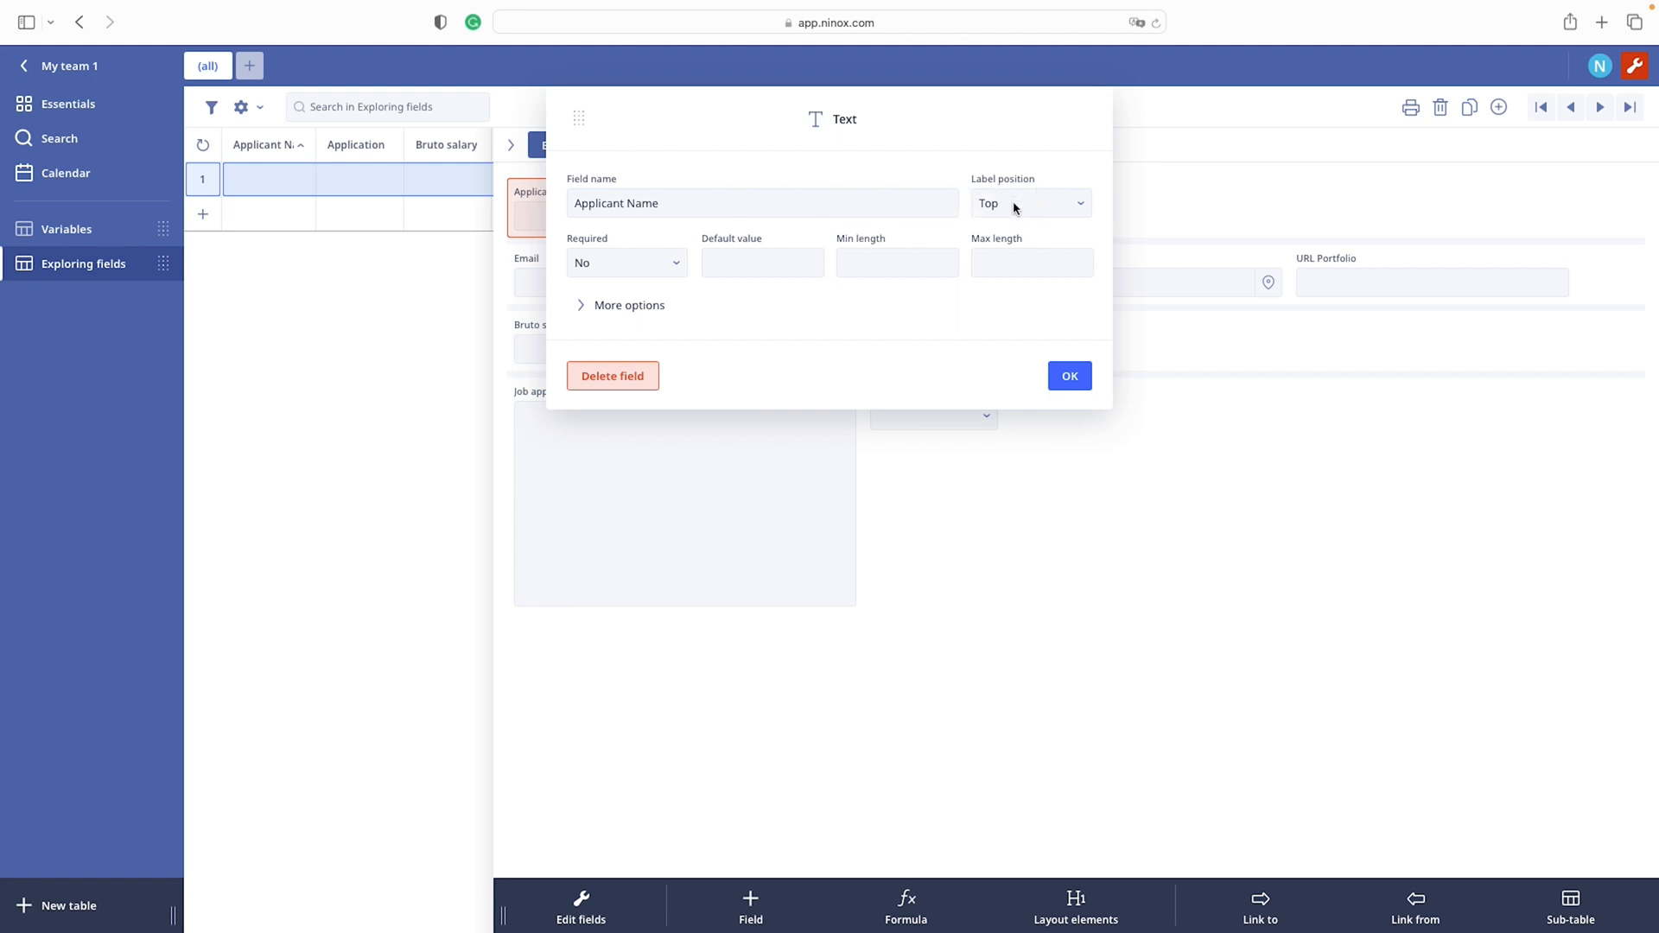
click(1028, 203)
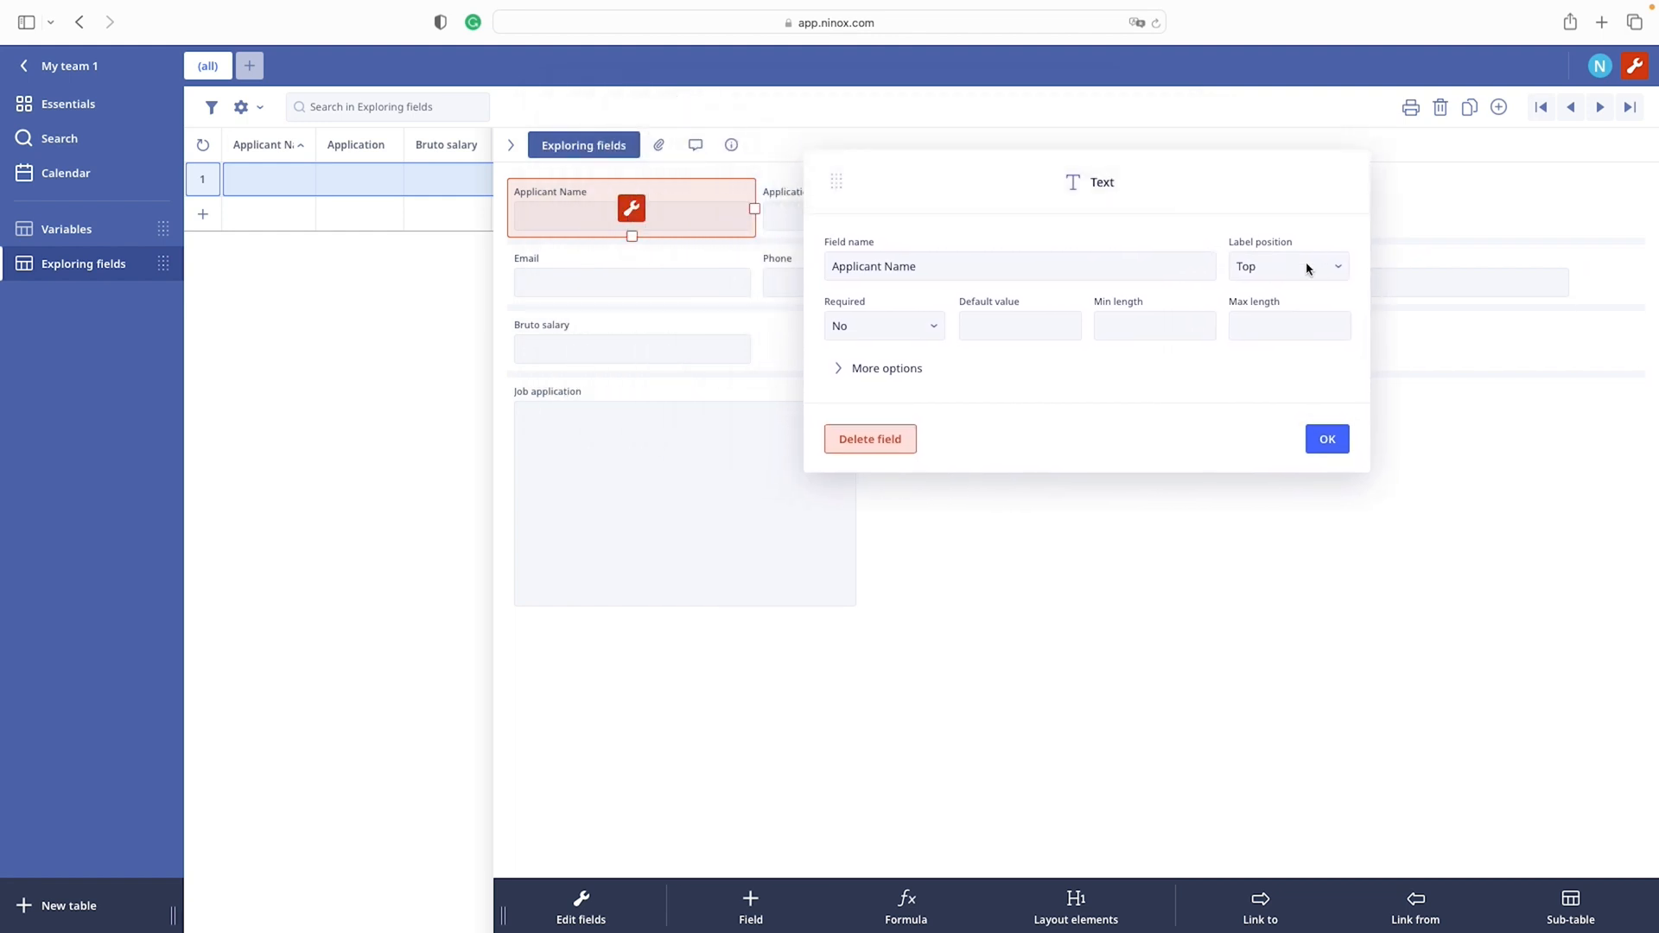
mouse_move(596, 190)
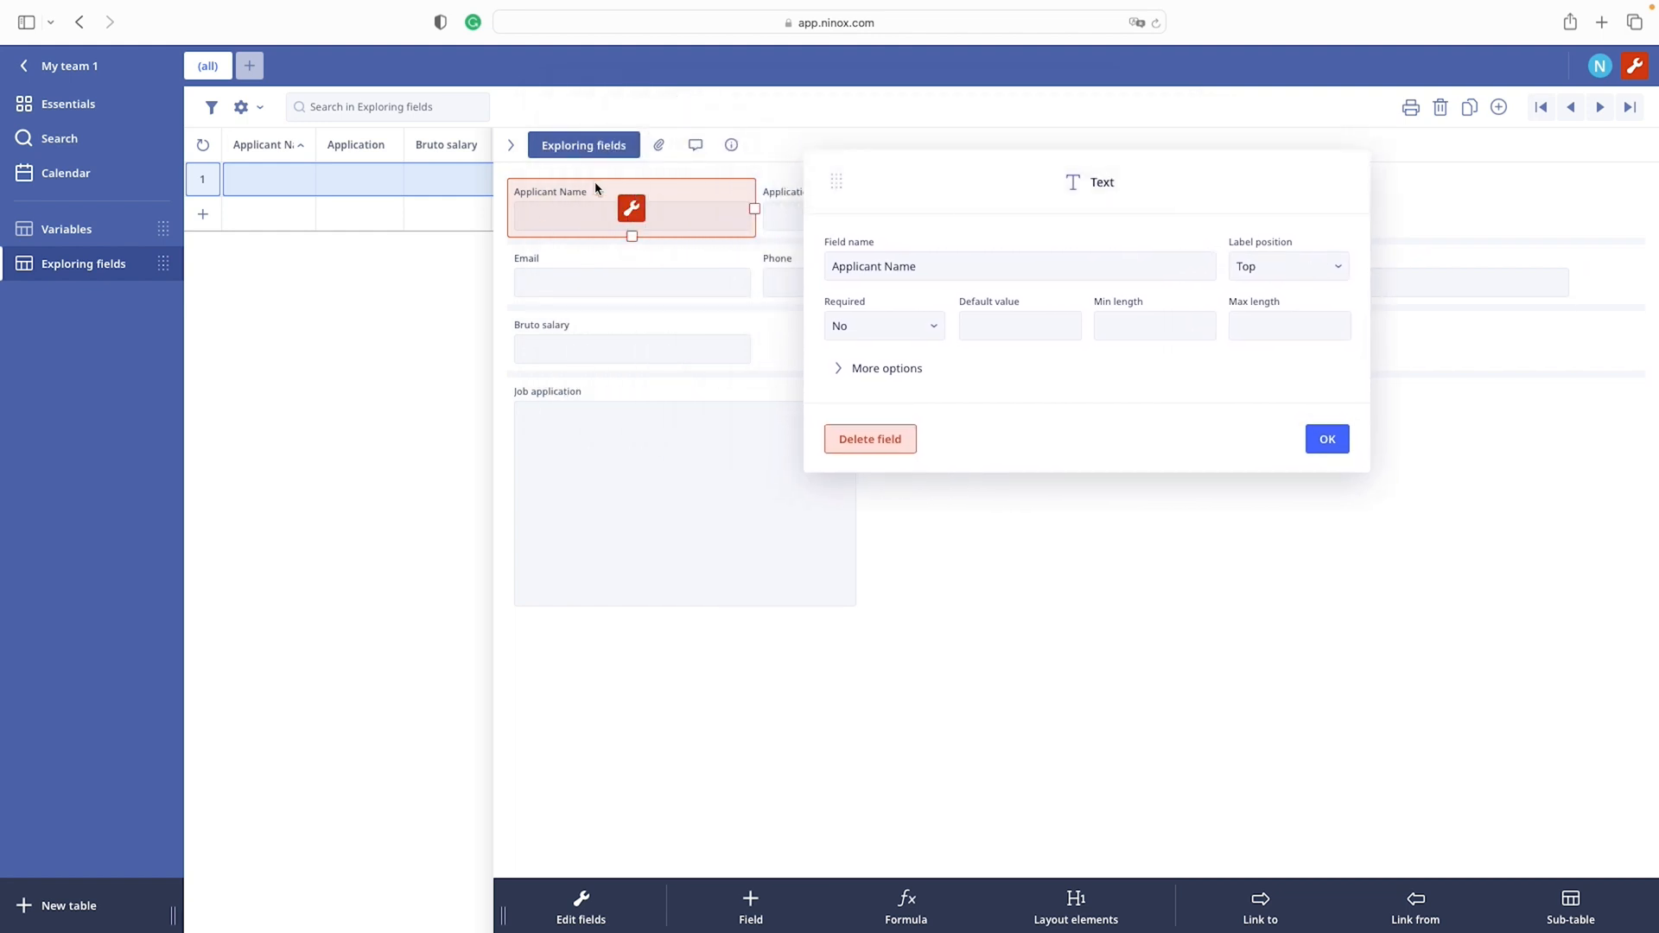
click(1287, 265)
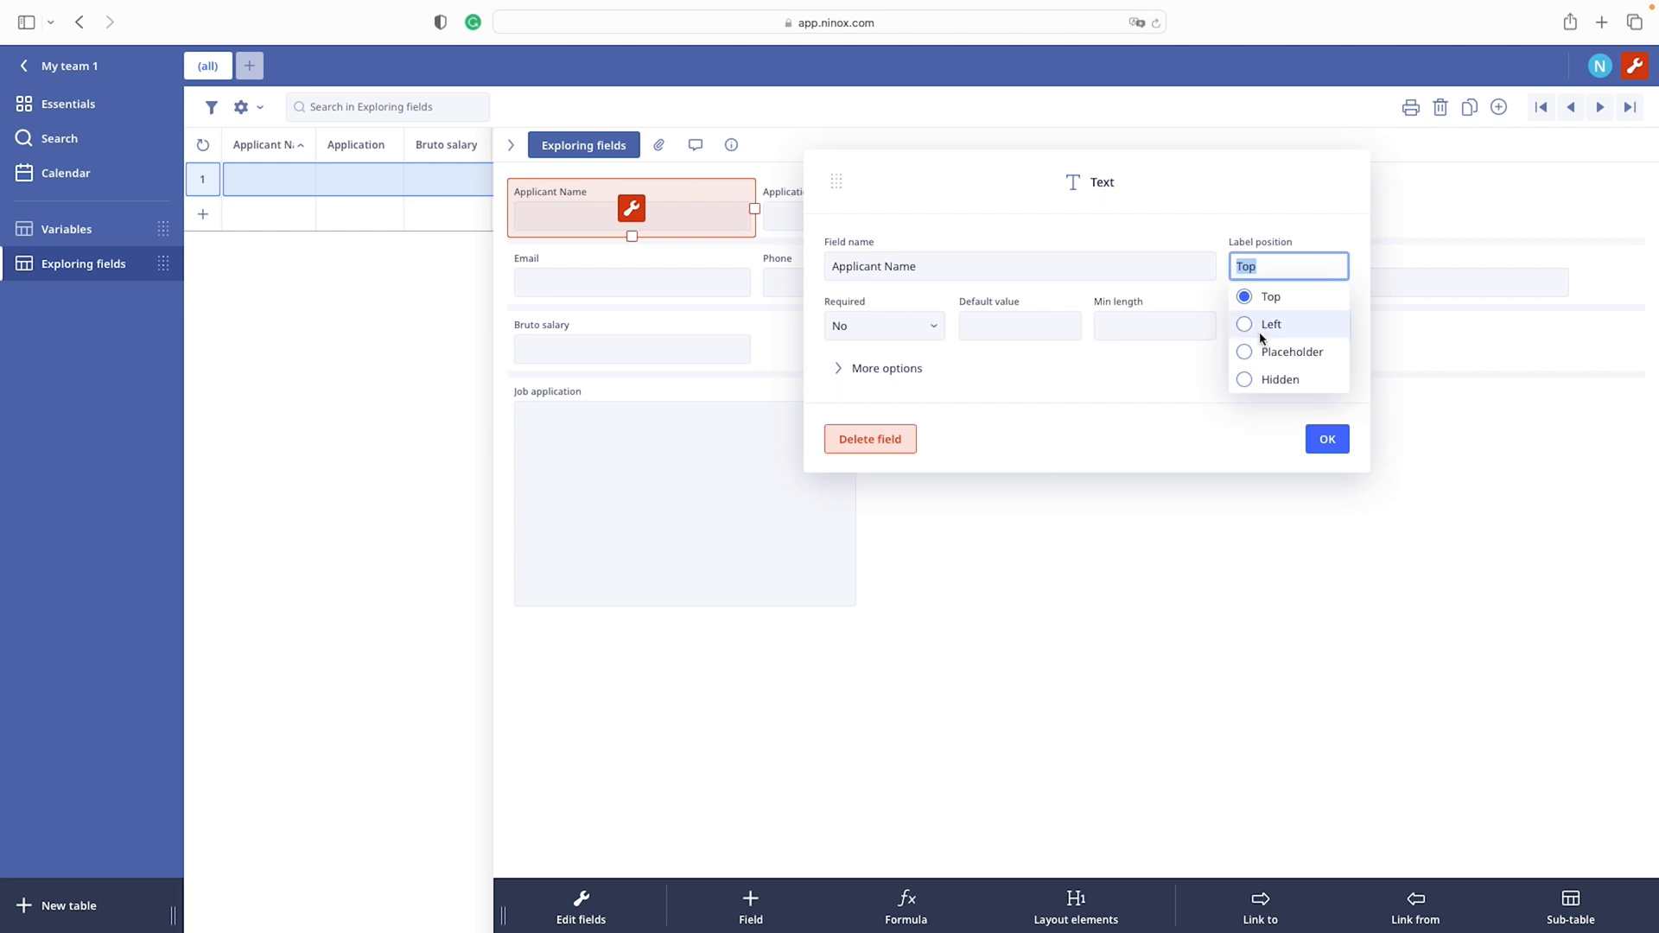
click(1271, 324)
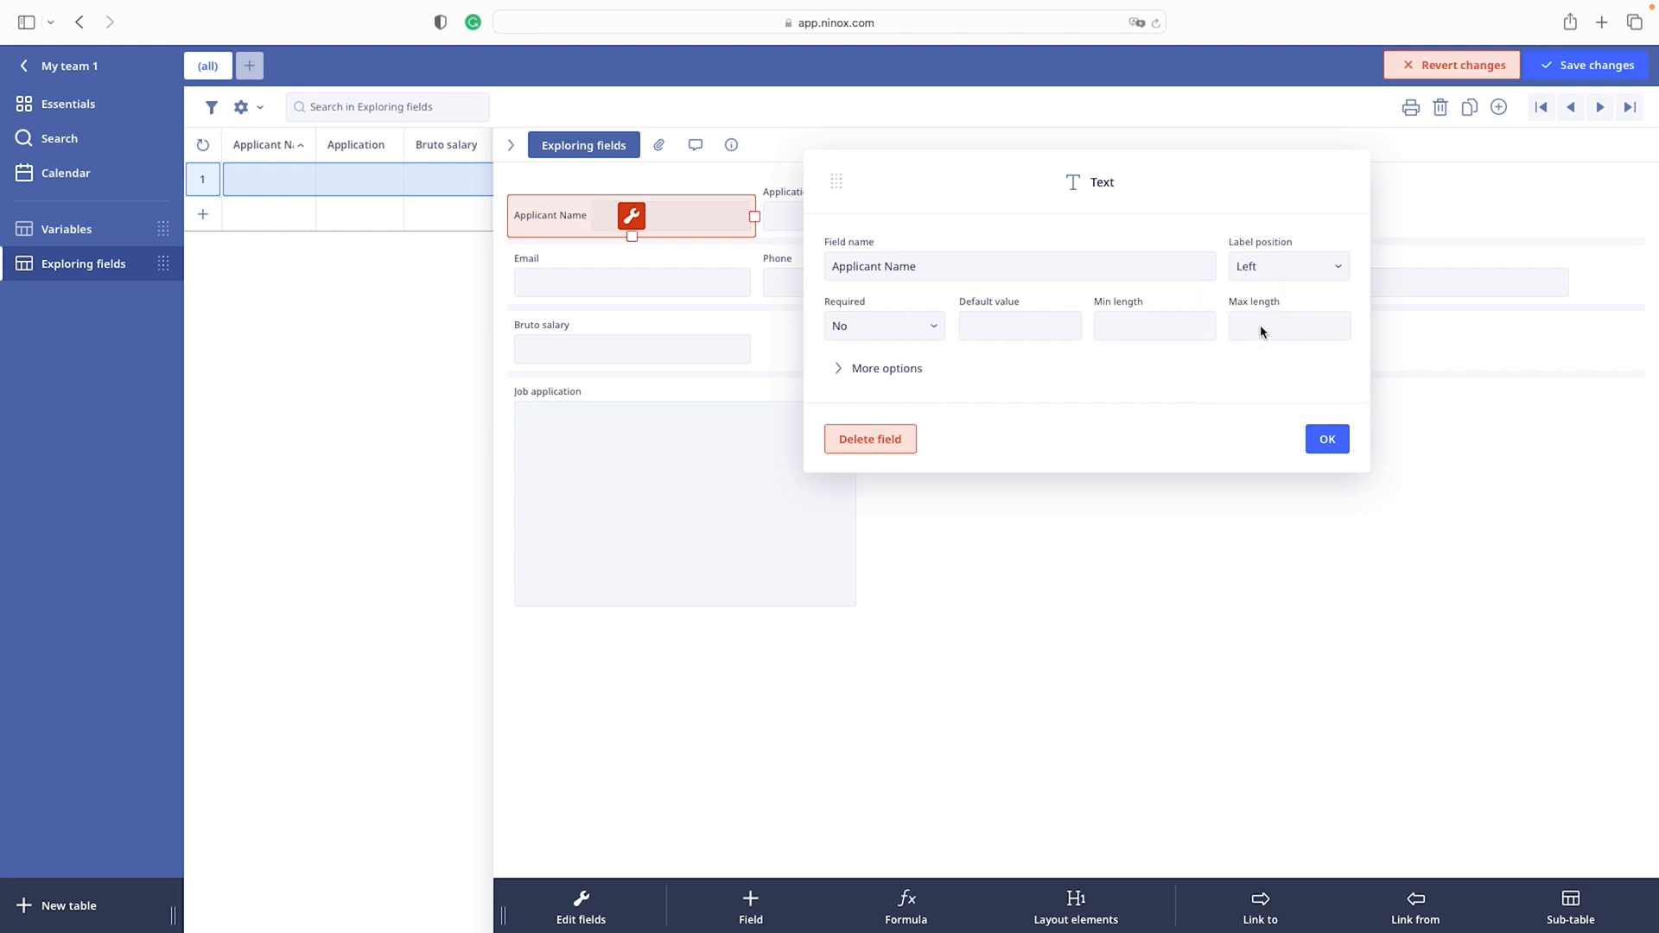
click(1288, 265)
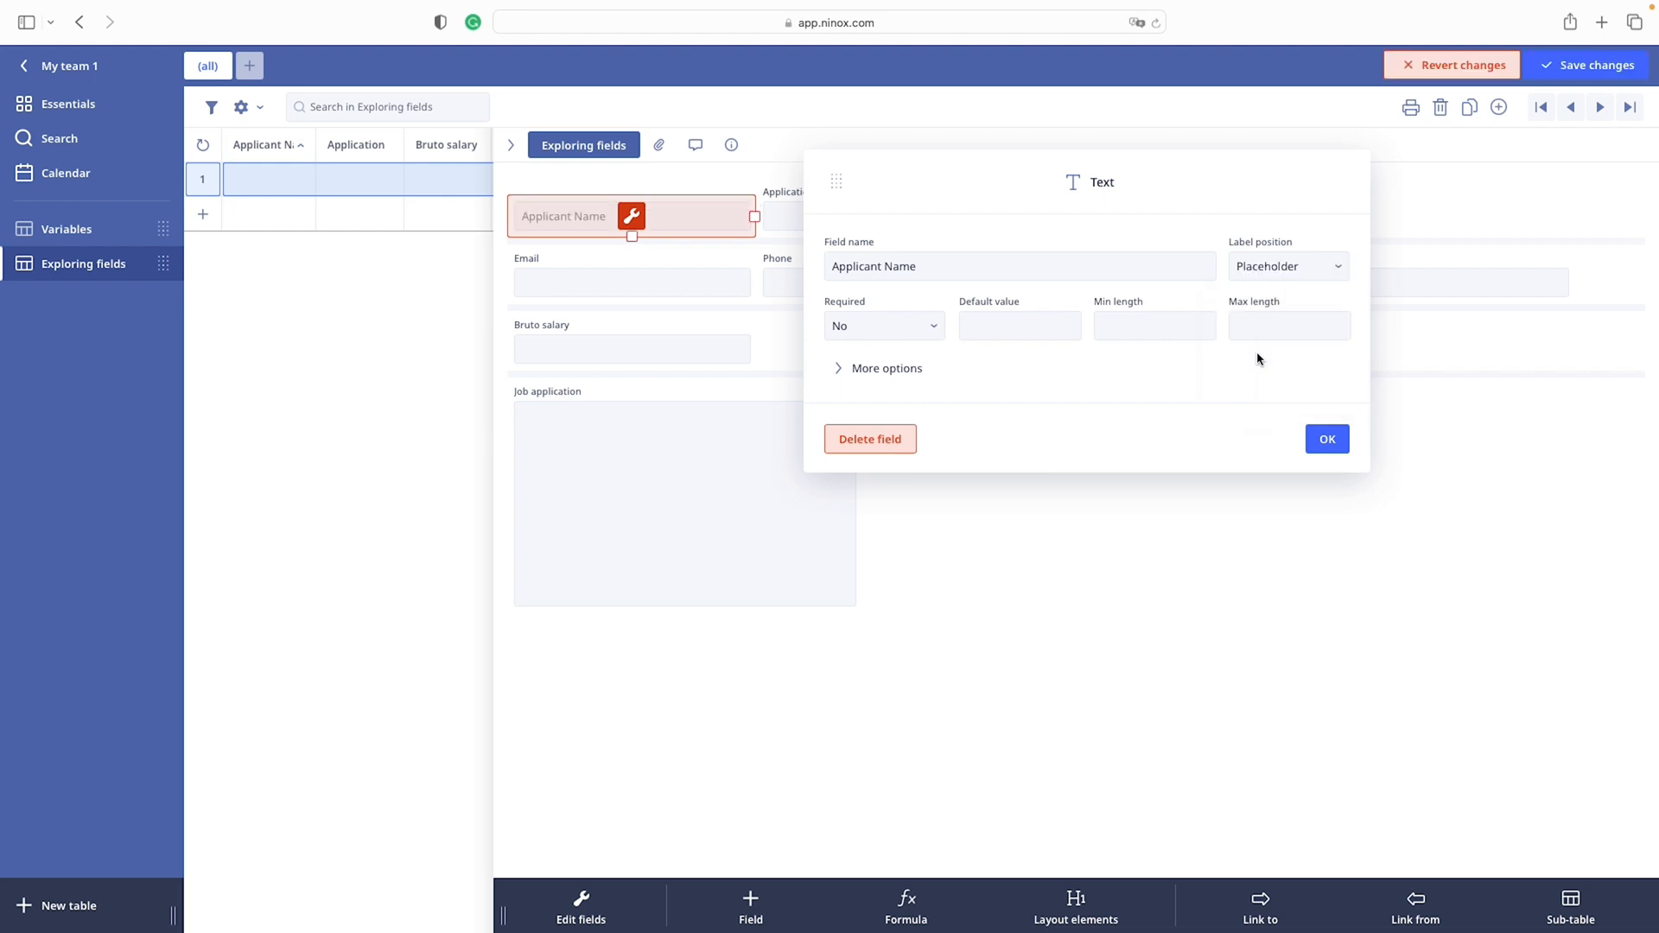
click(1286, 265)
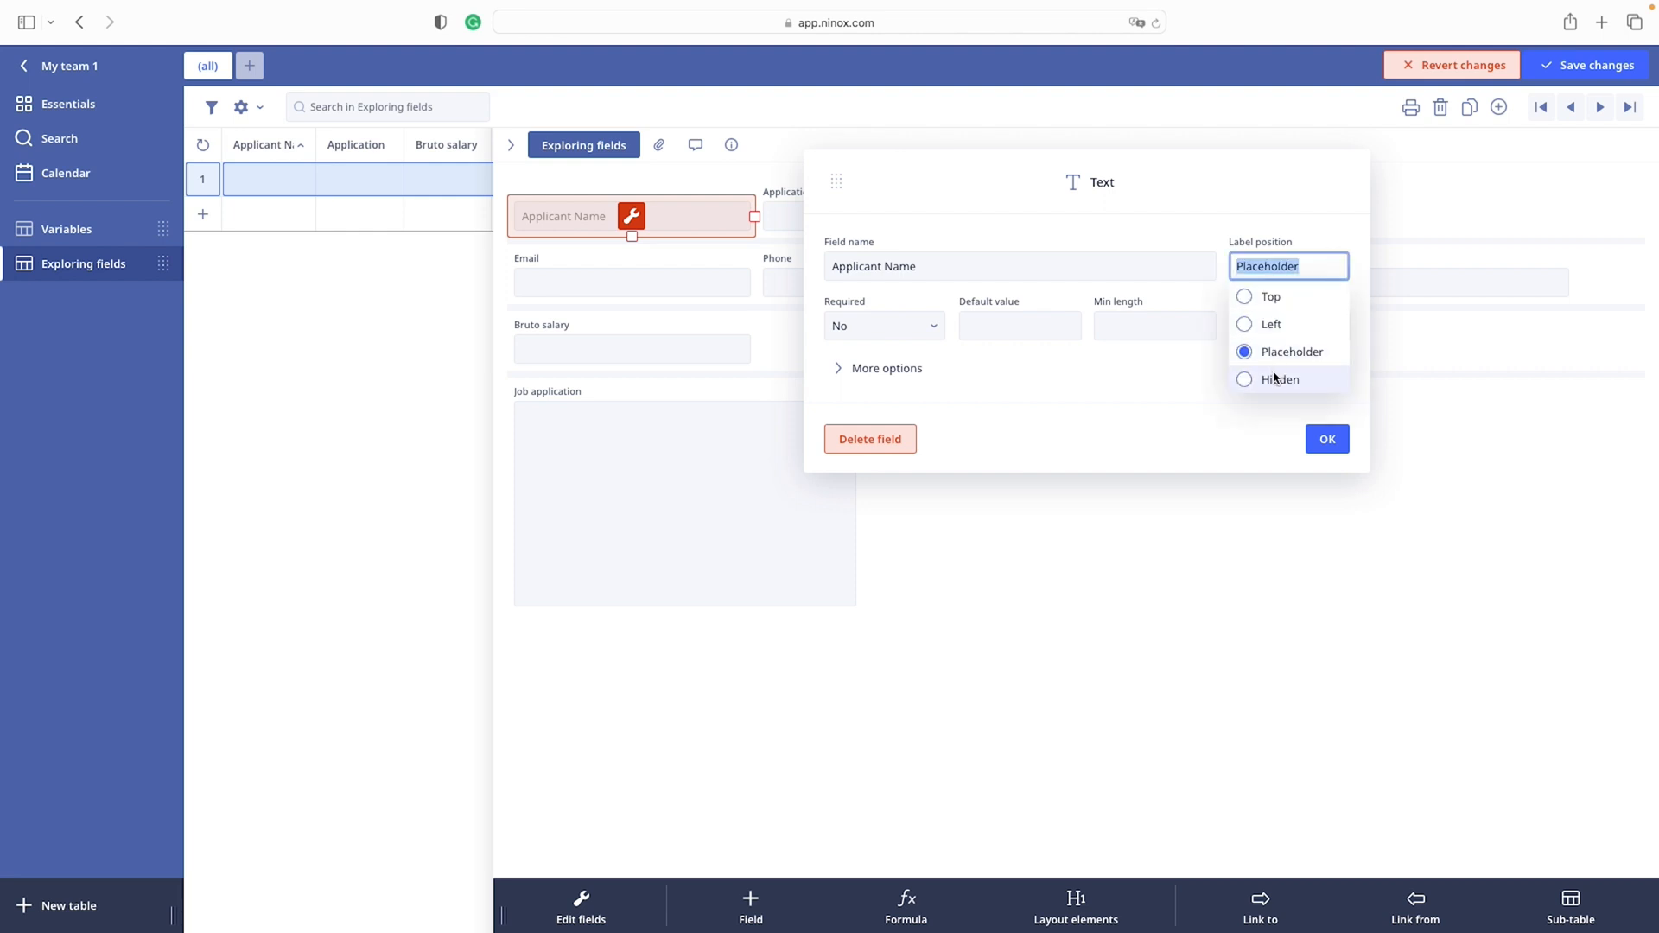
click(1280, 379)
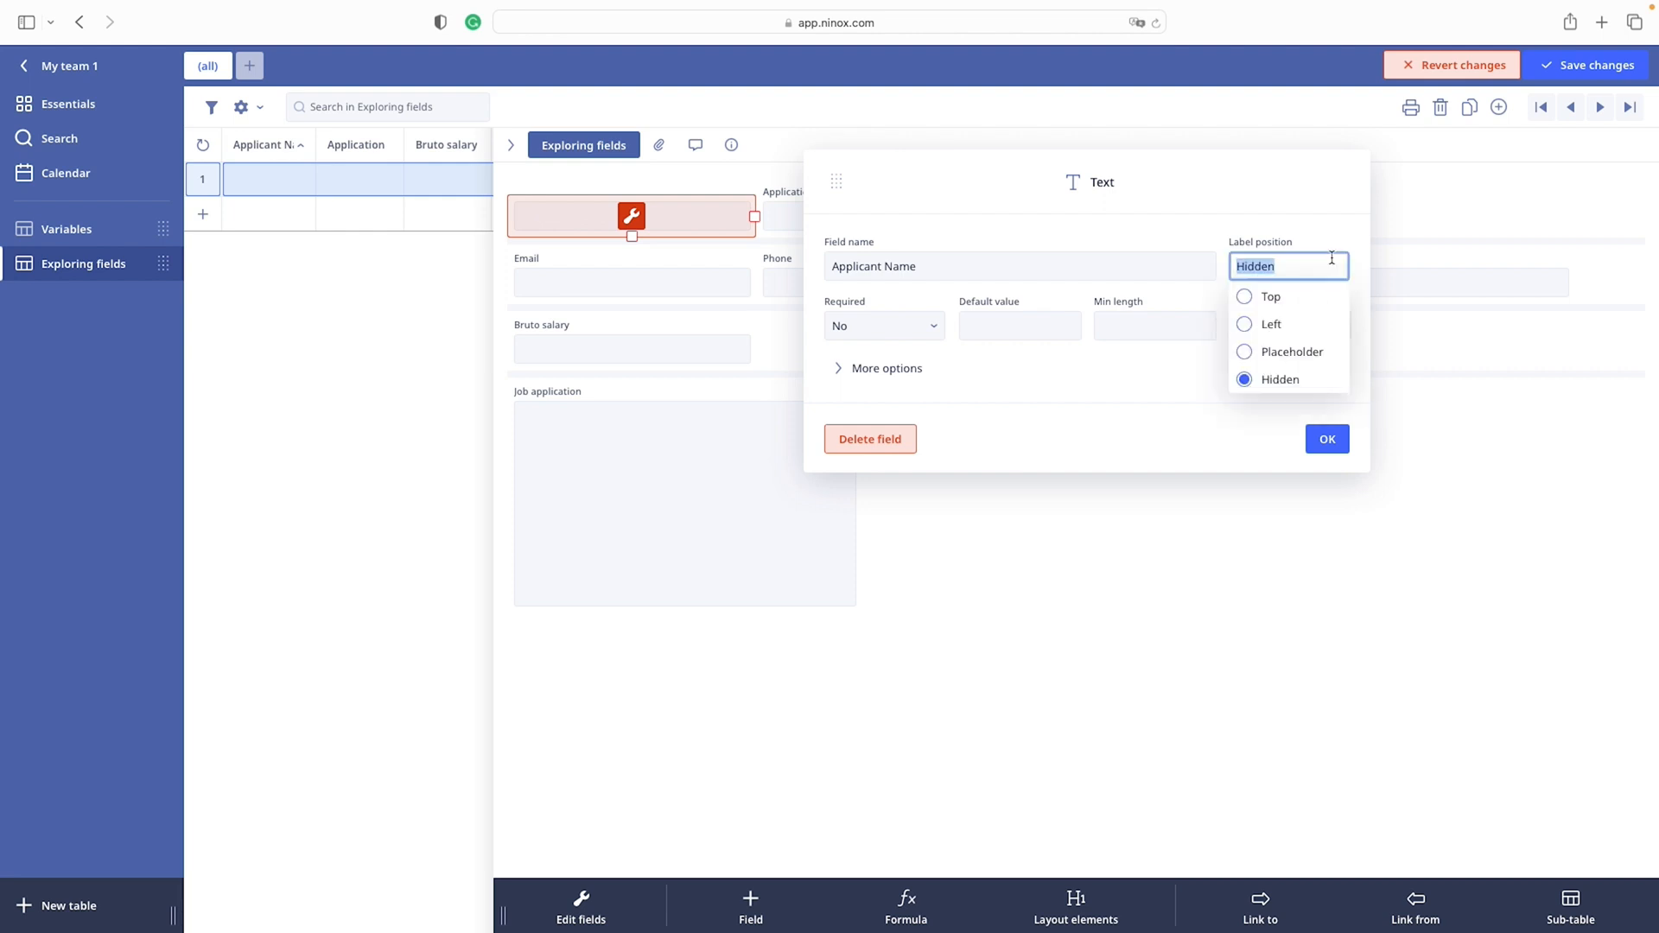
click(1270, 296)
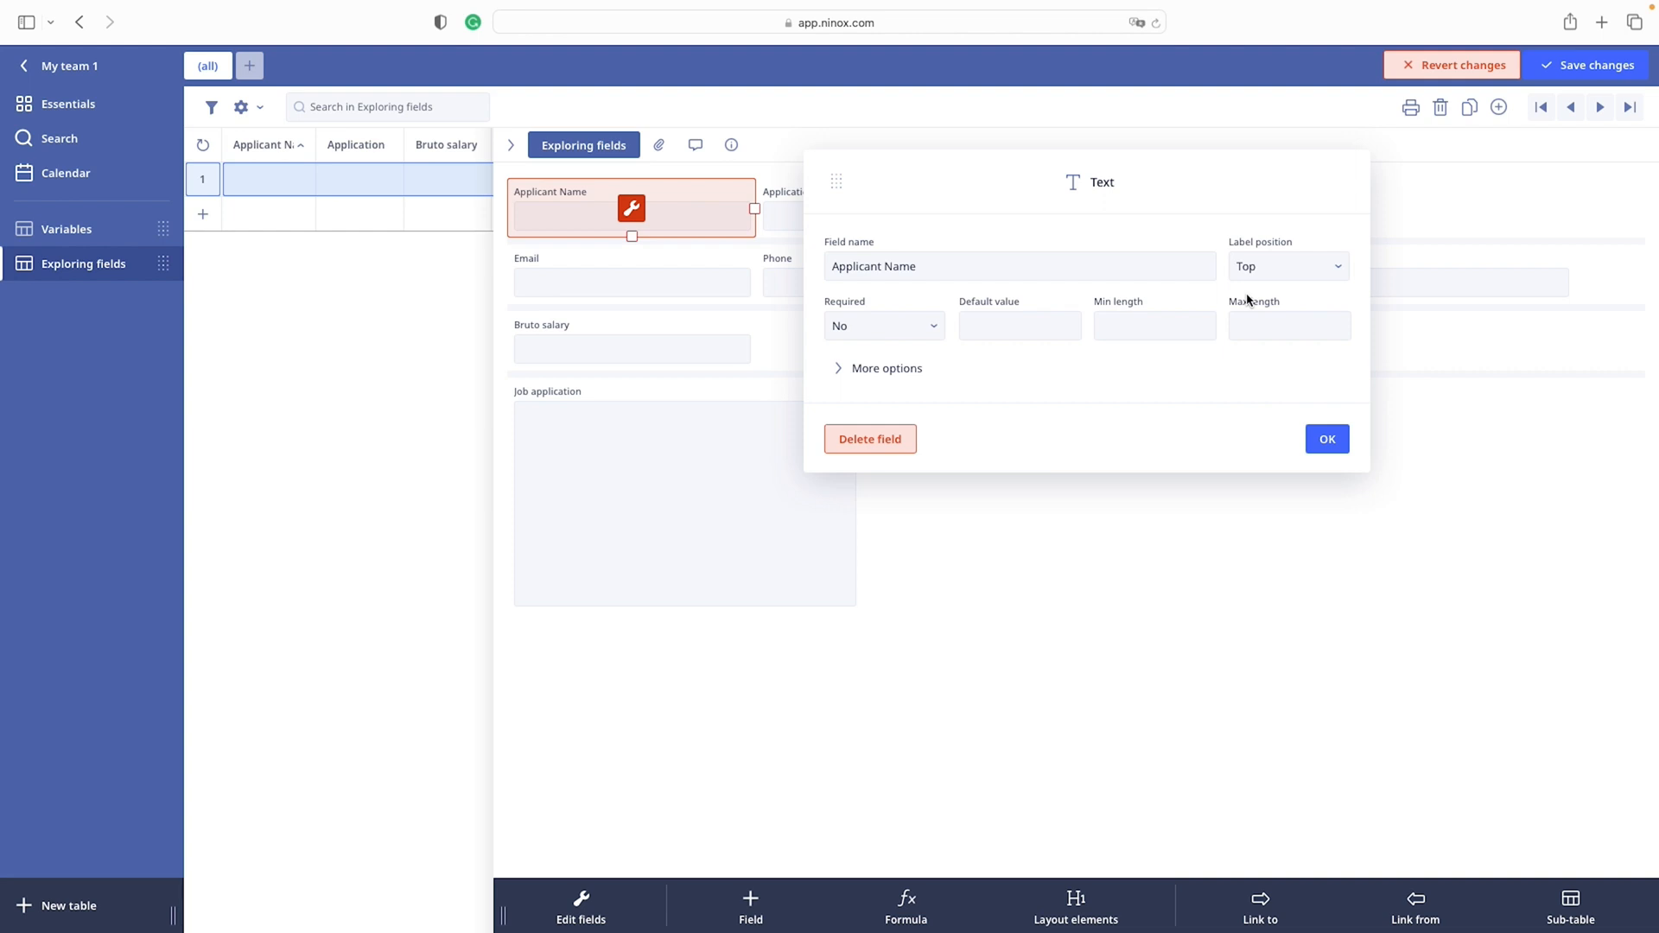
mouse_move(849, 315)
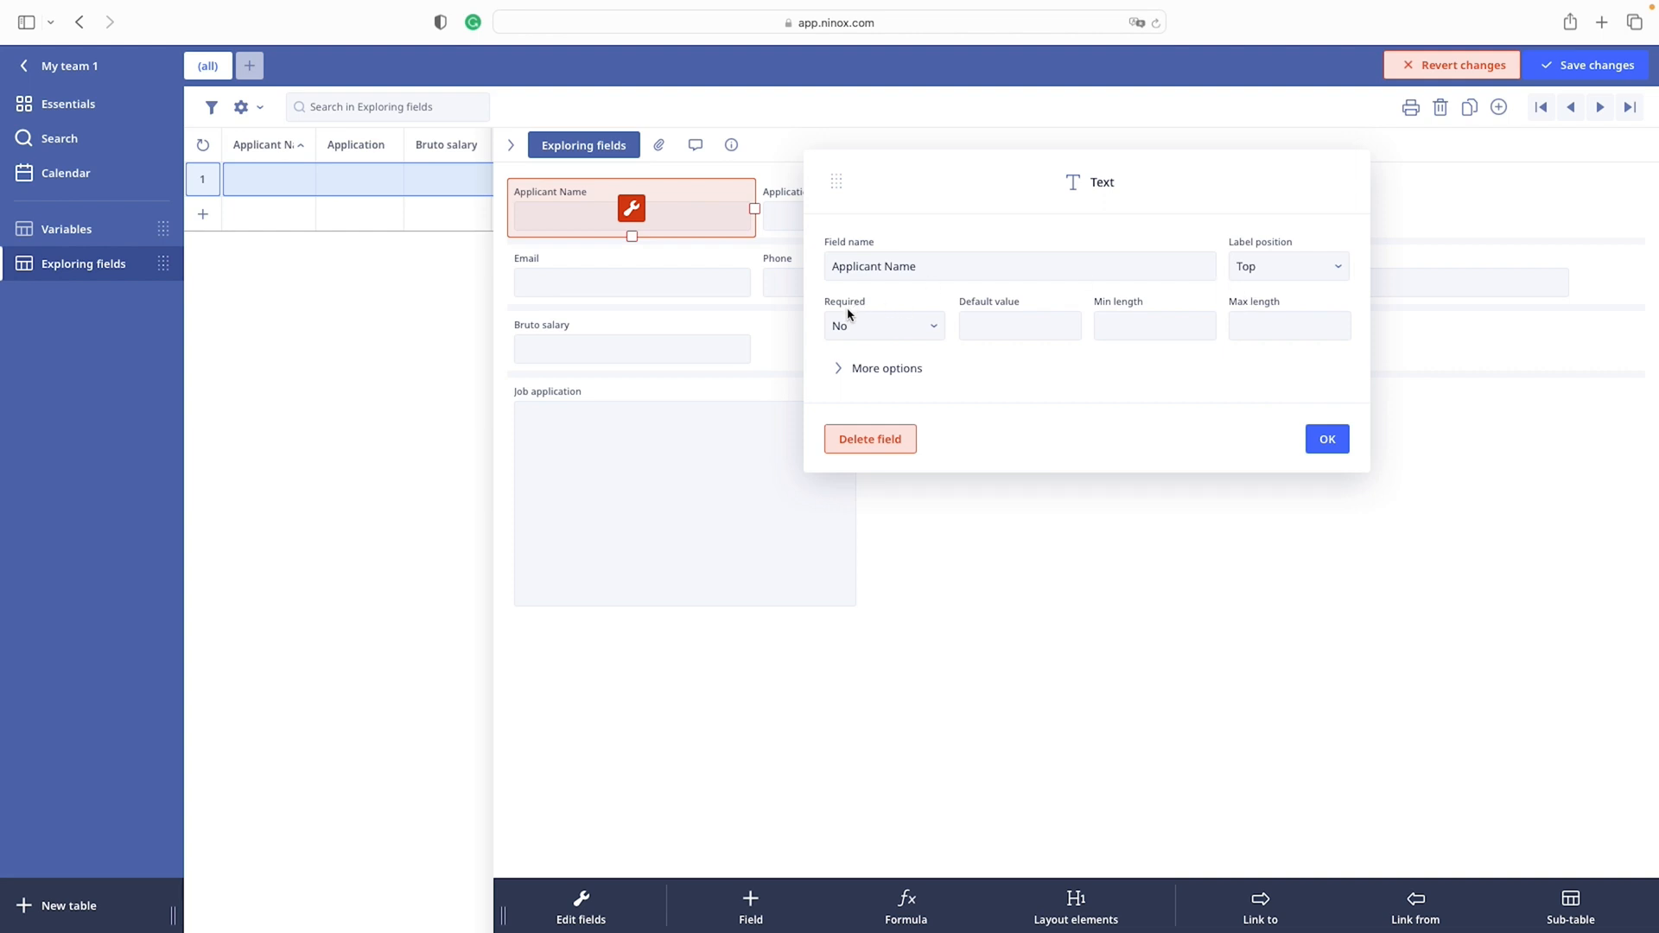
mouse_move(859, 334)
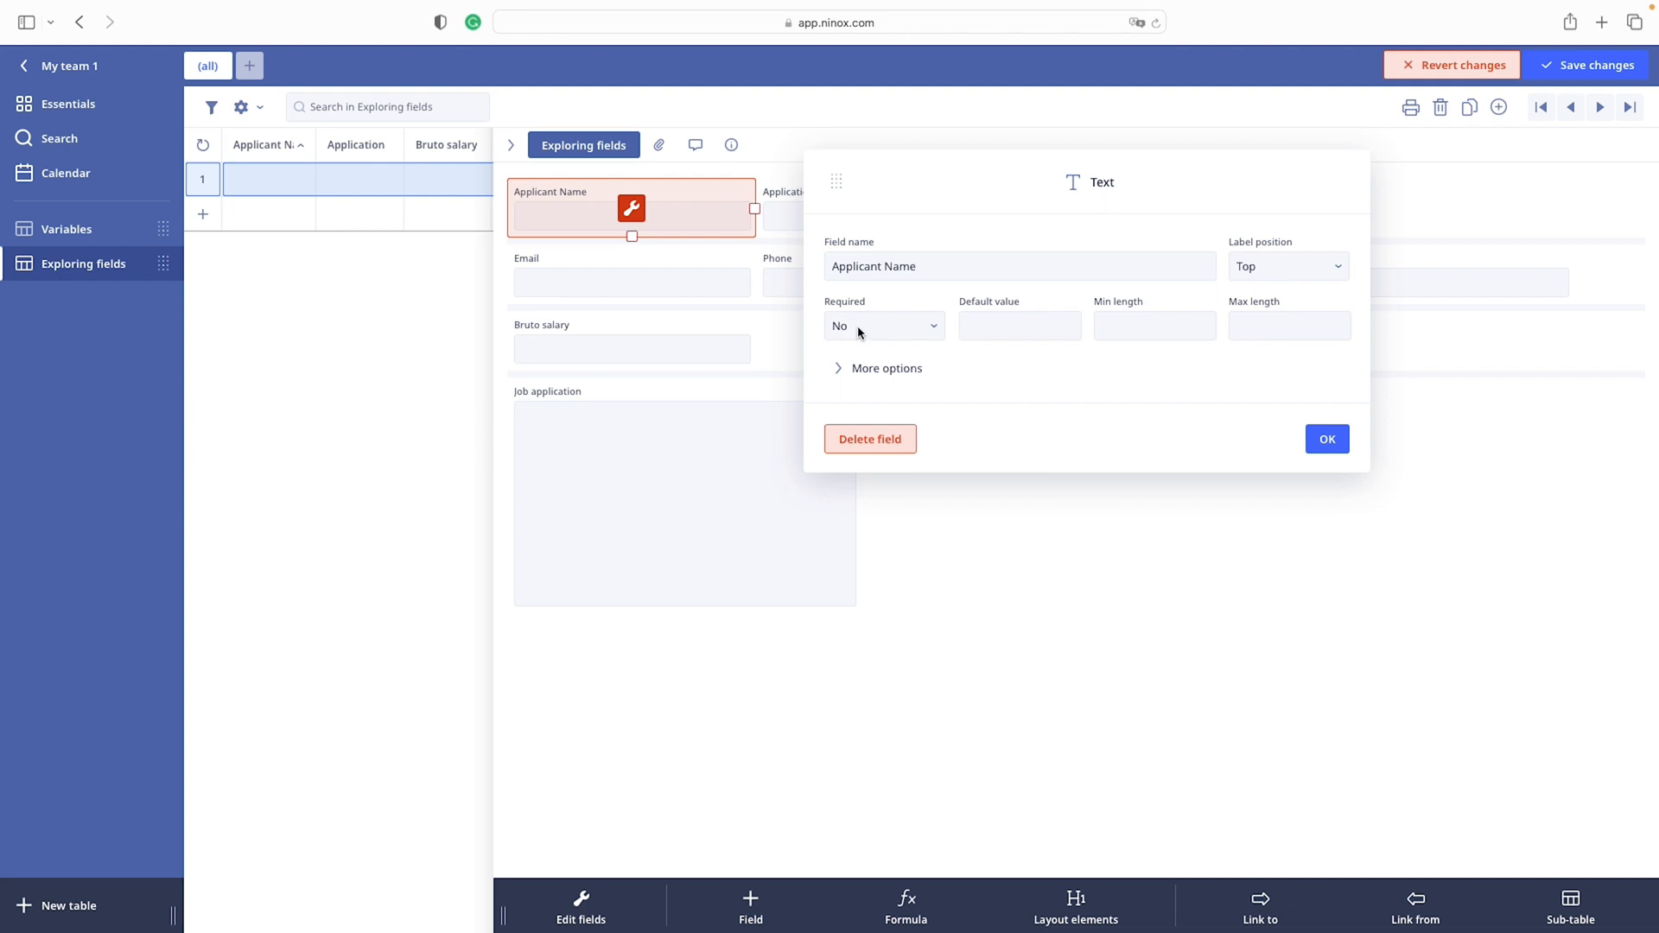
Make Applicant Name required and start entering 'Jane' as the name.
click(883, 326)
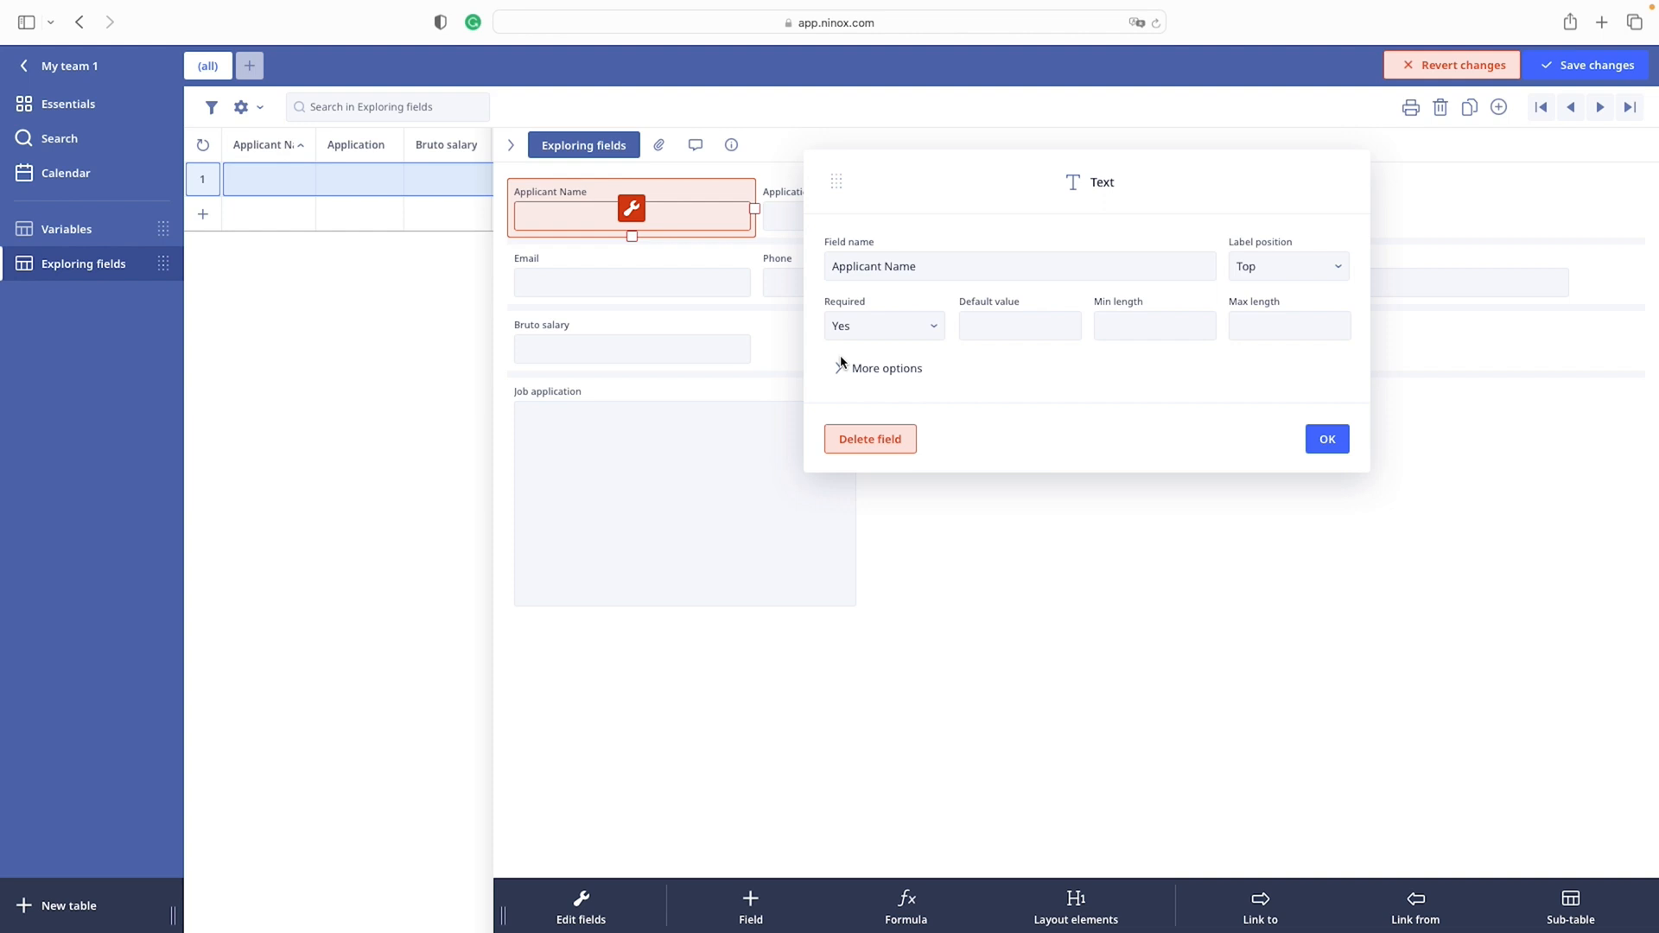
mouse_move(871, 357)
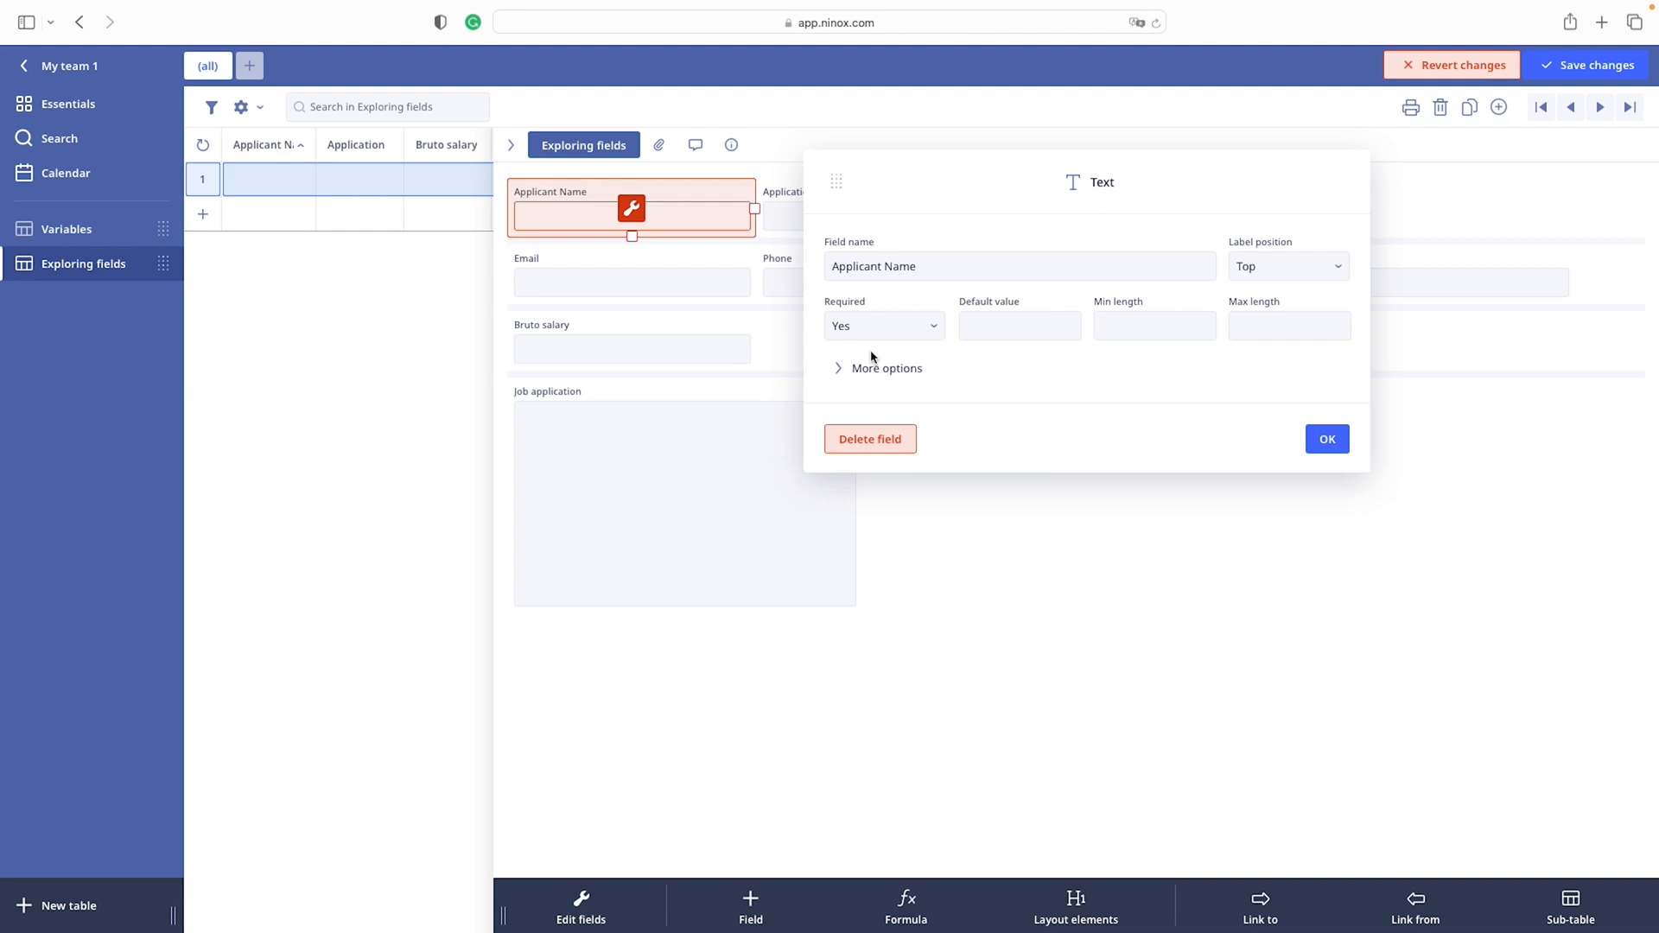
click(1327, 439)
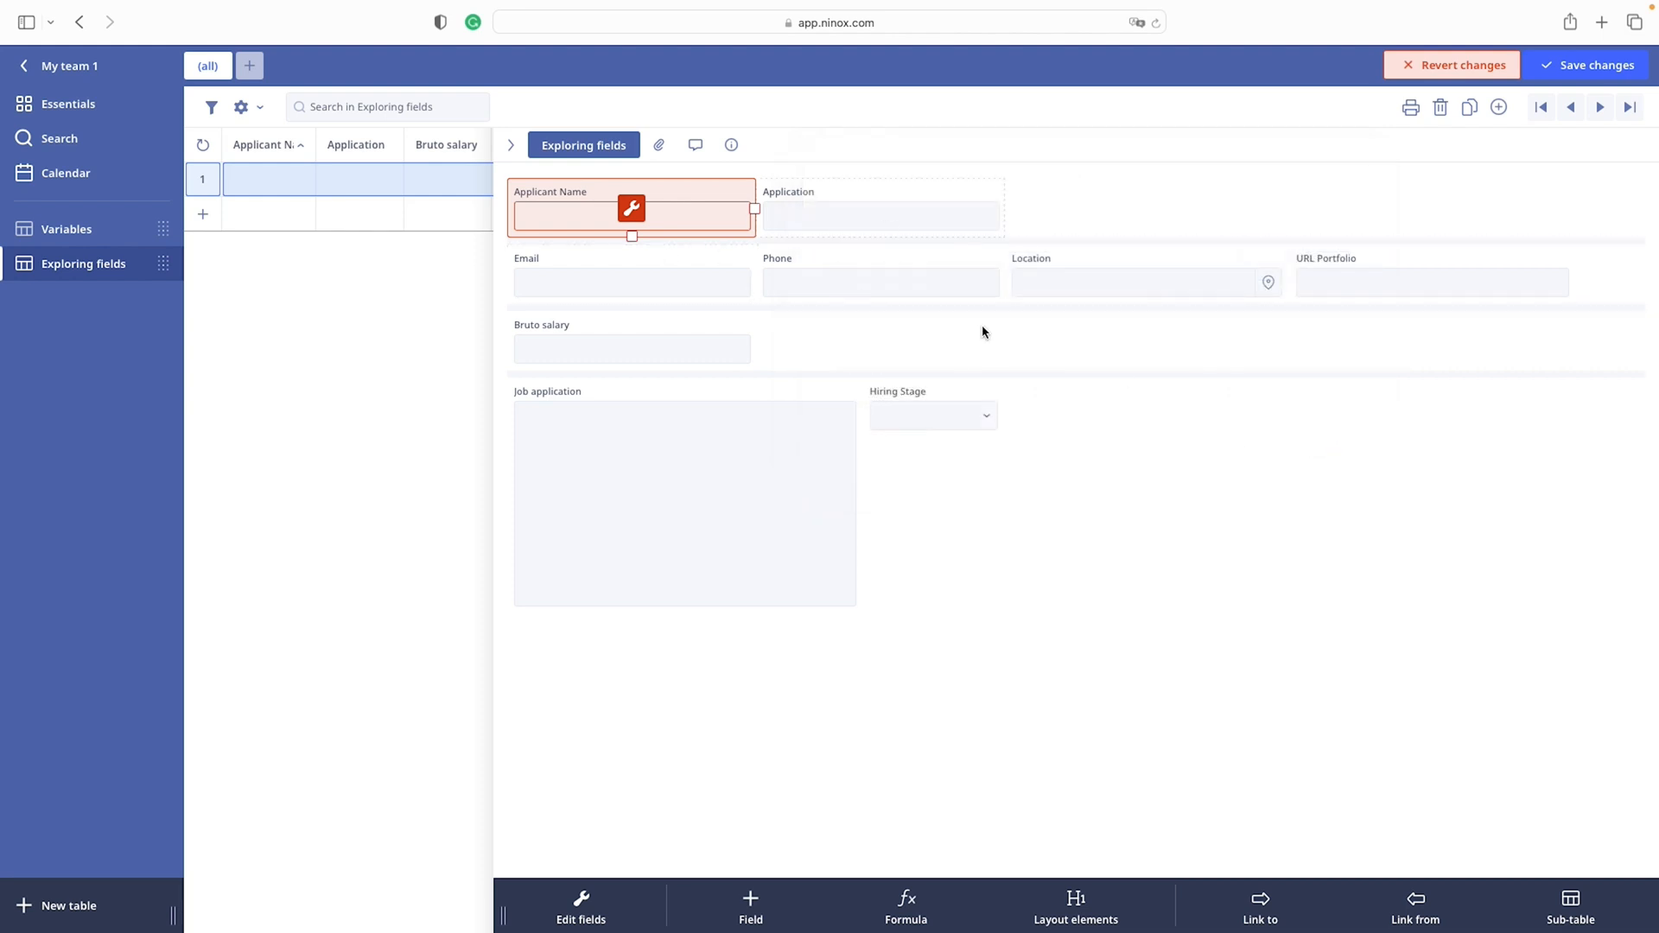
click(631, 216)
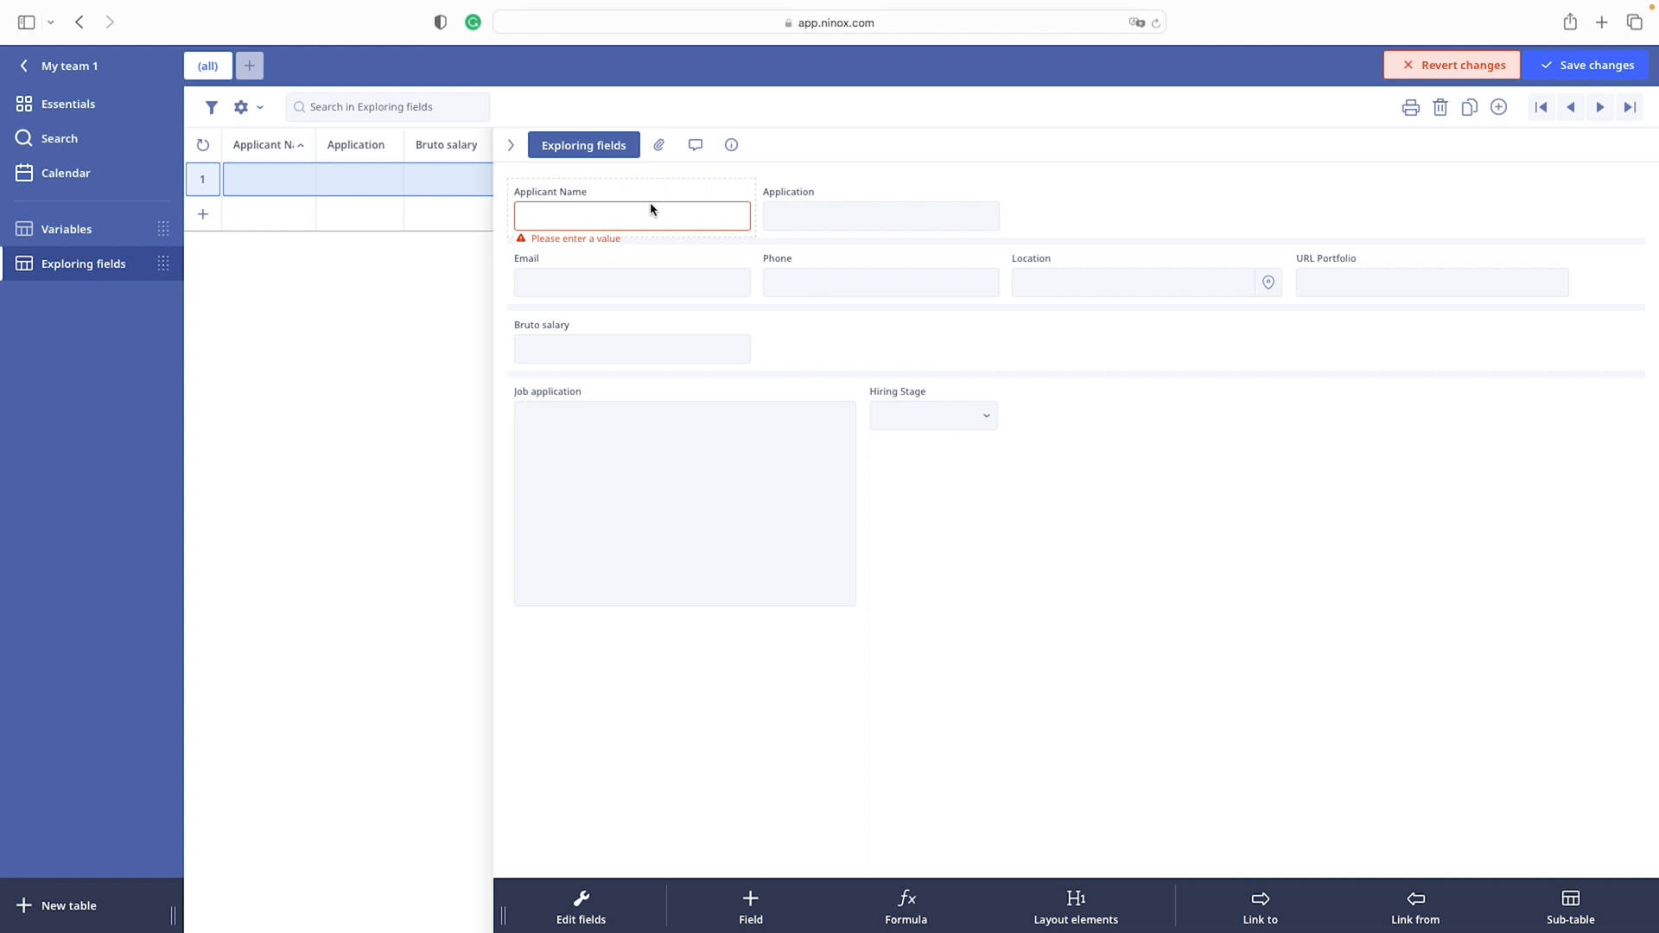
mouse_move(627, 222)
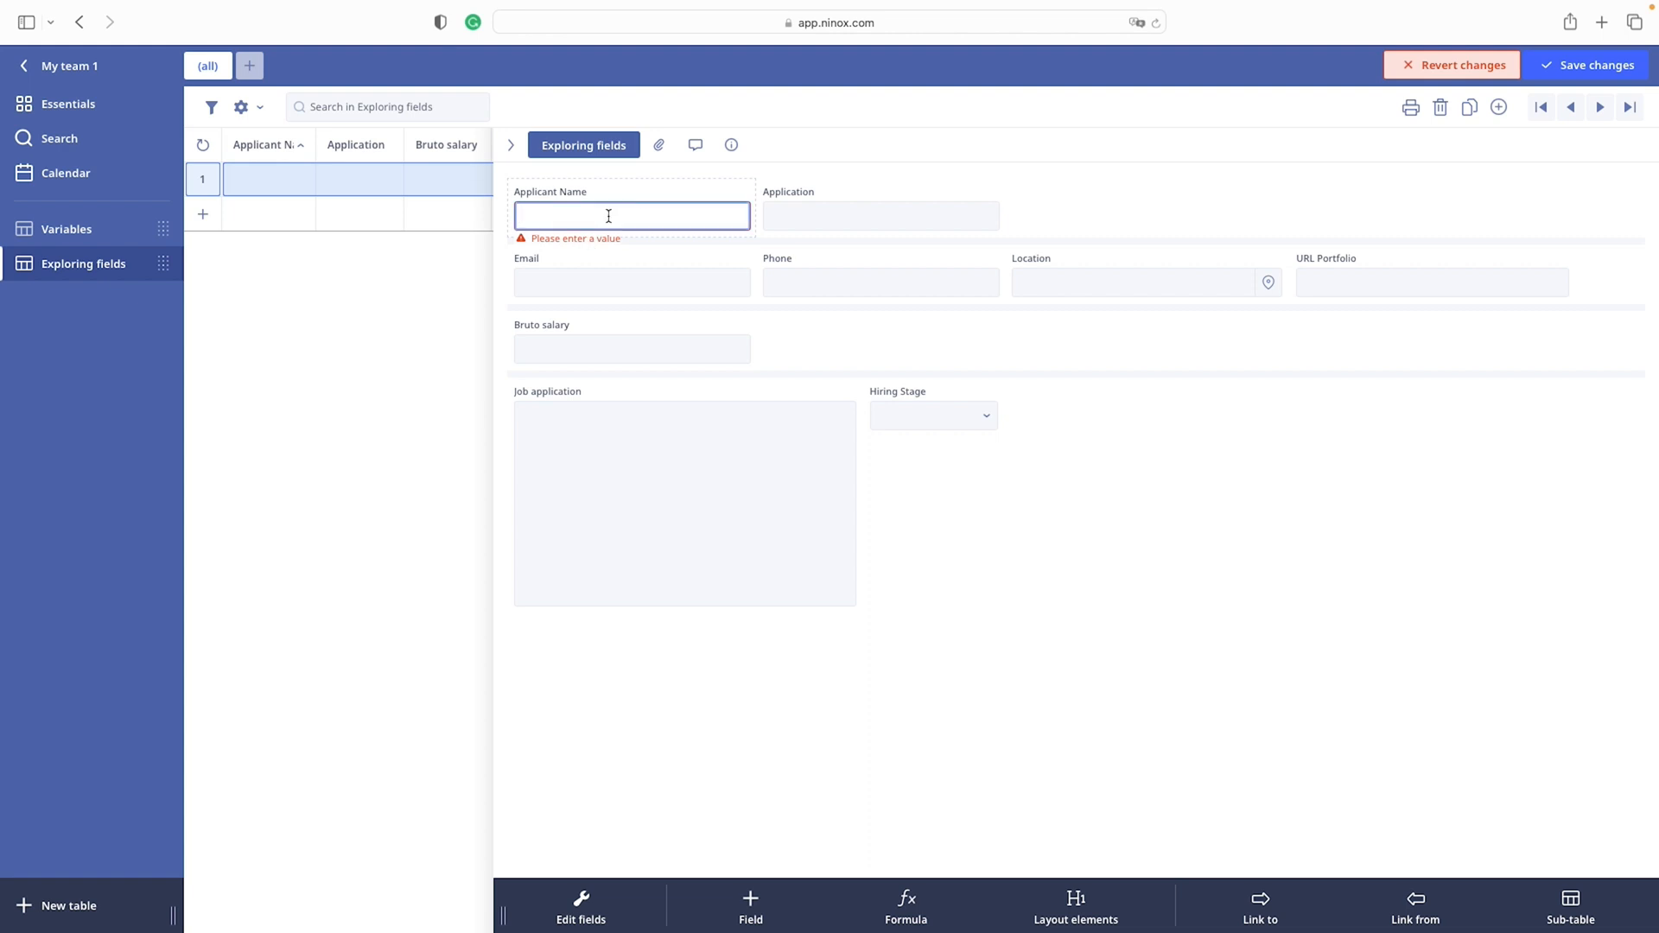
text(Jane)
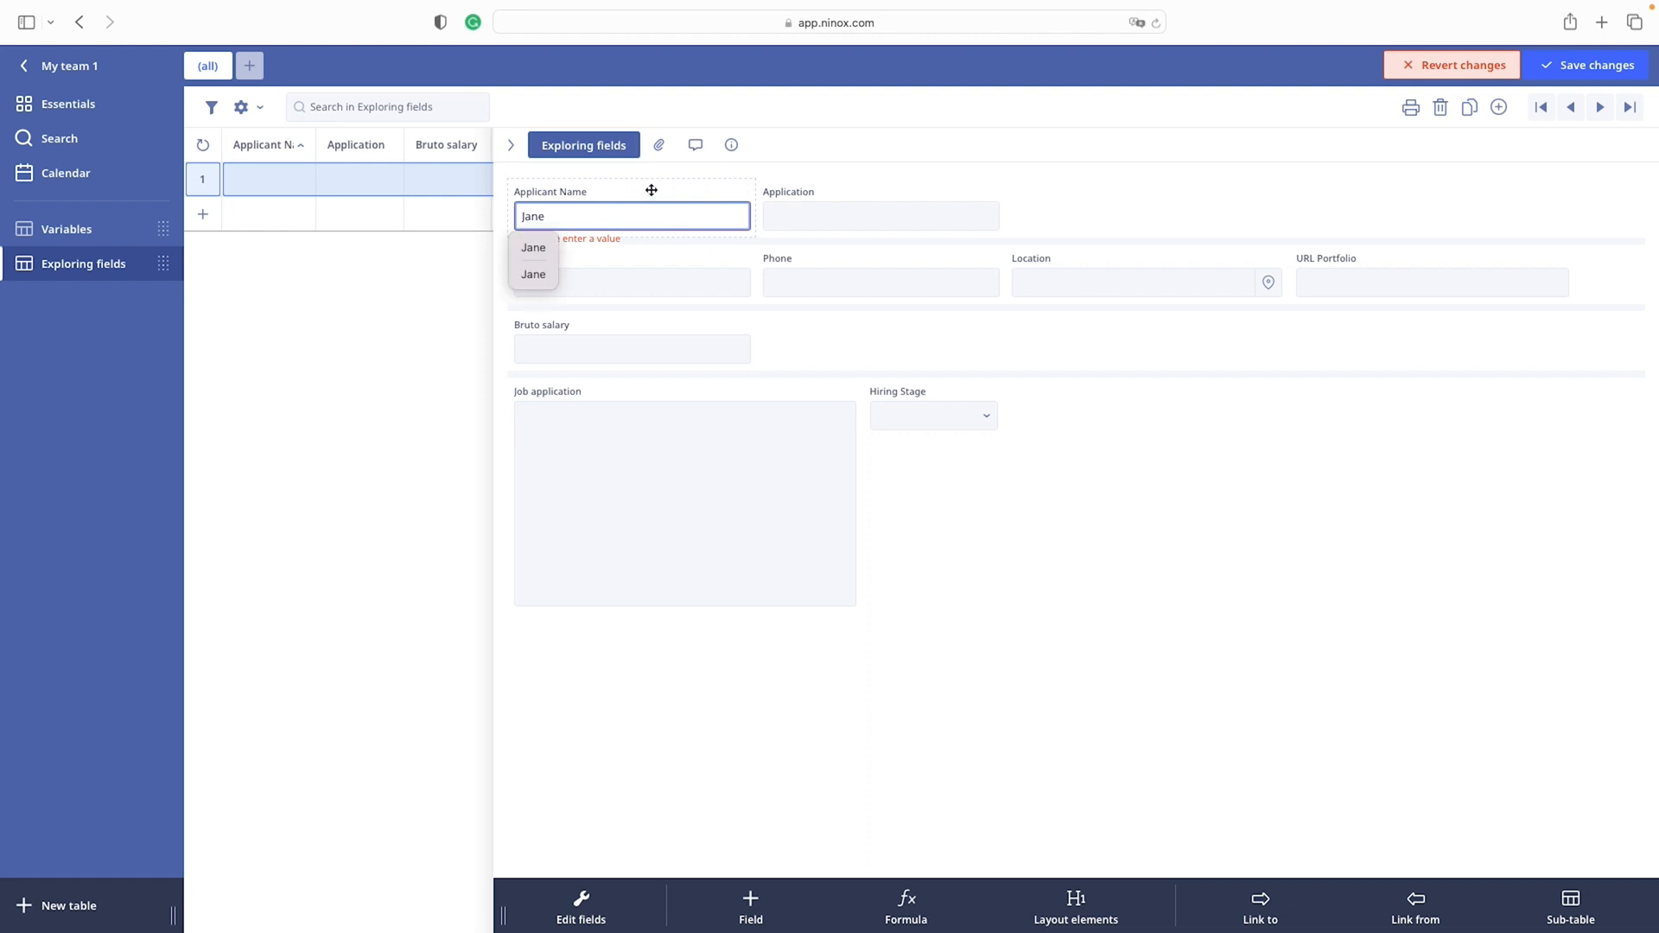
Give Applicant Name the default value 'Miss' and add a new record starting with Miss.
click(650, 192)
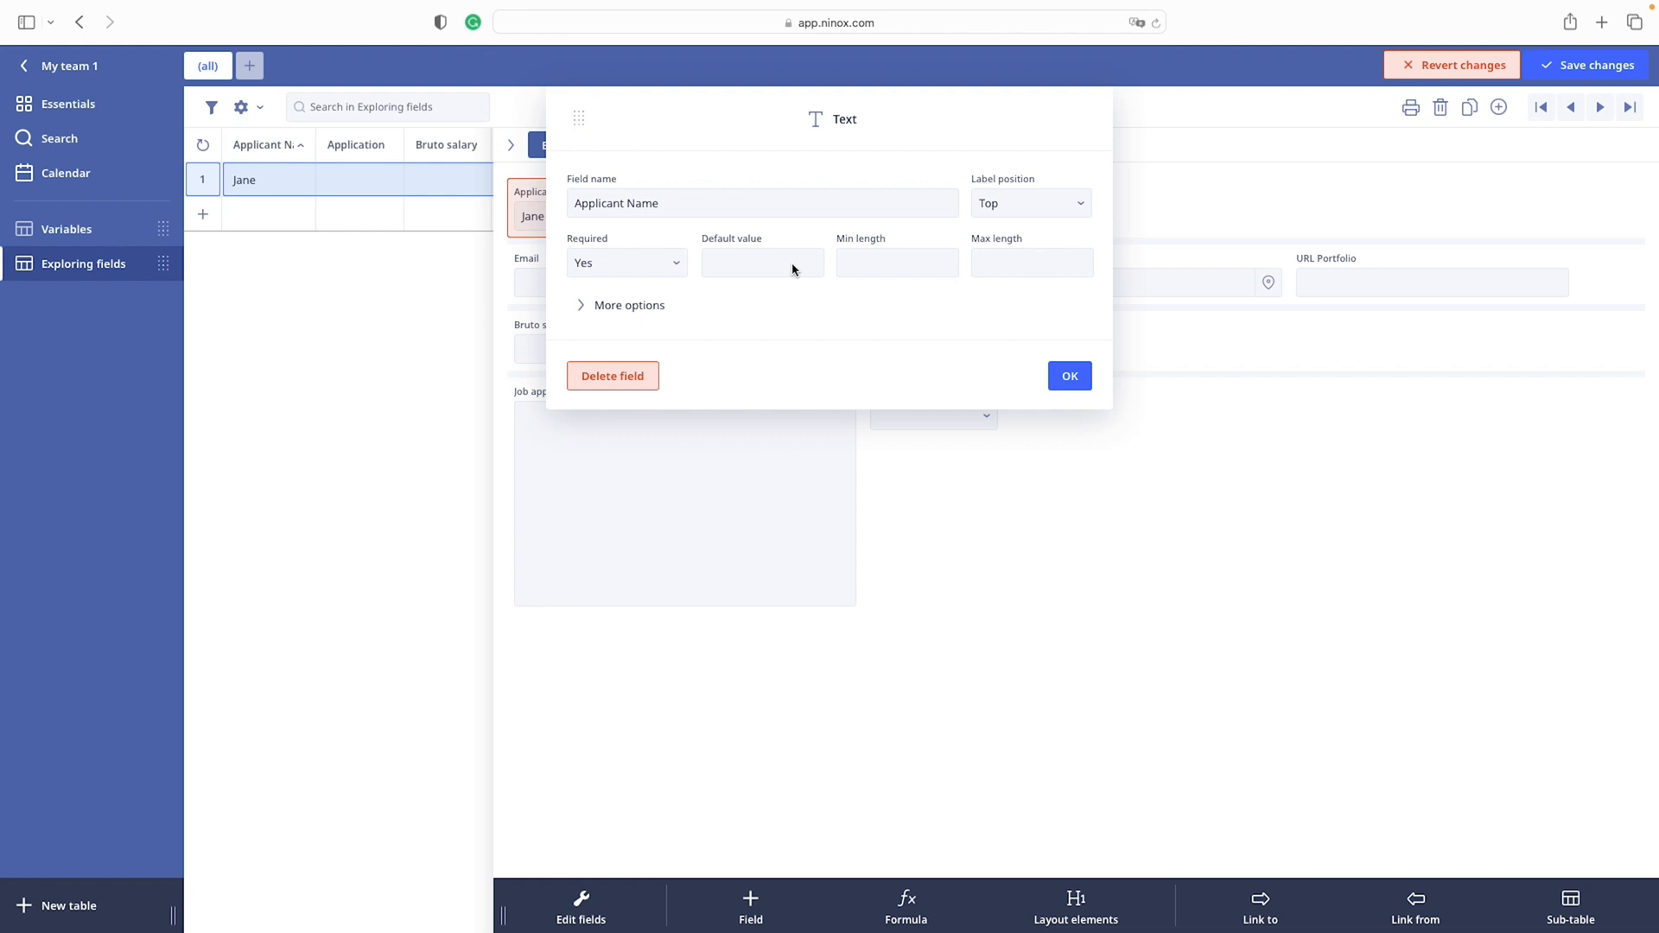
click(762, 262)
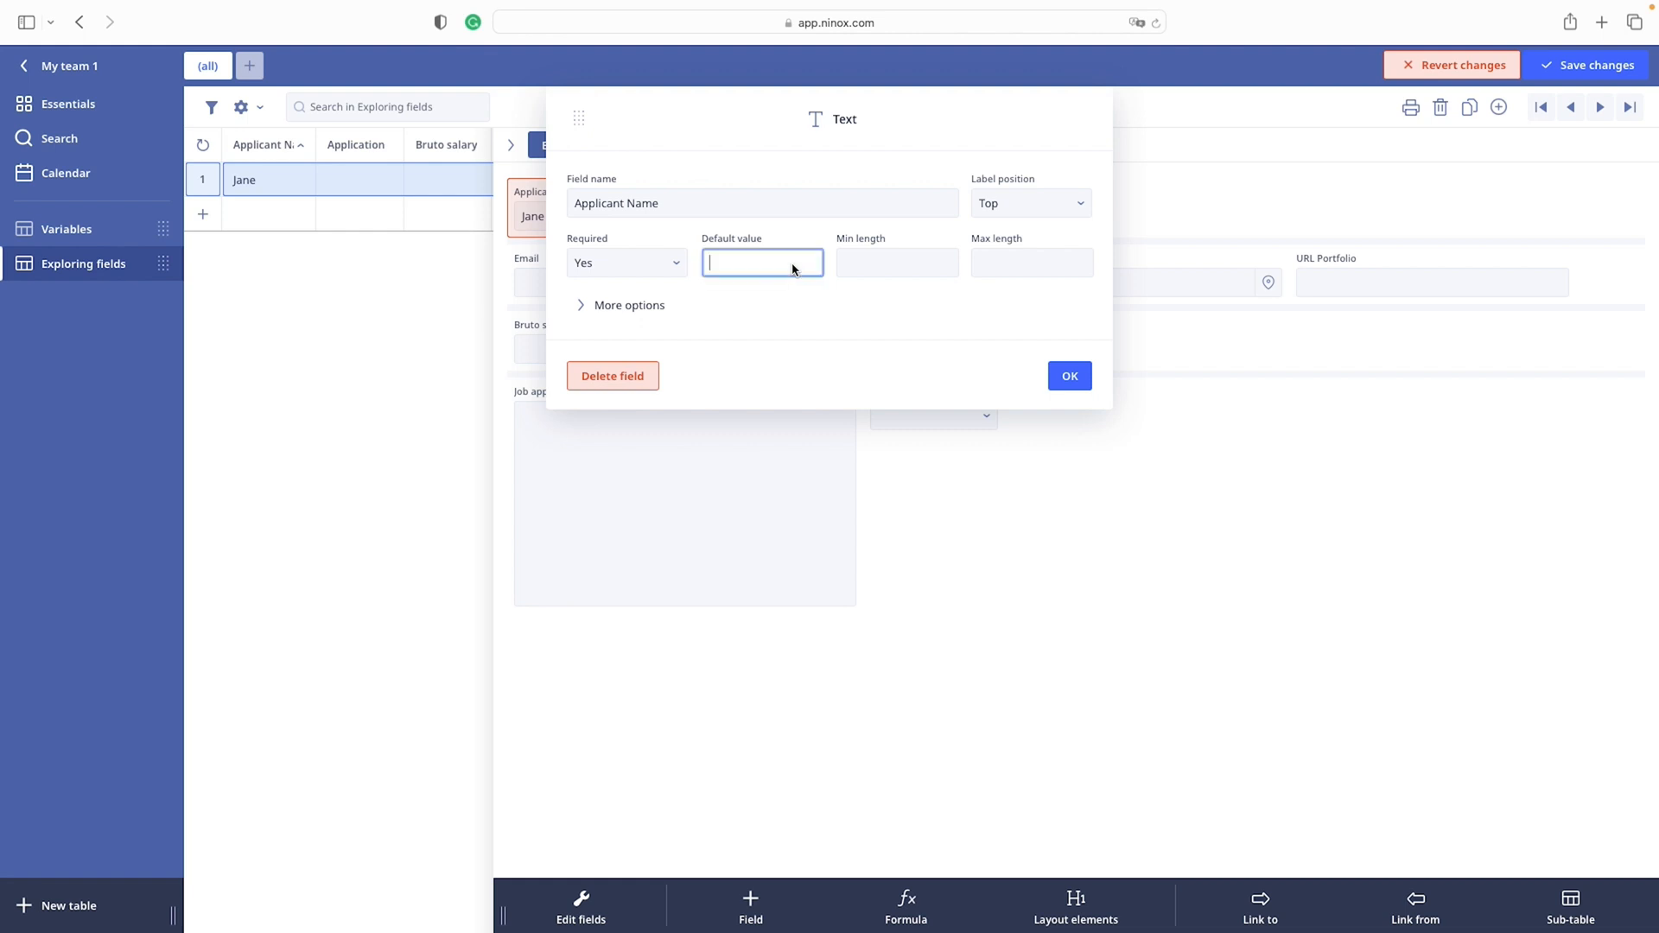
text(Miss)
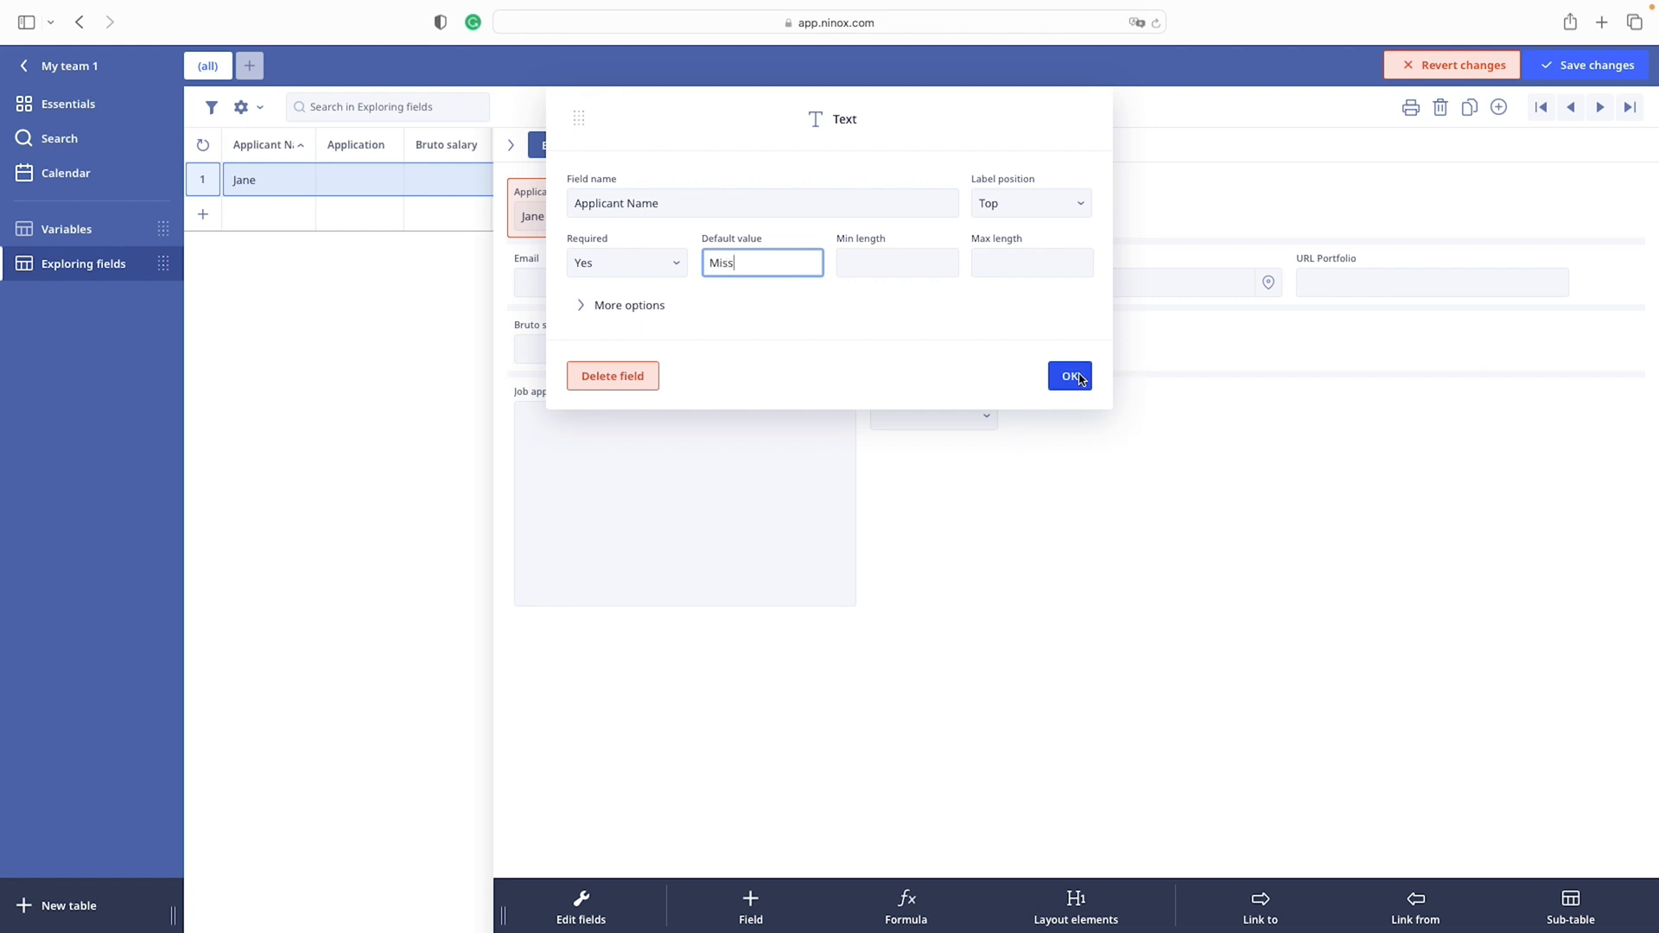
click(1069, 376)
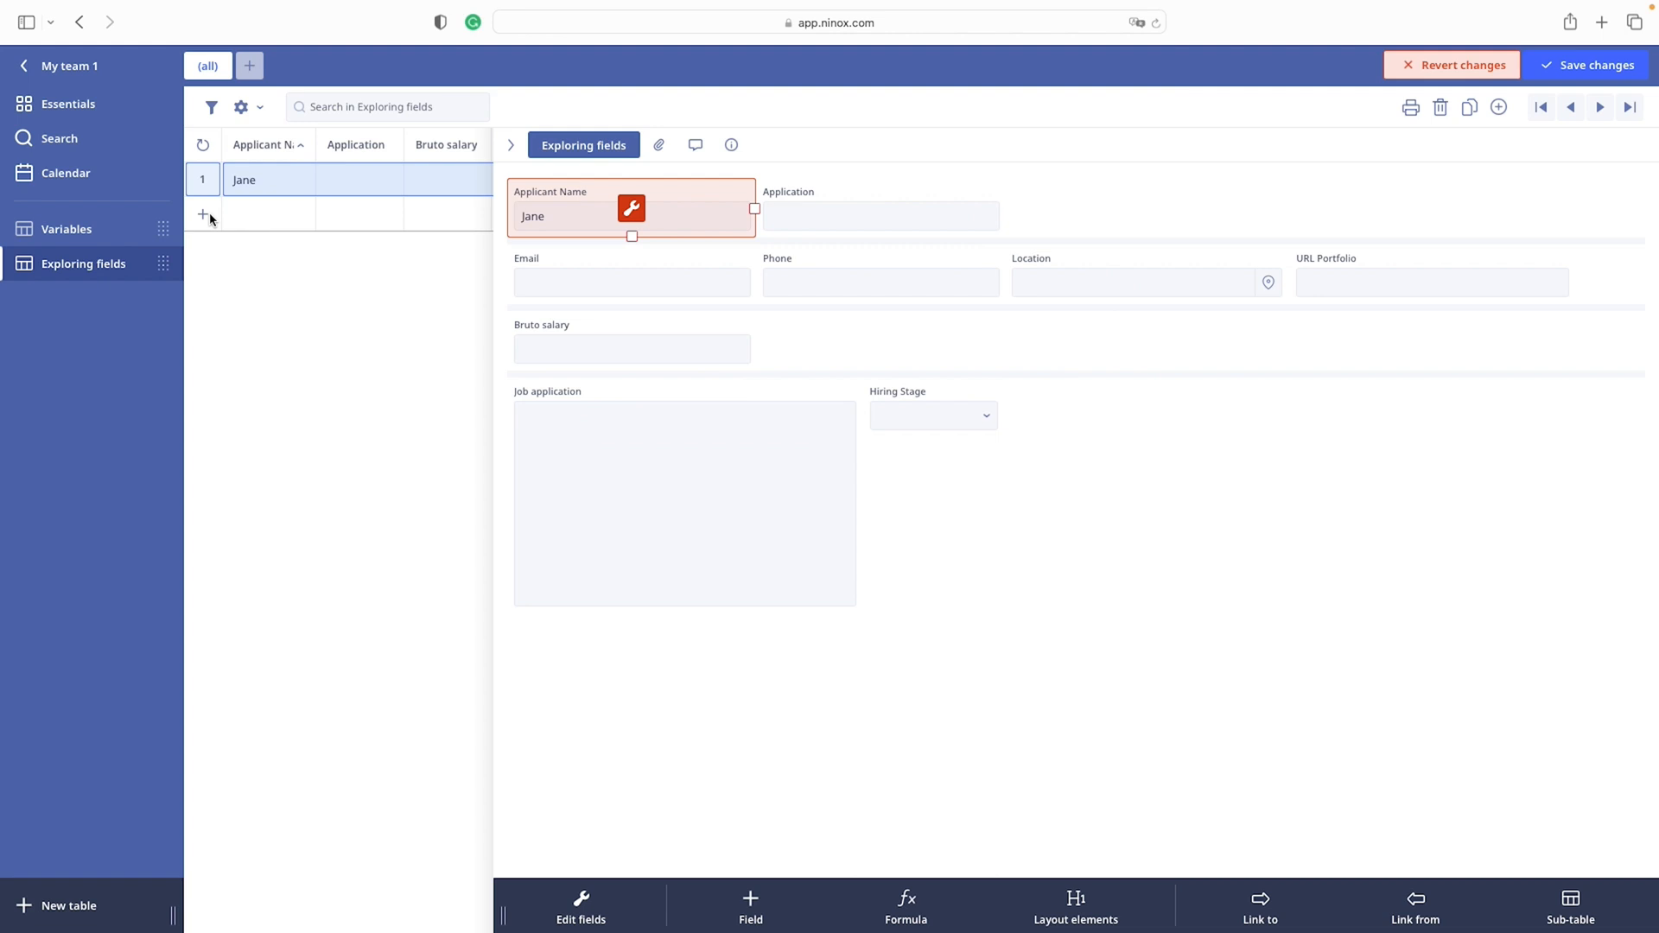
click(202, 215)
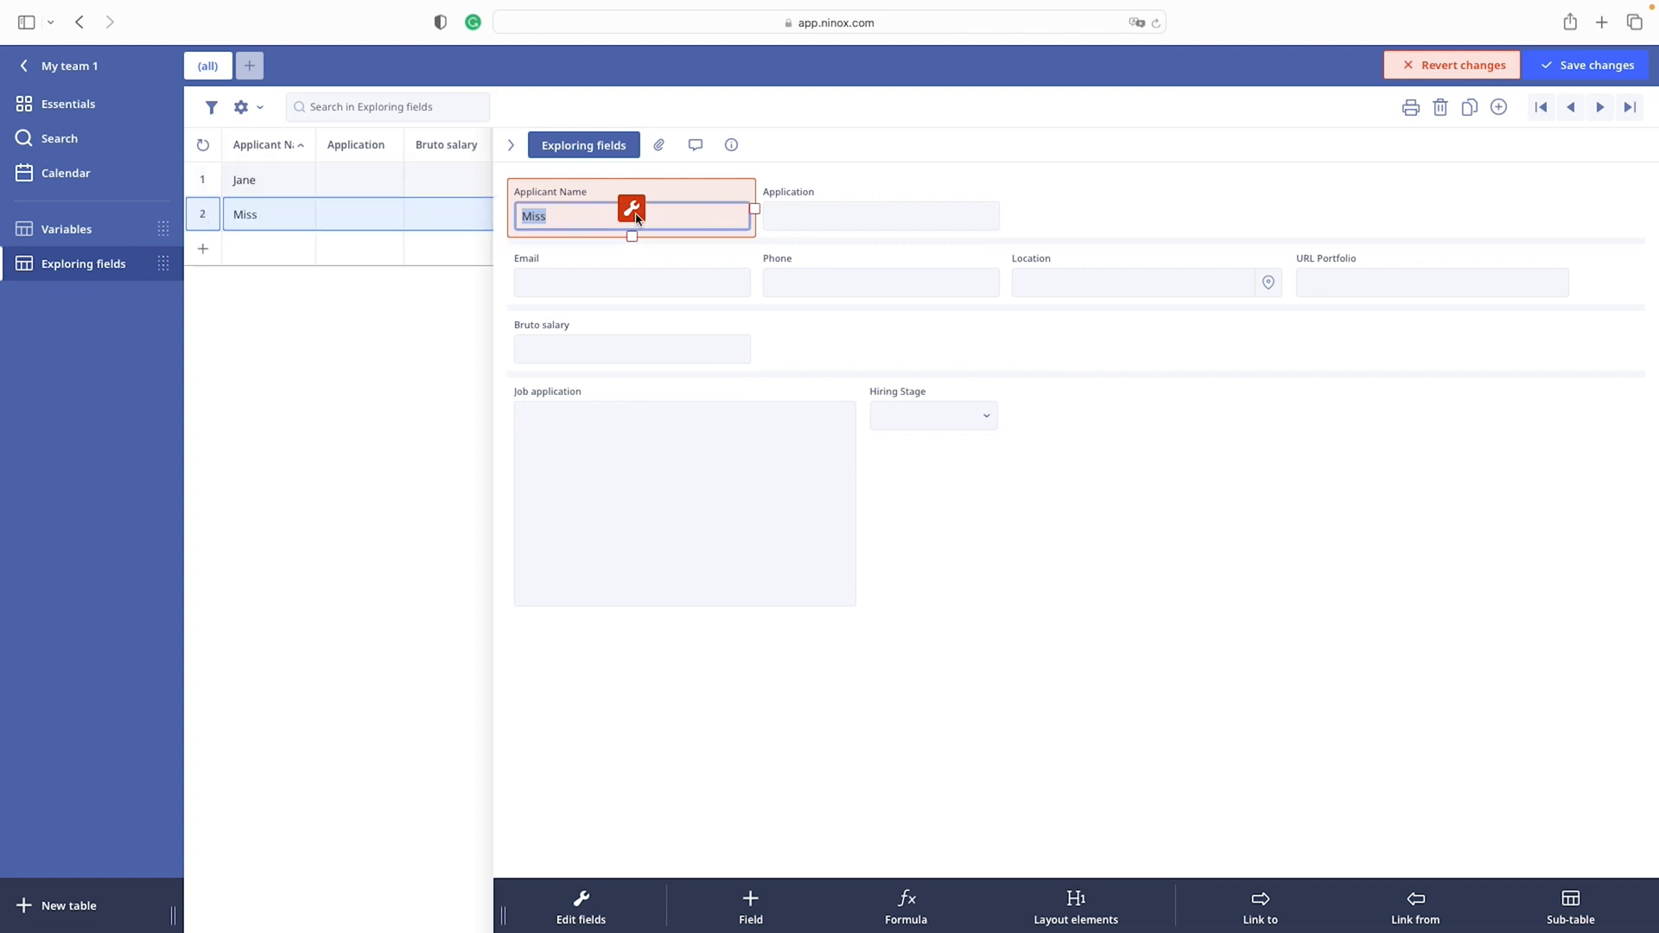
click(631, 208)
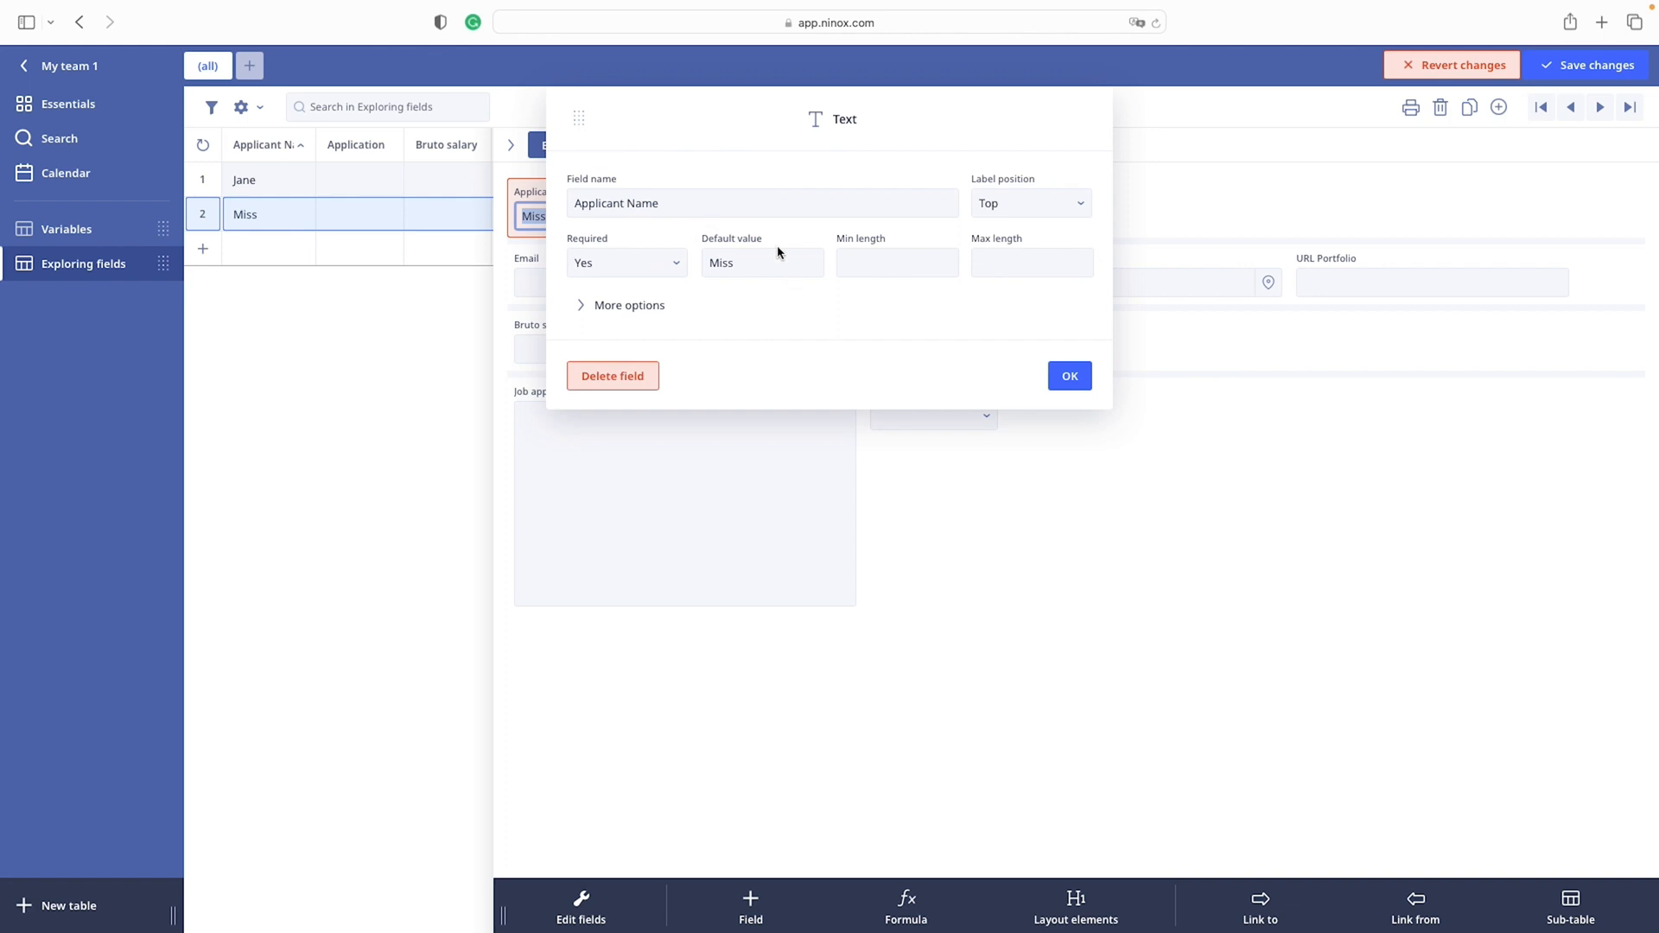
mouse_move(874, 262)
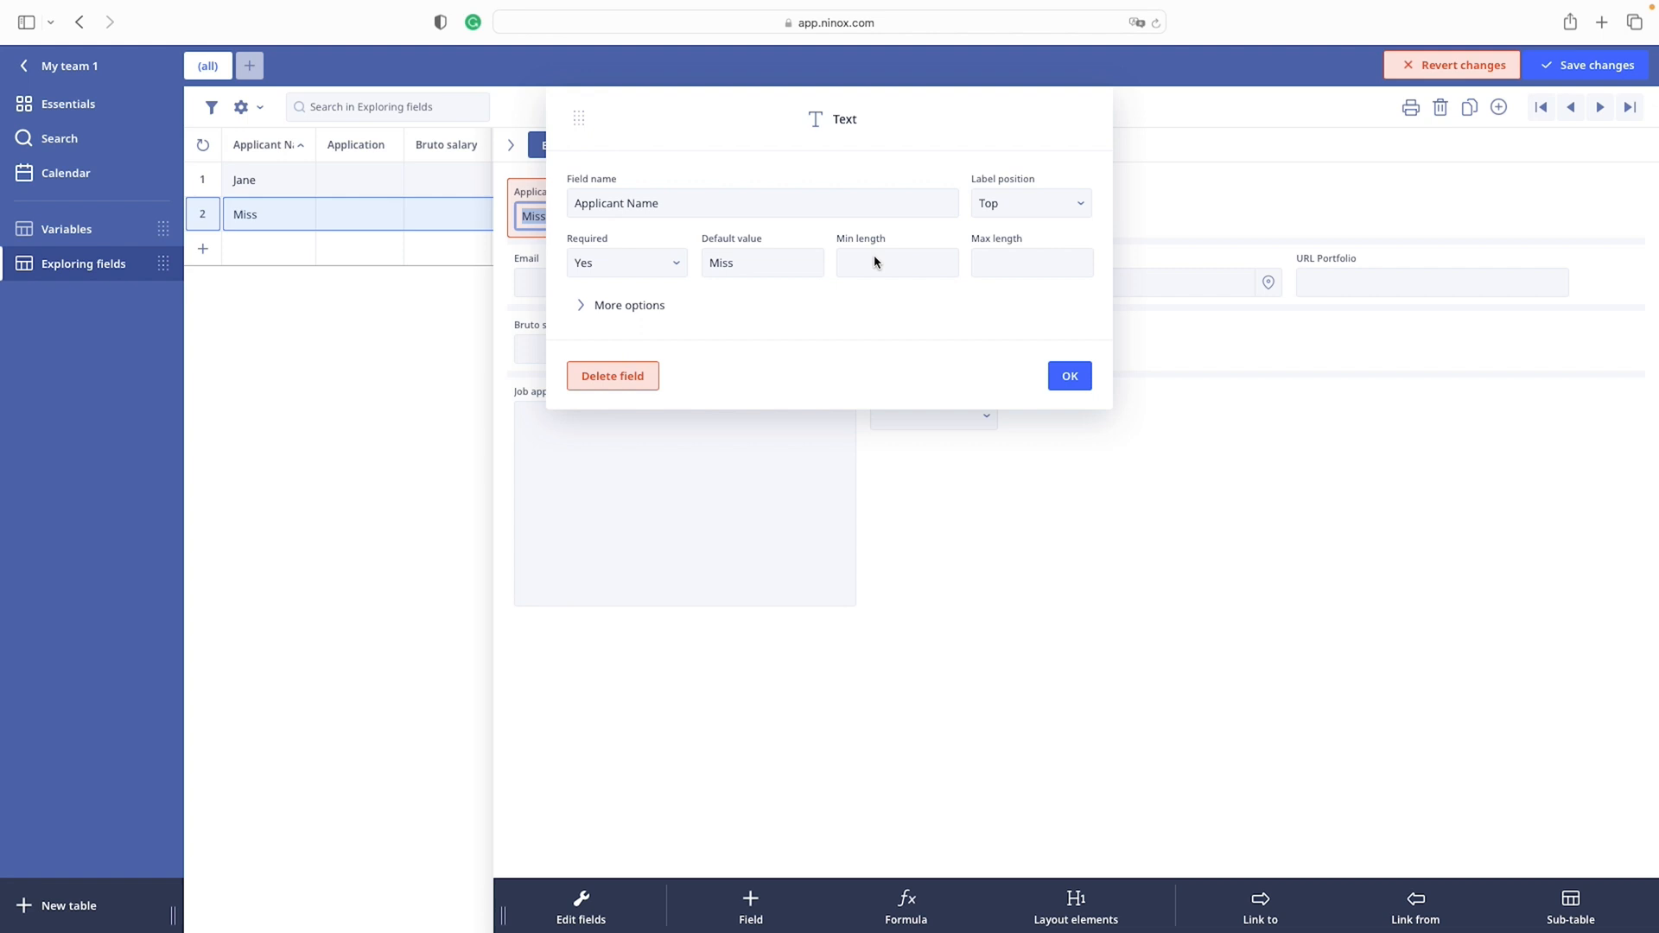
Set Applicant Name's minimum length to 5 and save the form changes.
click(896, 263)
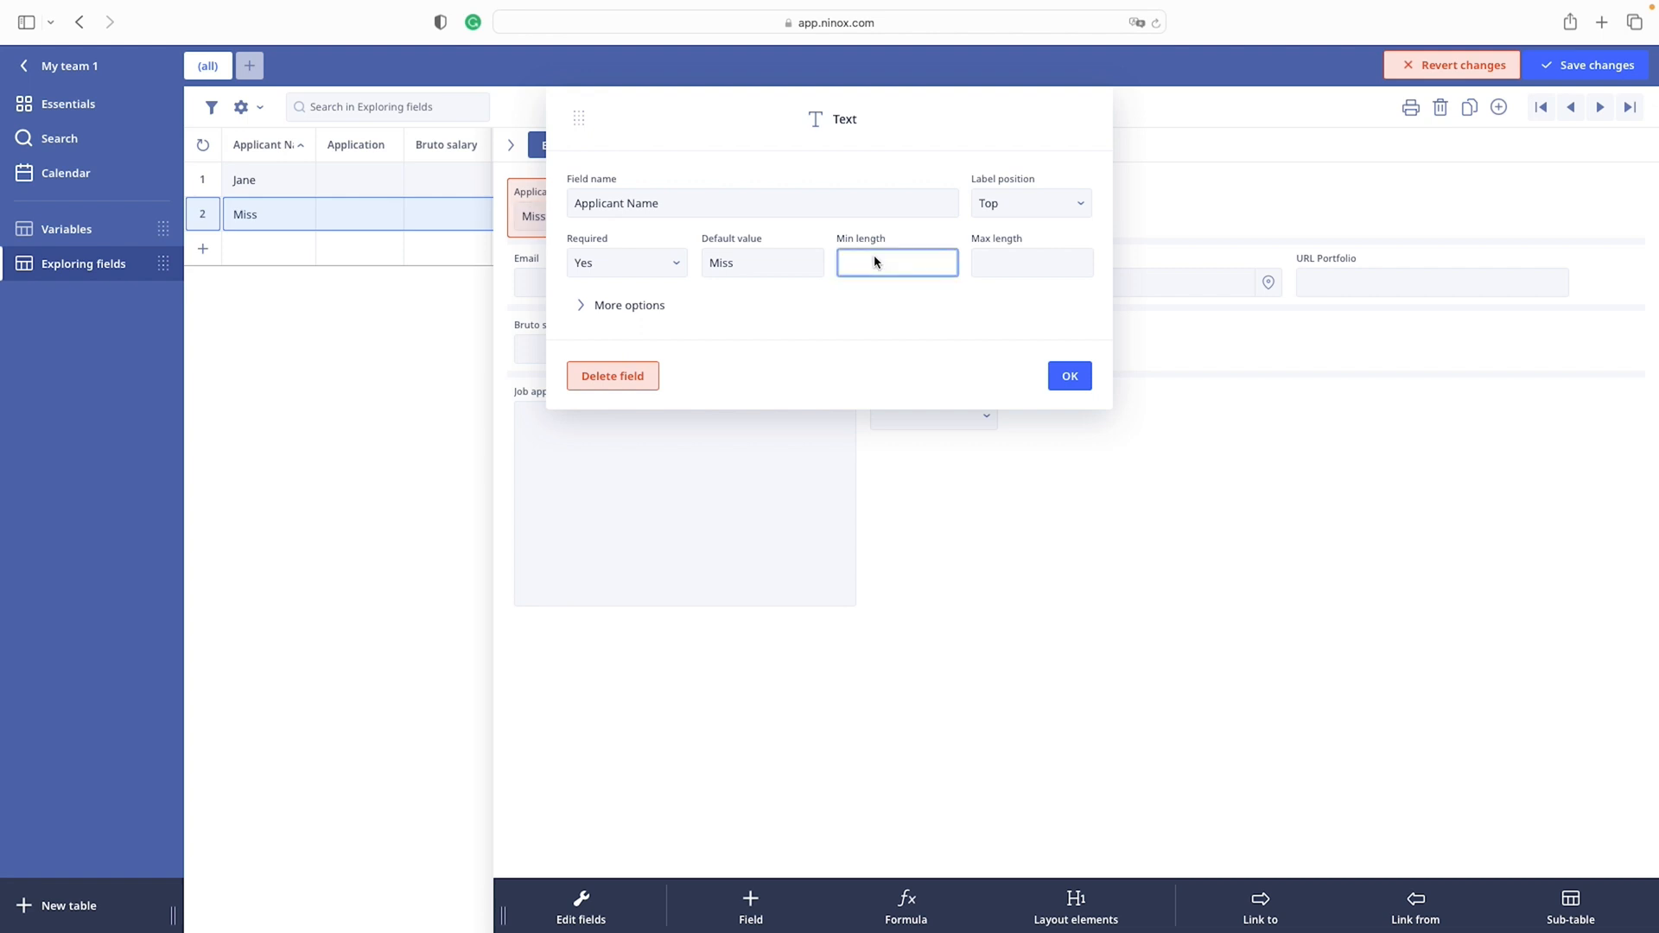
text(5)
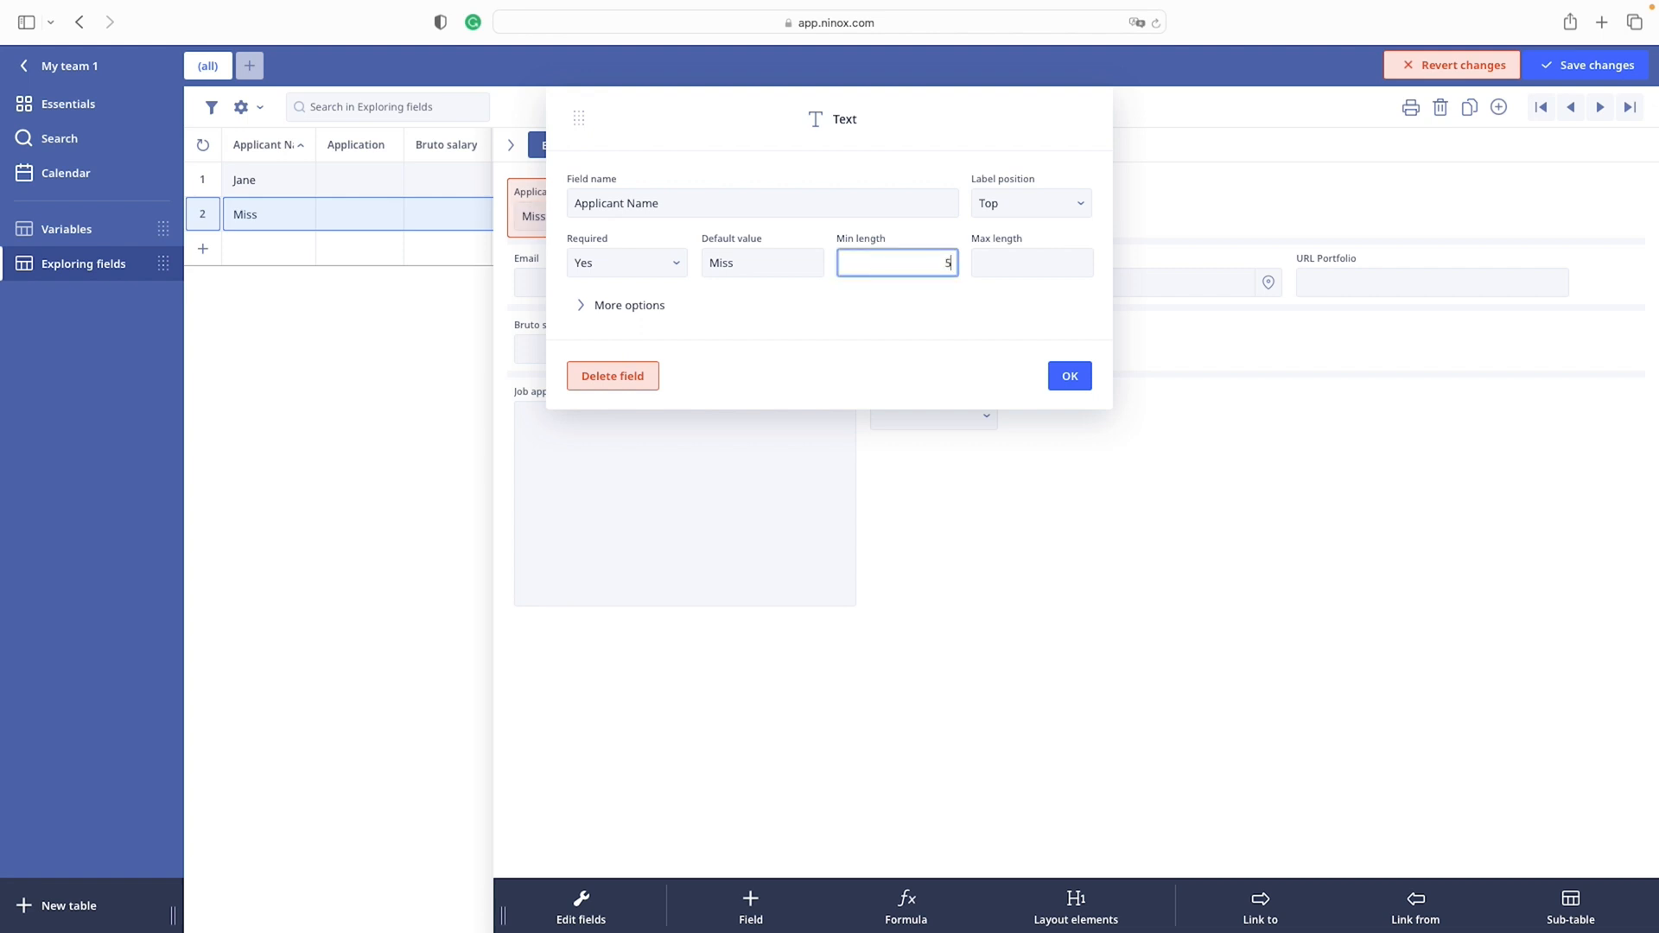
click(1069, 376)
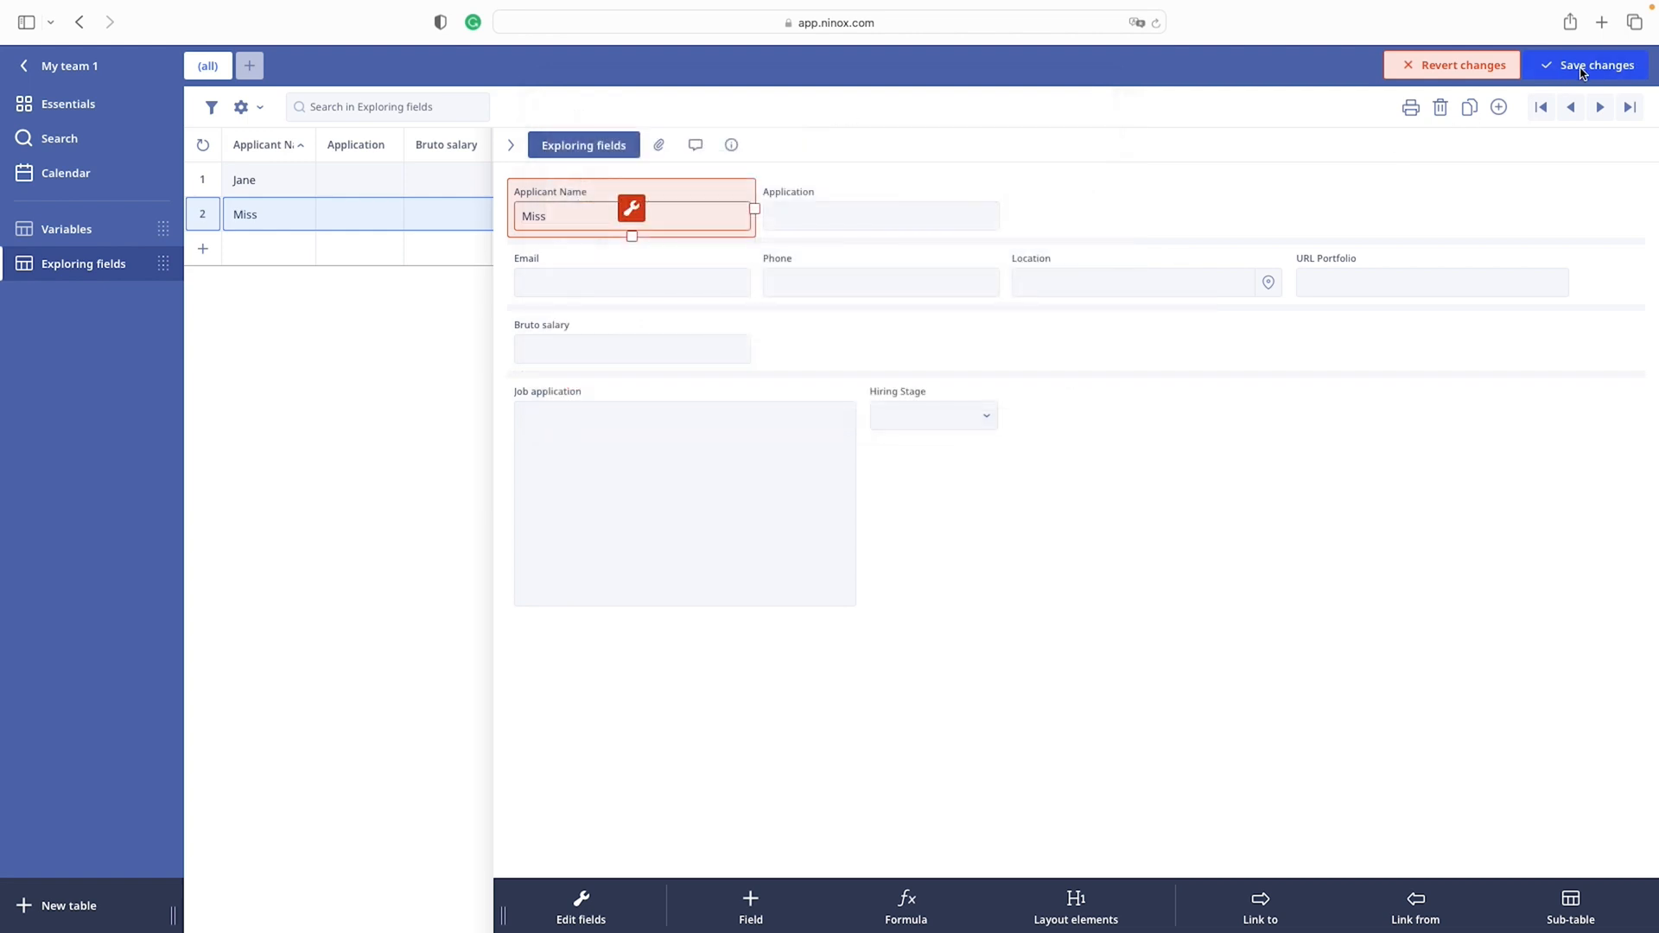
click(1595, 65)
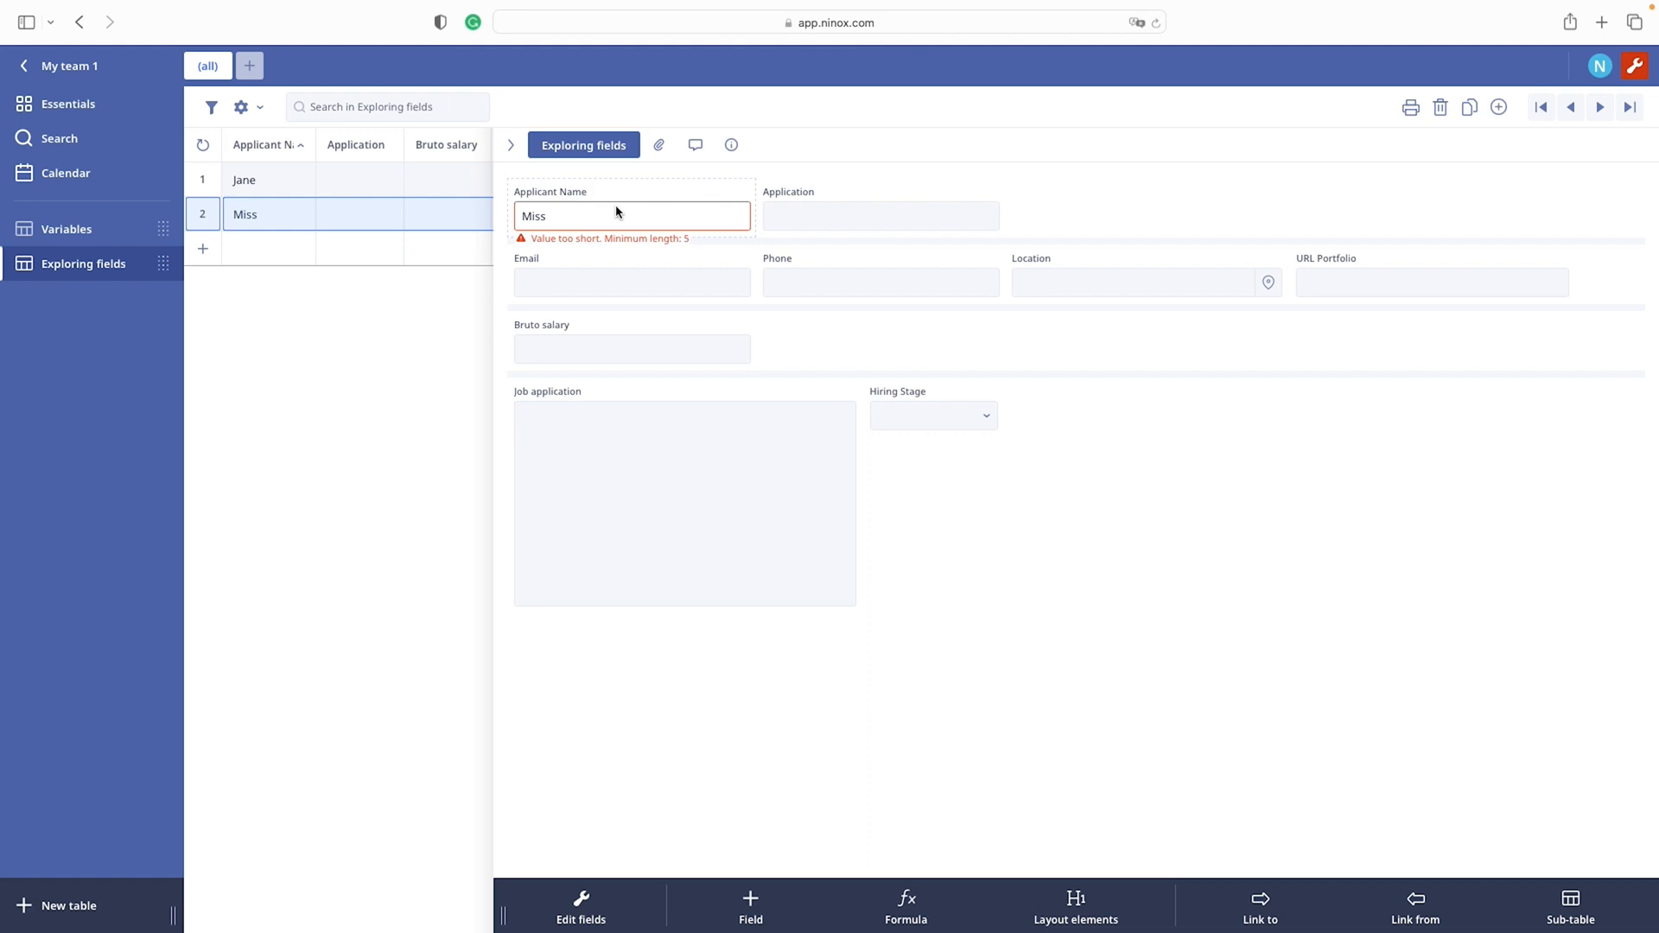
click(631, 216)
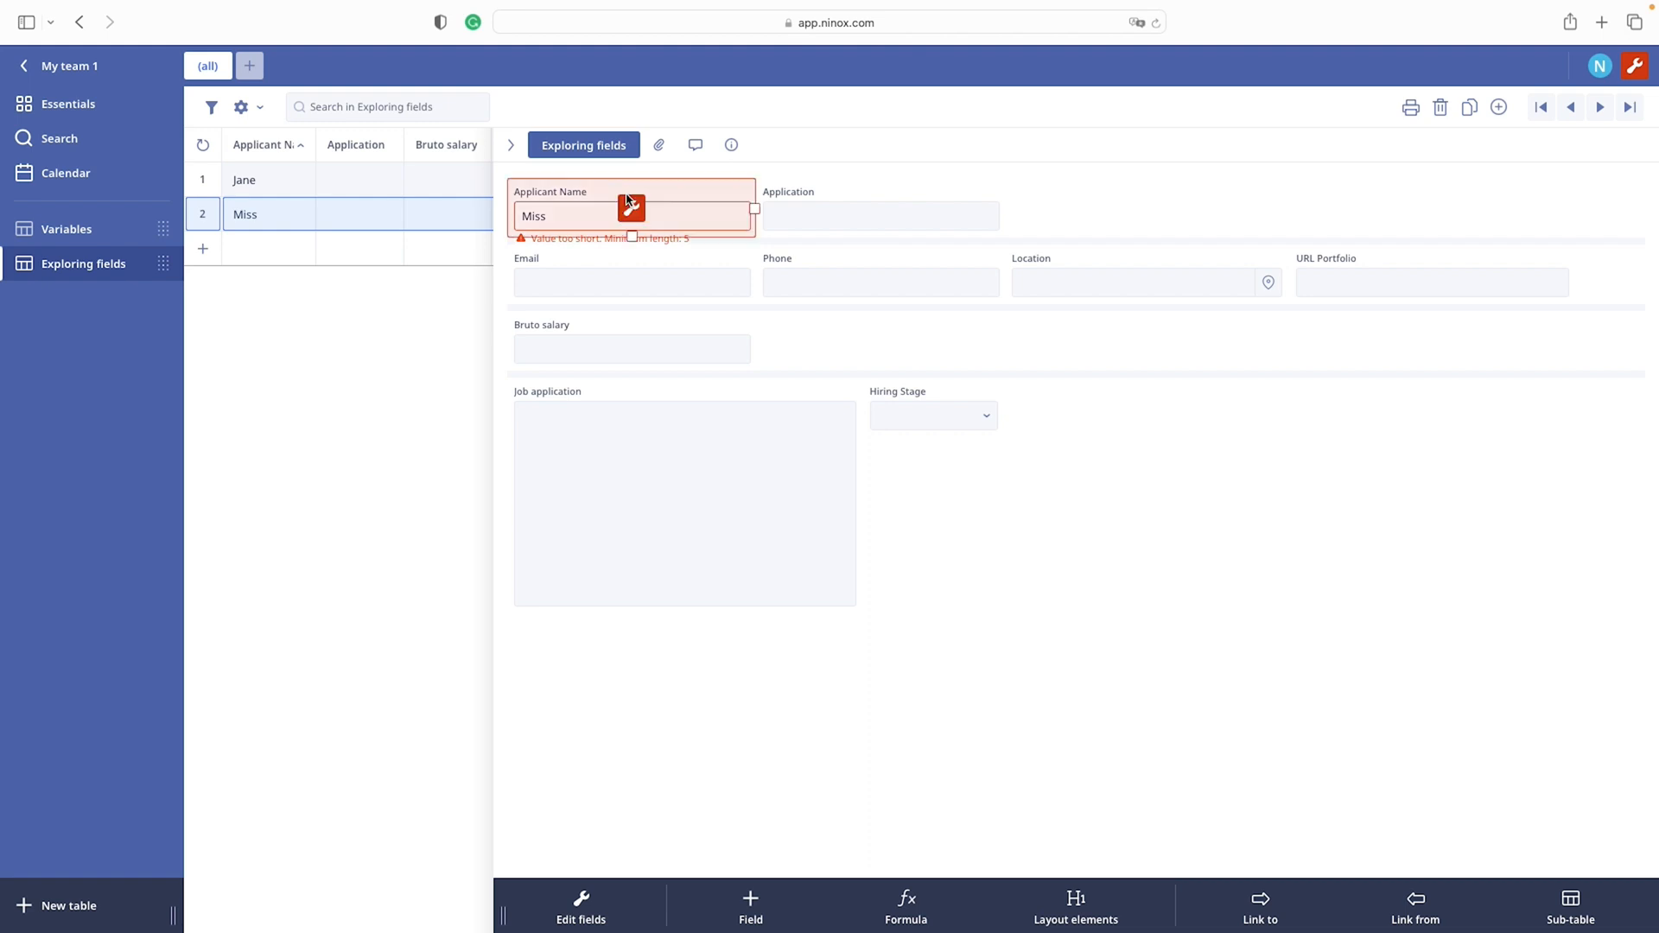
Clear Applicant Name's minimum length and 'Miss' default, then select Jane's record.
click(631, 208)
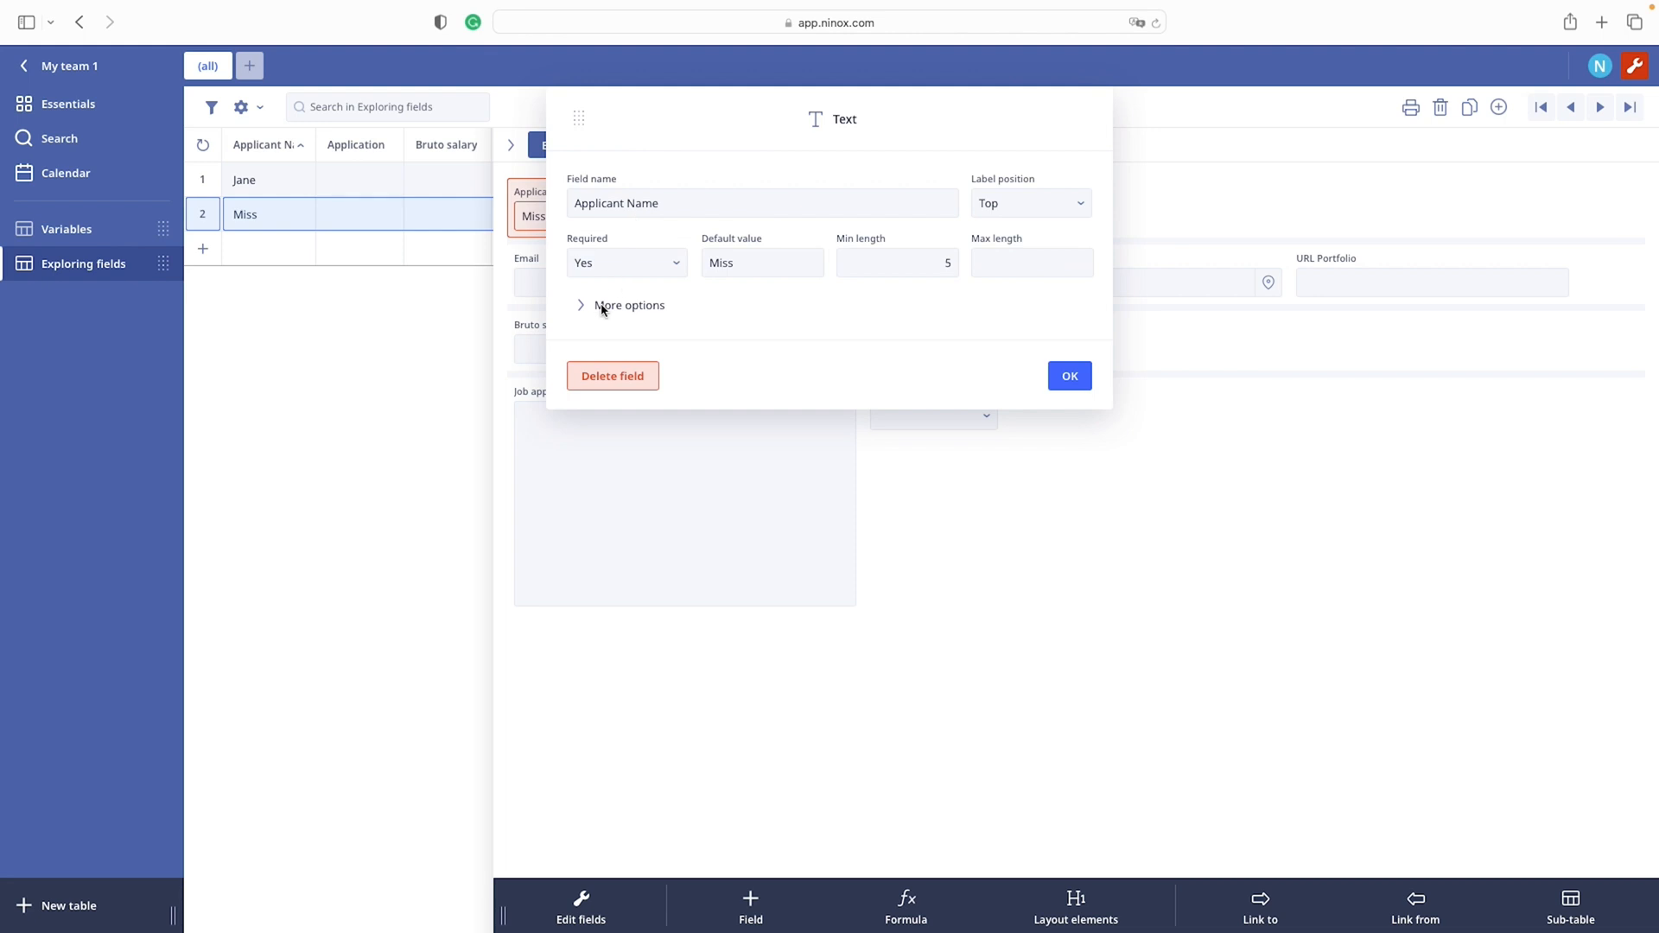
click(628, 305)
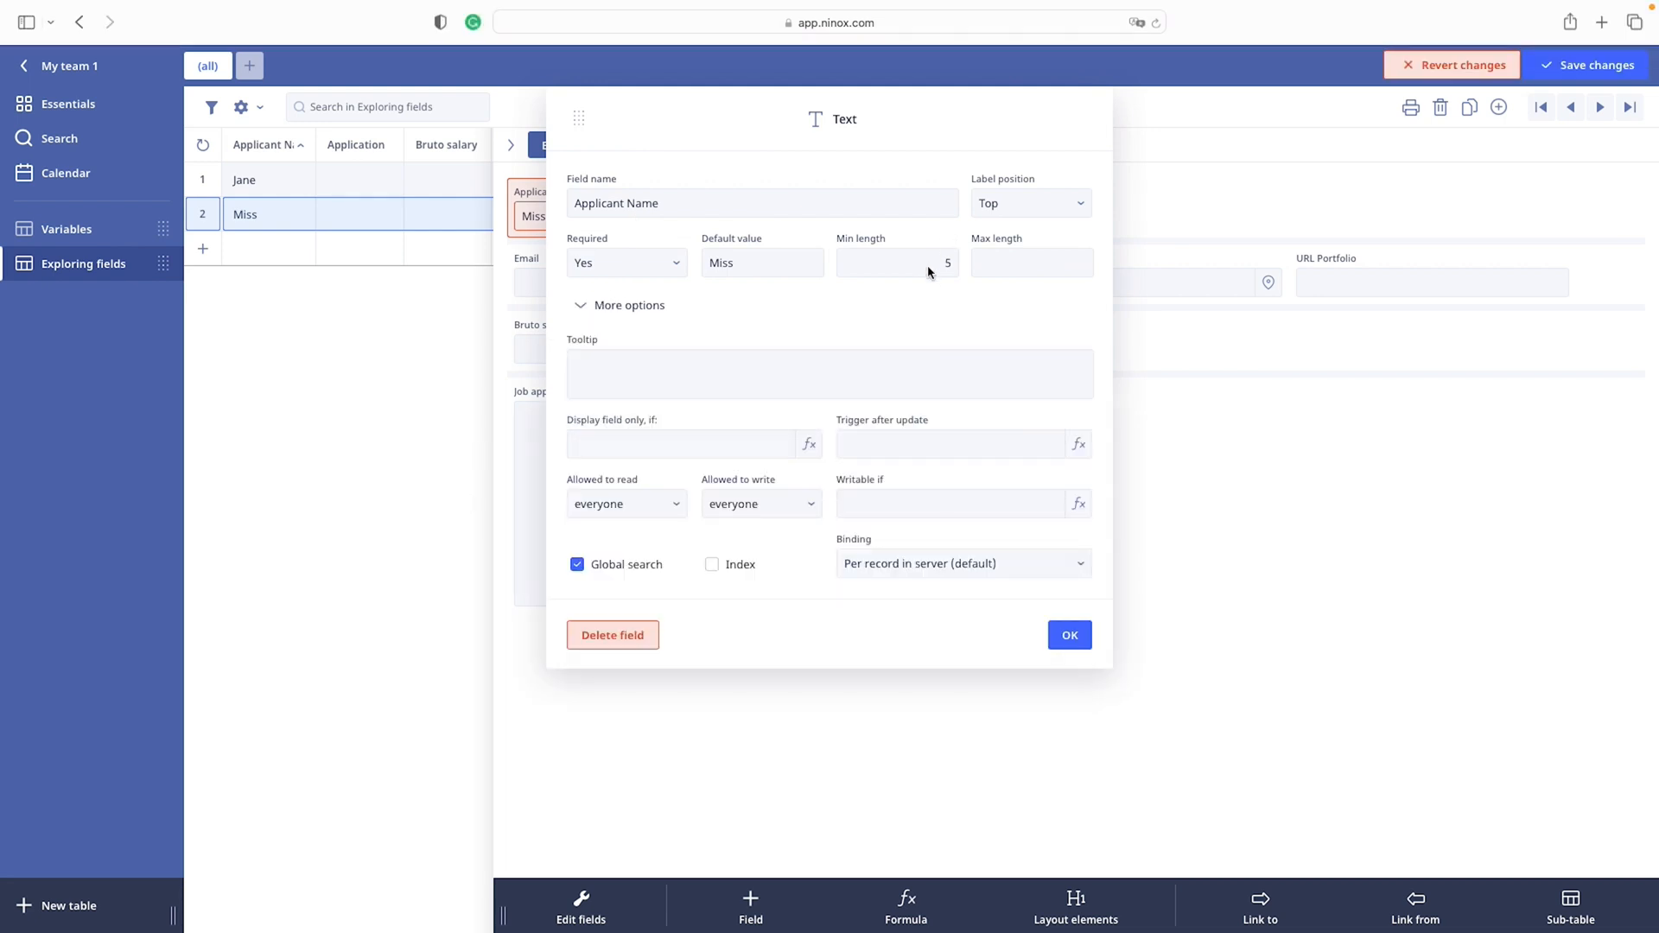
click(896, 262)
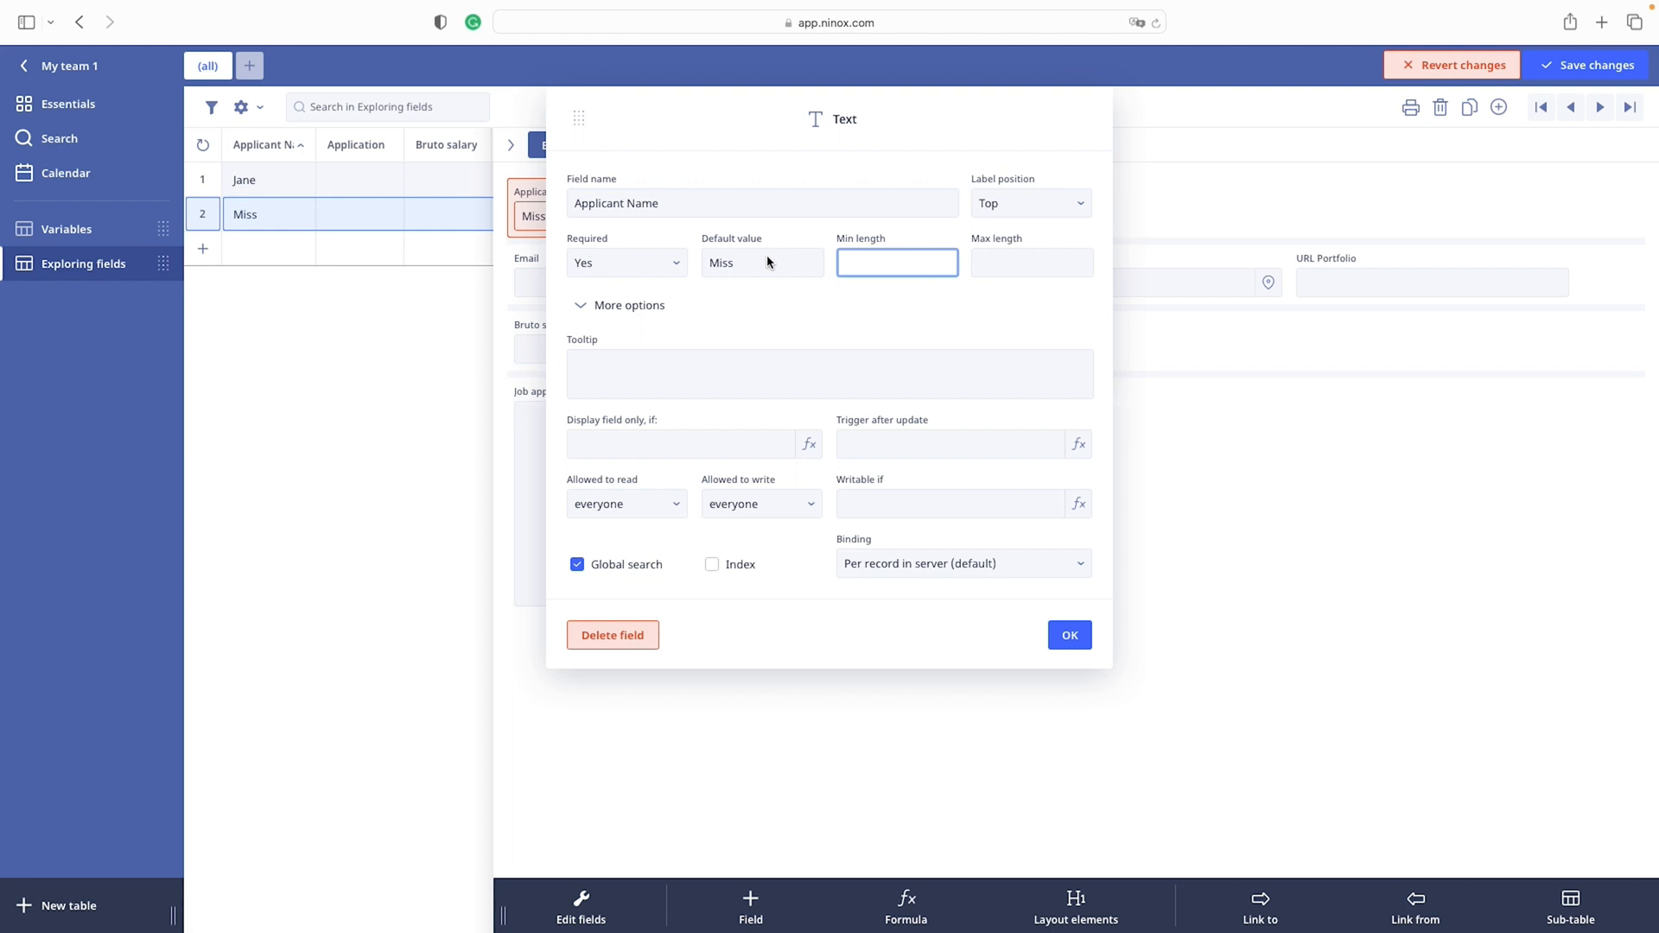
click(762, 262)
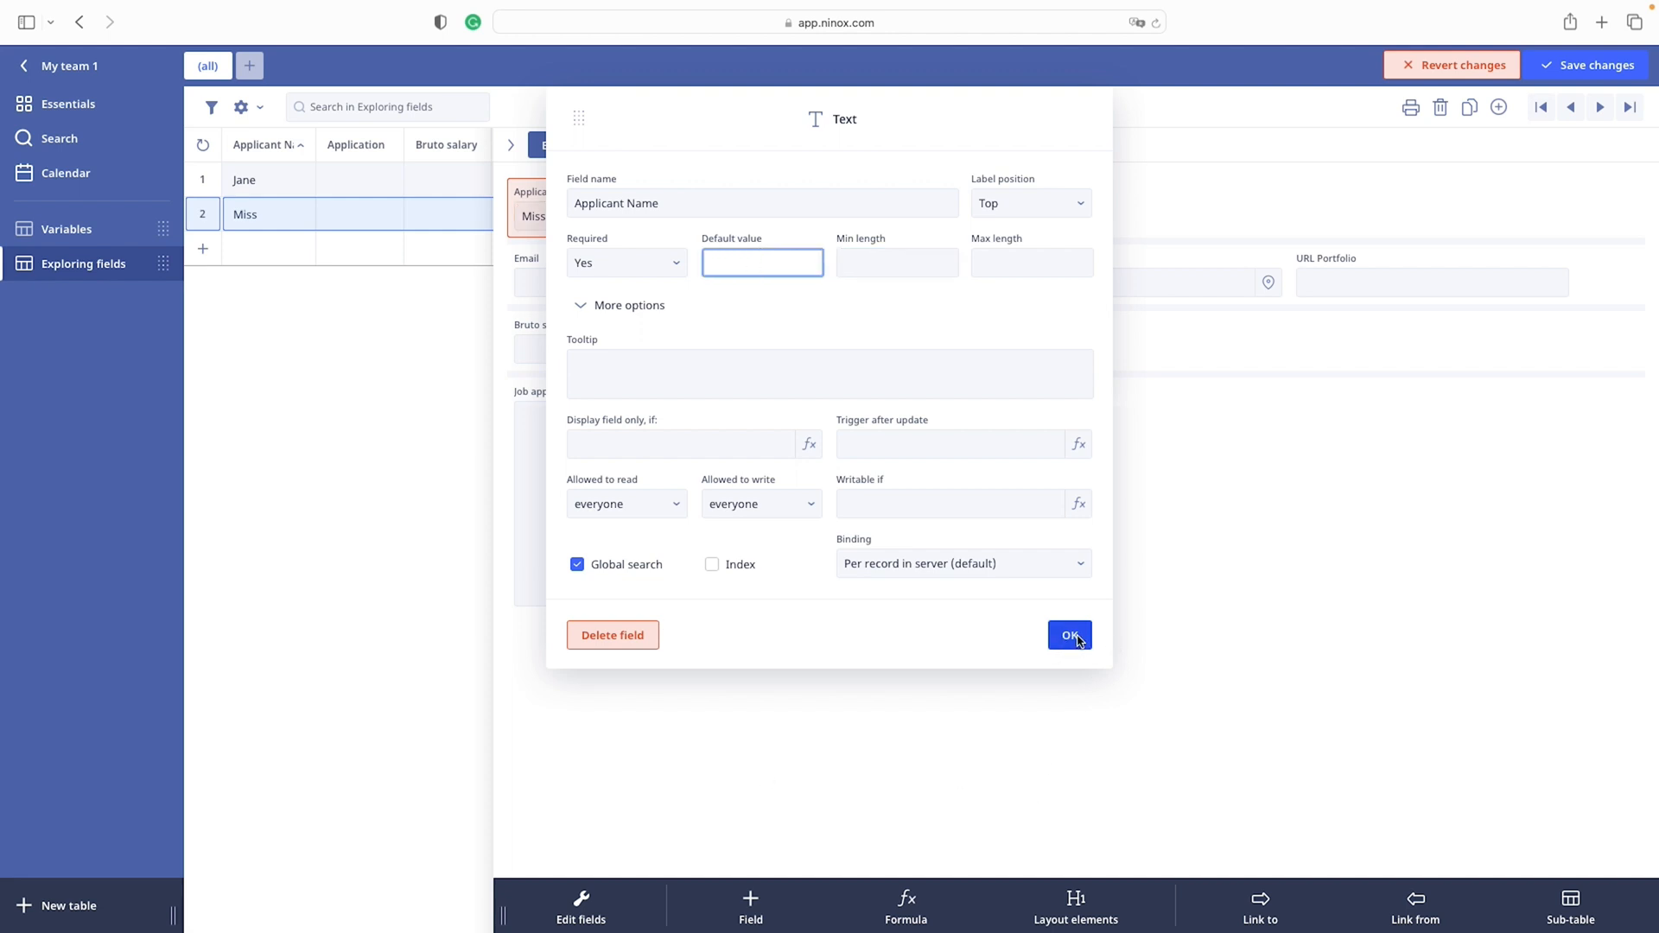
click(1069, 635)
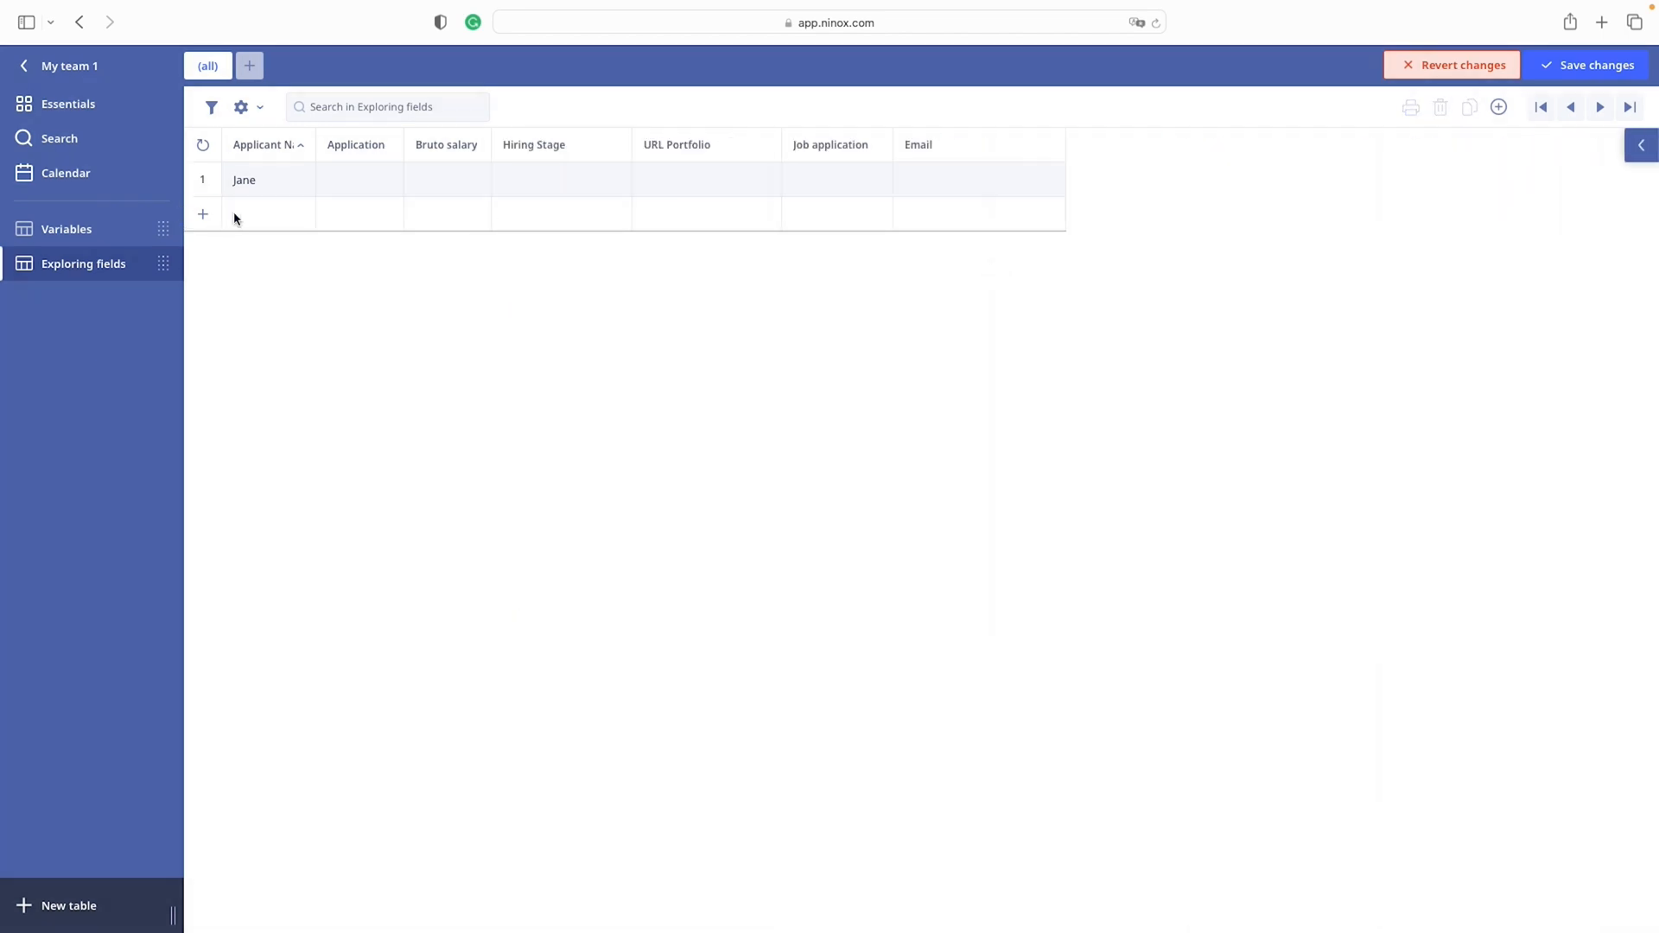
click(264, 144)
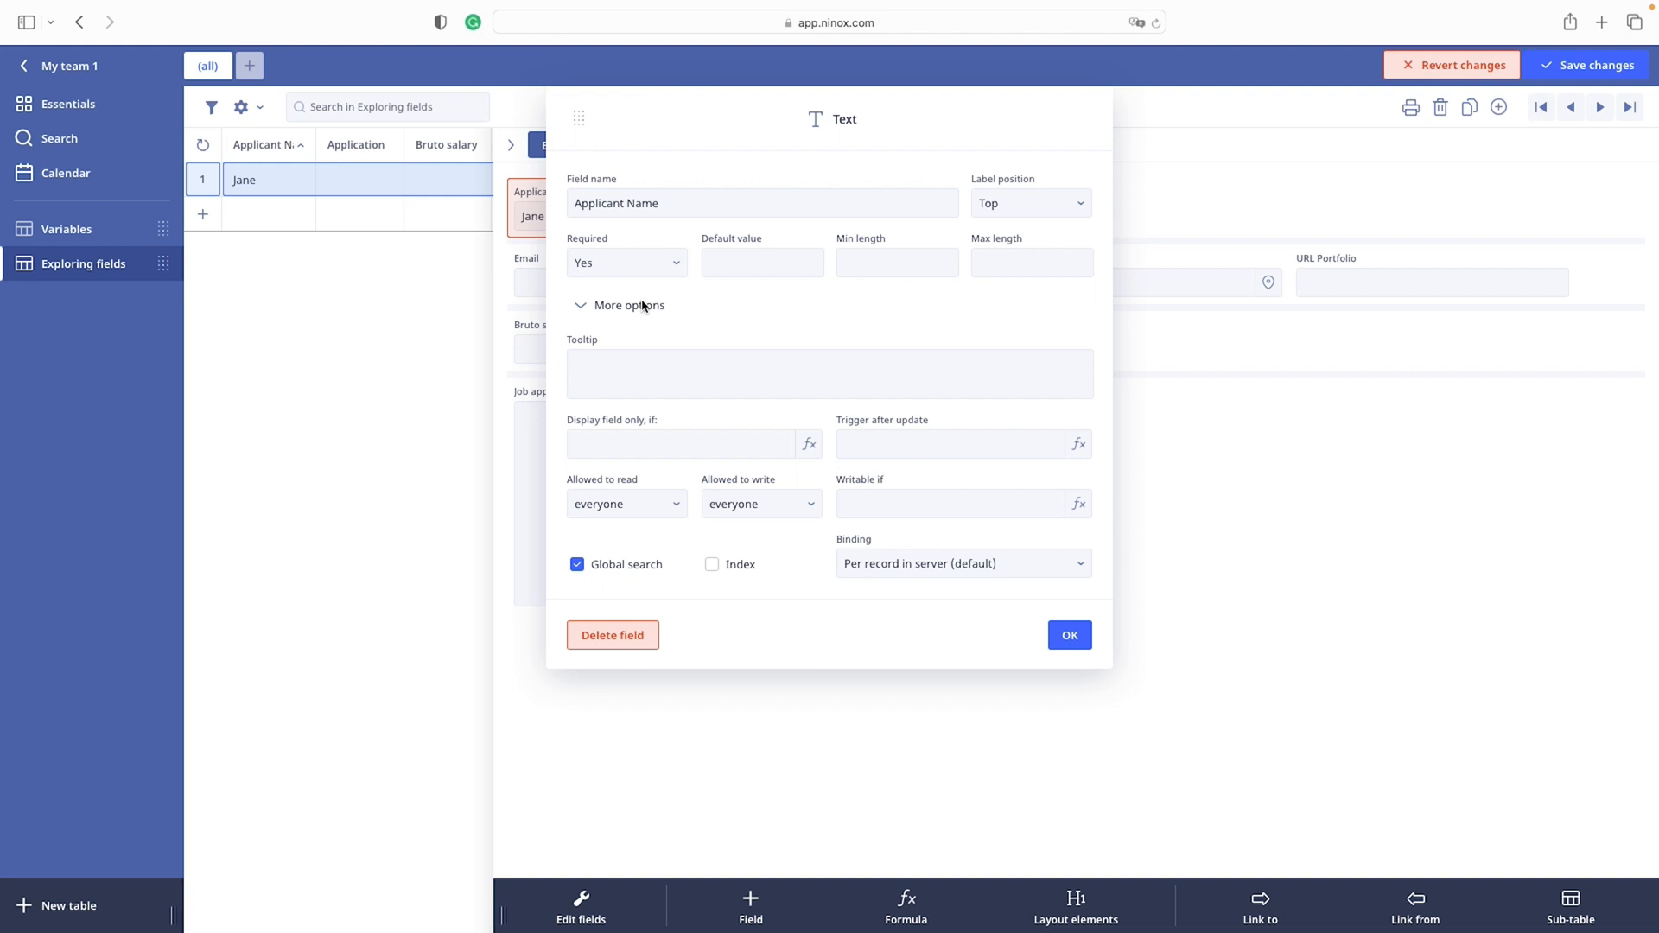
mouse_move(606, 362)
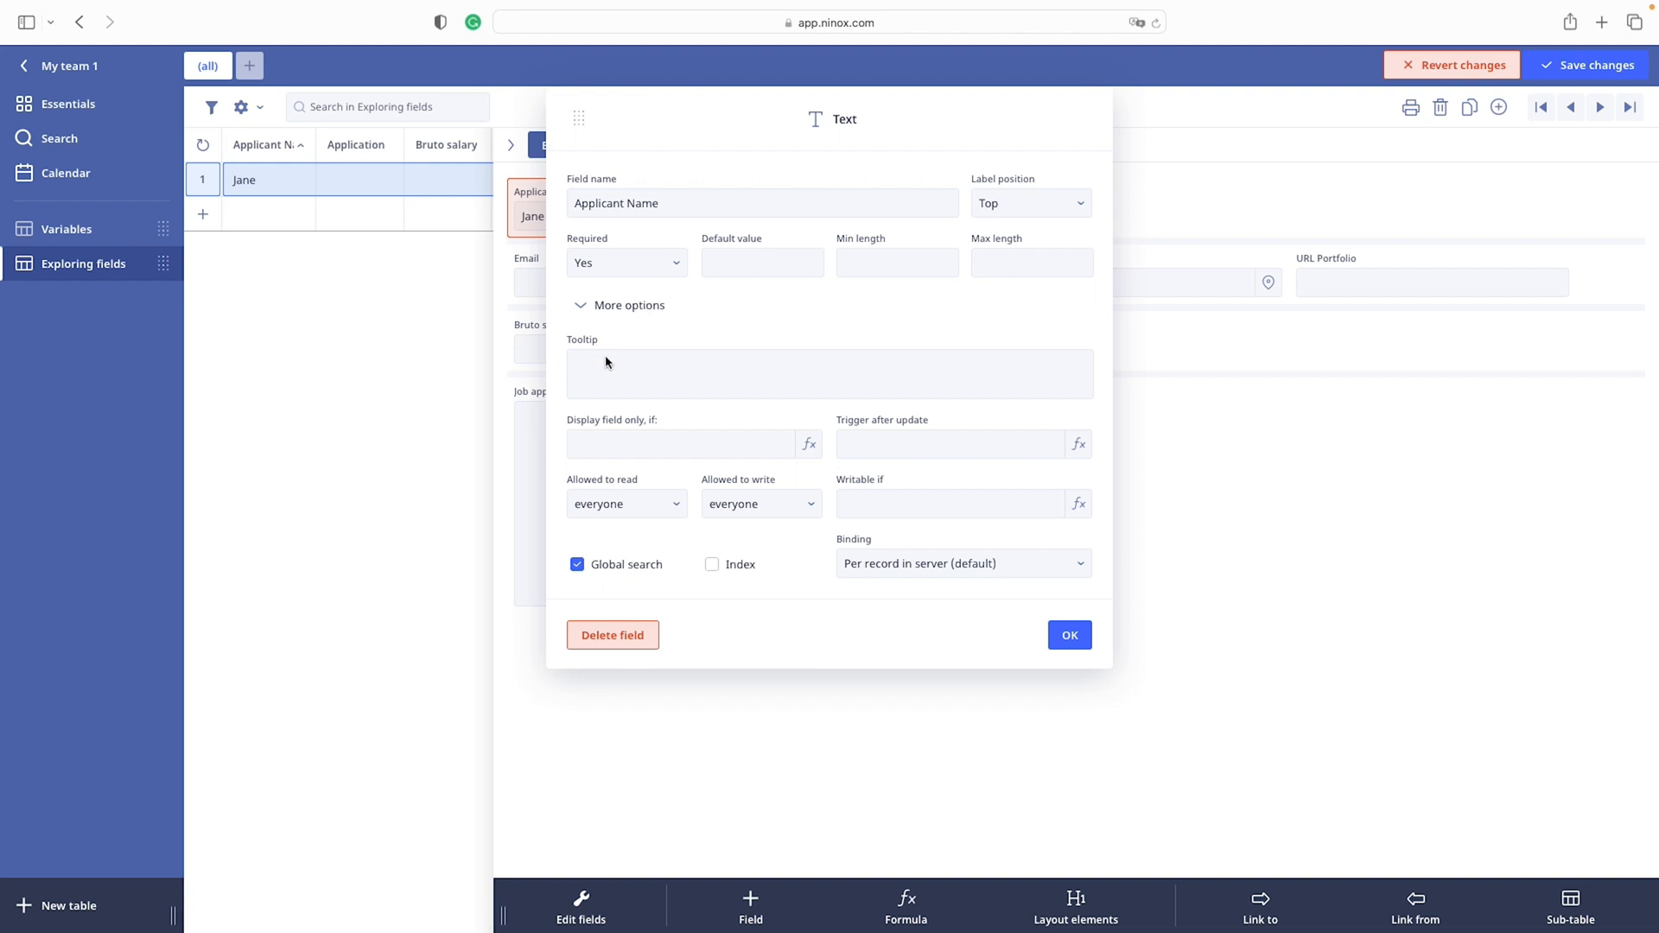
Set the Applicant Name tooltip to 'Applicant name and surname'.
text(Applicant name and surname)
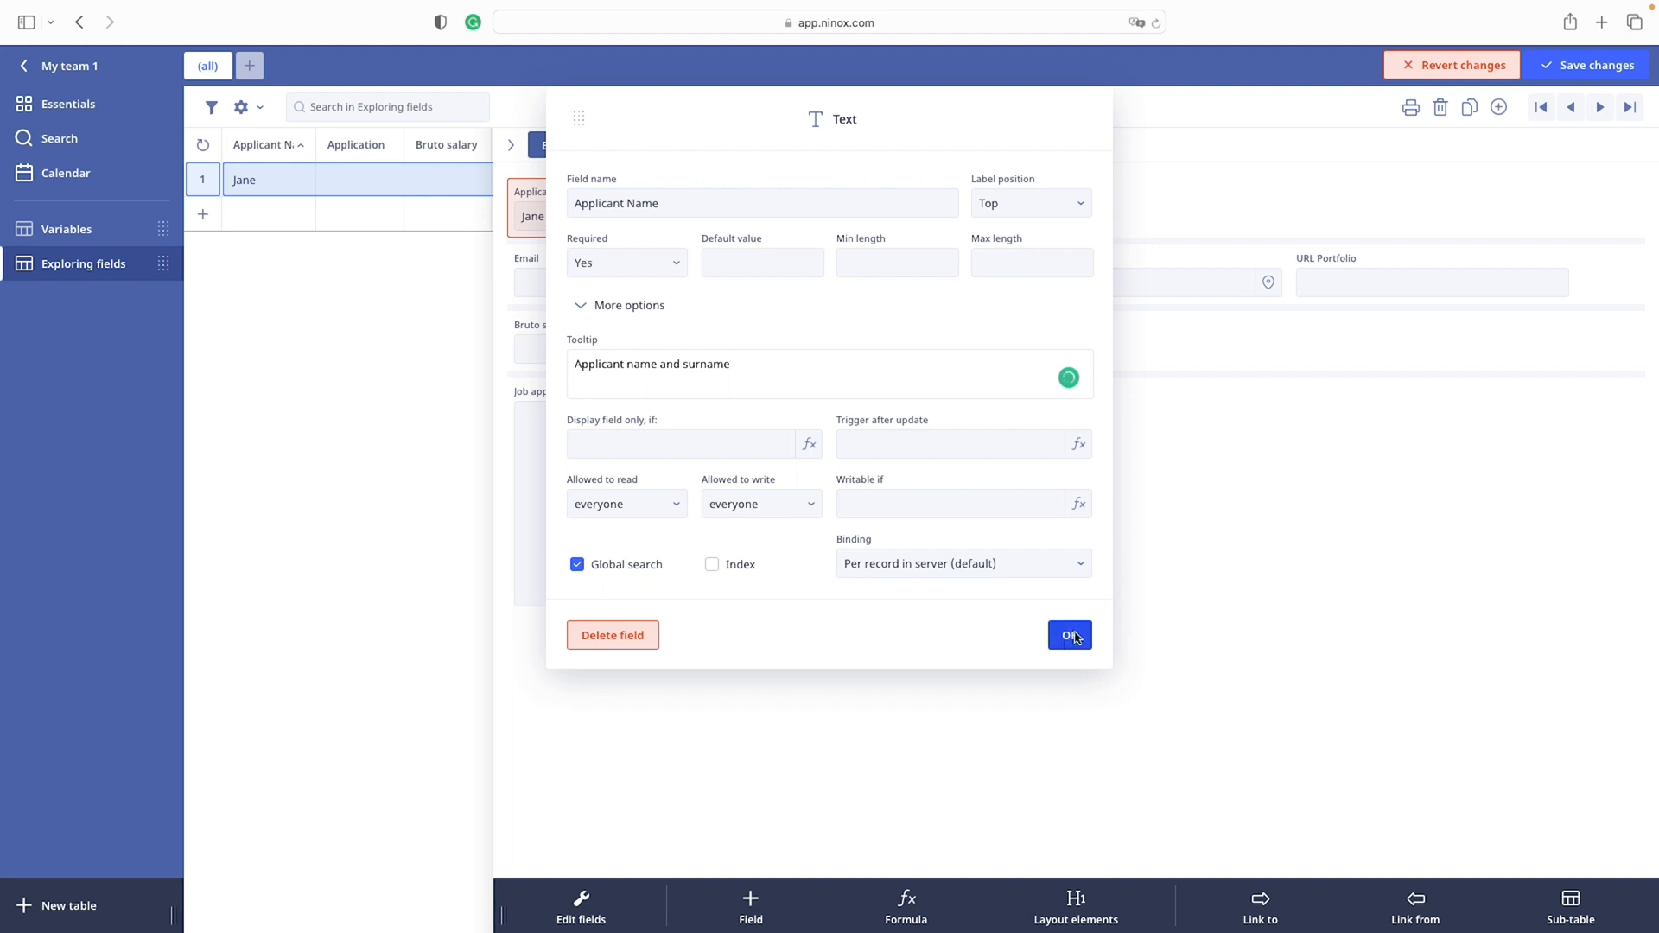
click(1069, 635)
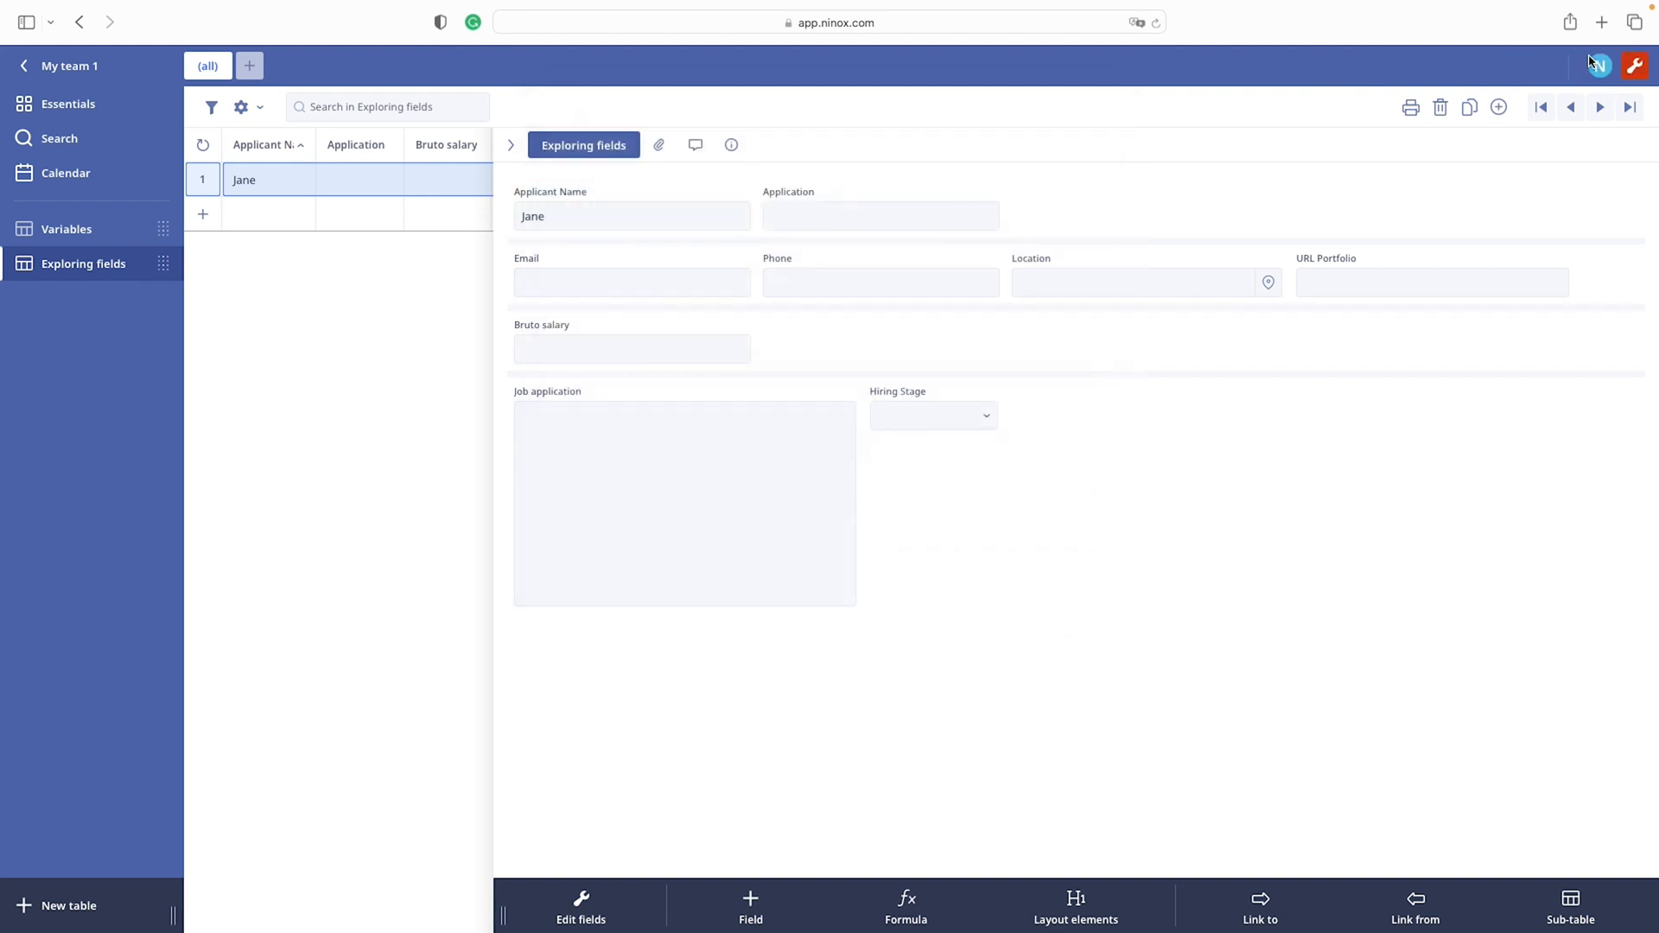
Check the 'Applicant name and surname' tooltip on Jane's Applicant Name field.
click(632, 216)
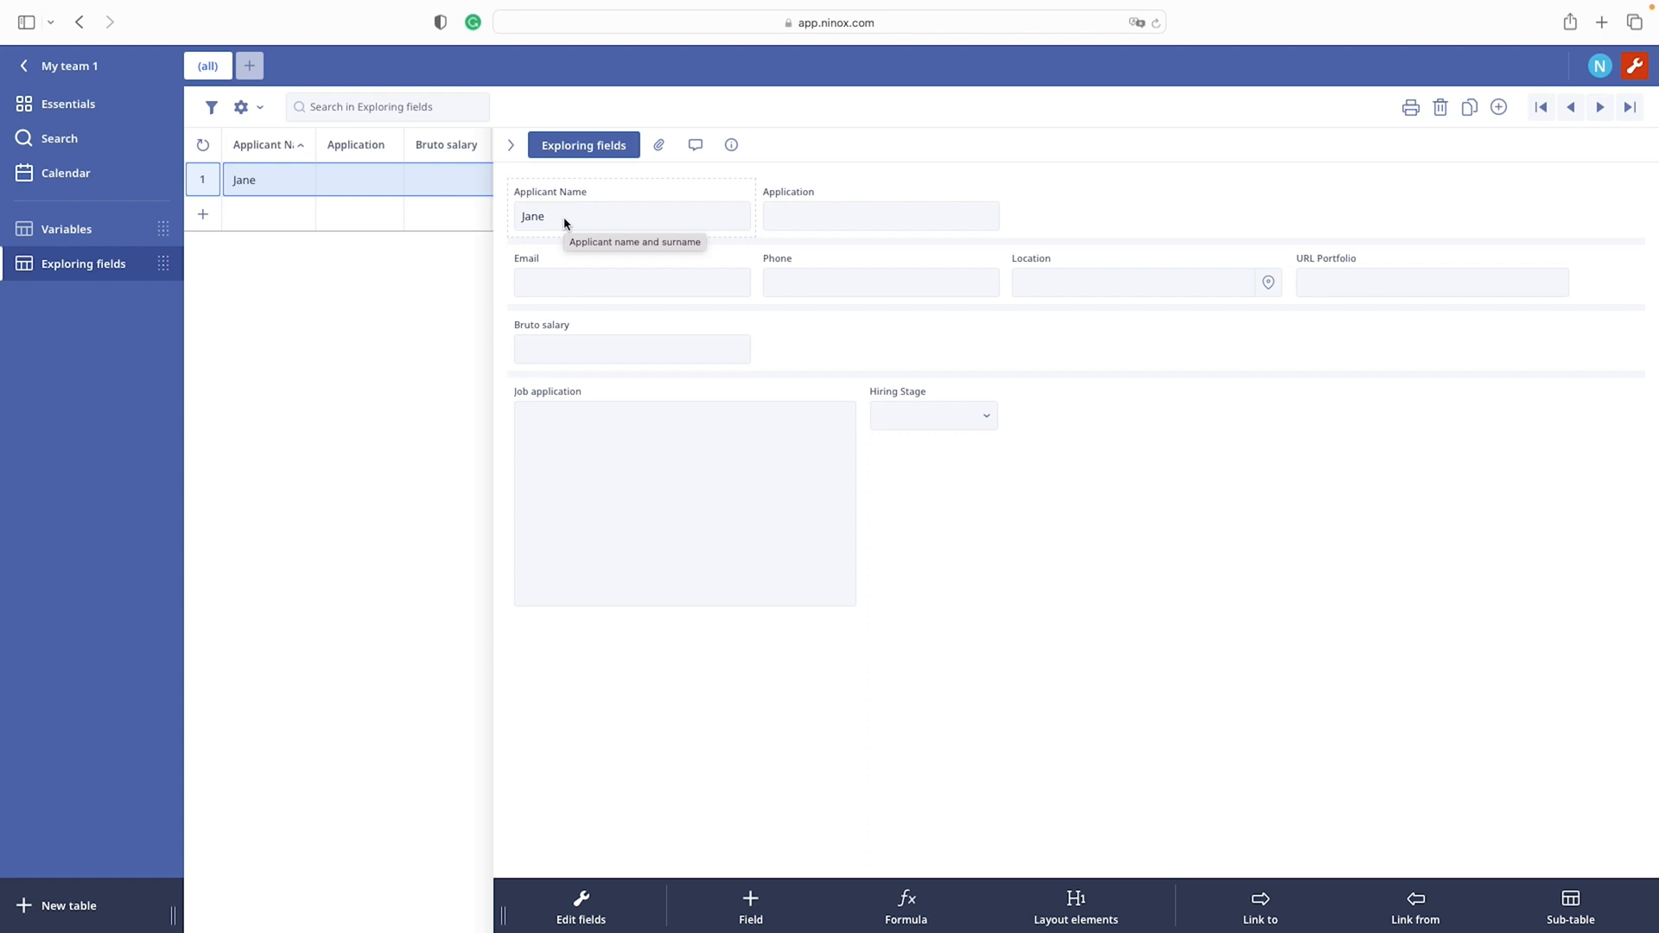
mouse_move(739, 228)
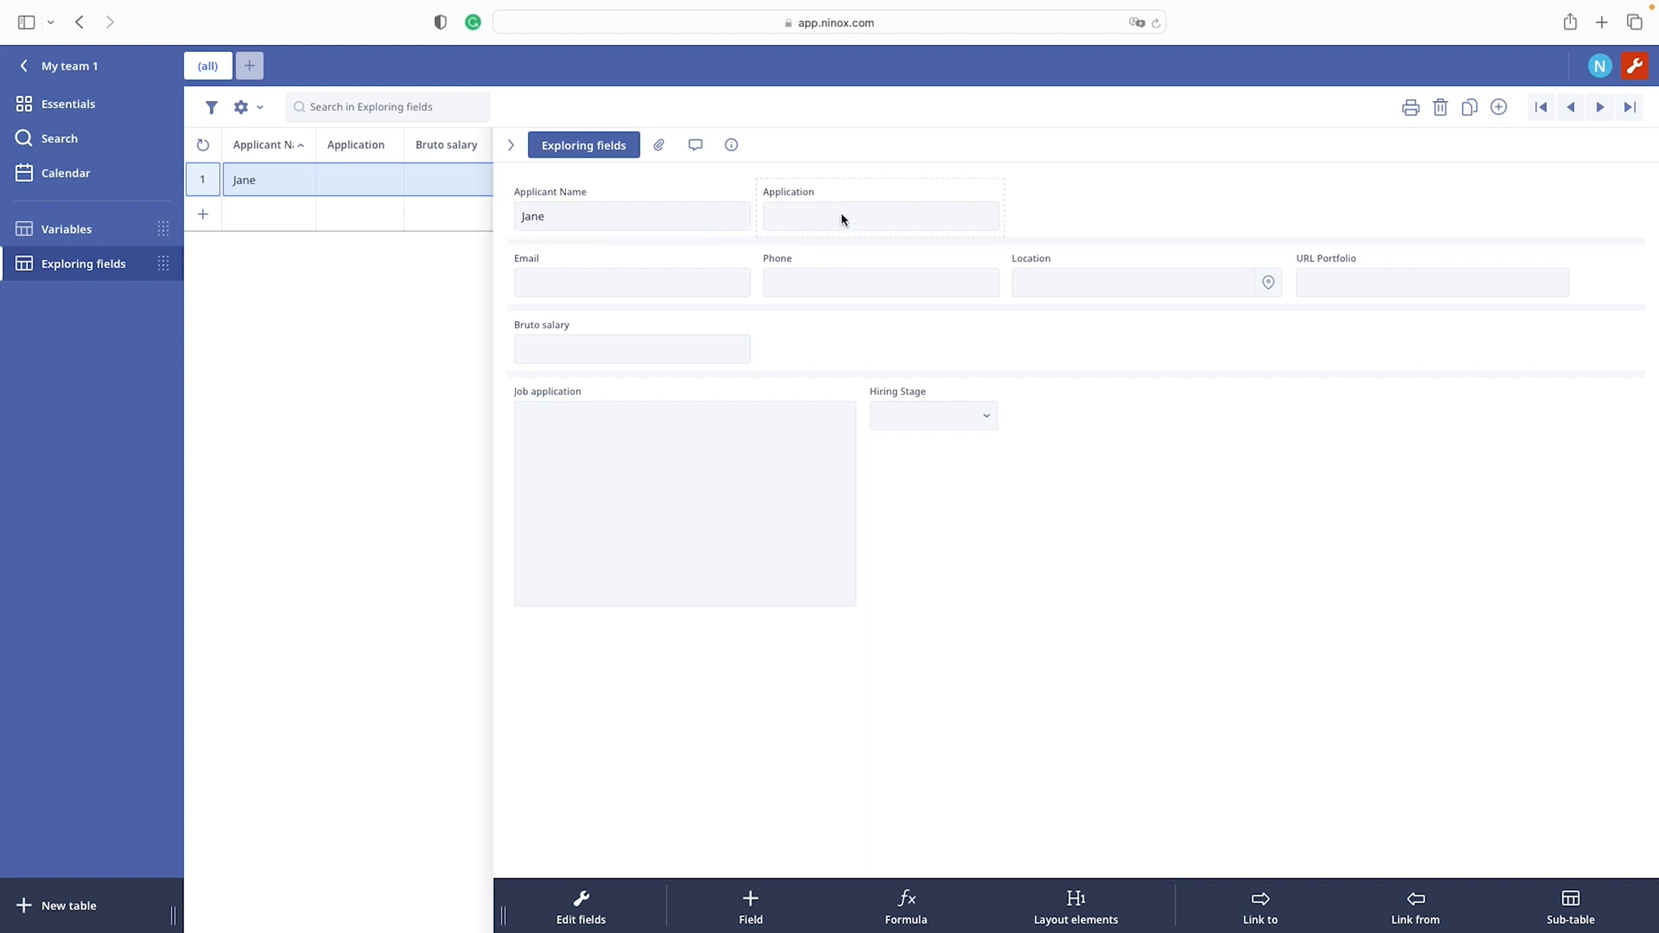
mouse_move(874, 220)
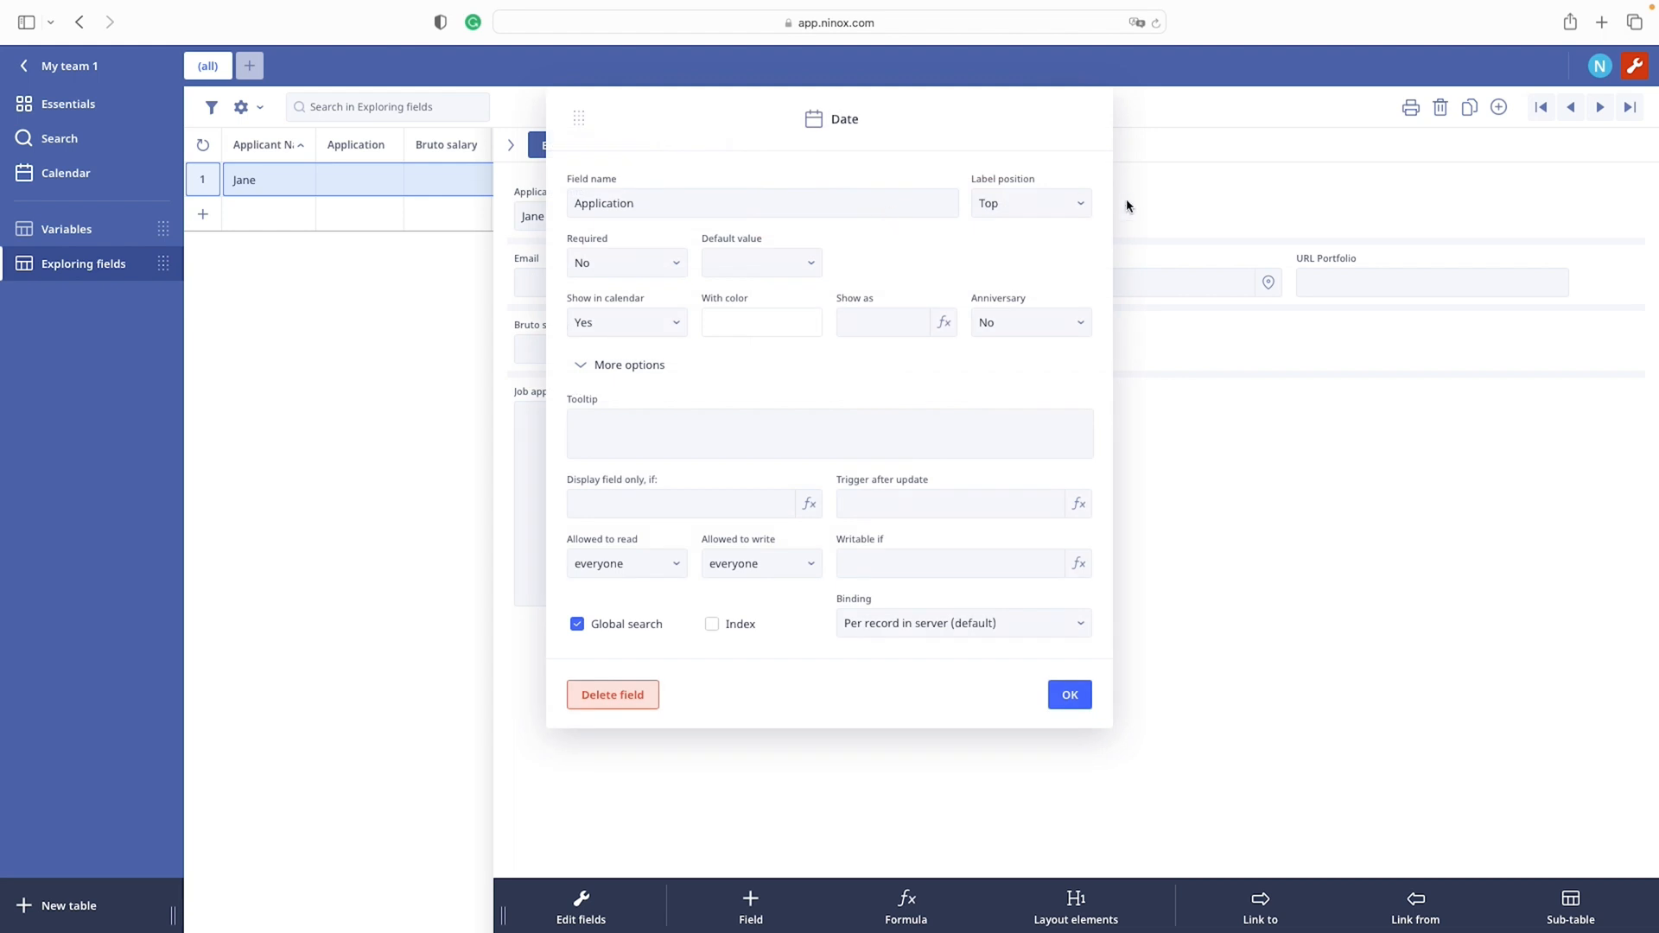
Close the field settings and set Jane's Application date to 24/10/2022.
click(1068, 693)
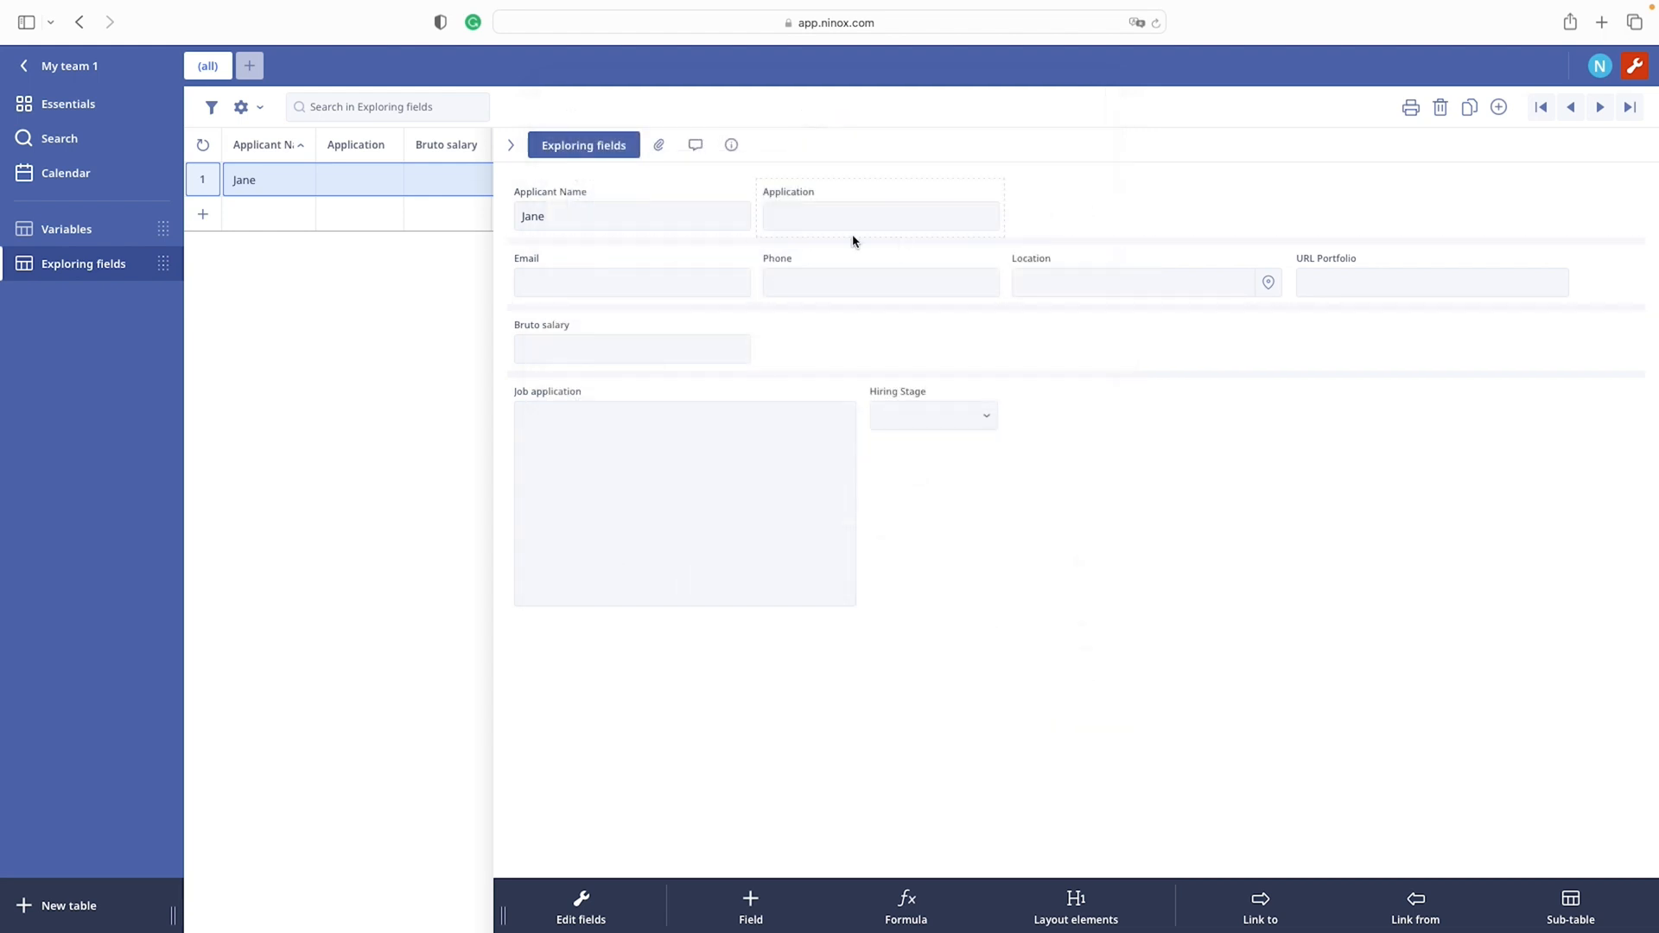
click(880, 216)
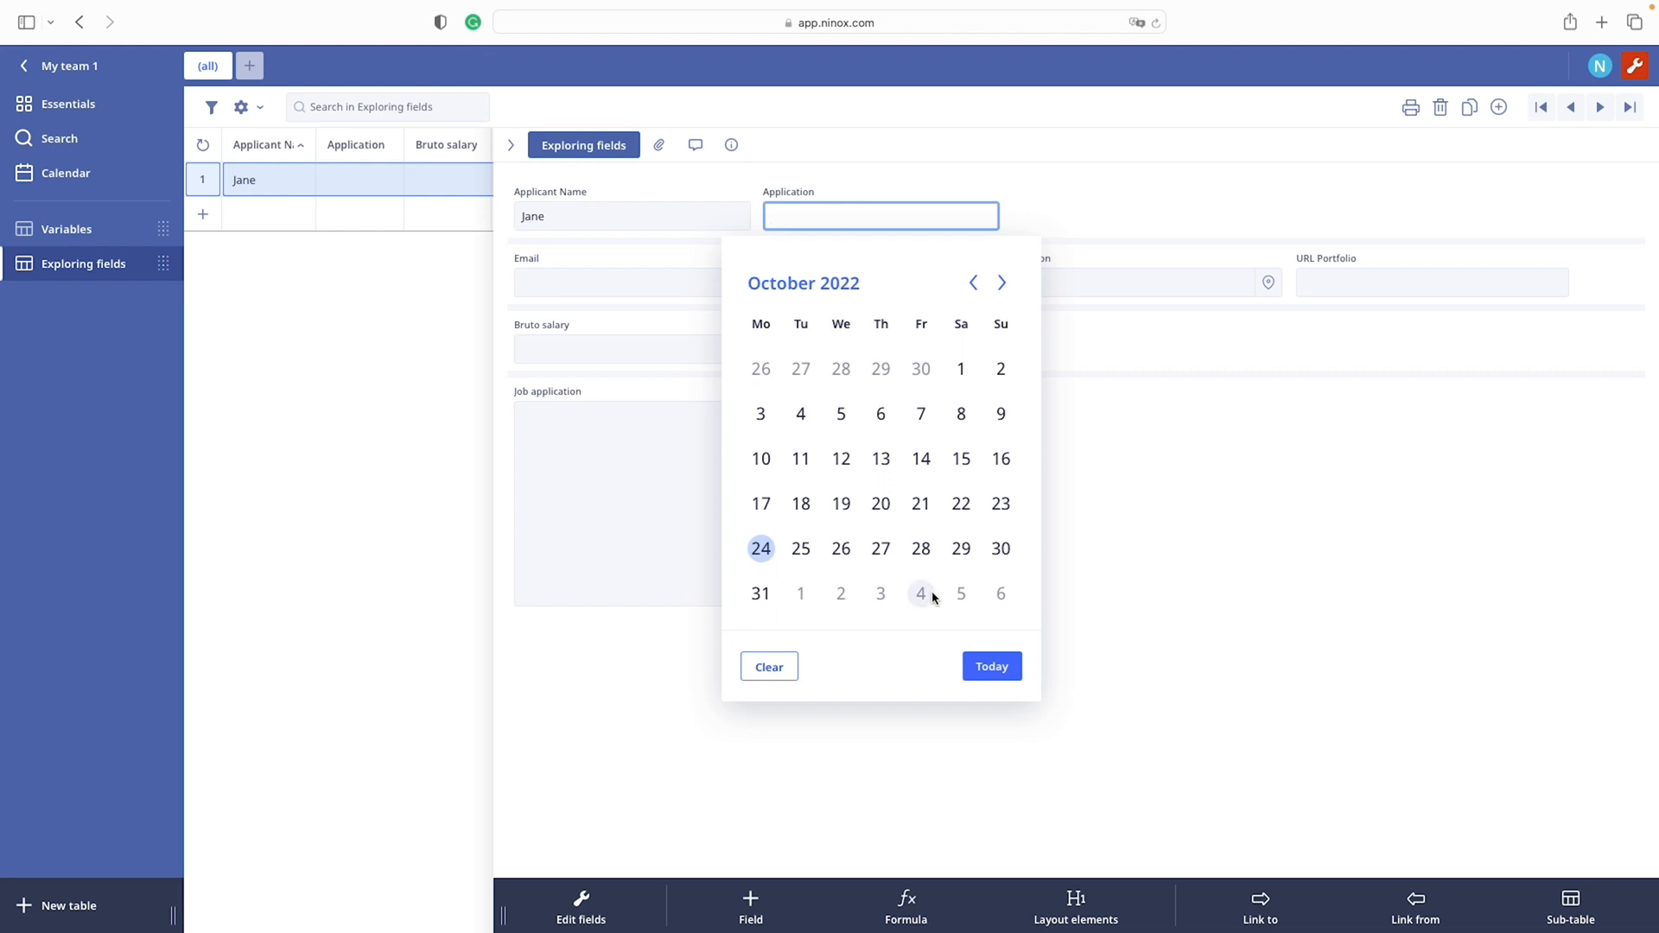
click(760, 548)
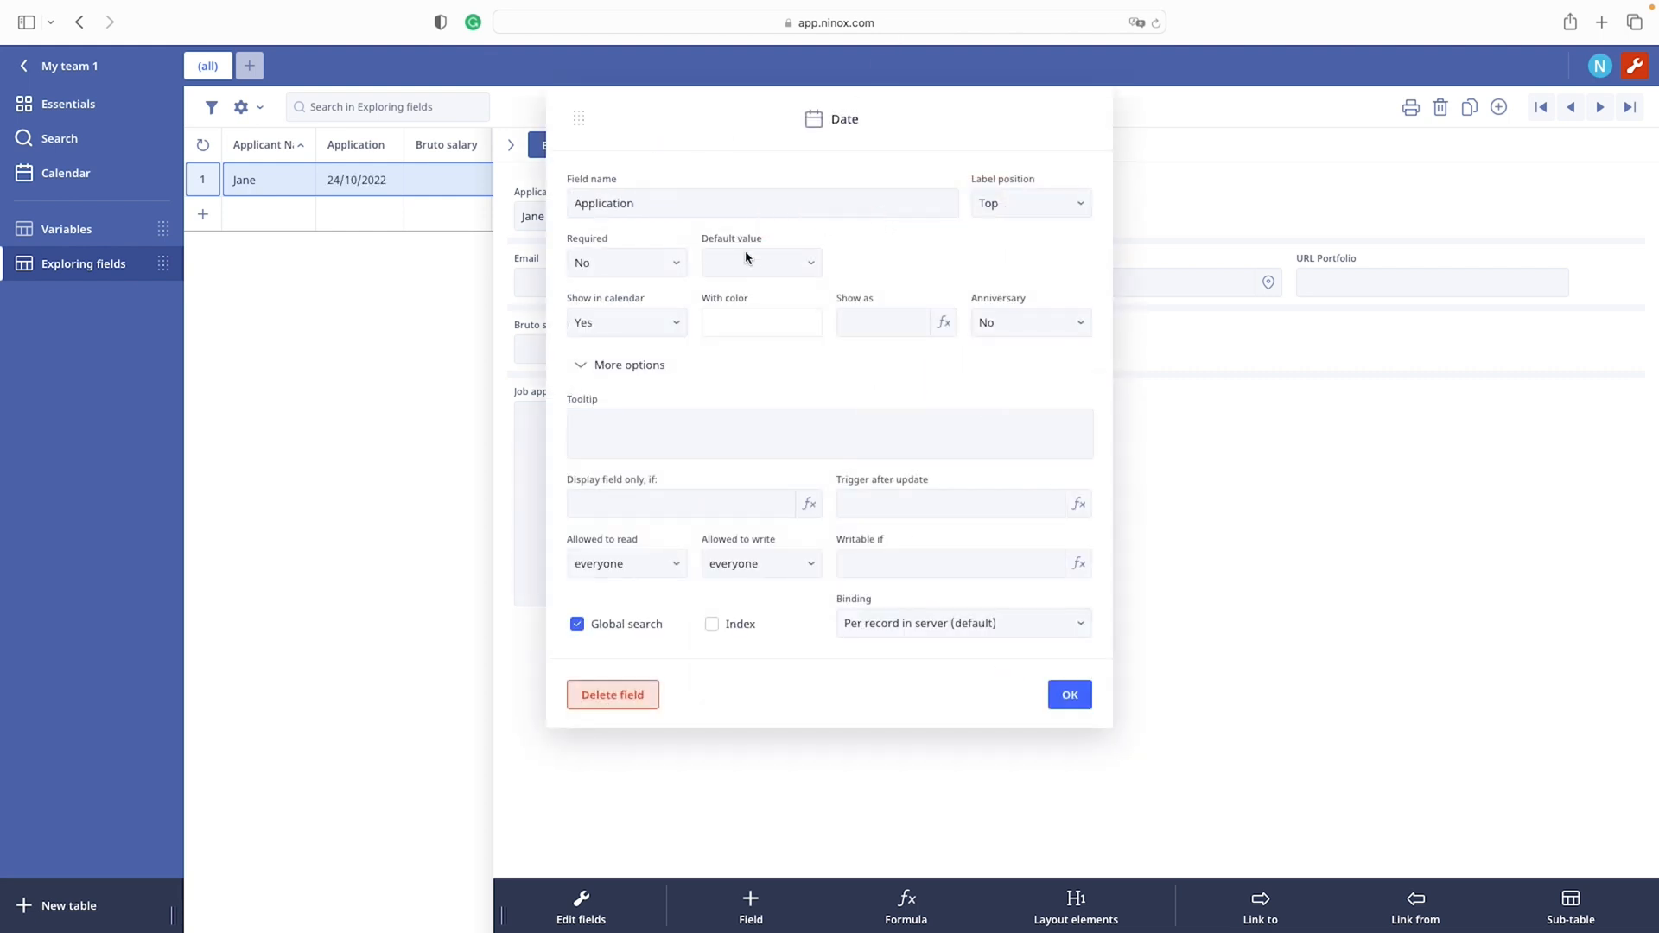
Show Application dates in the calendar in yellow, labelled with Applicant Name.
click(760, 263)
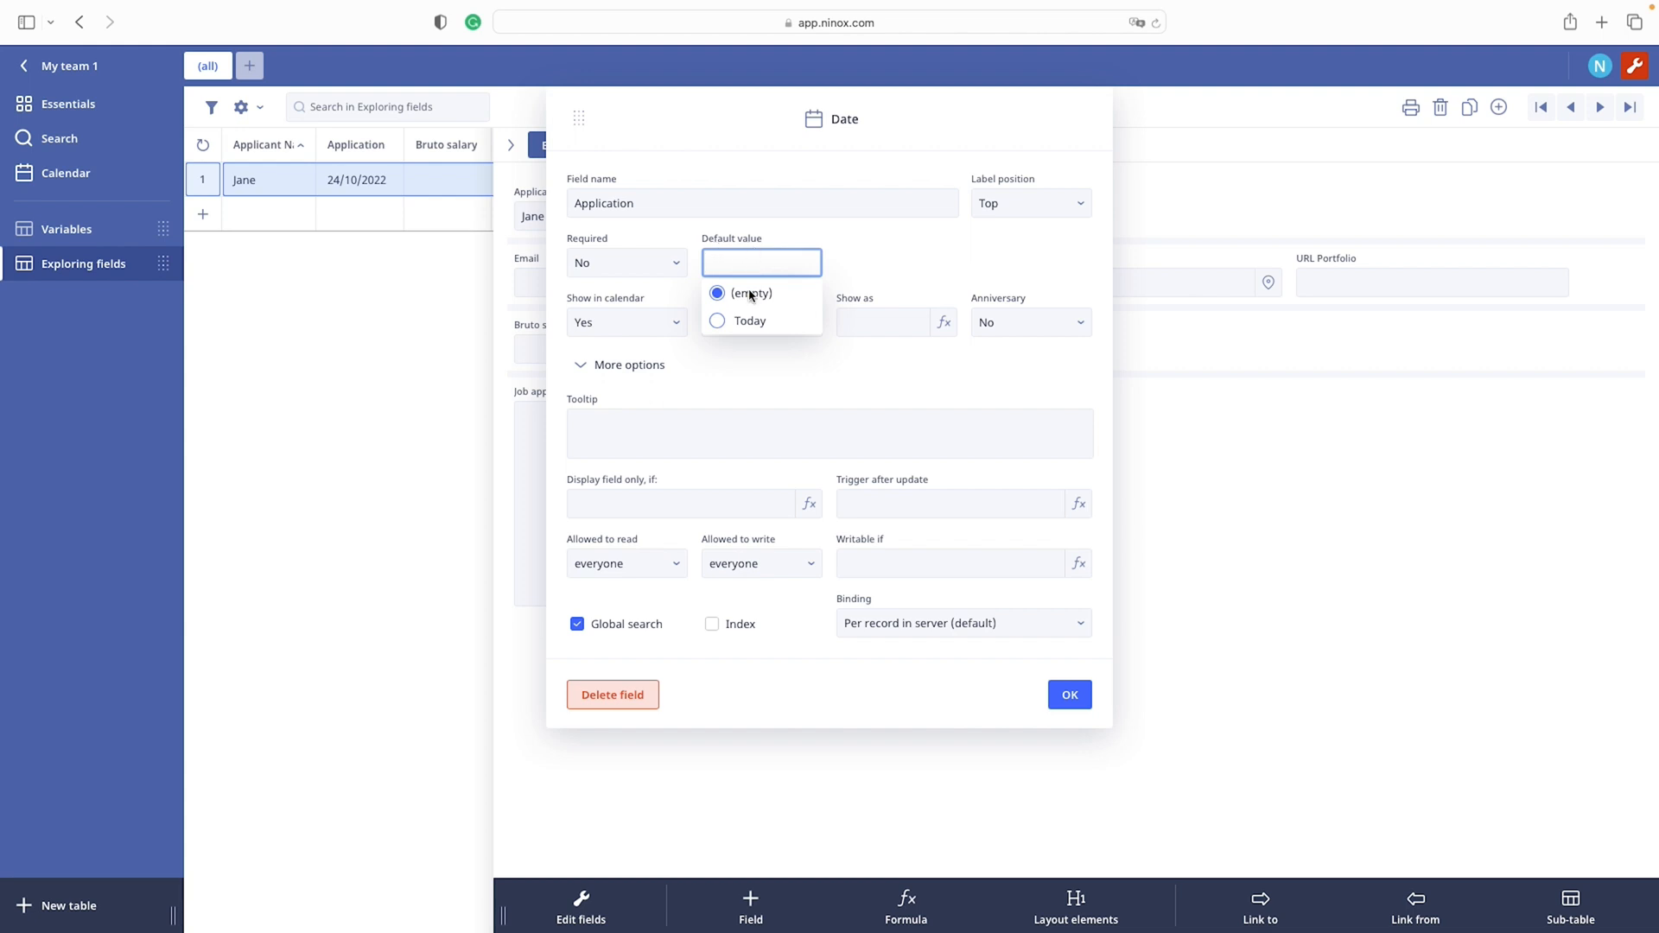
mouse_move(904, 227)
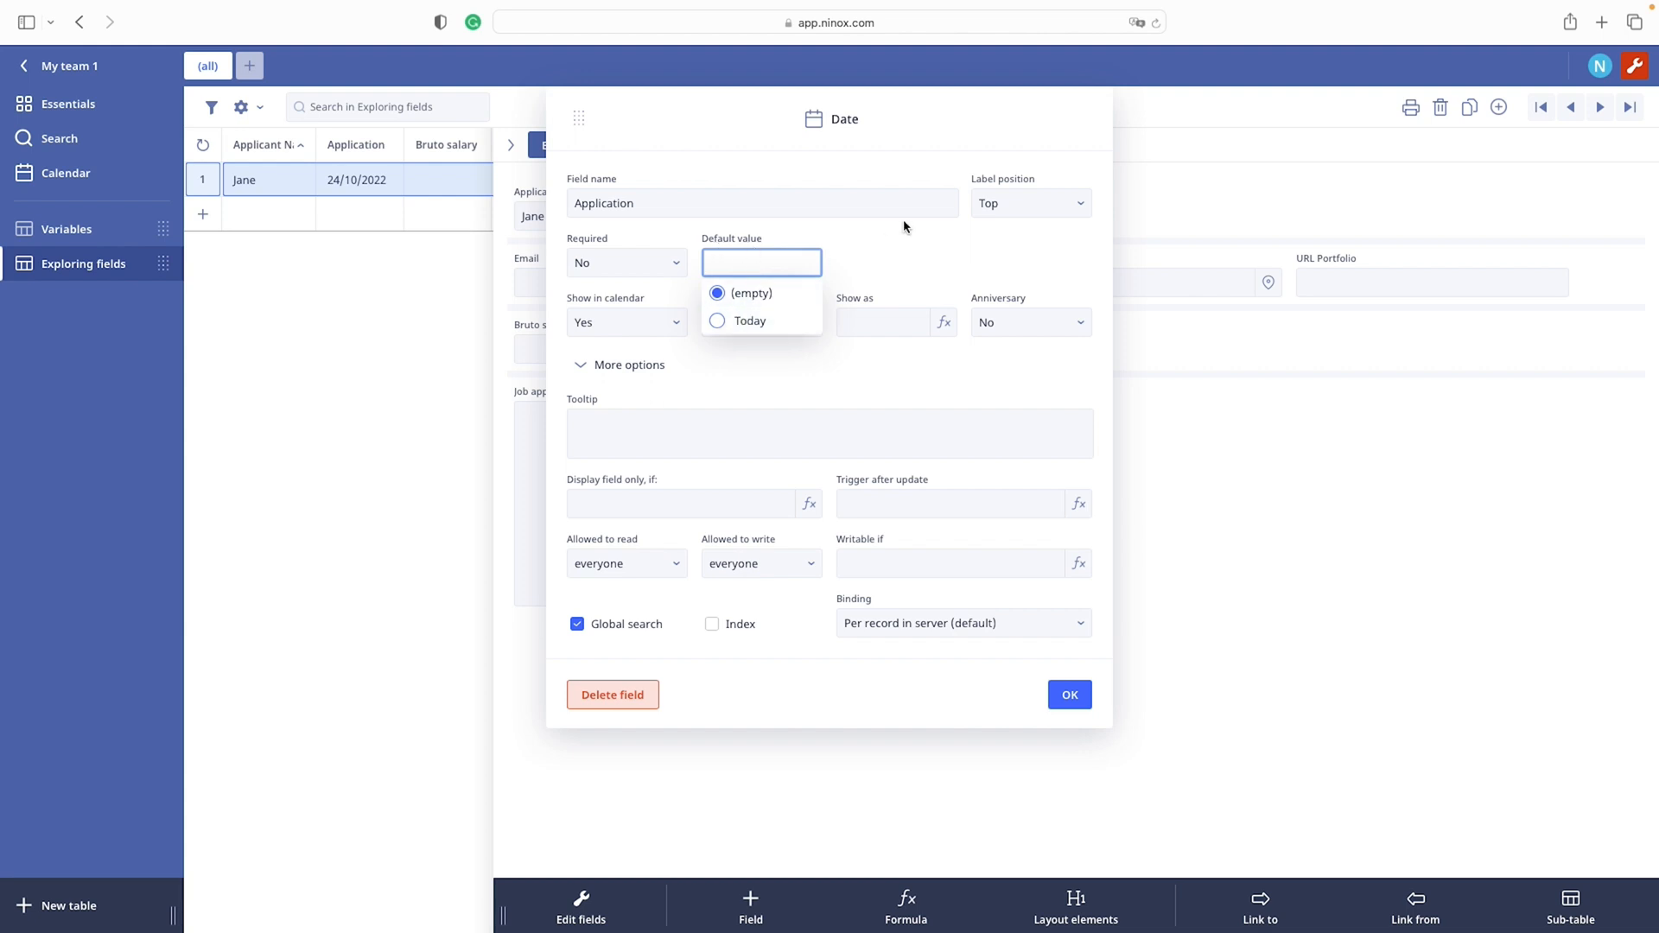
mouse_move(900, 251)
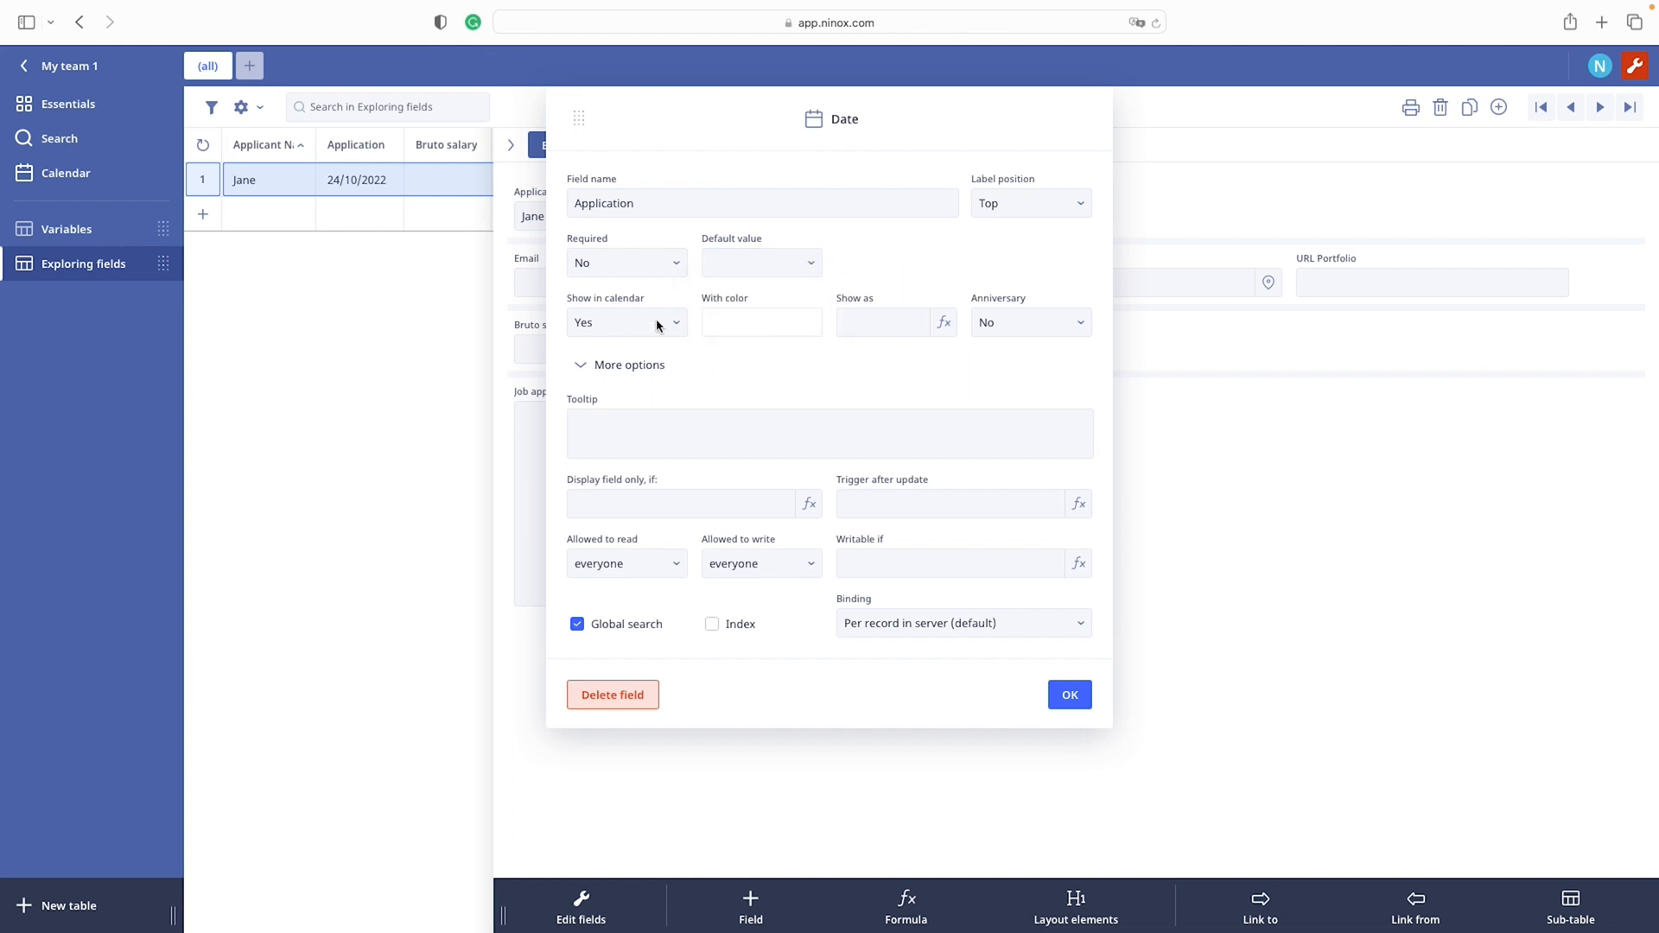
click(627, 322)
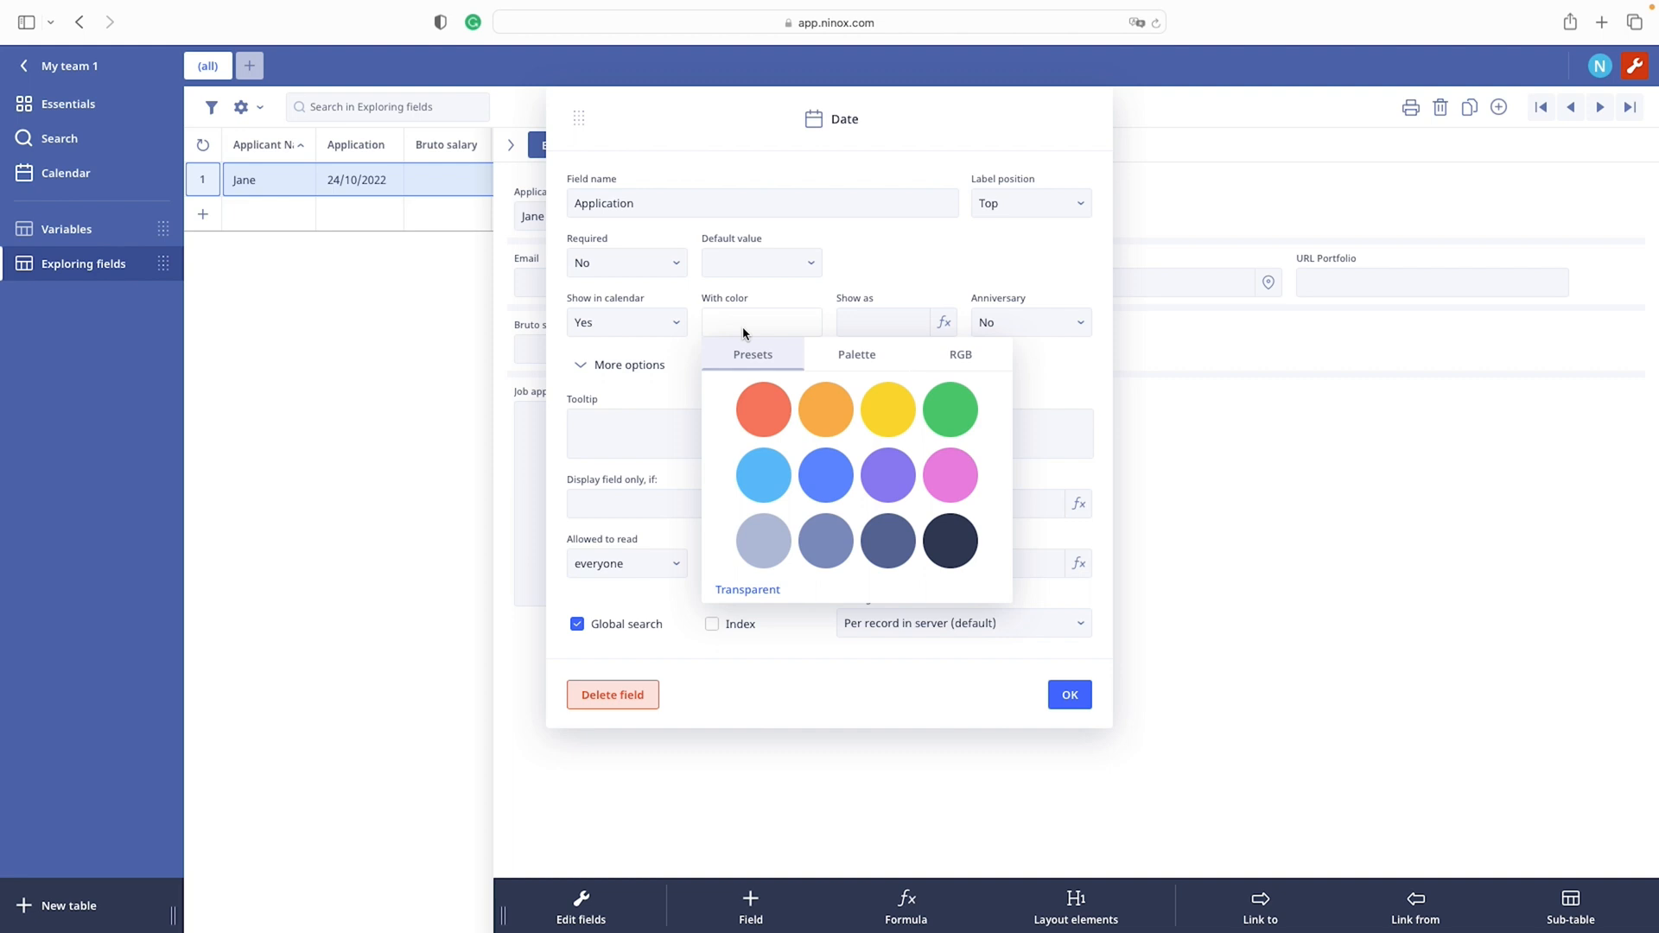
click(887, 409)
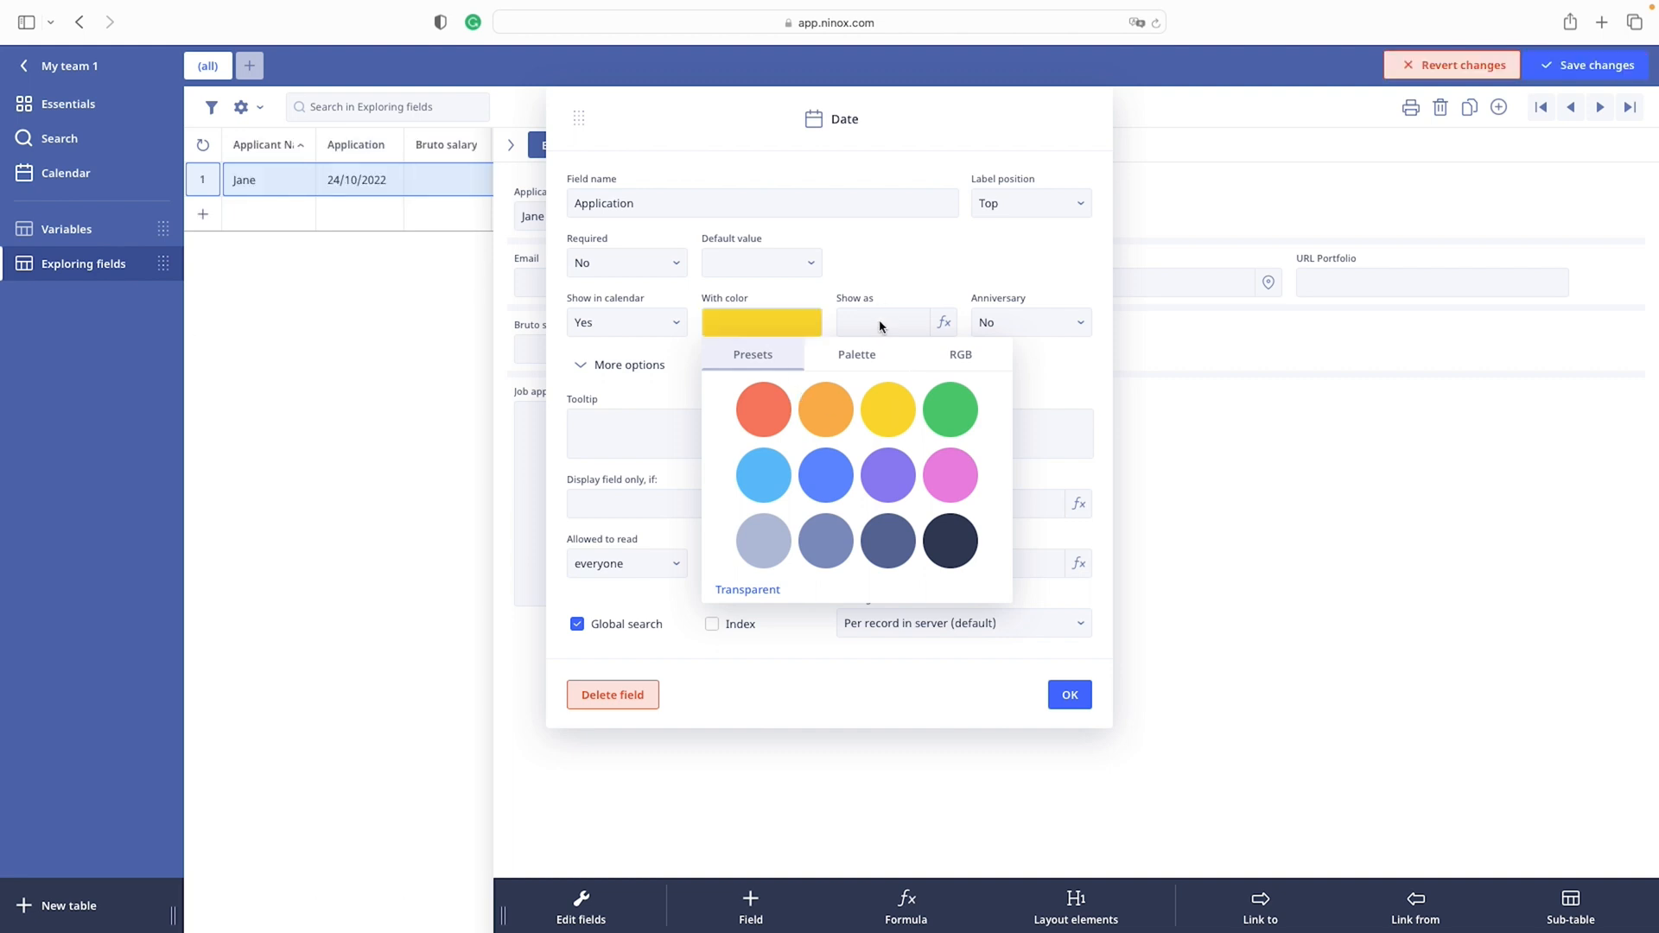
click(886, 409)
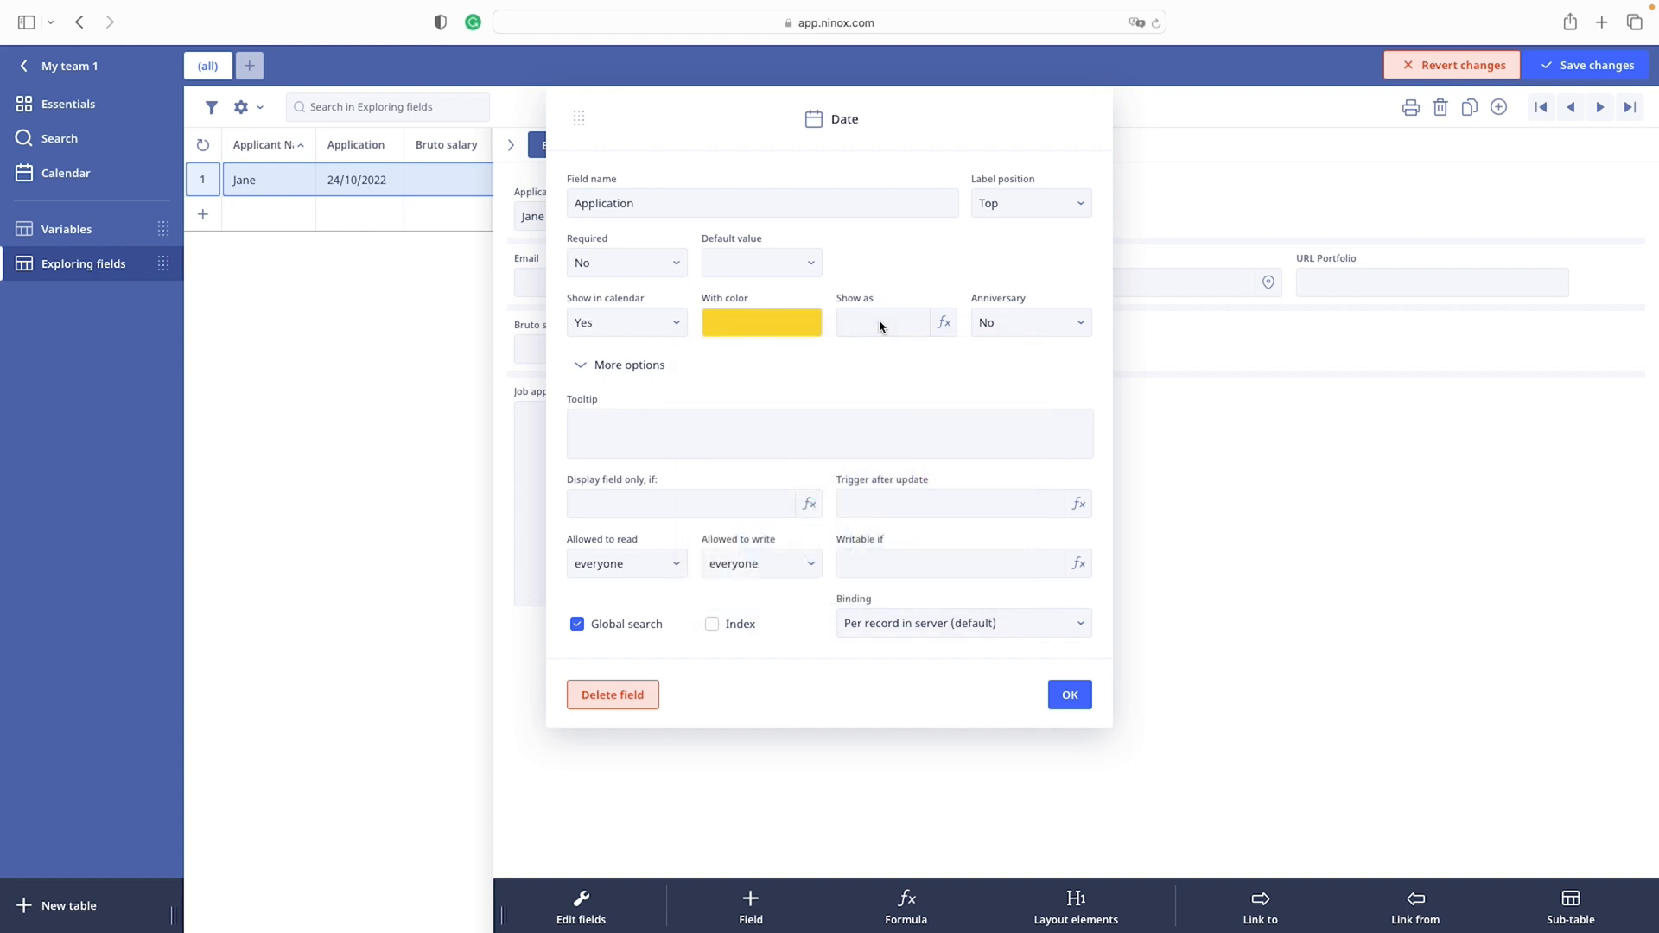
click(942, 322)
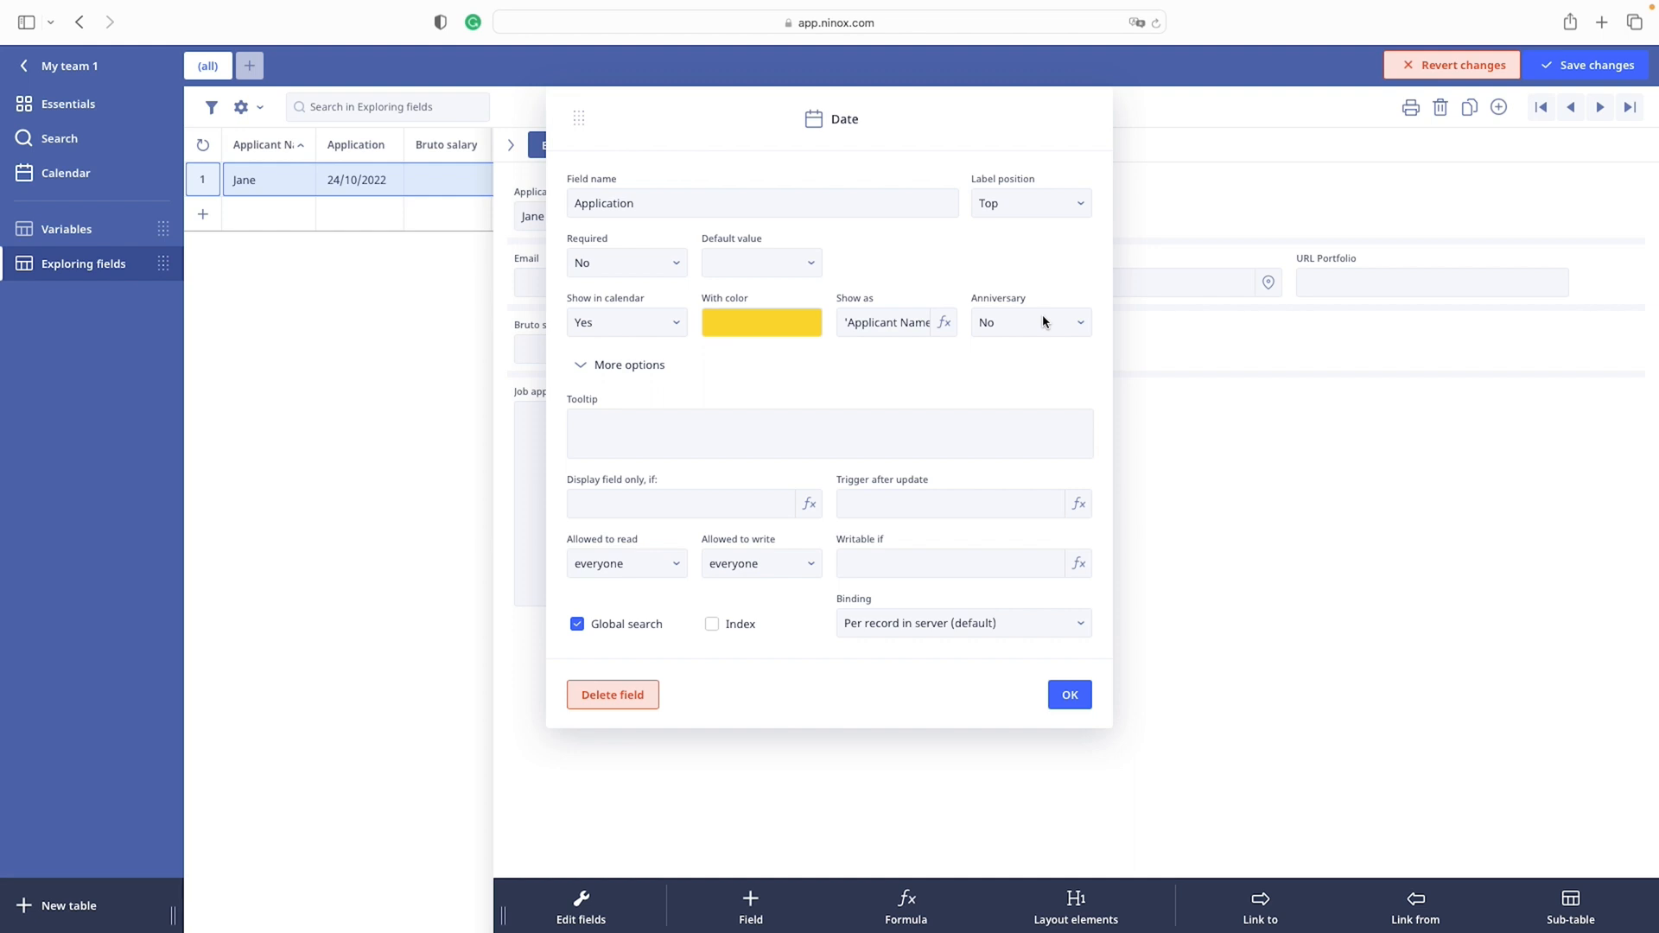
click(1028, 322)
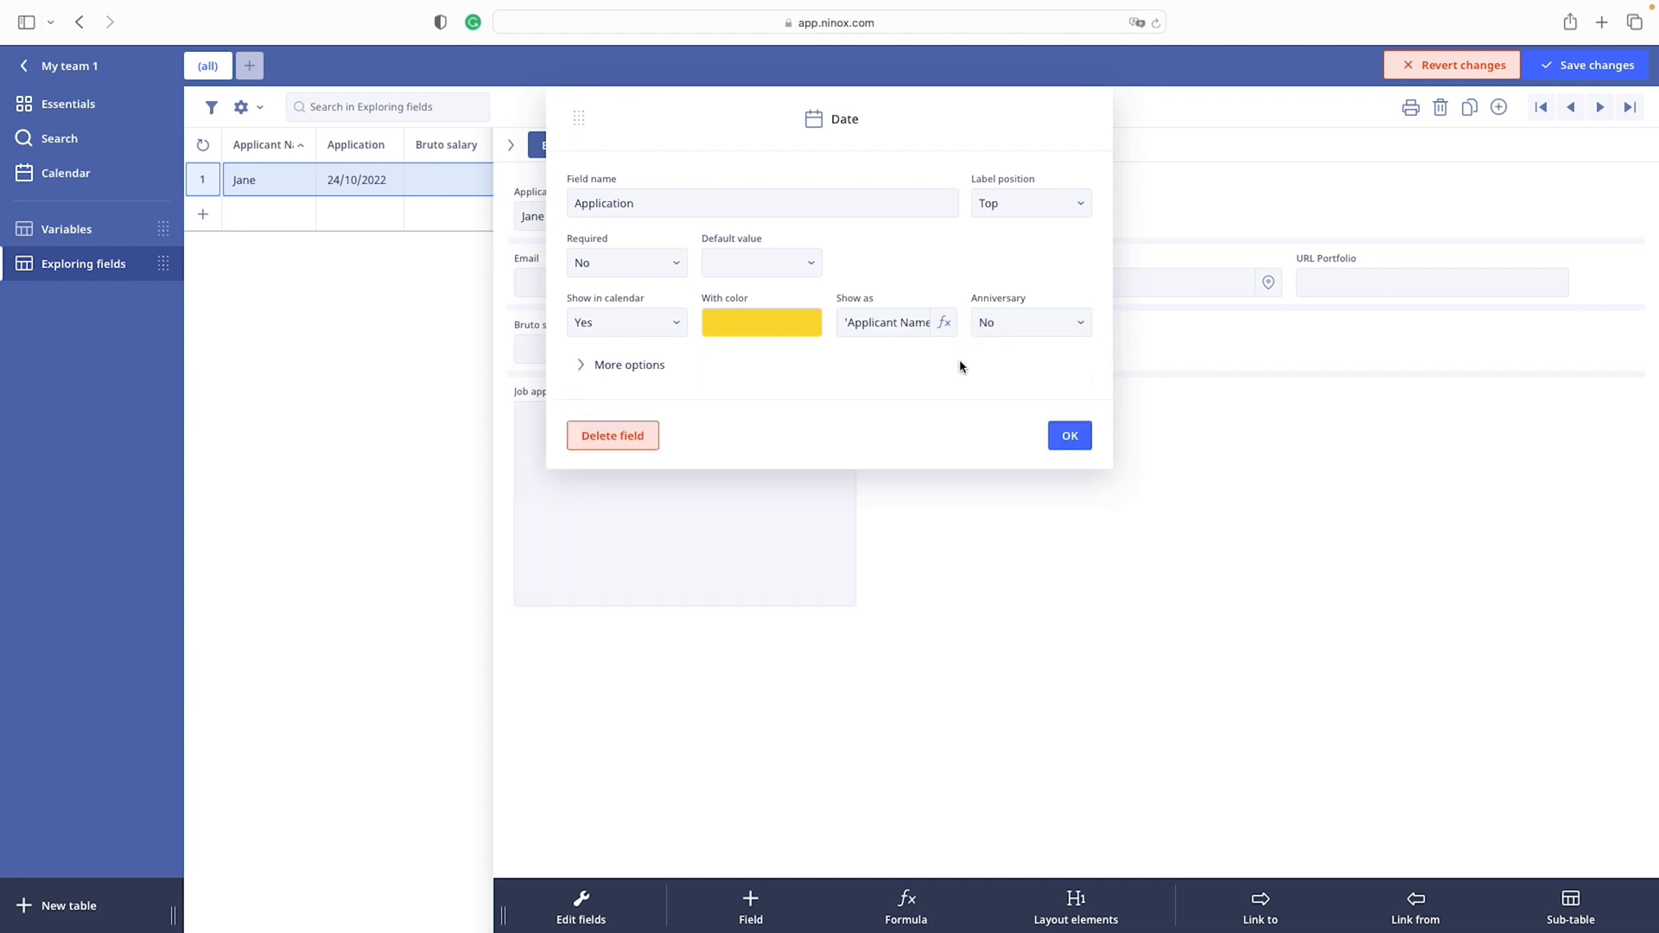
mouse_move(952, 367)
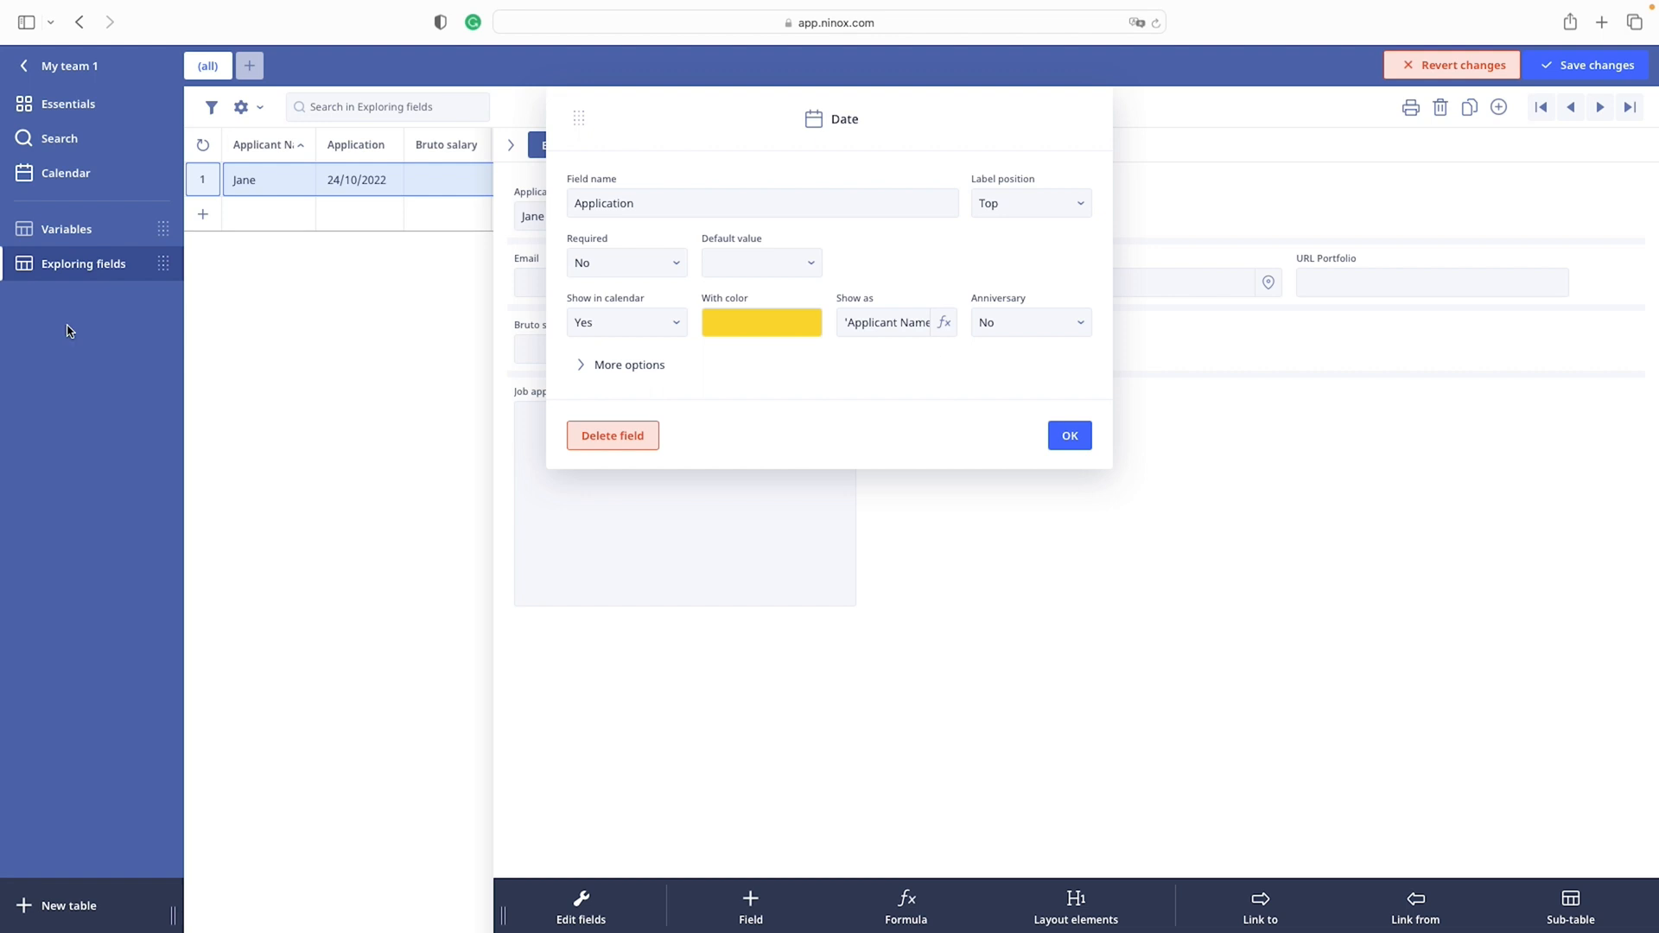
Confirm the Application field settings, view Jane's yellow entry on Monday 24 October, and save.
click(1068, 434)
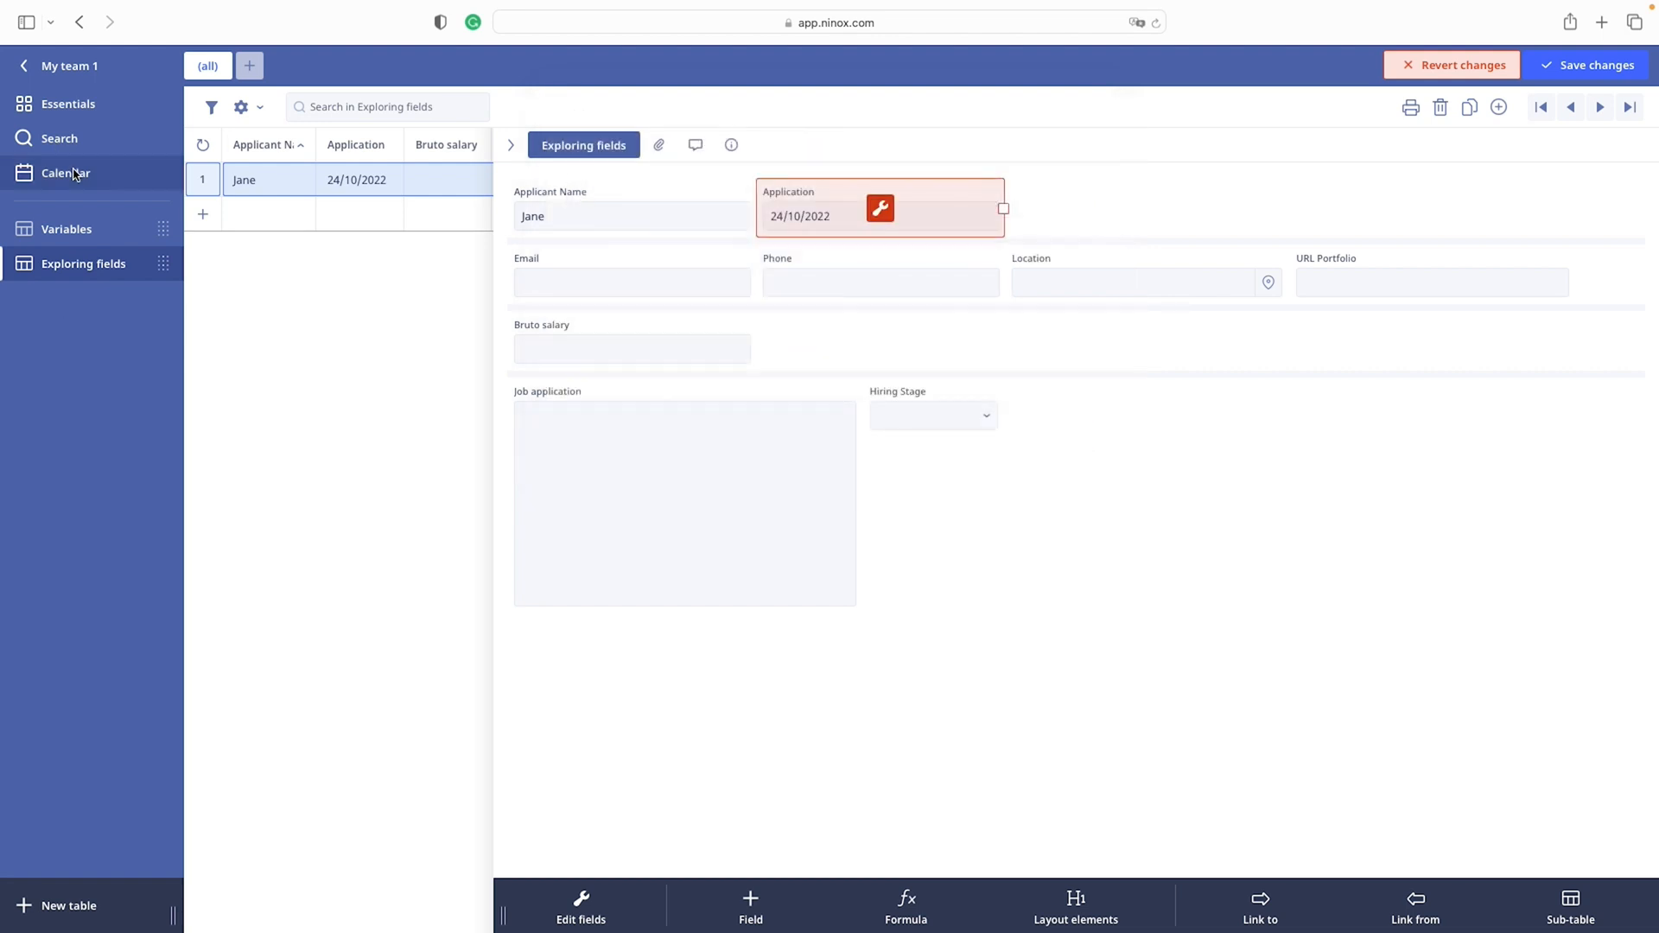
click(65, 173)
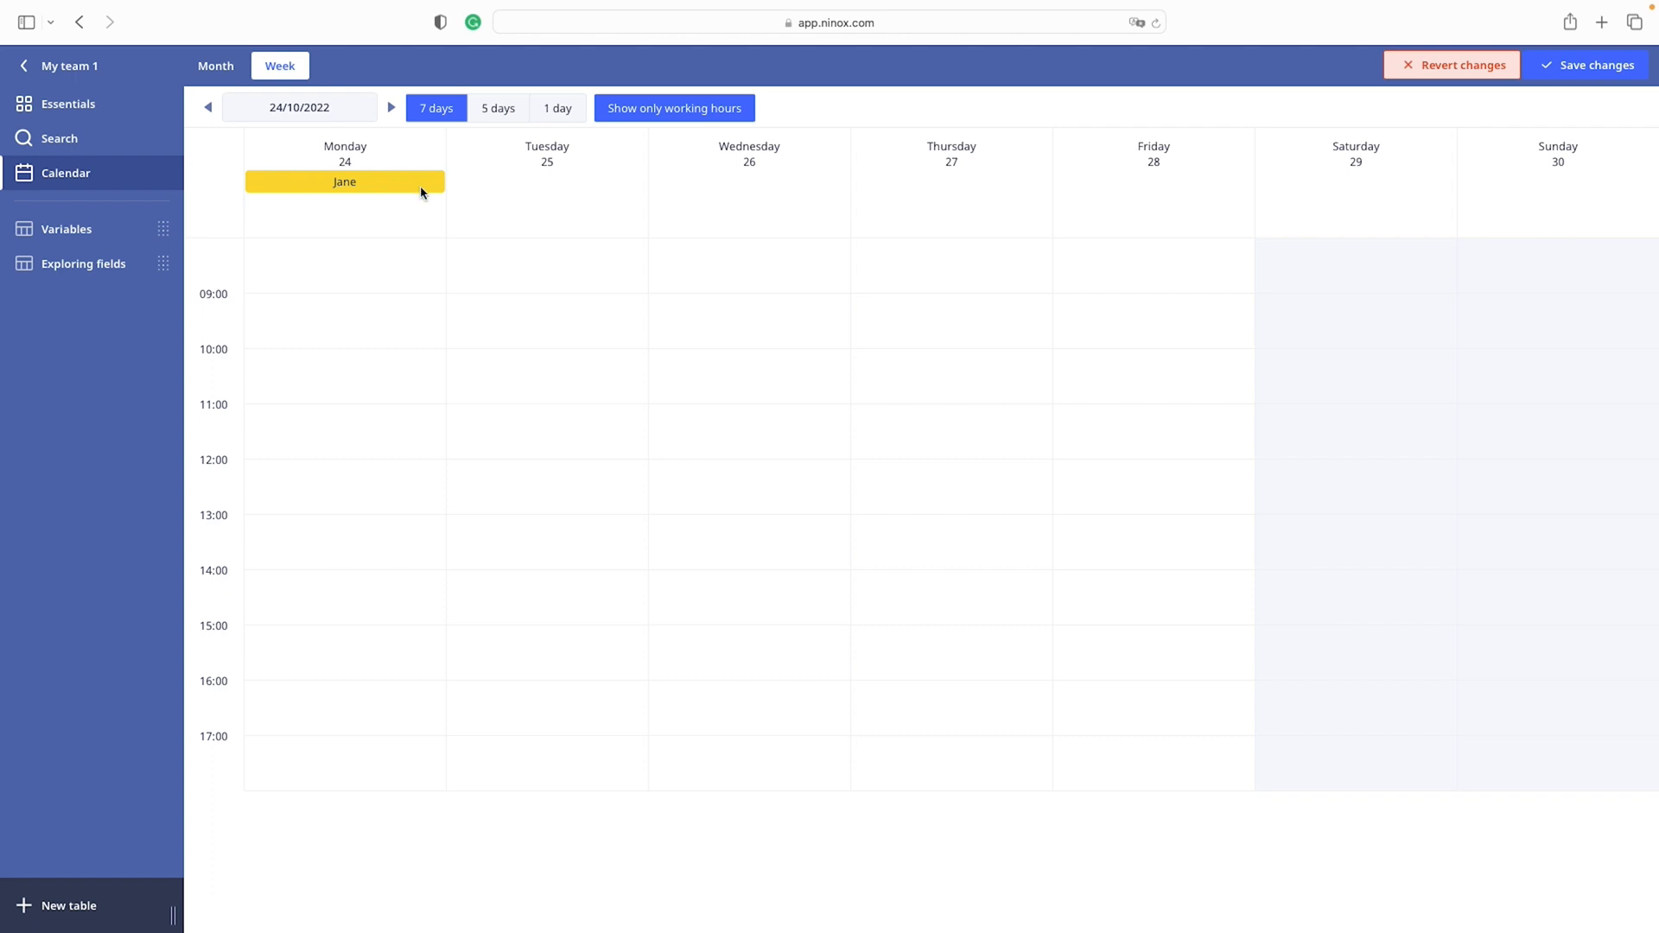
mouse_move(378, 212)
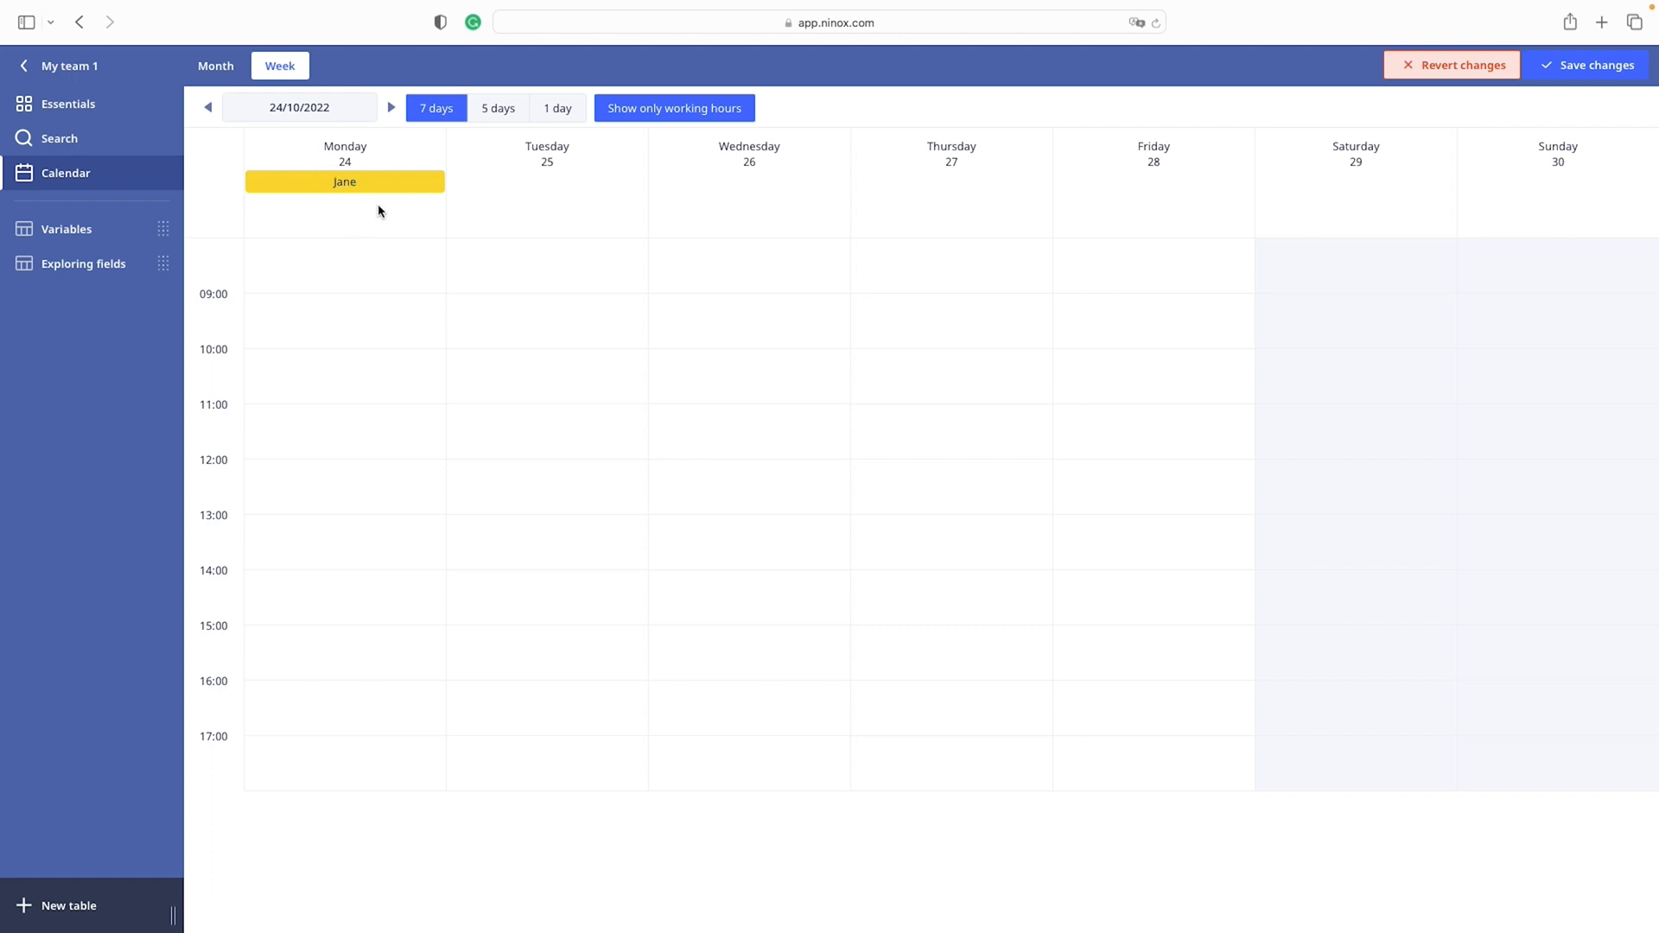
mouse_move(370, 192)
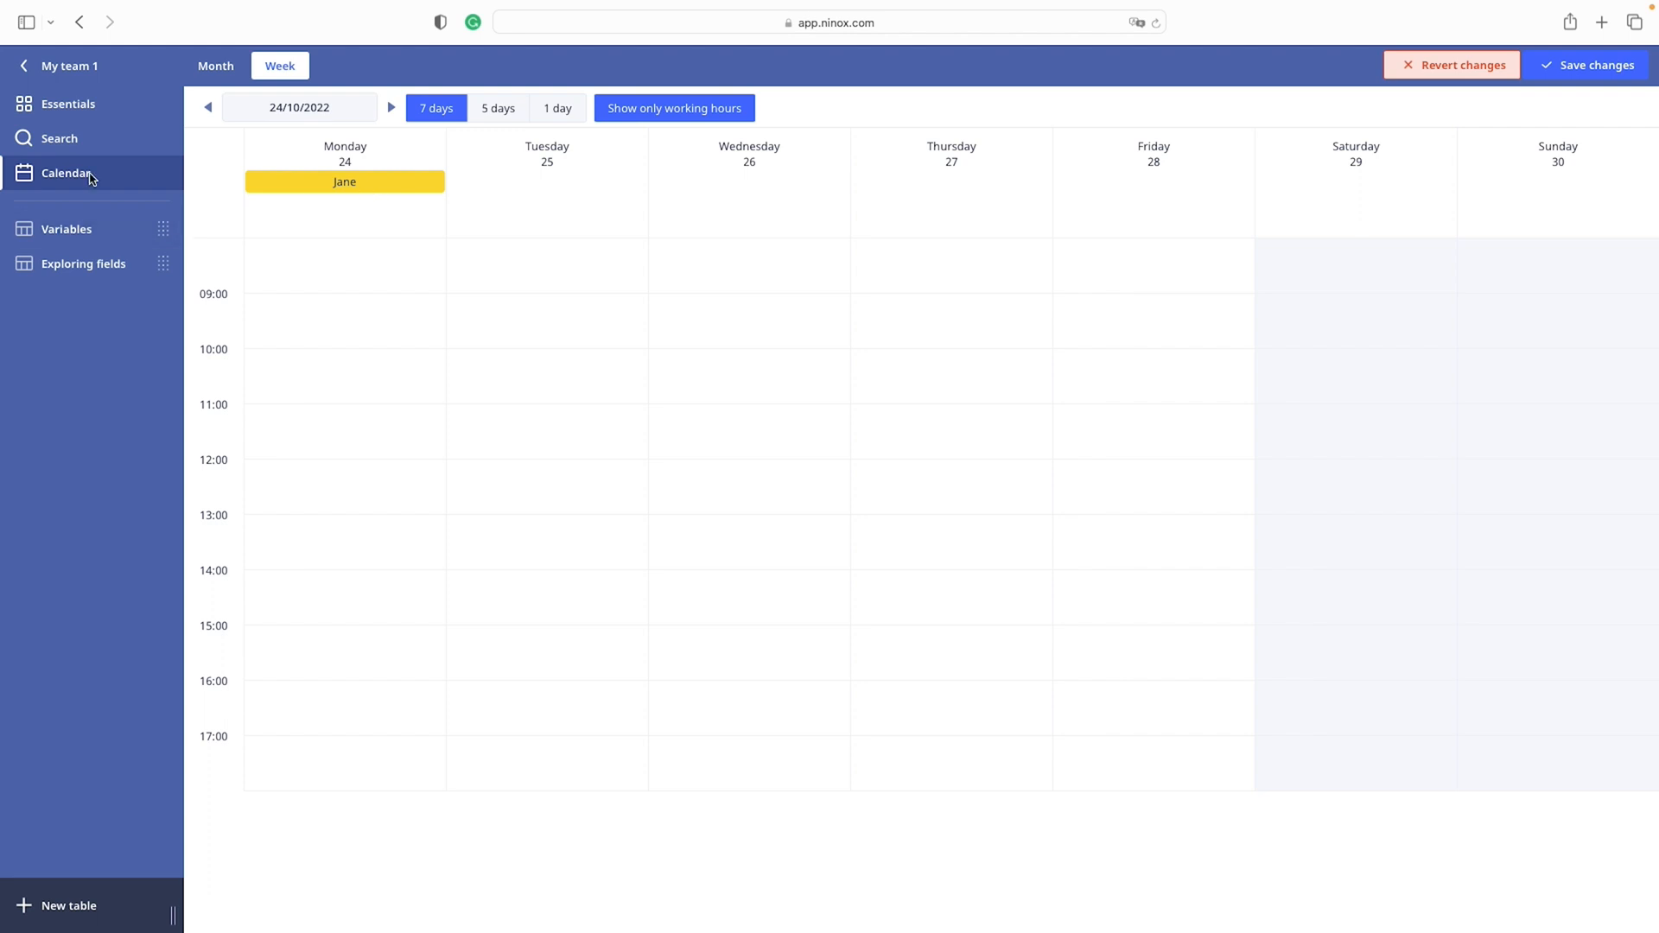
mouse_move(90, 178)
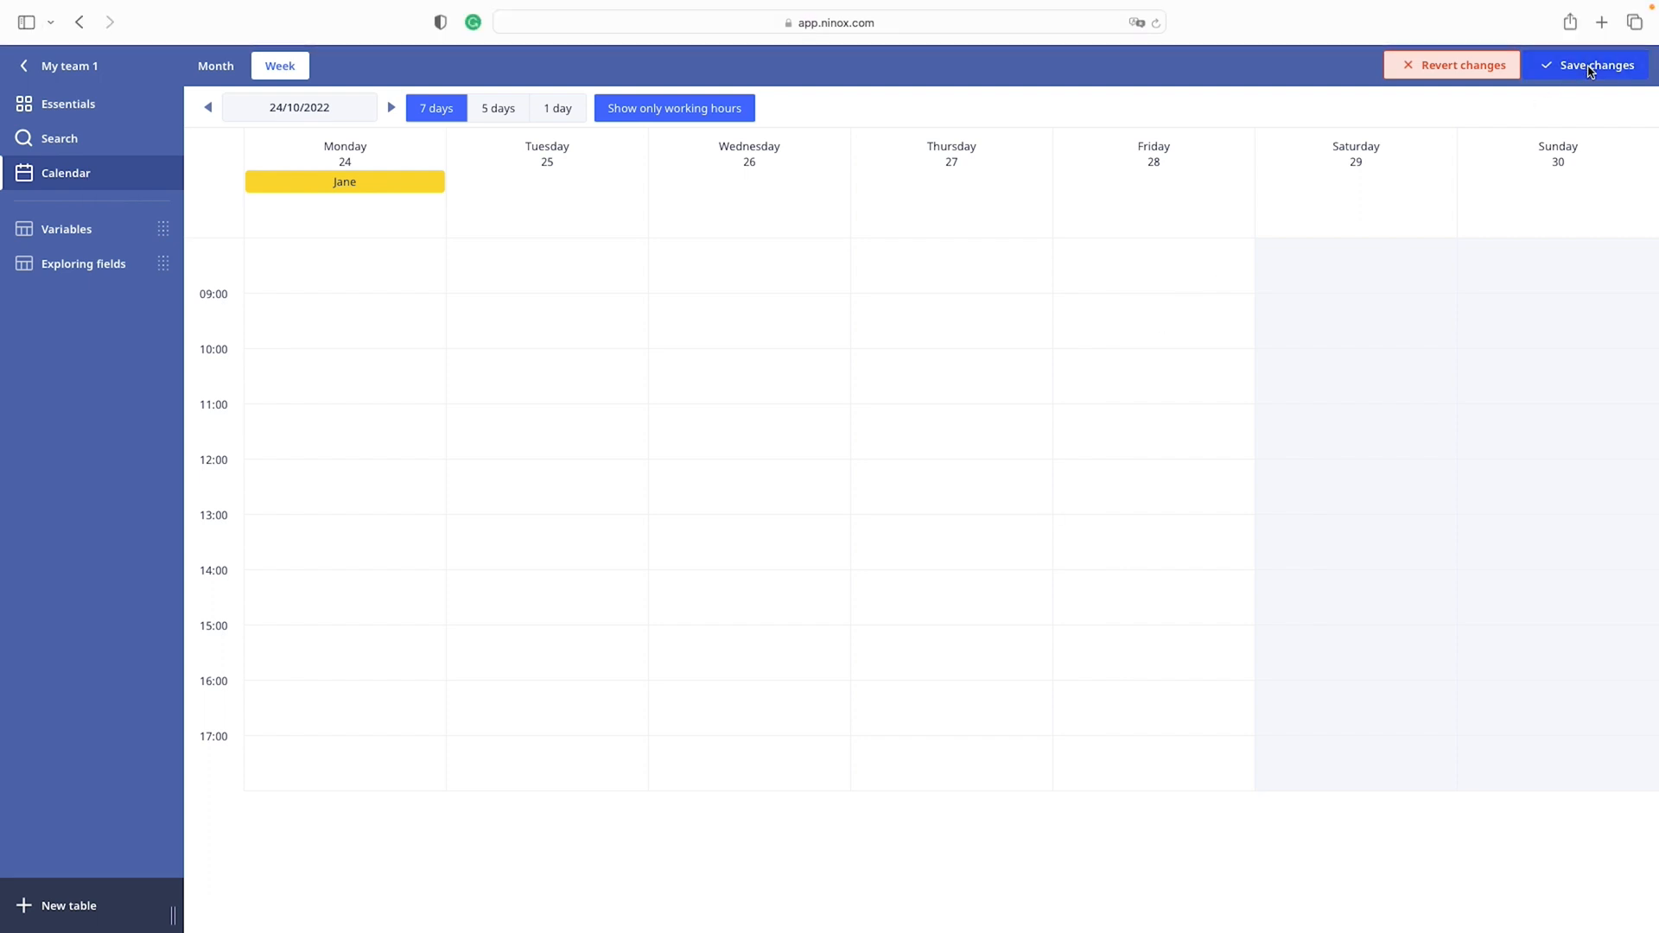
click(1593, 65)
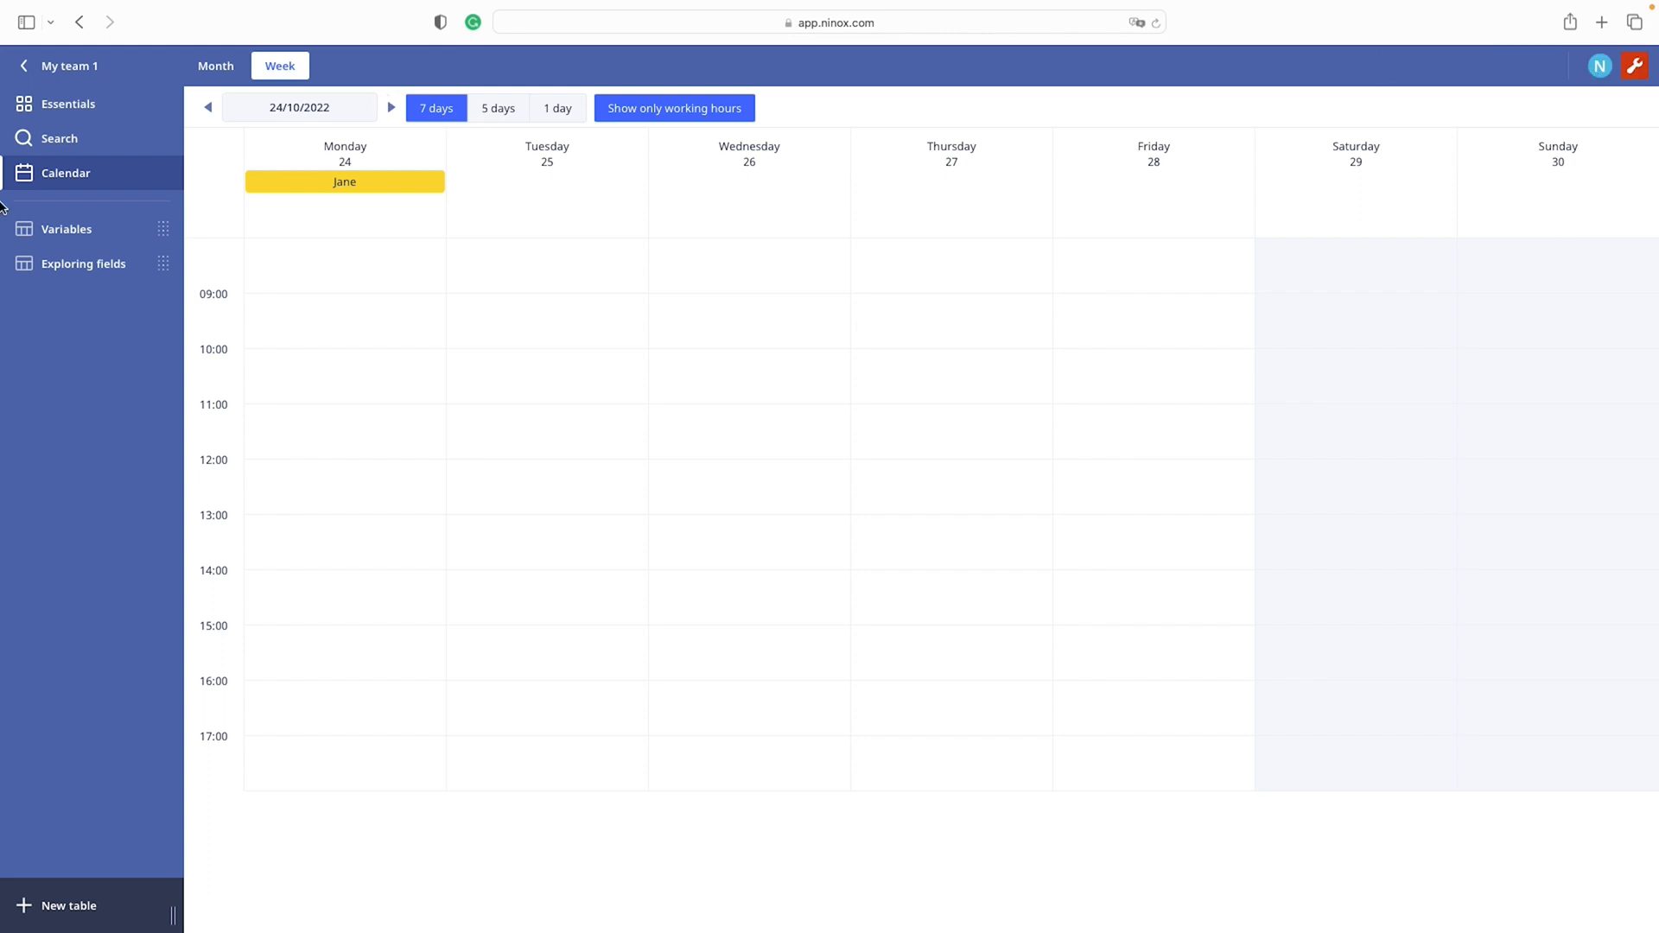
Go back to the Exploring fields table and select the Email field in Jane's form.
click(83, 263)
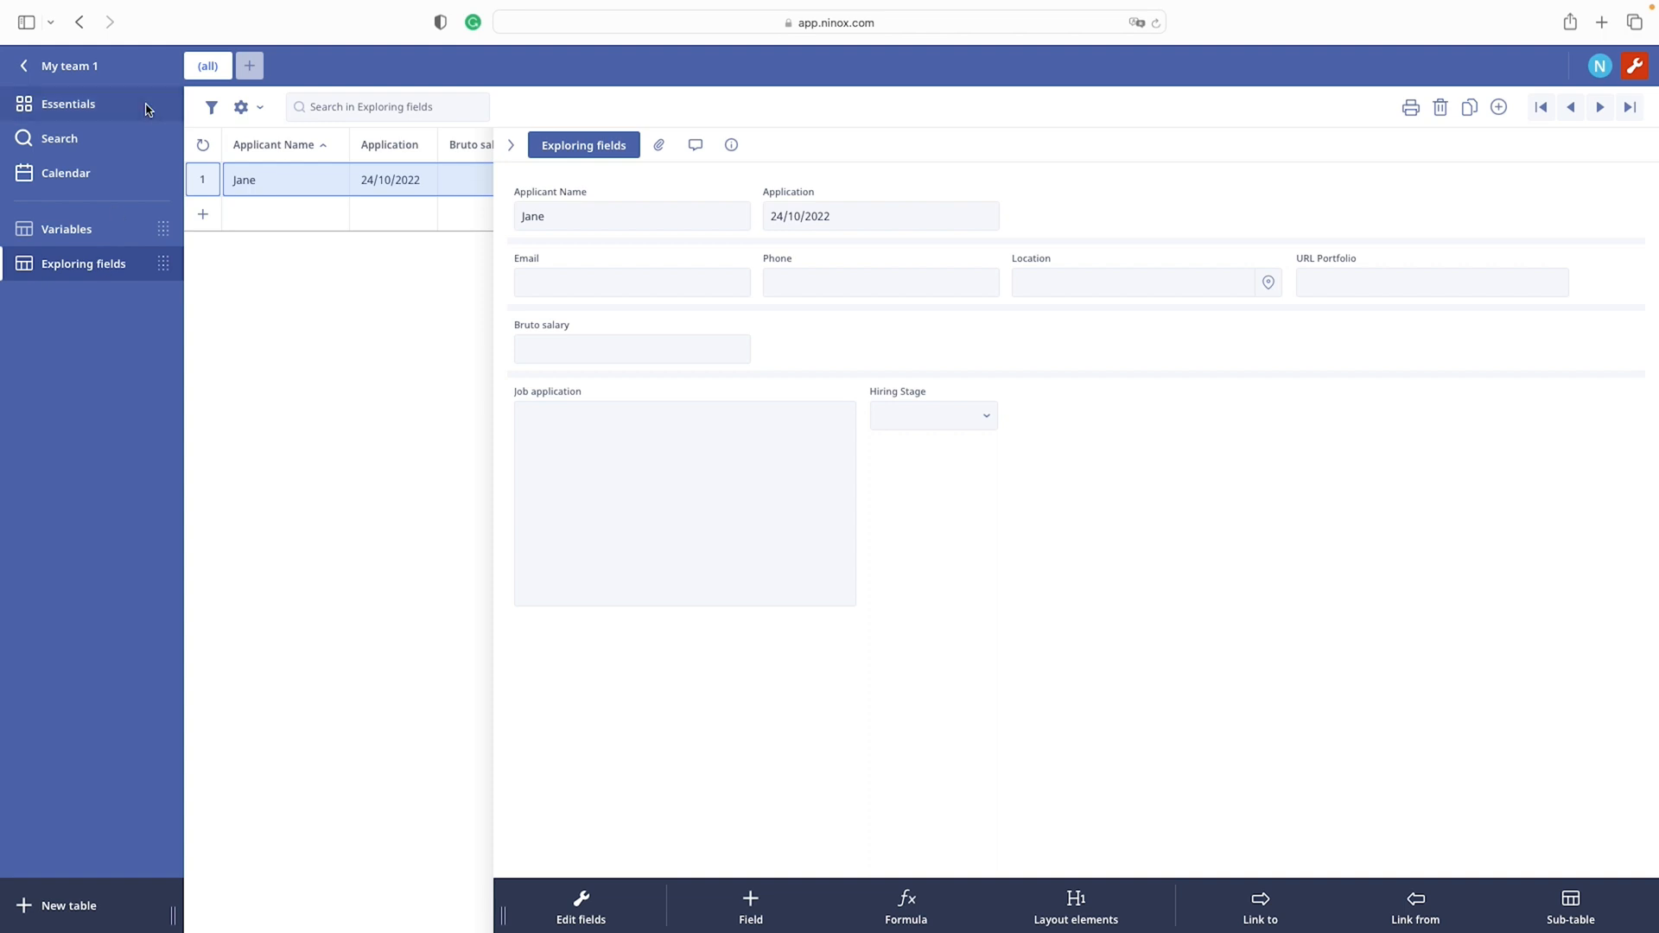
mouse_move(68, 104)
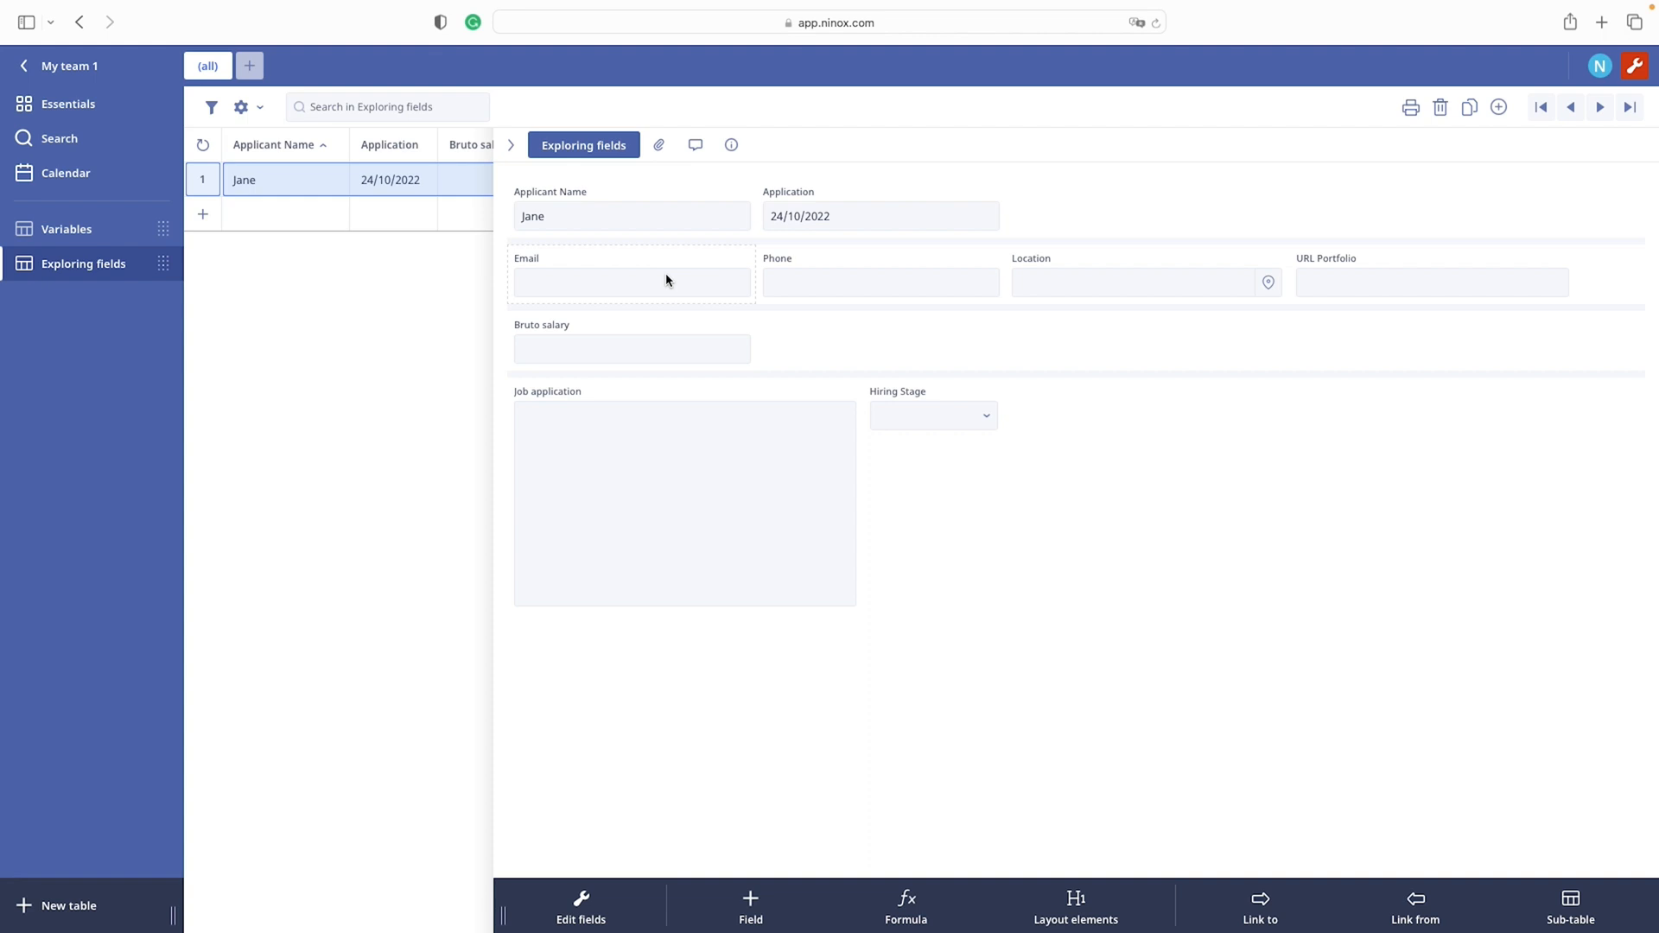
mouse_move(649, 260)
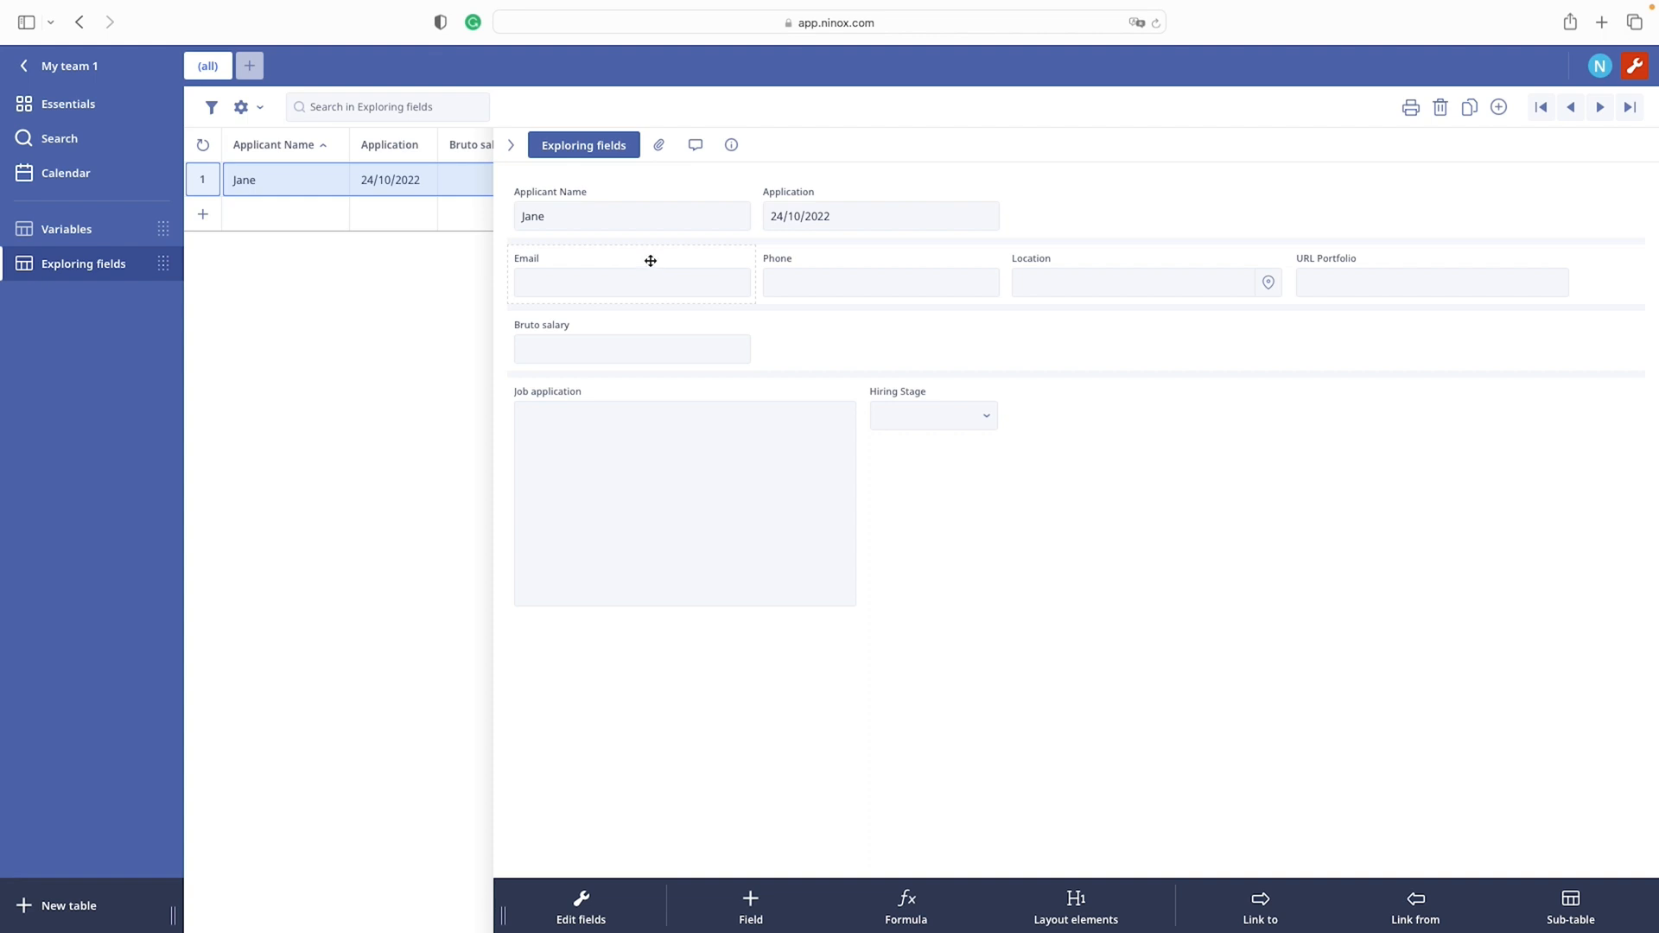
click(630, 275)
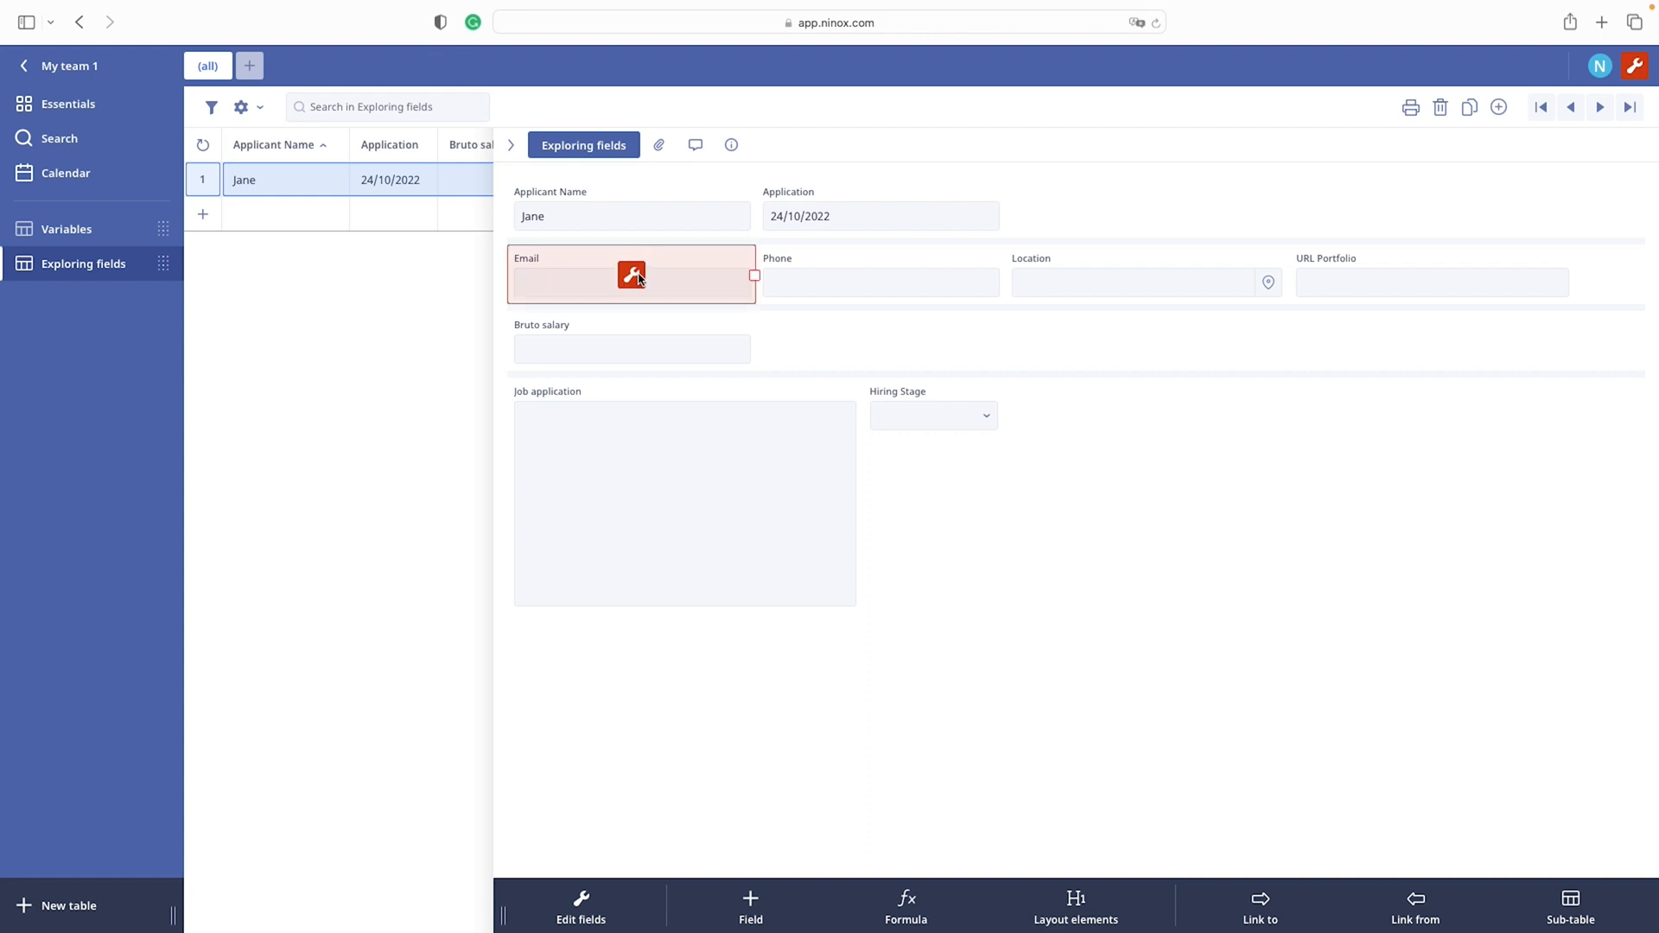
Set the Email subject 'Feedback from Ninox' and body 'Dear {'Applicant Name'}, we are happy to inform you'.
click(631, 274)
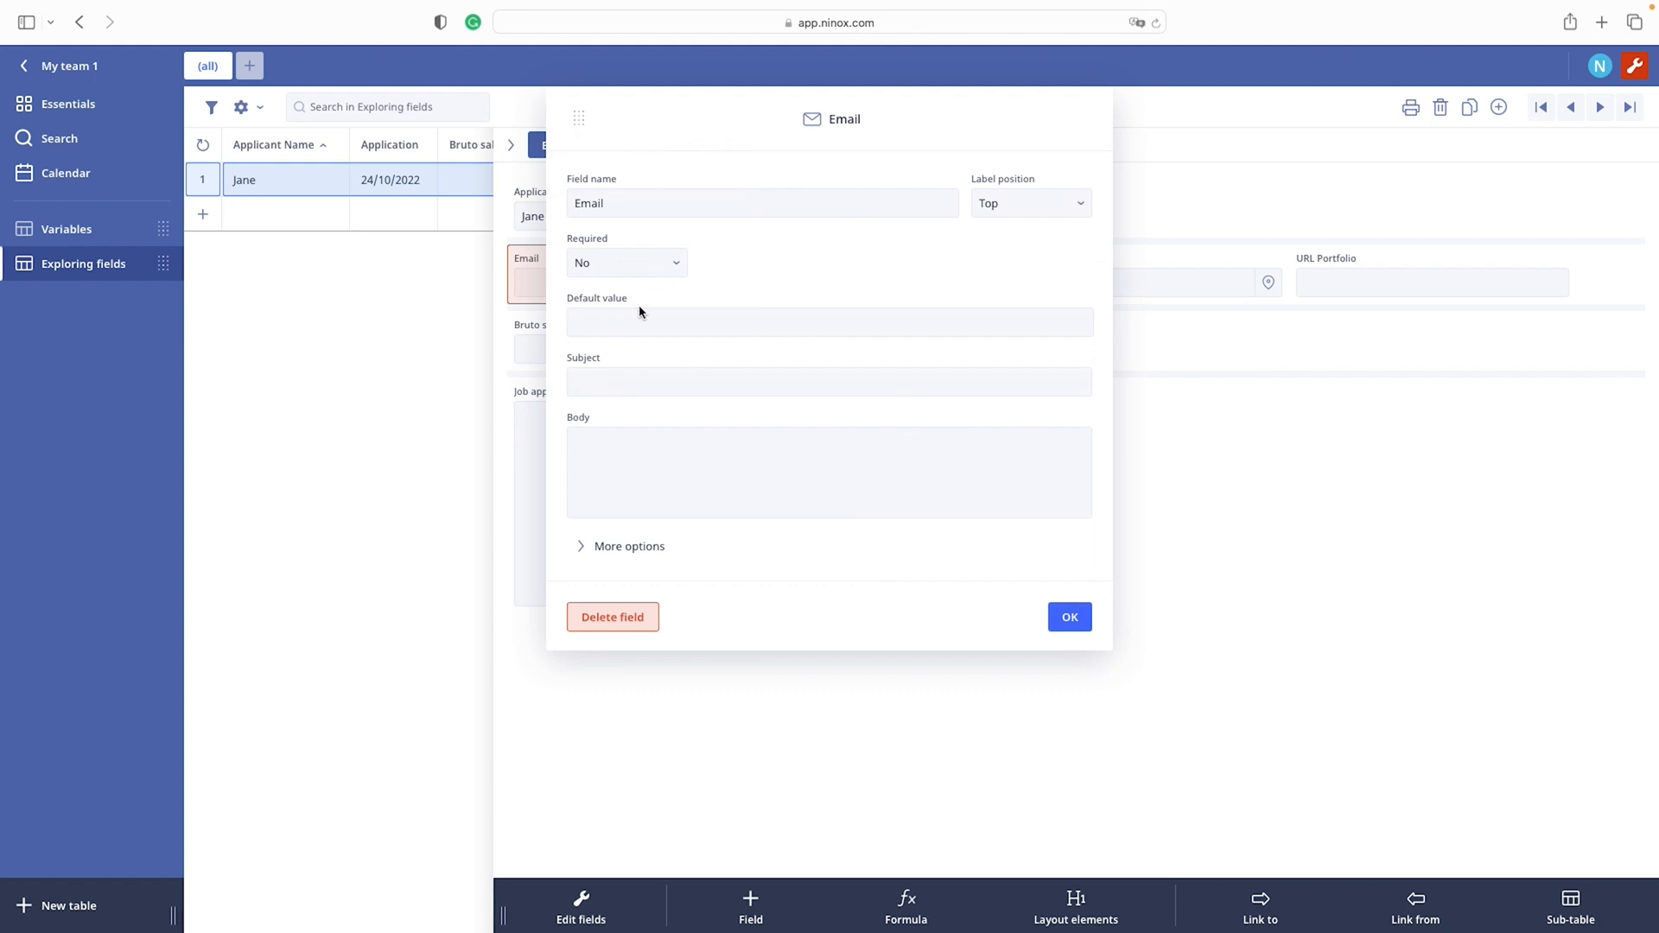
mouse_move(627, 367)
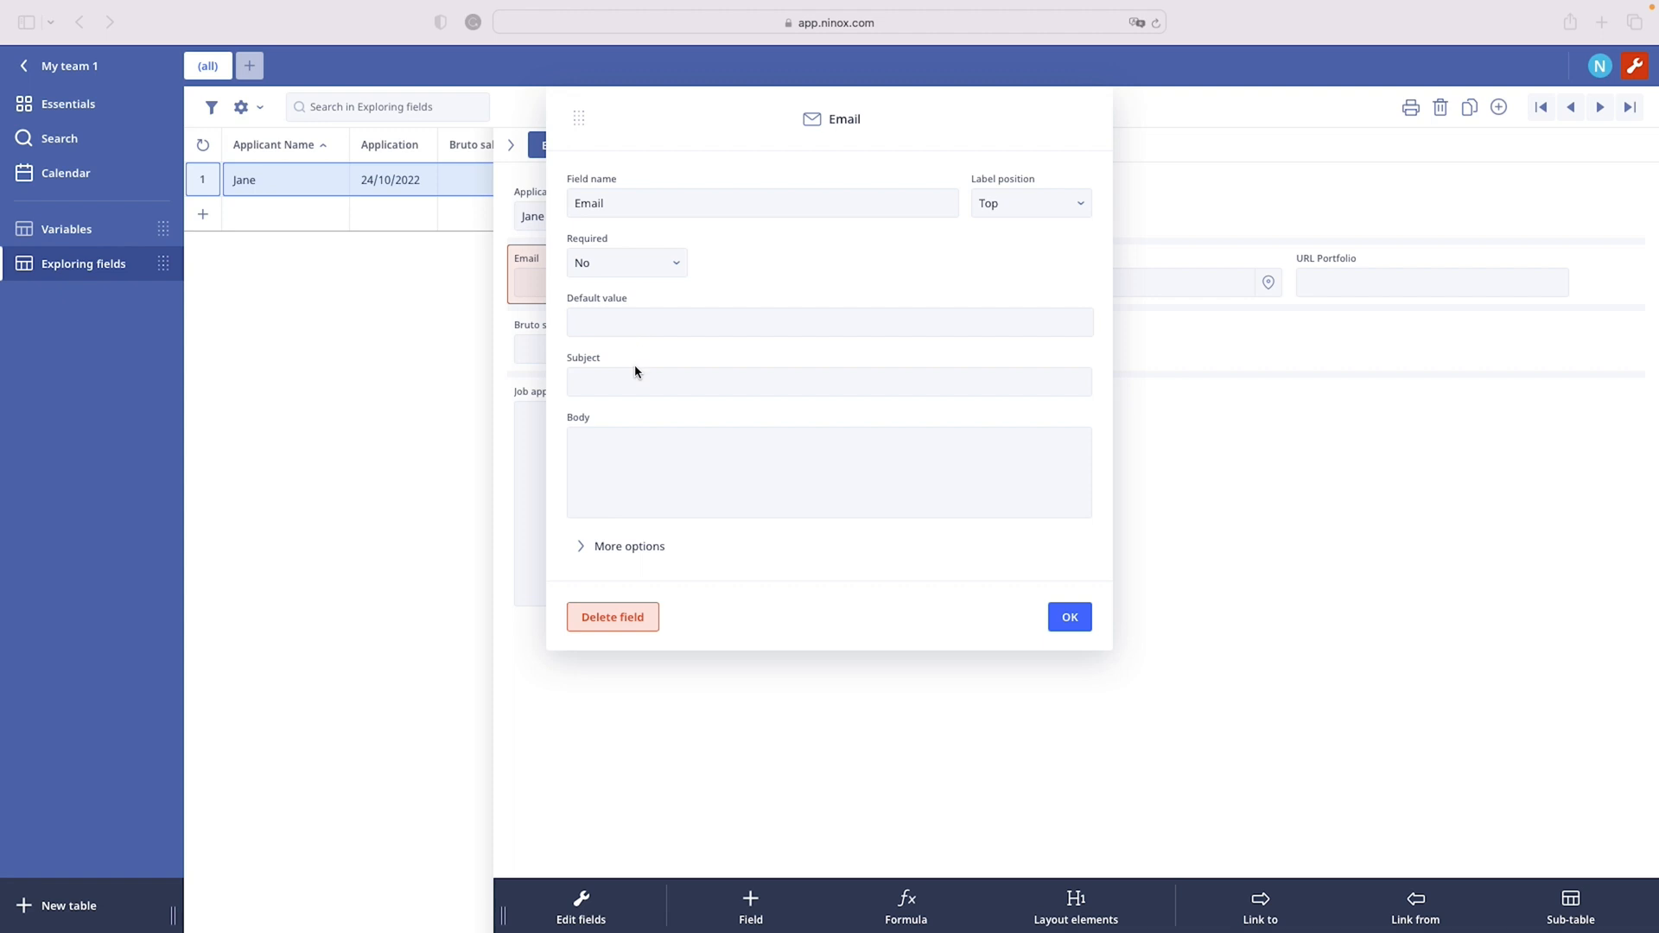
text(Feedback from Ninox)
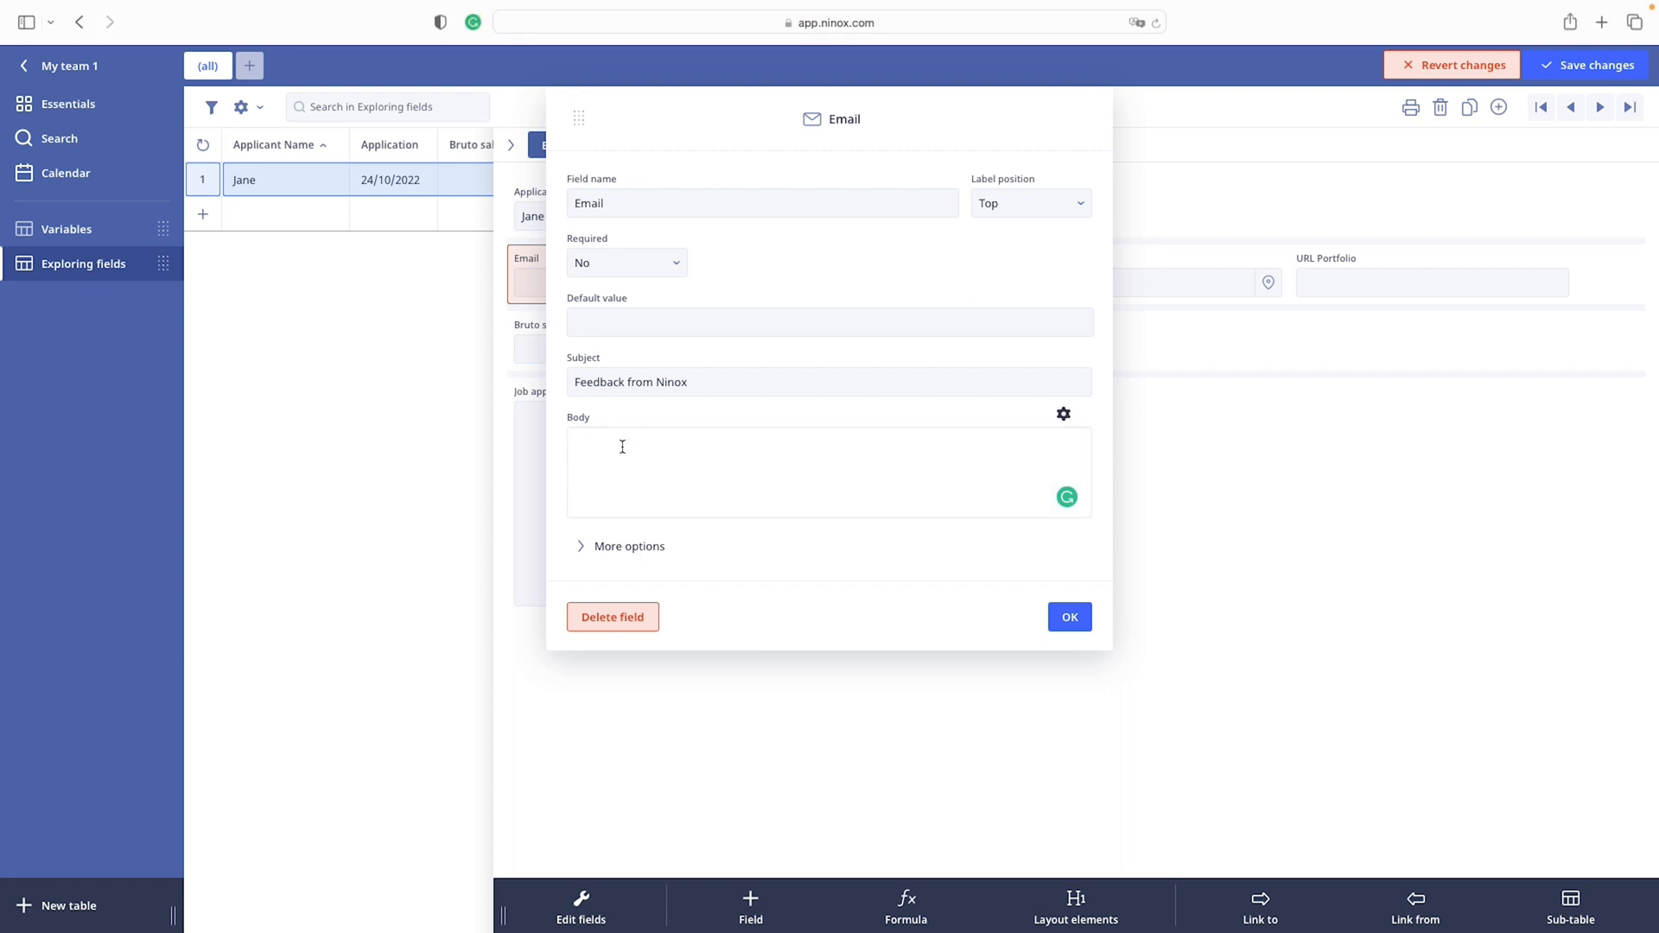
text(Dear {'Applicant Name'}, we are happy to inform you)
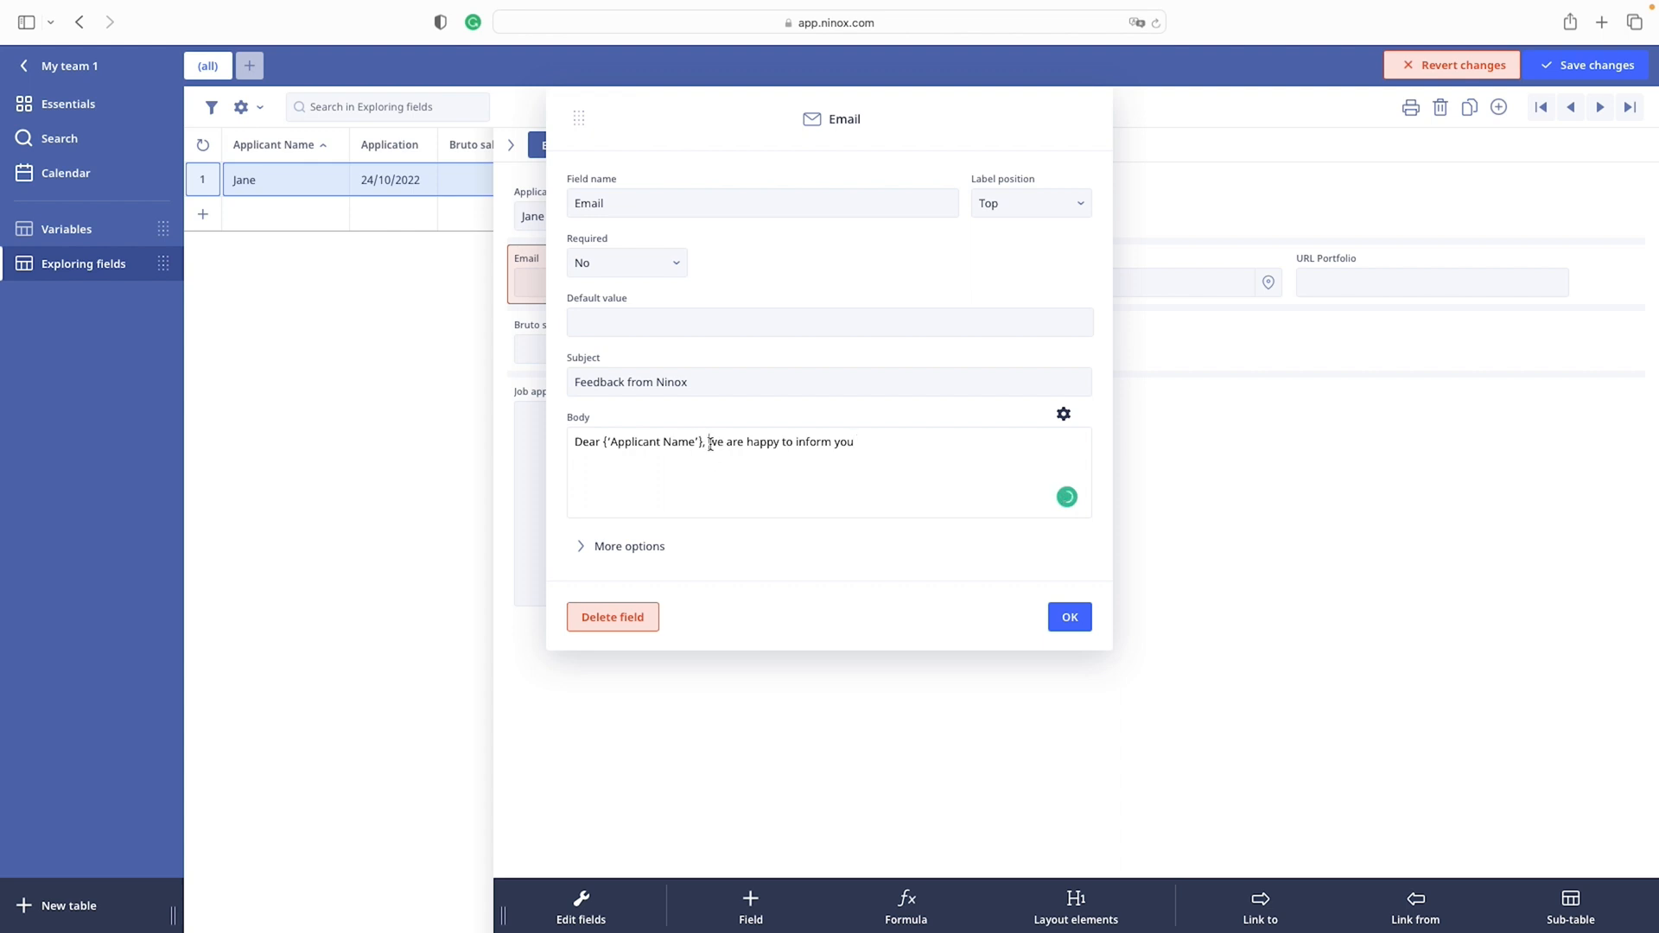
key(Enter)
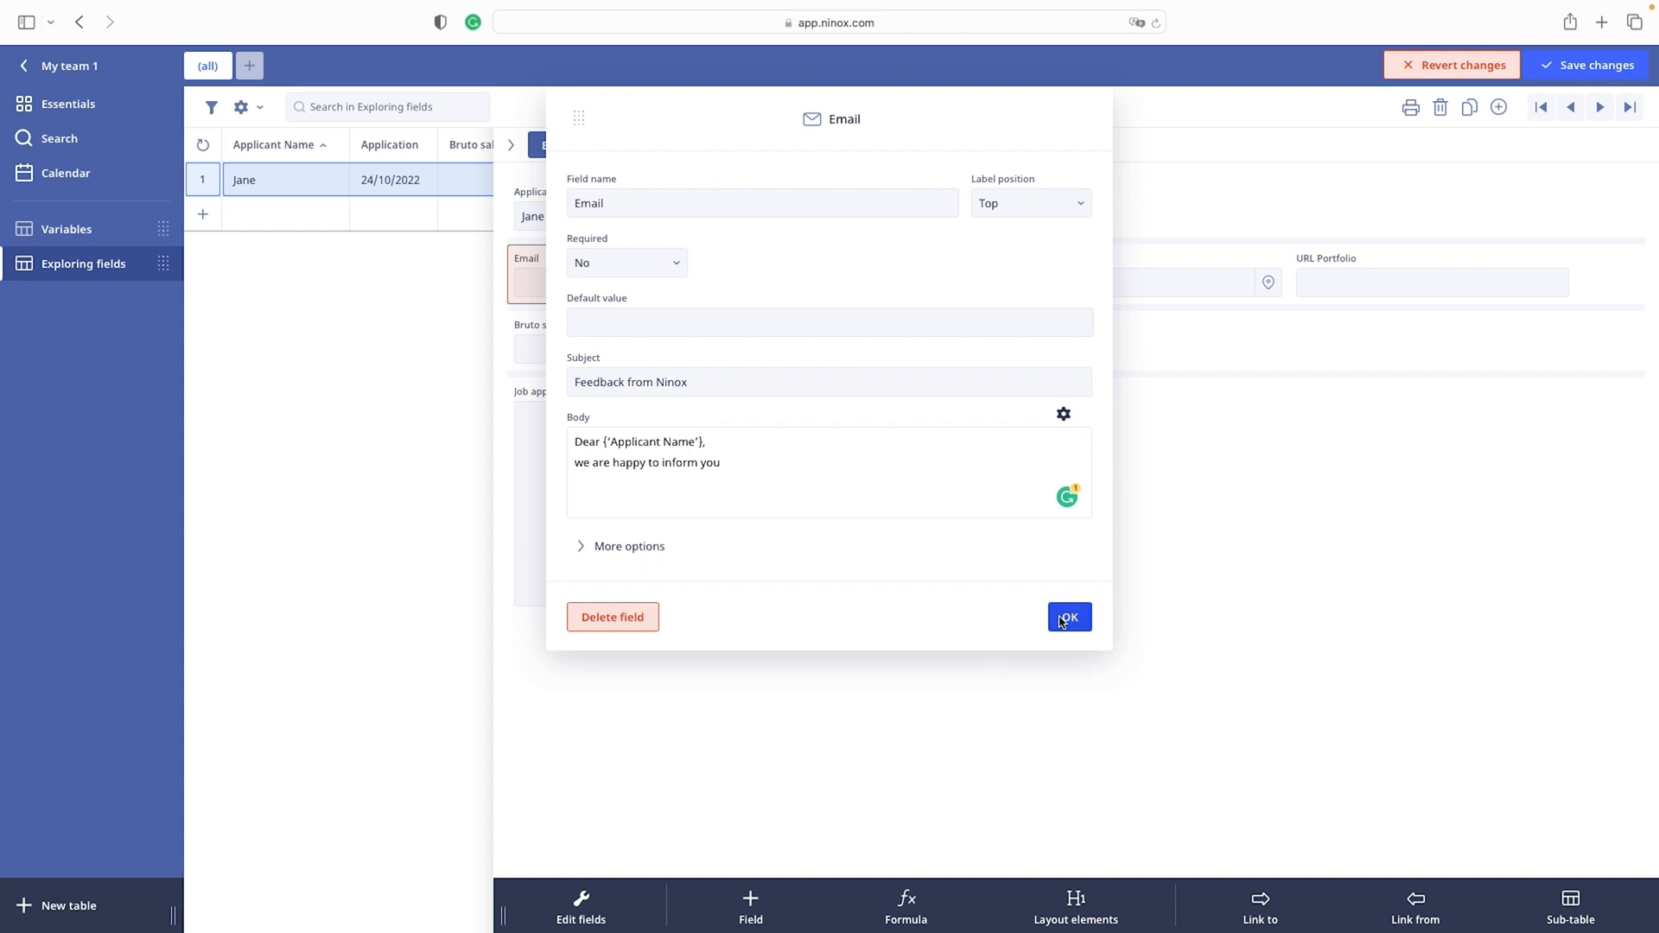
click(1068, 617)
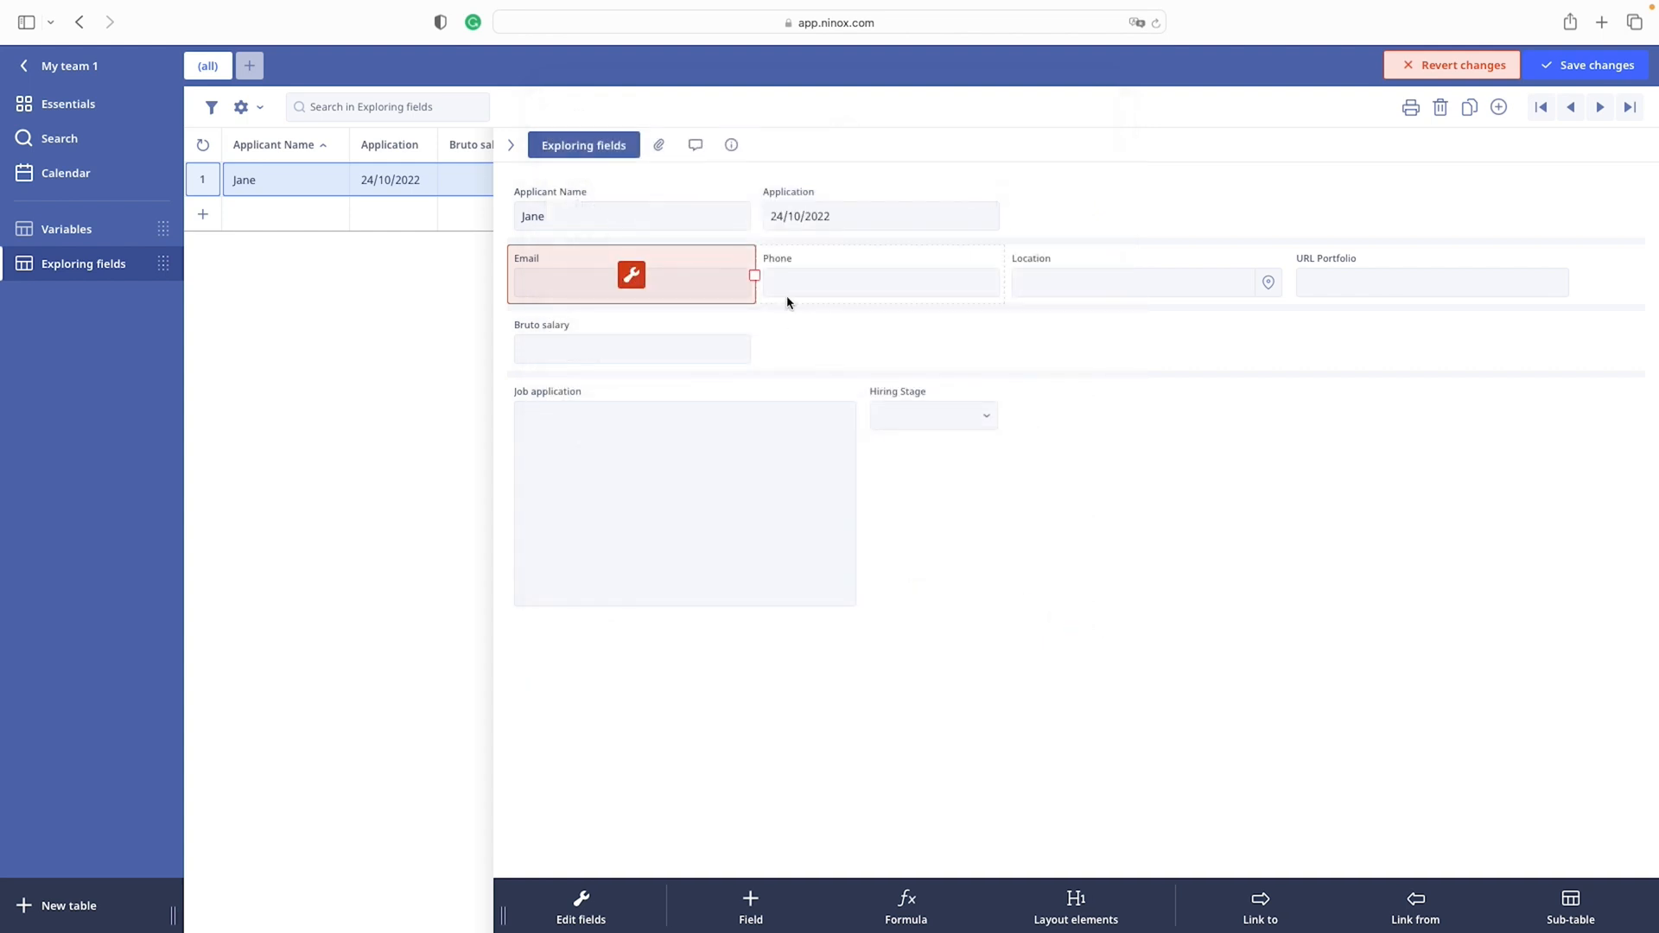
text(t)
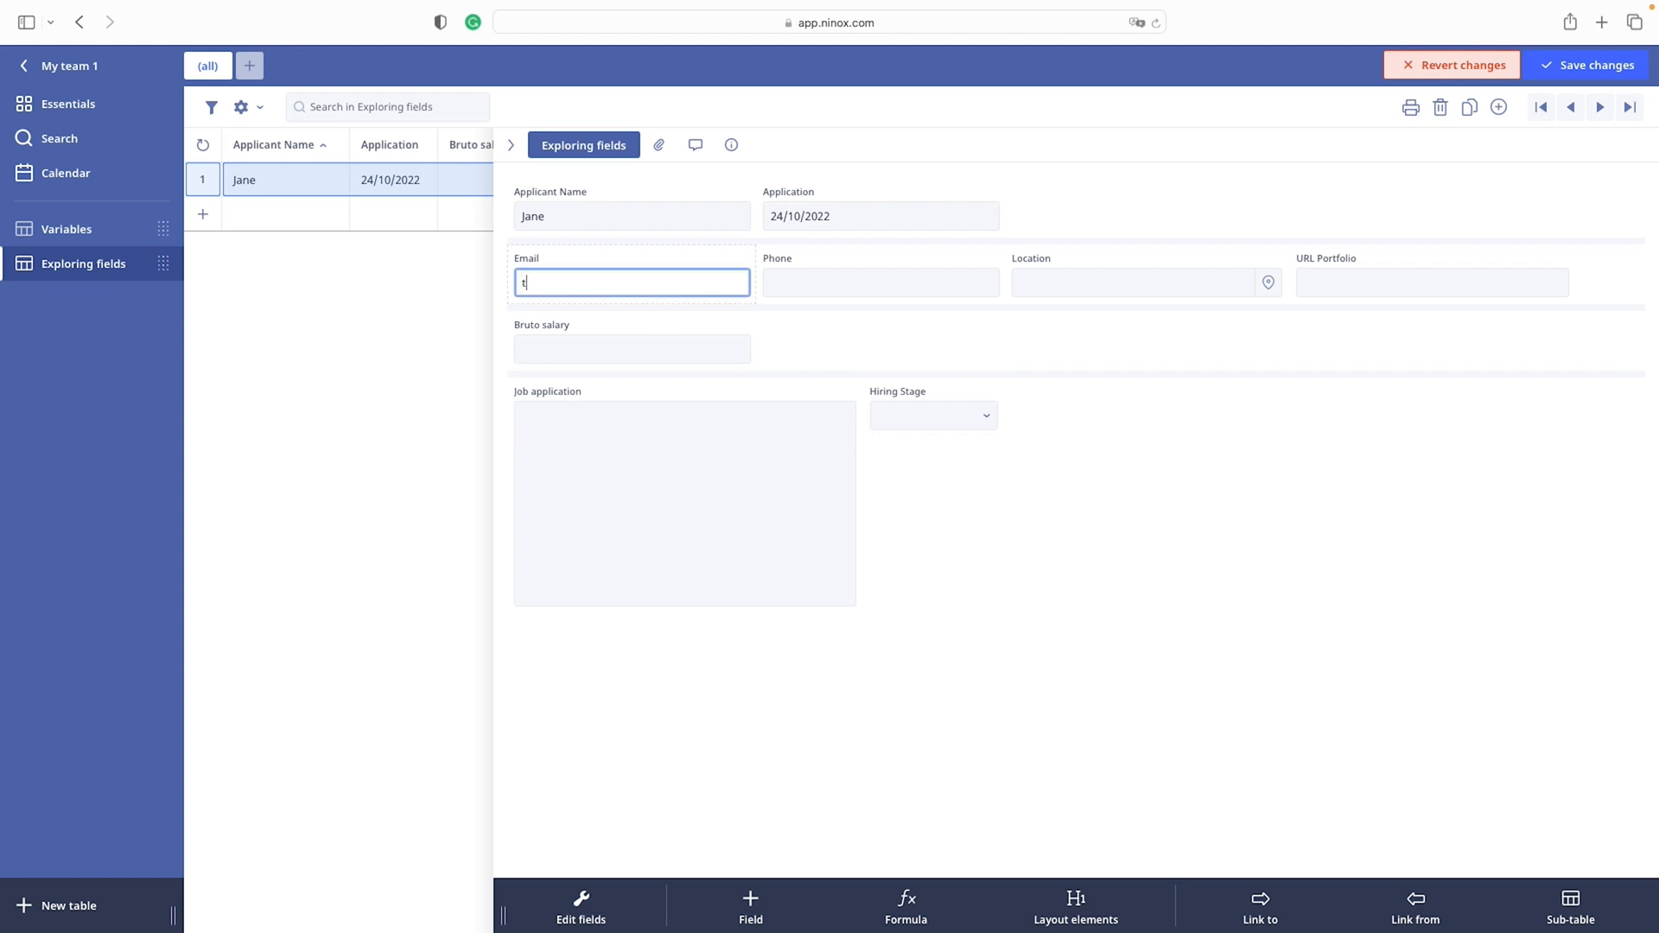
text(est@)
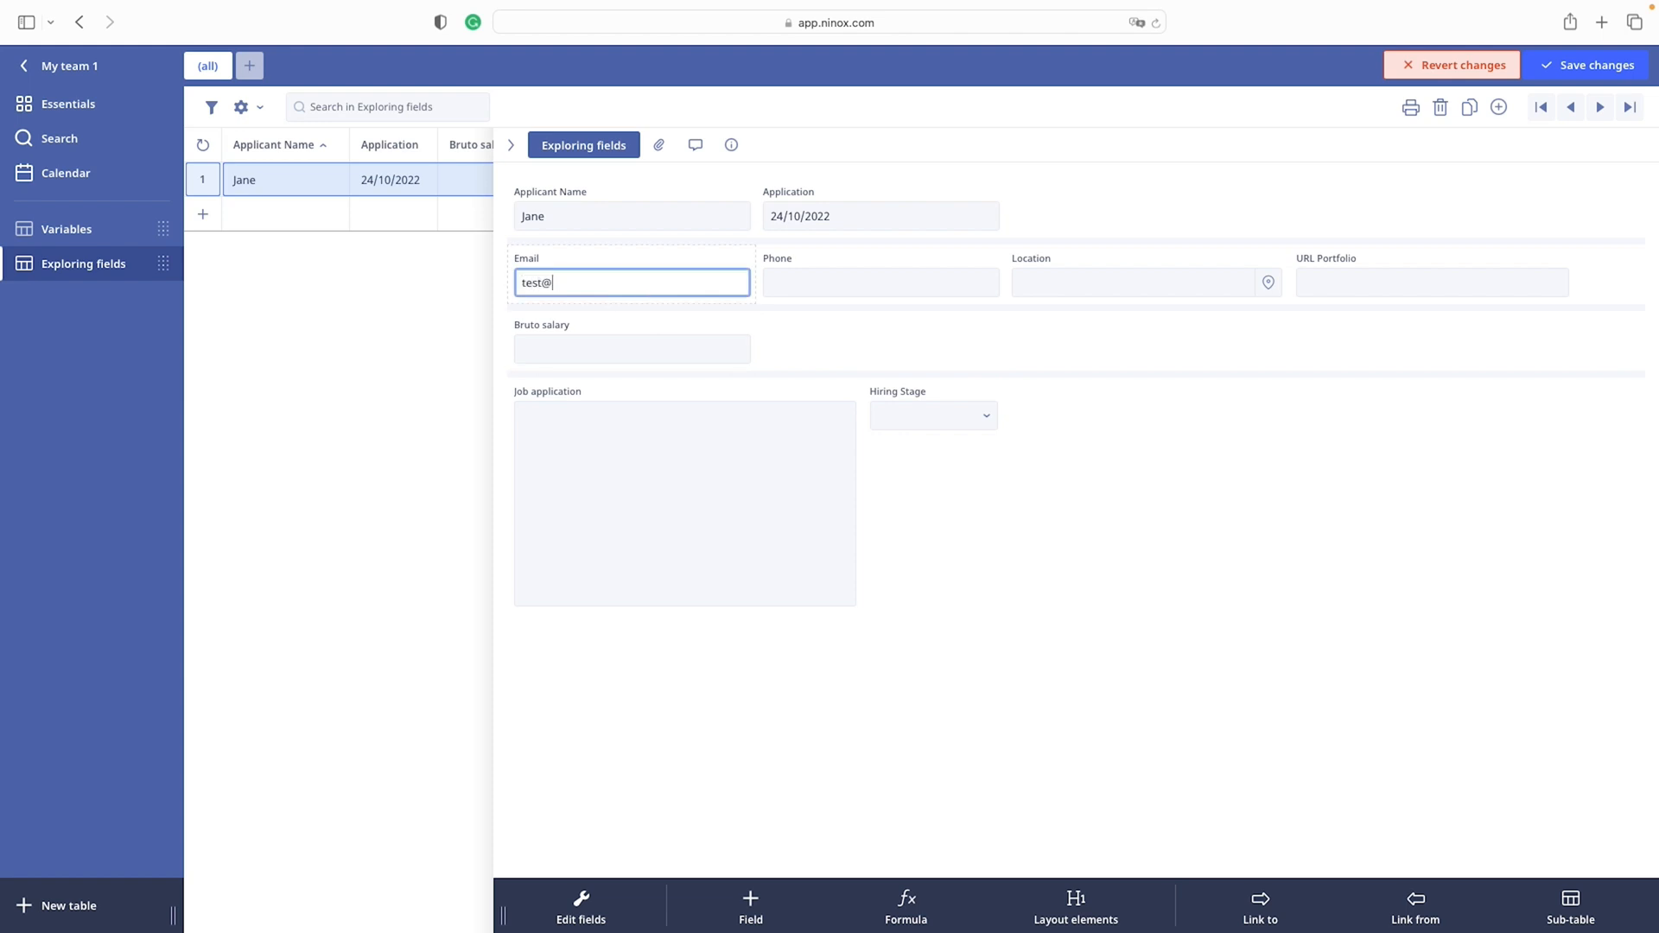
text(email.com)
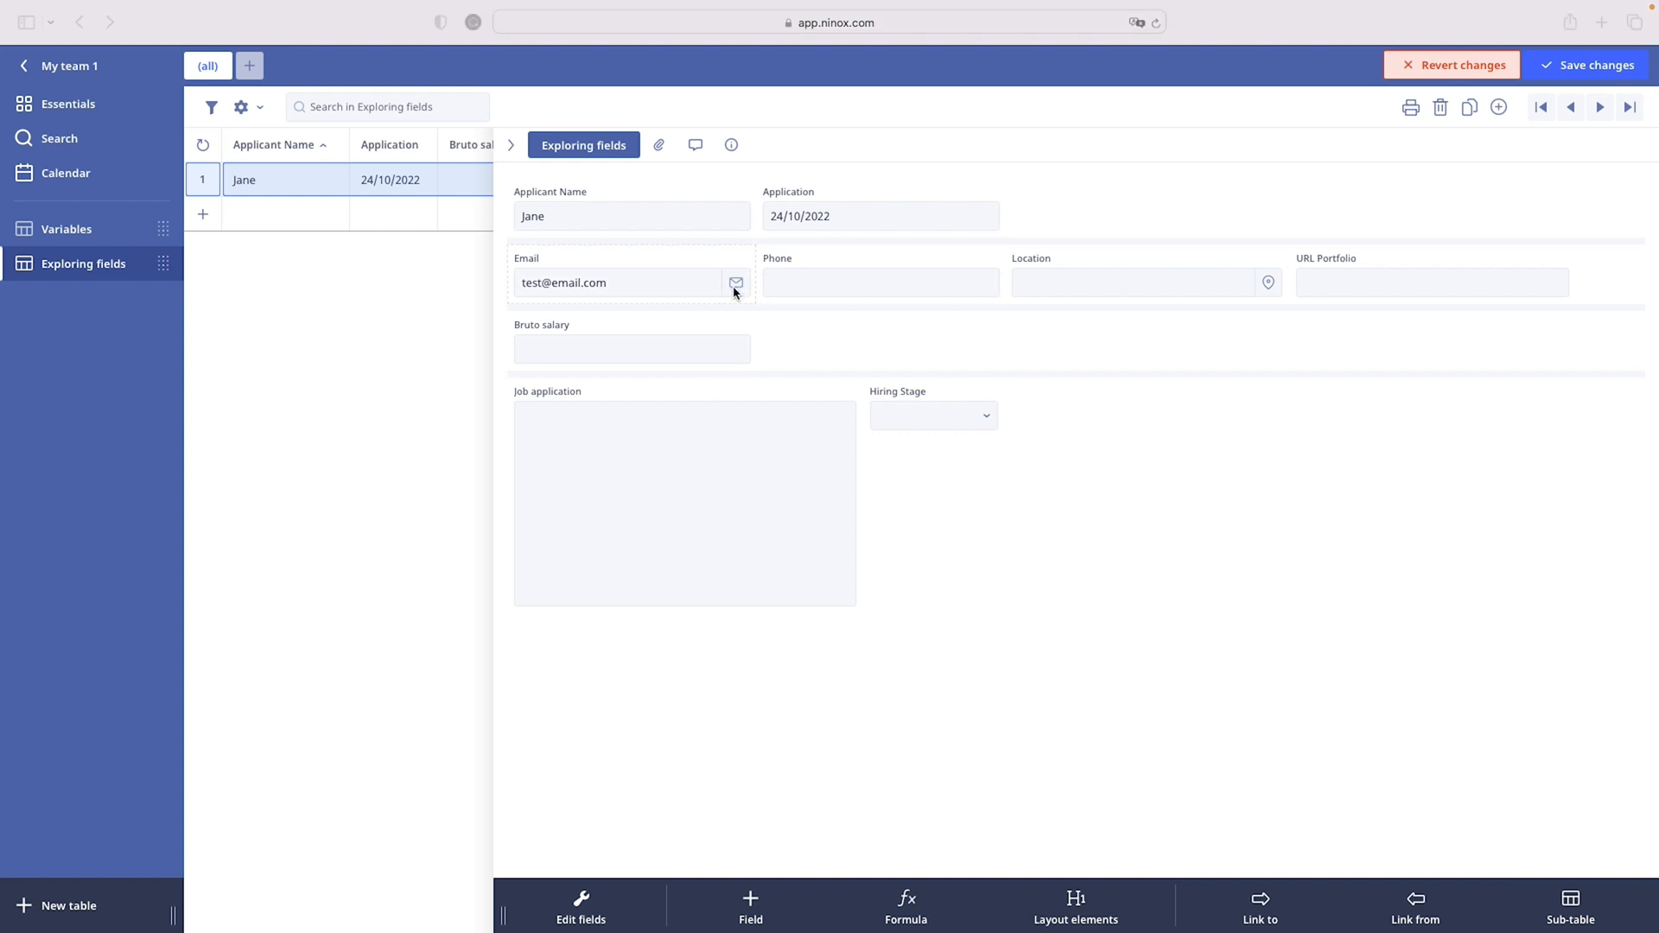
click(735, 282)
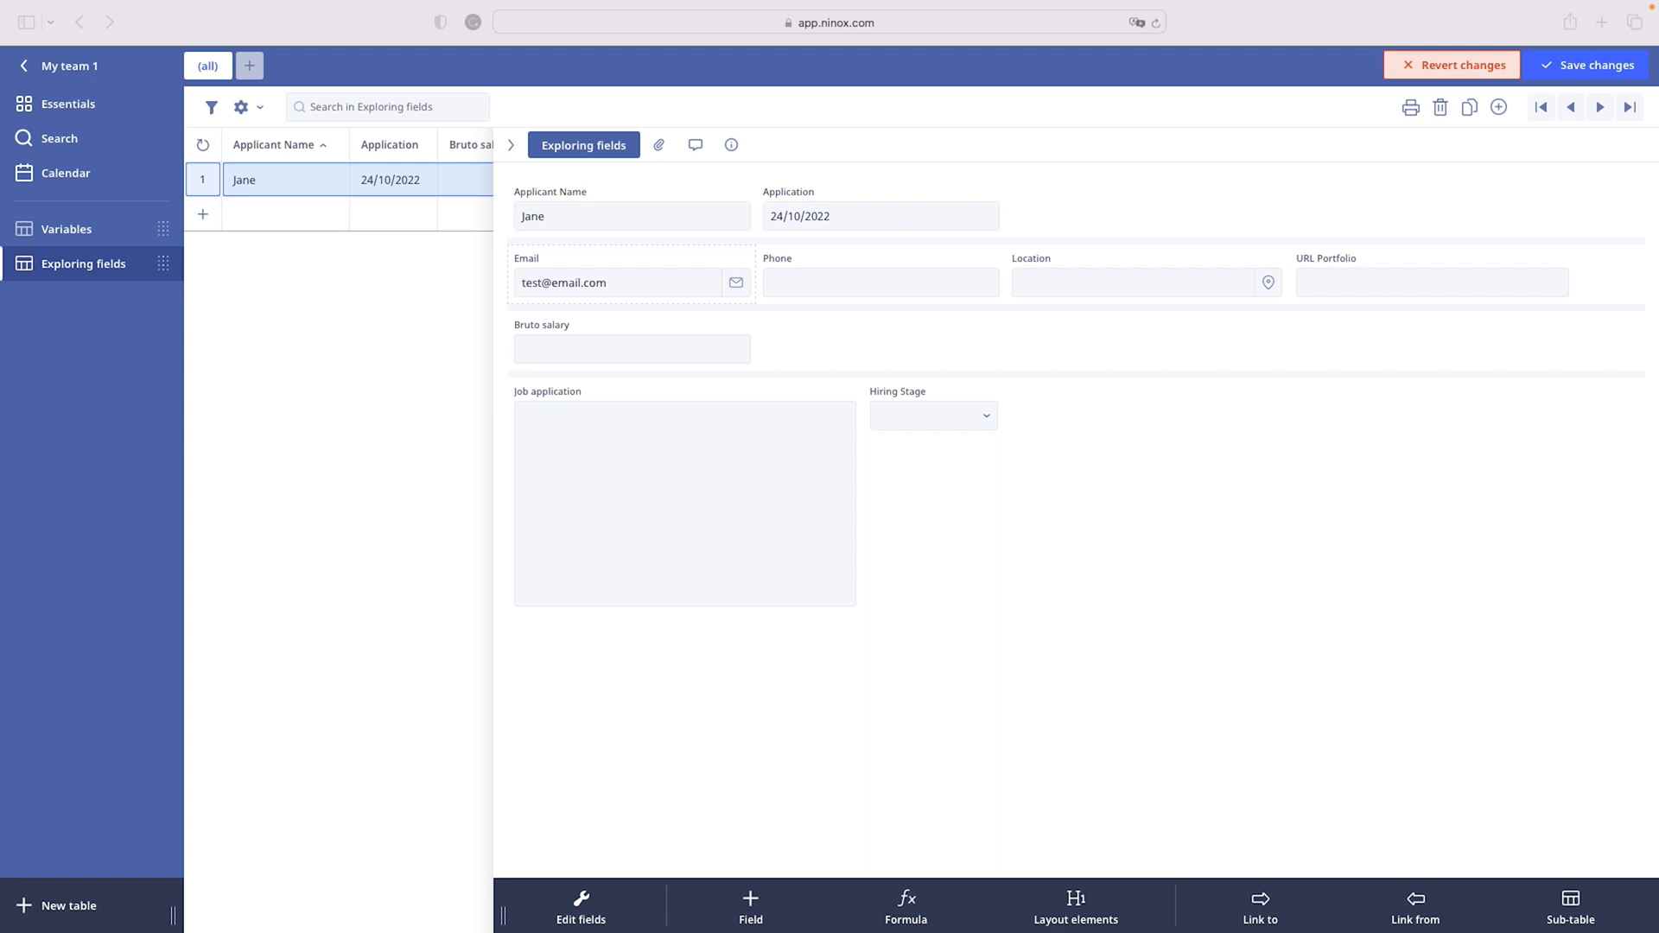
click(880, 282)
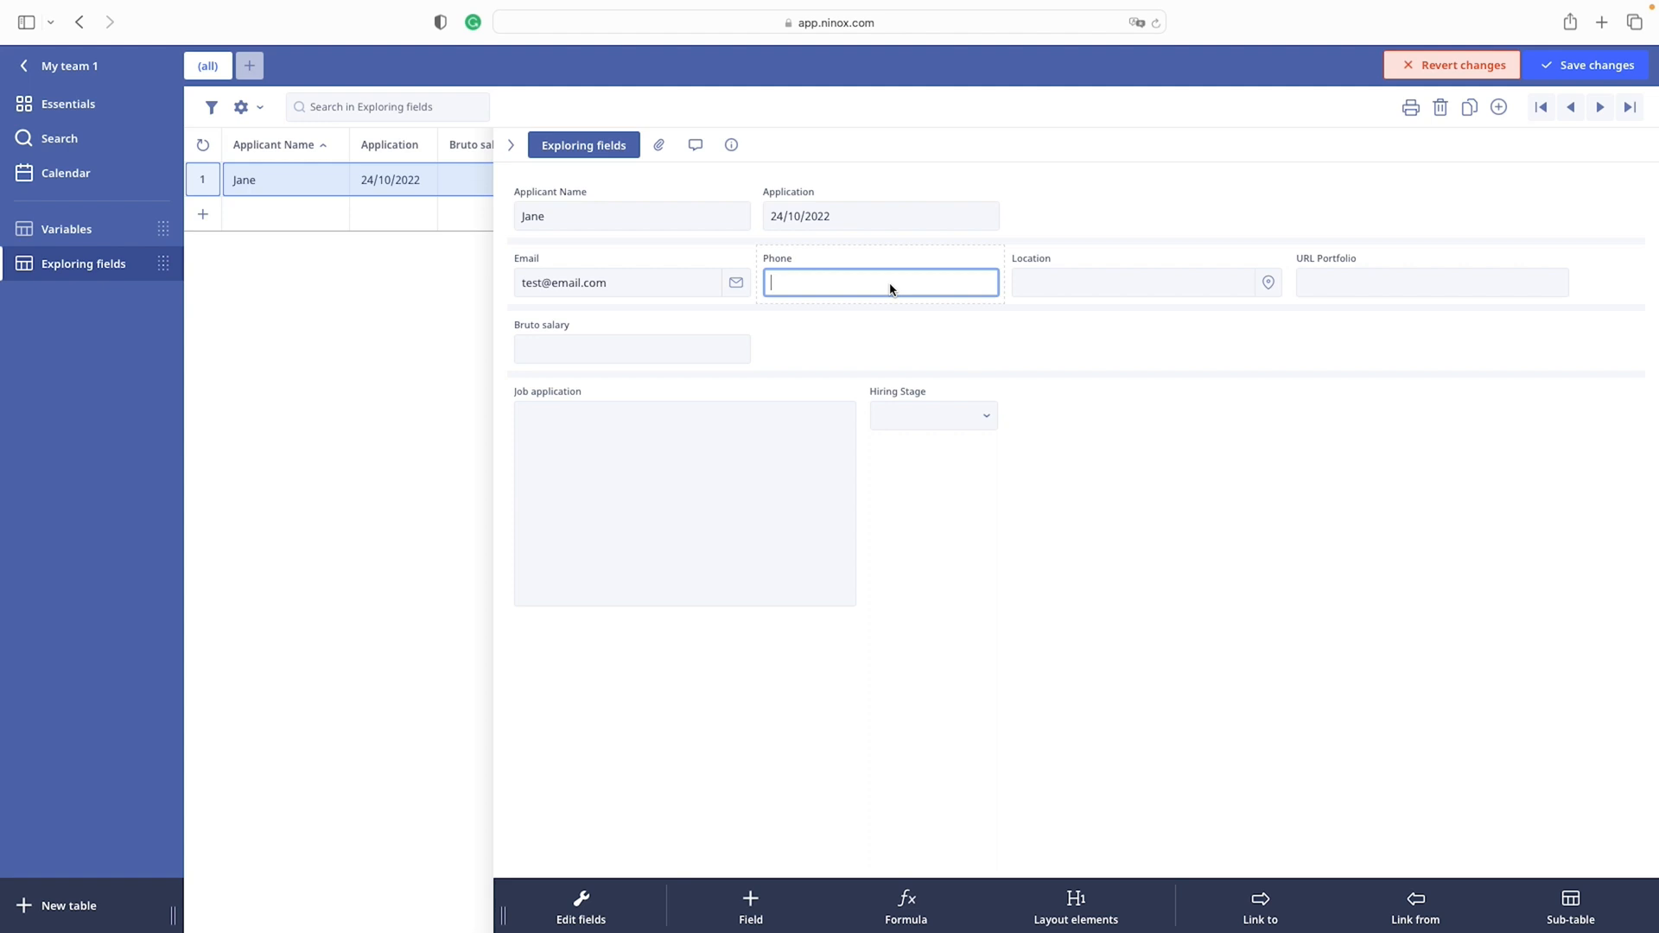
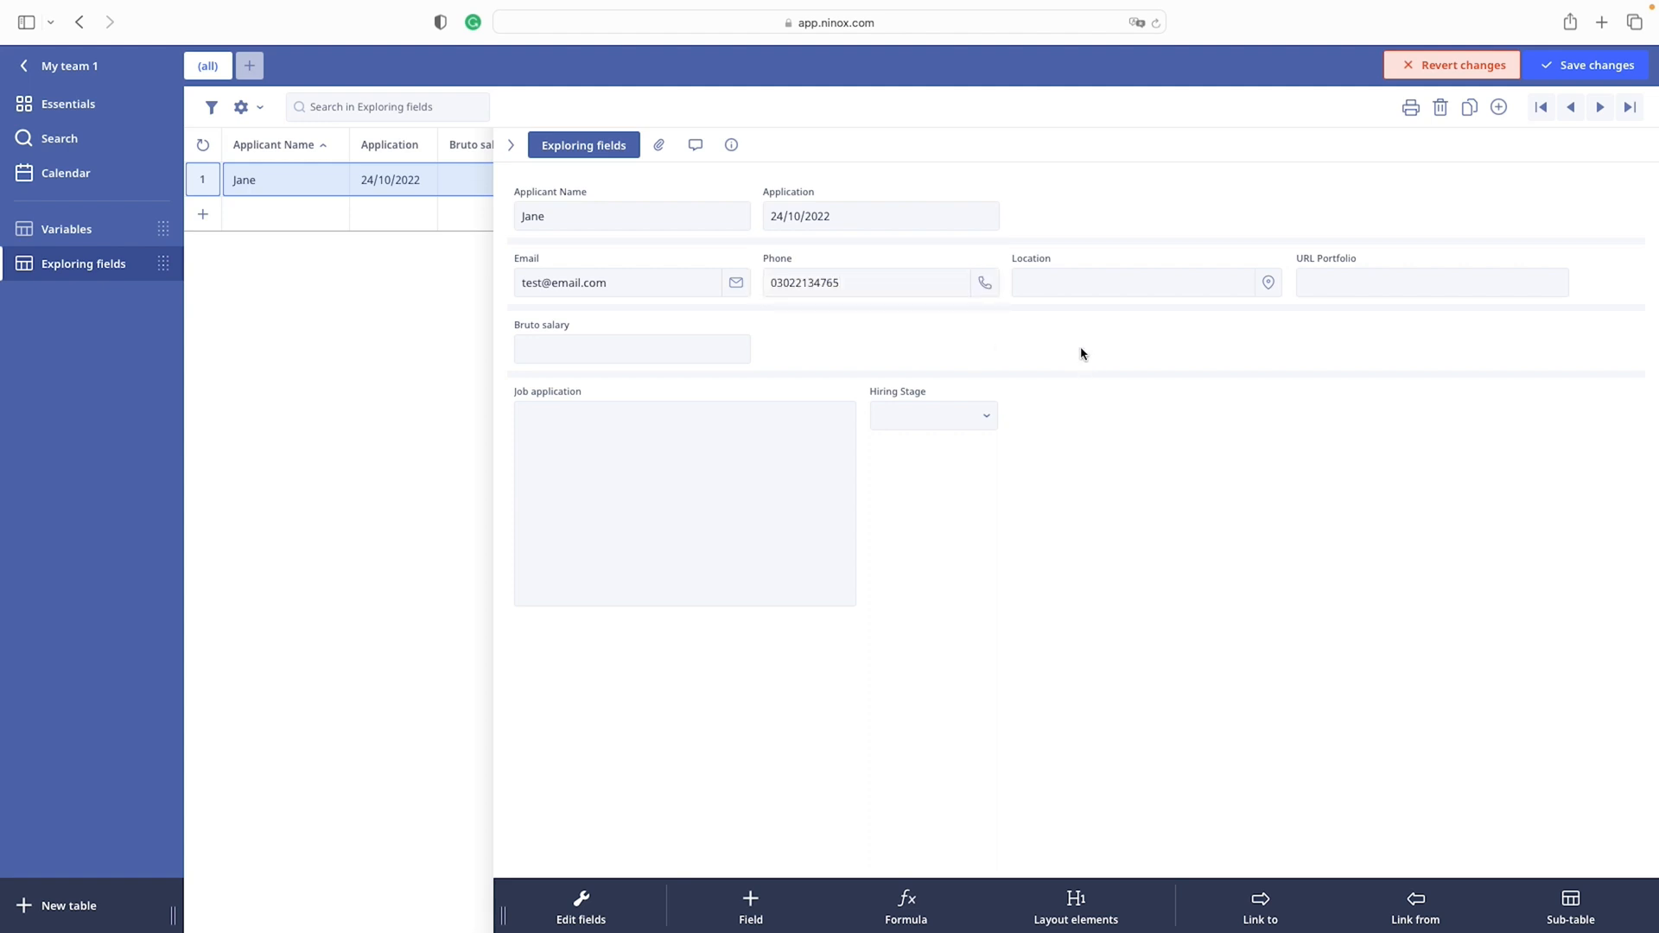
click(1132, 282)
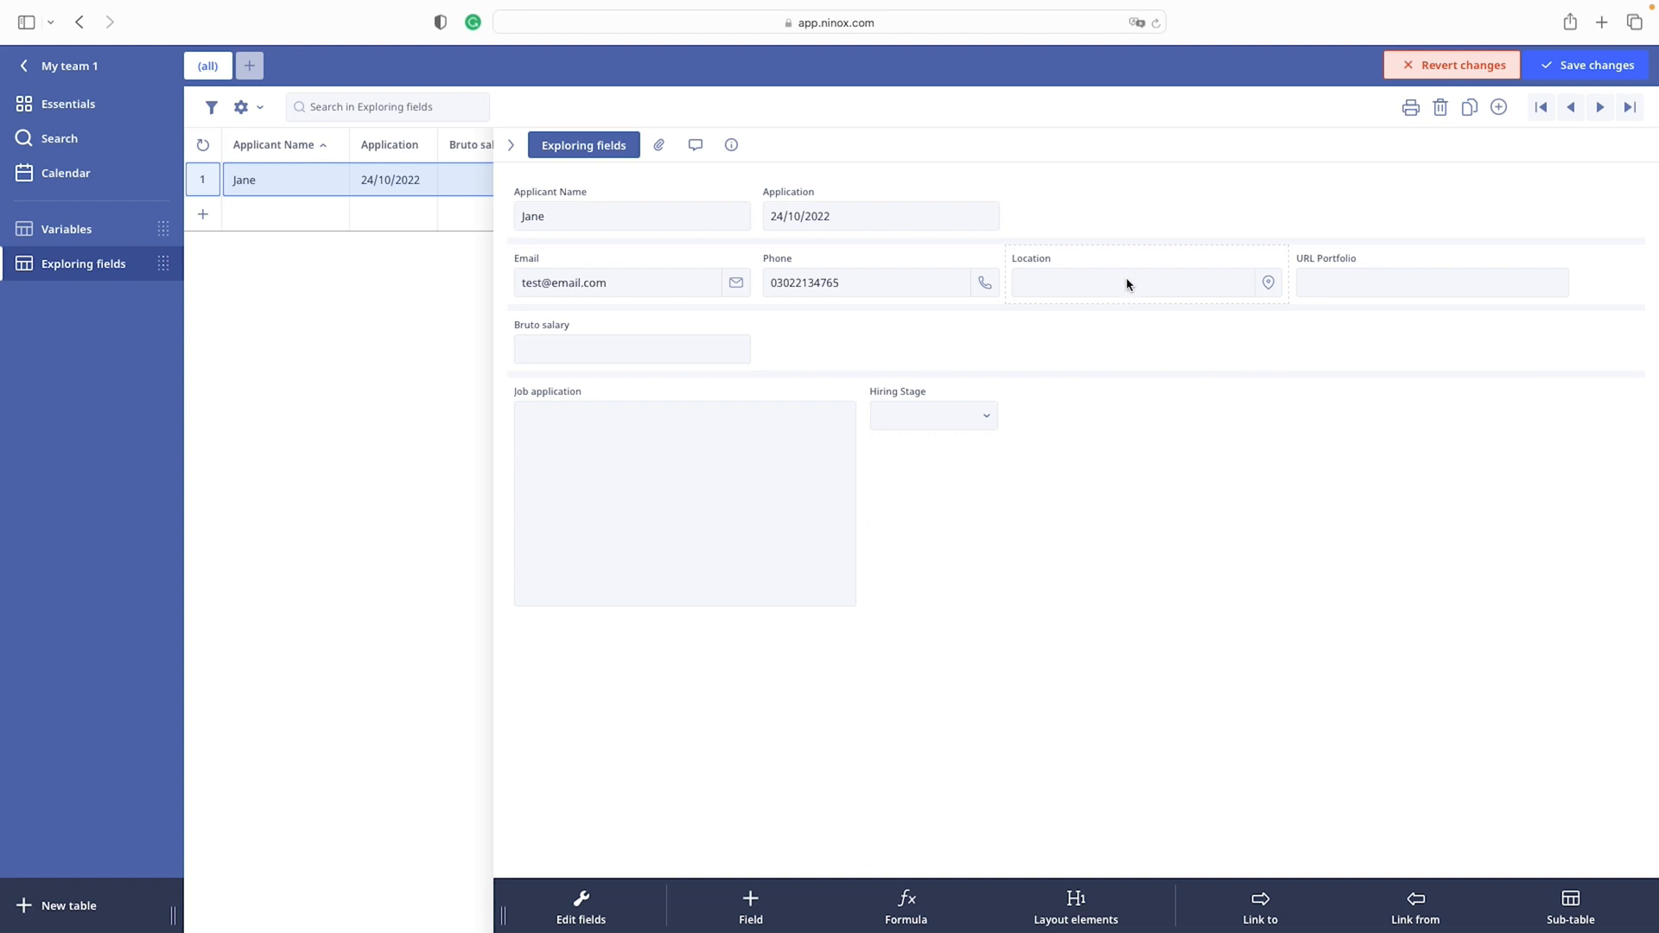
mouse_move(1248, 283)
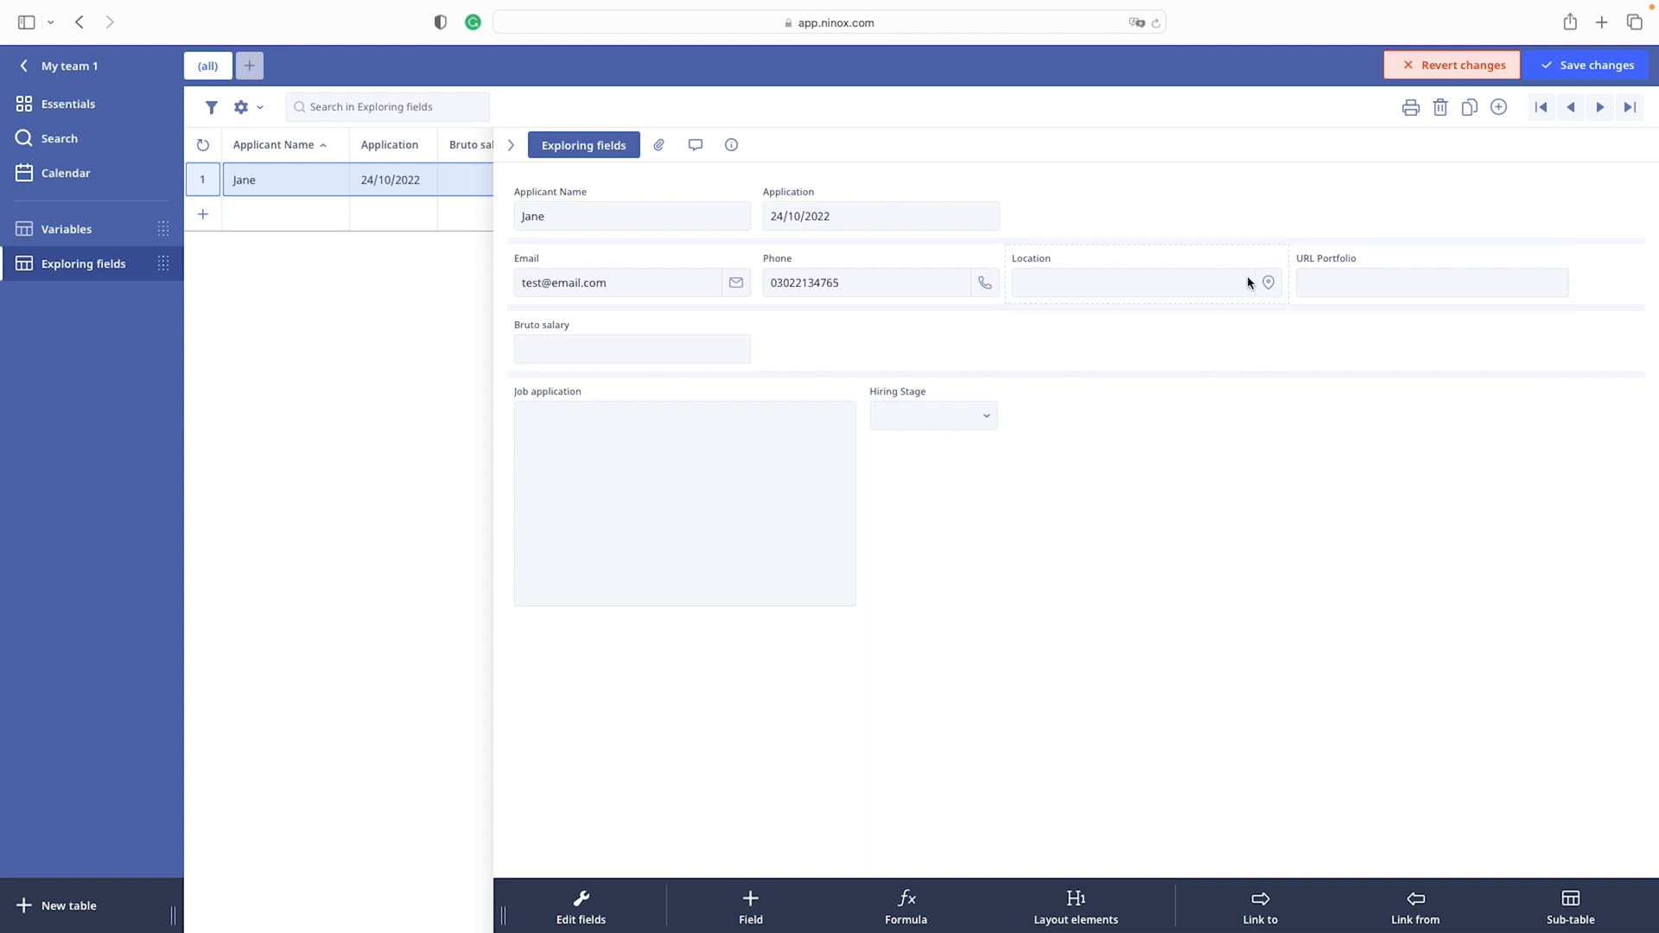
mouse_move(1273, 288)
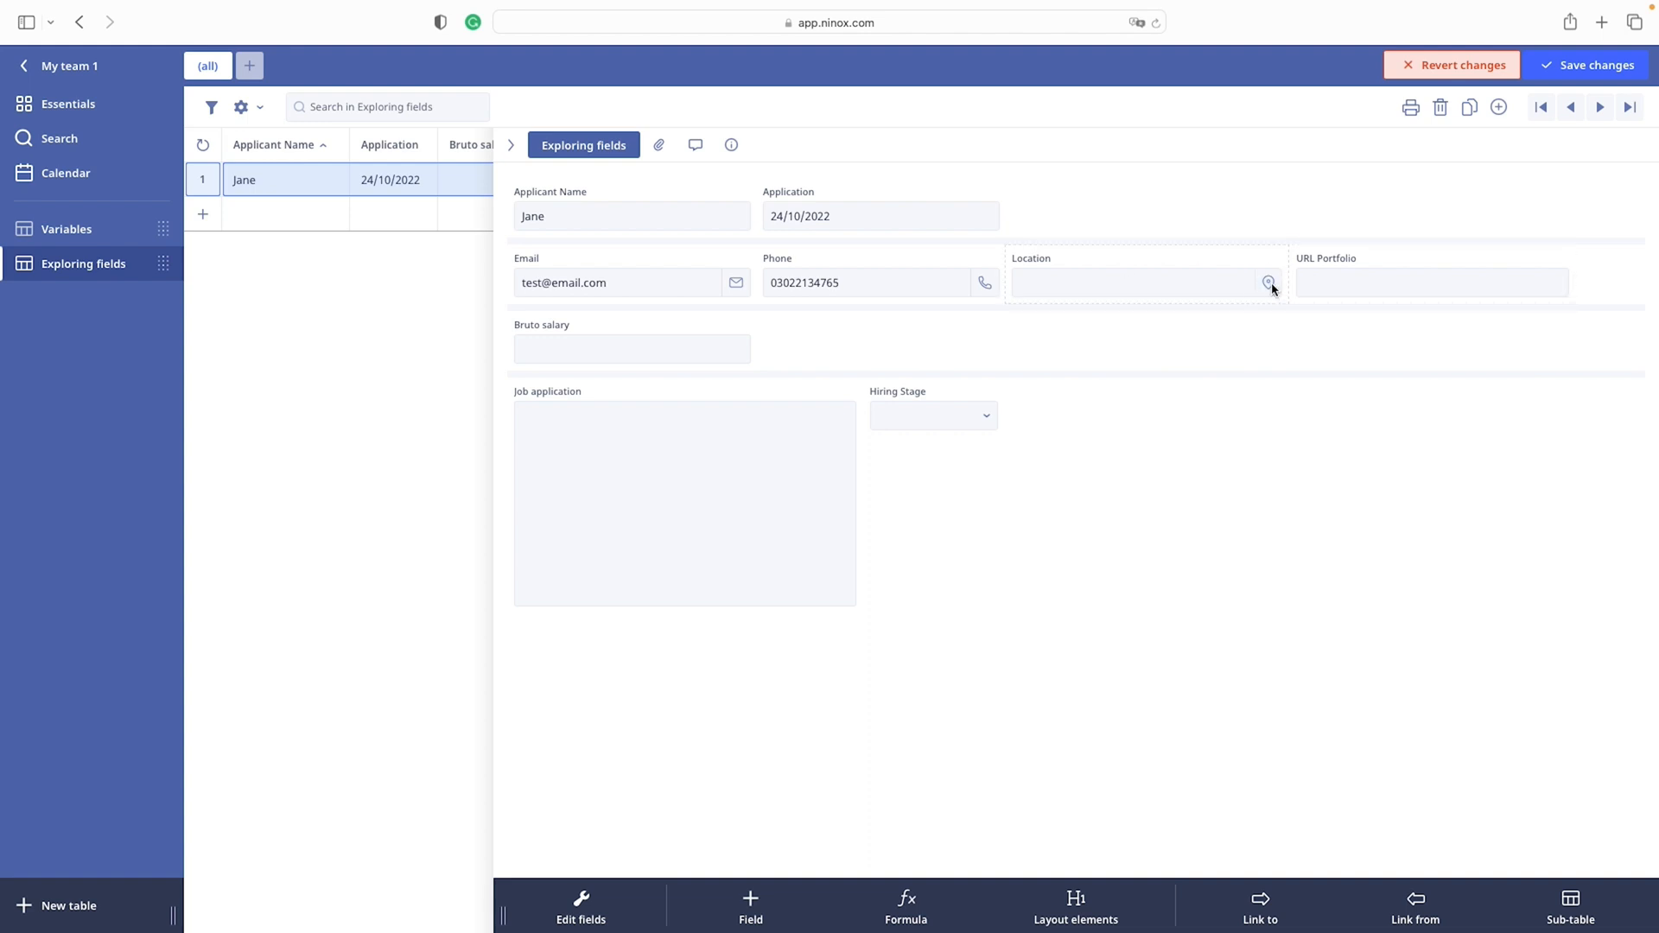
click(1268, 282)
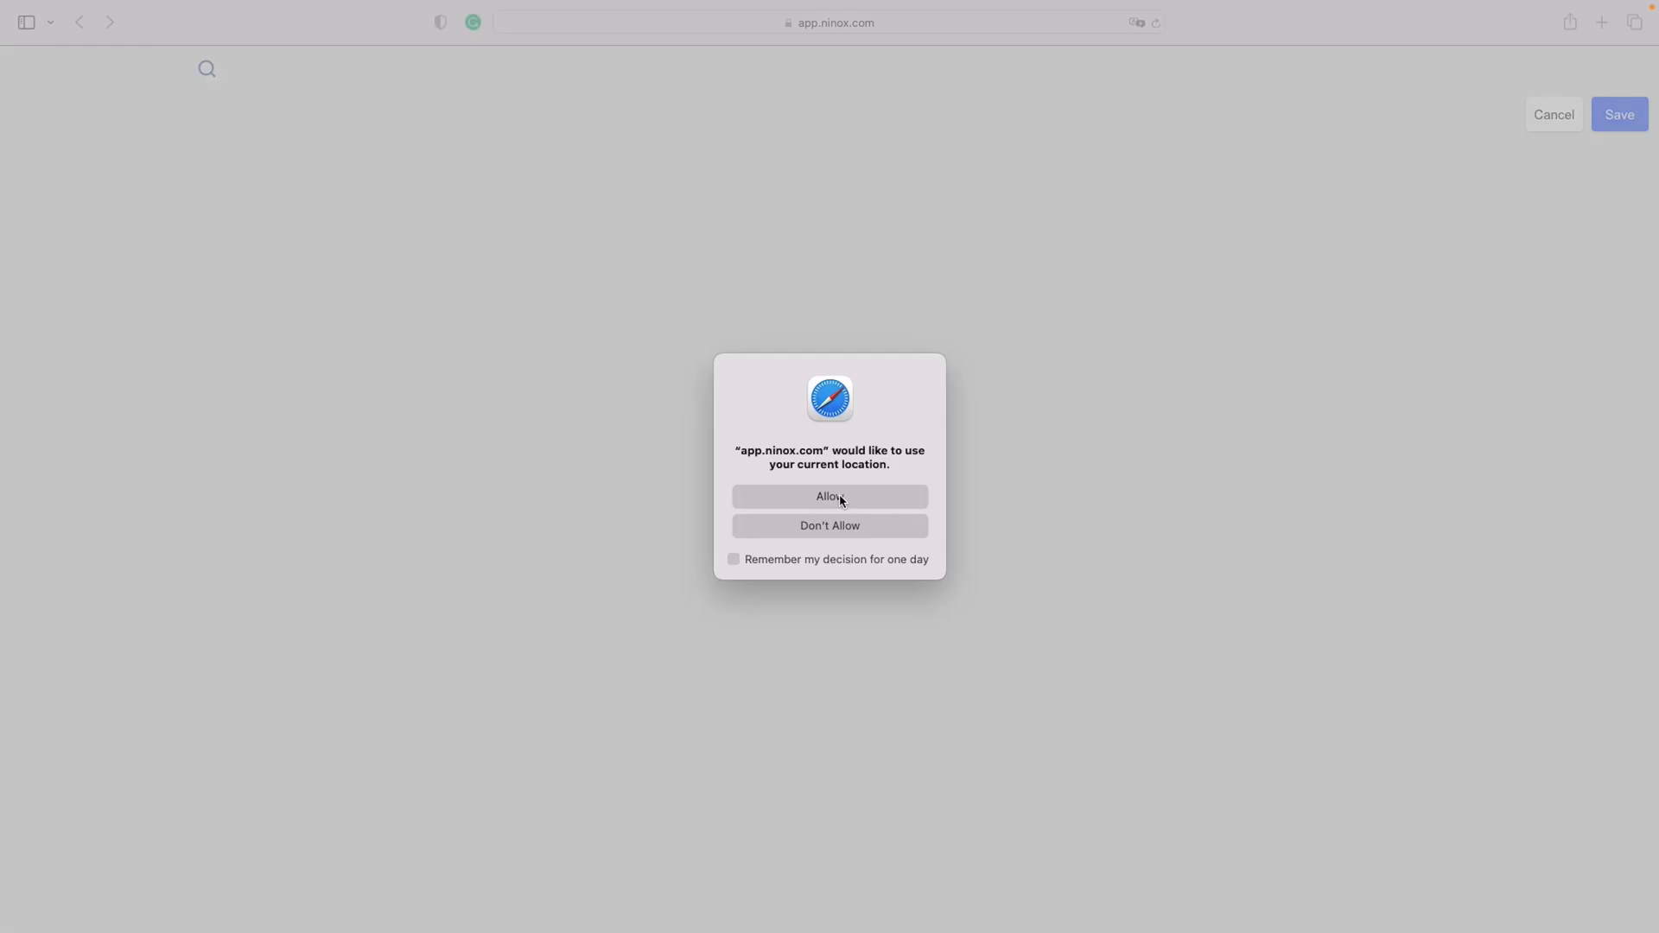
click(830, 496)
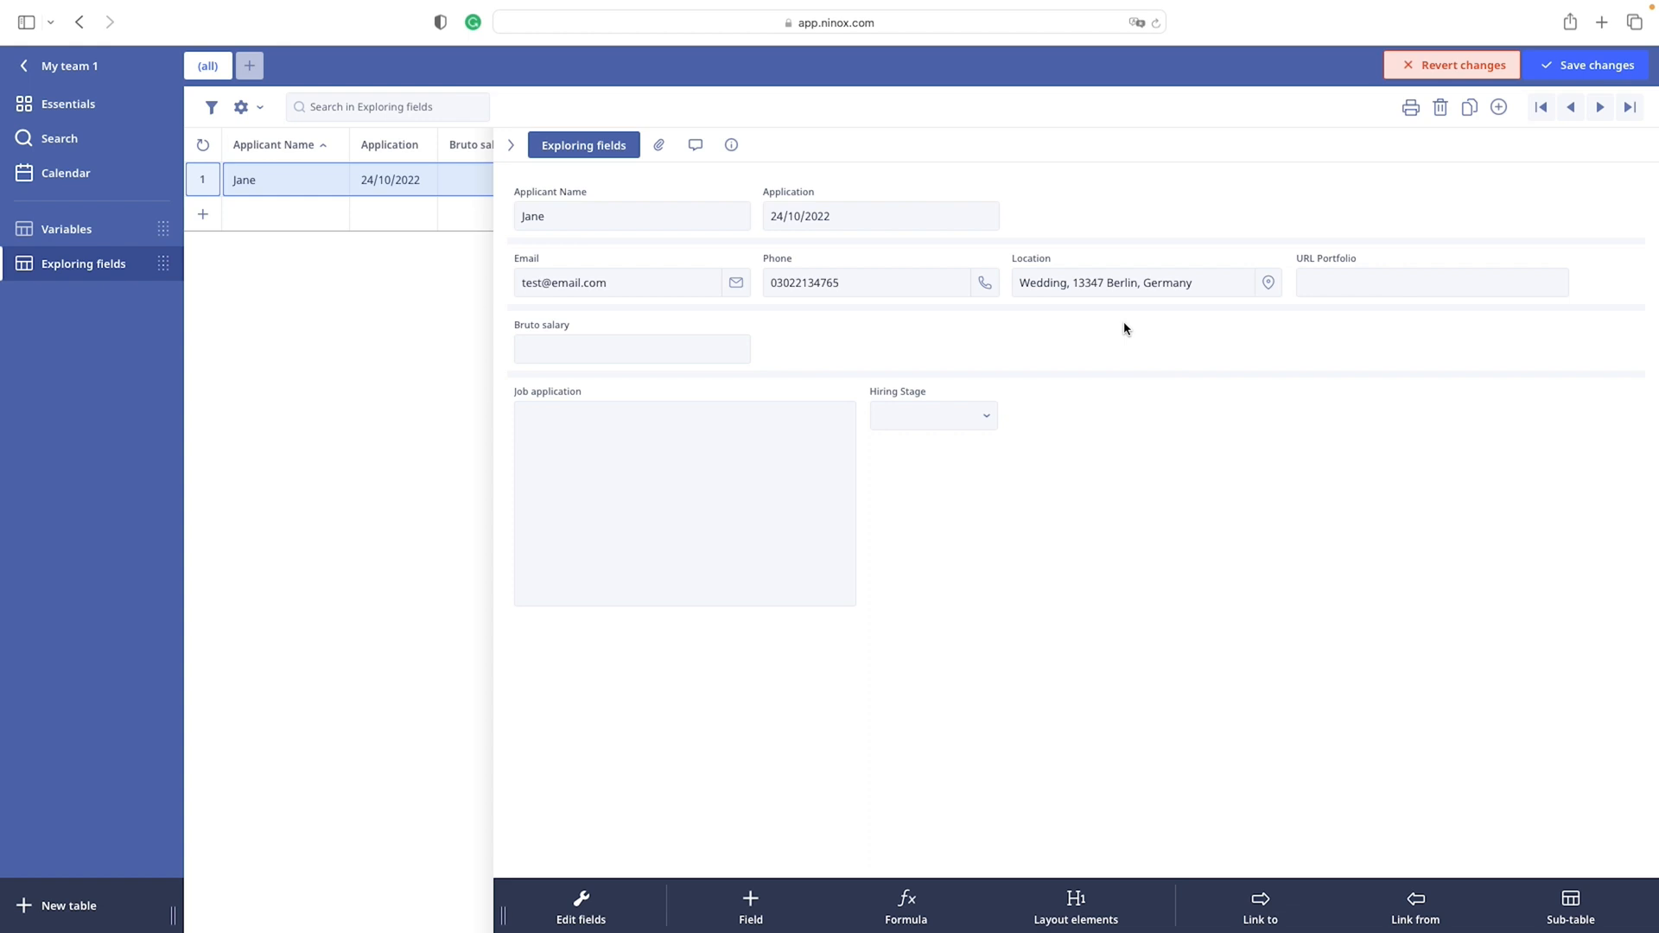
mouse_move(1071, 357)
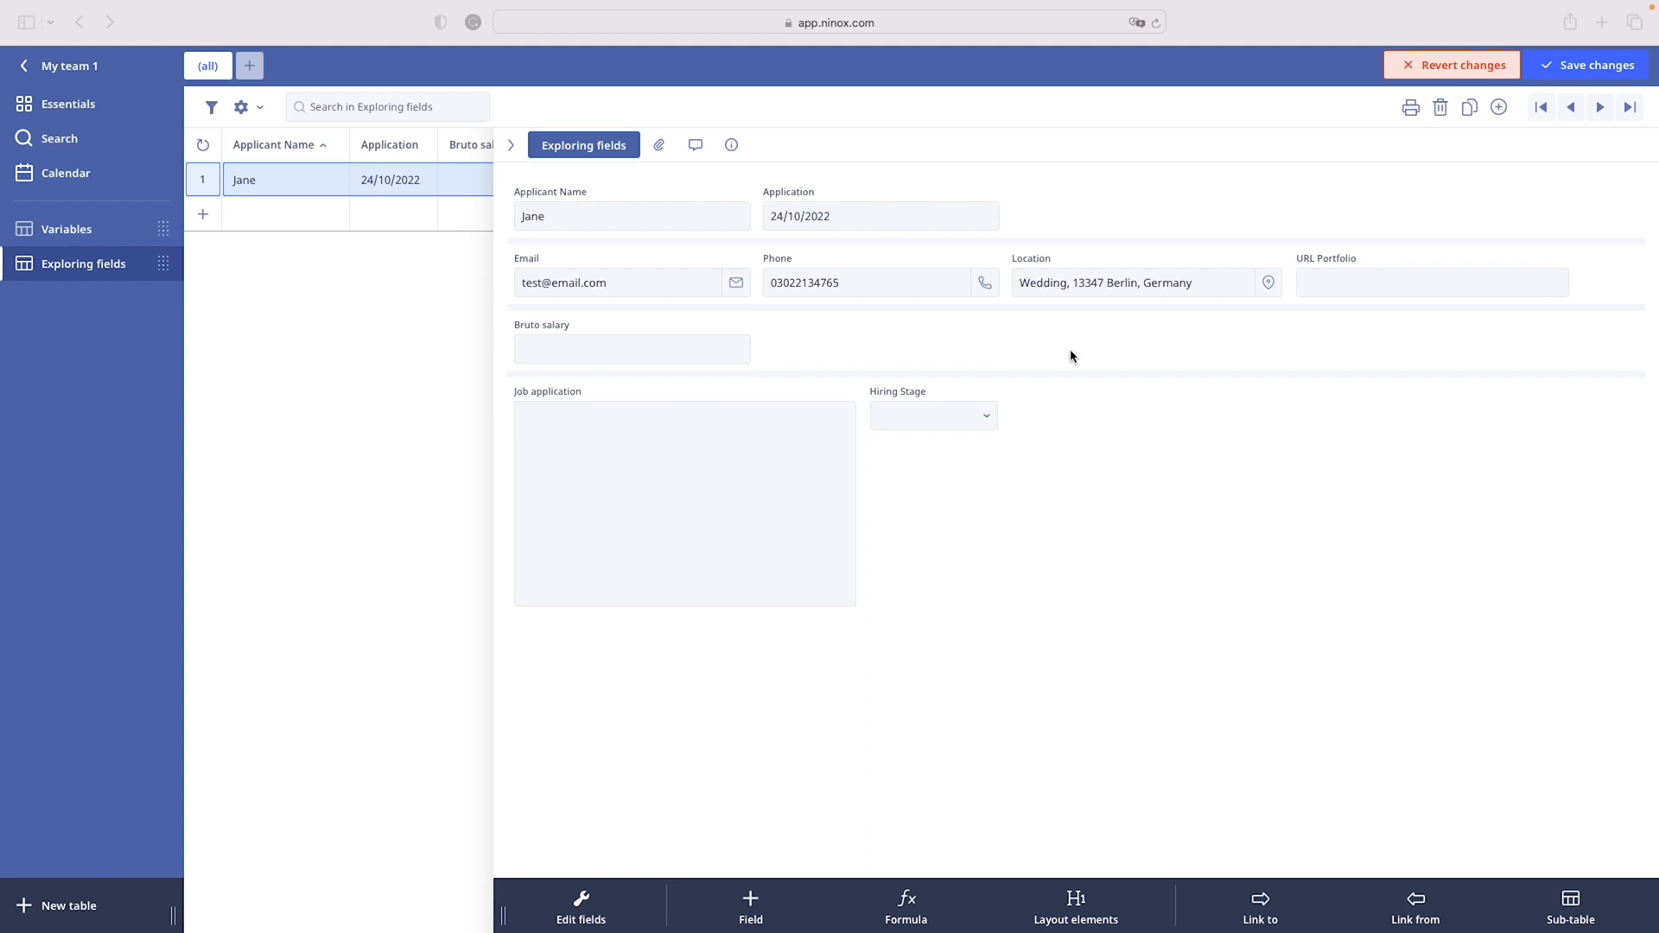
click(1430, 282)
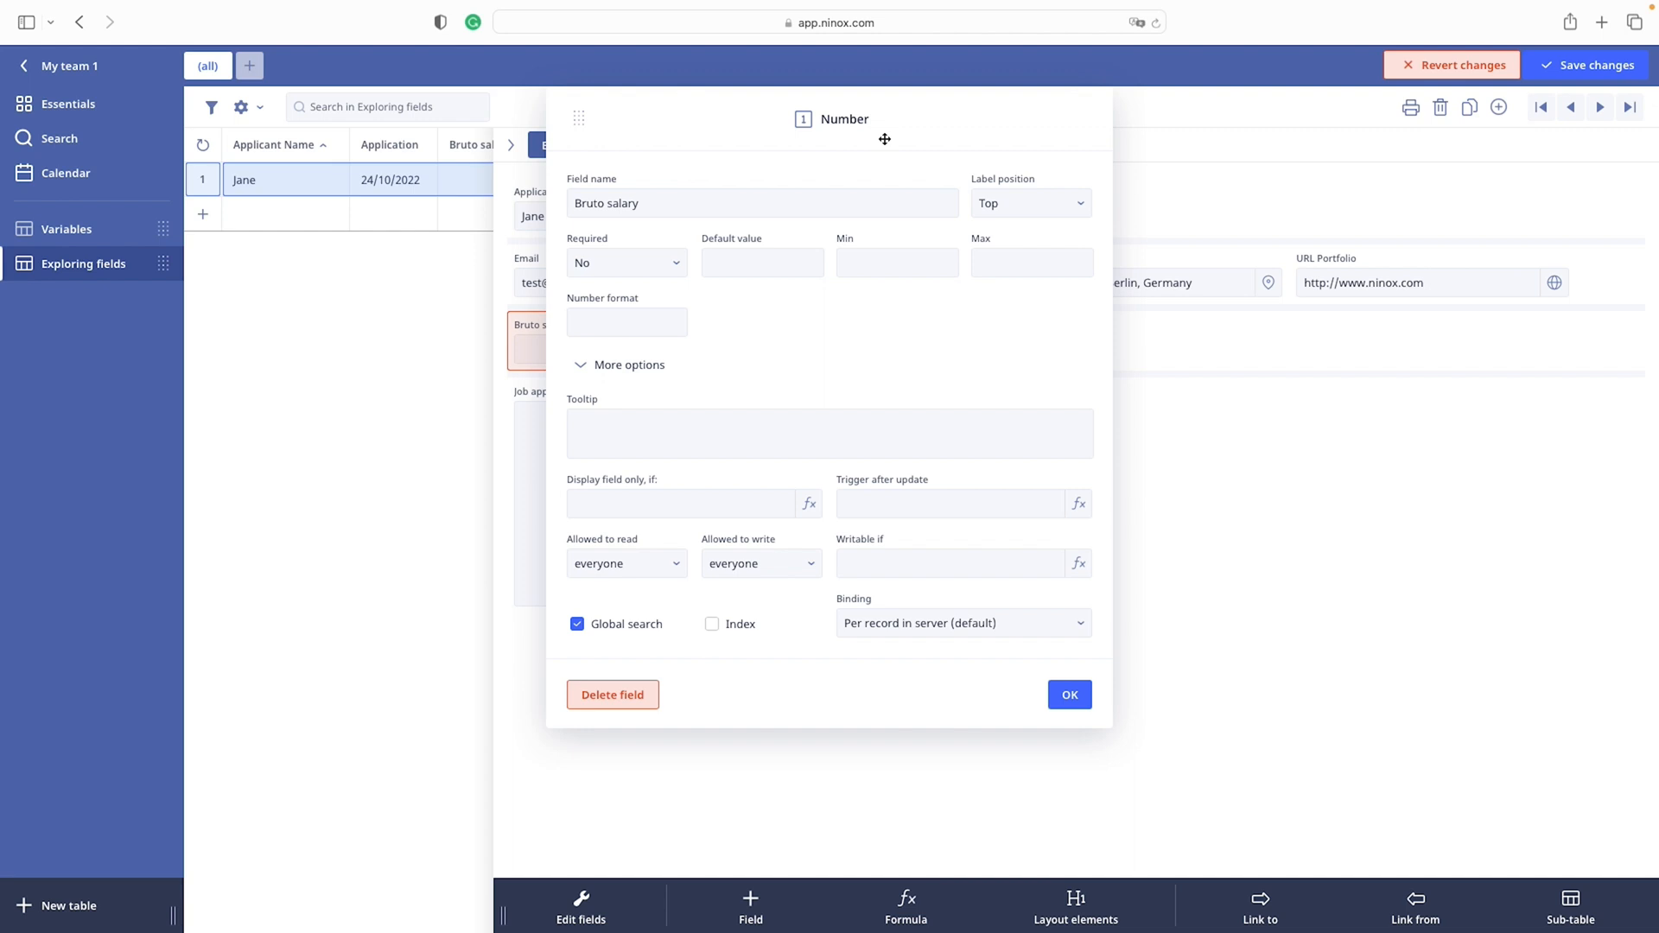
mouse_move(688, 223)
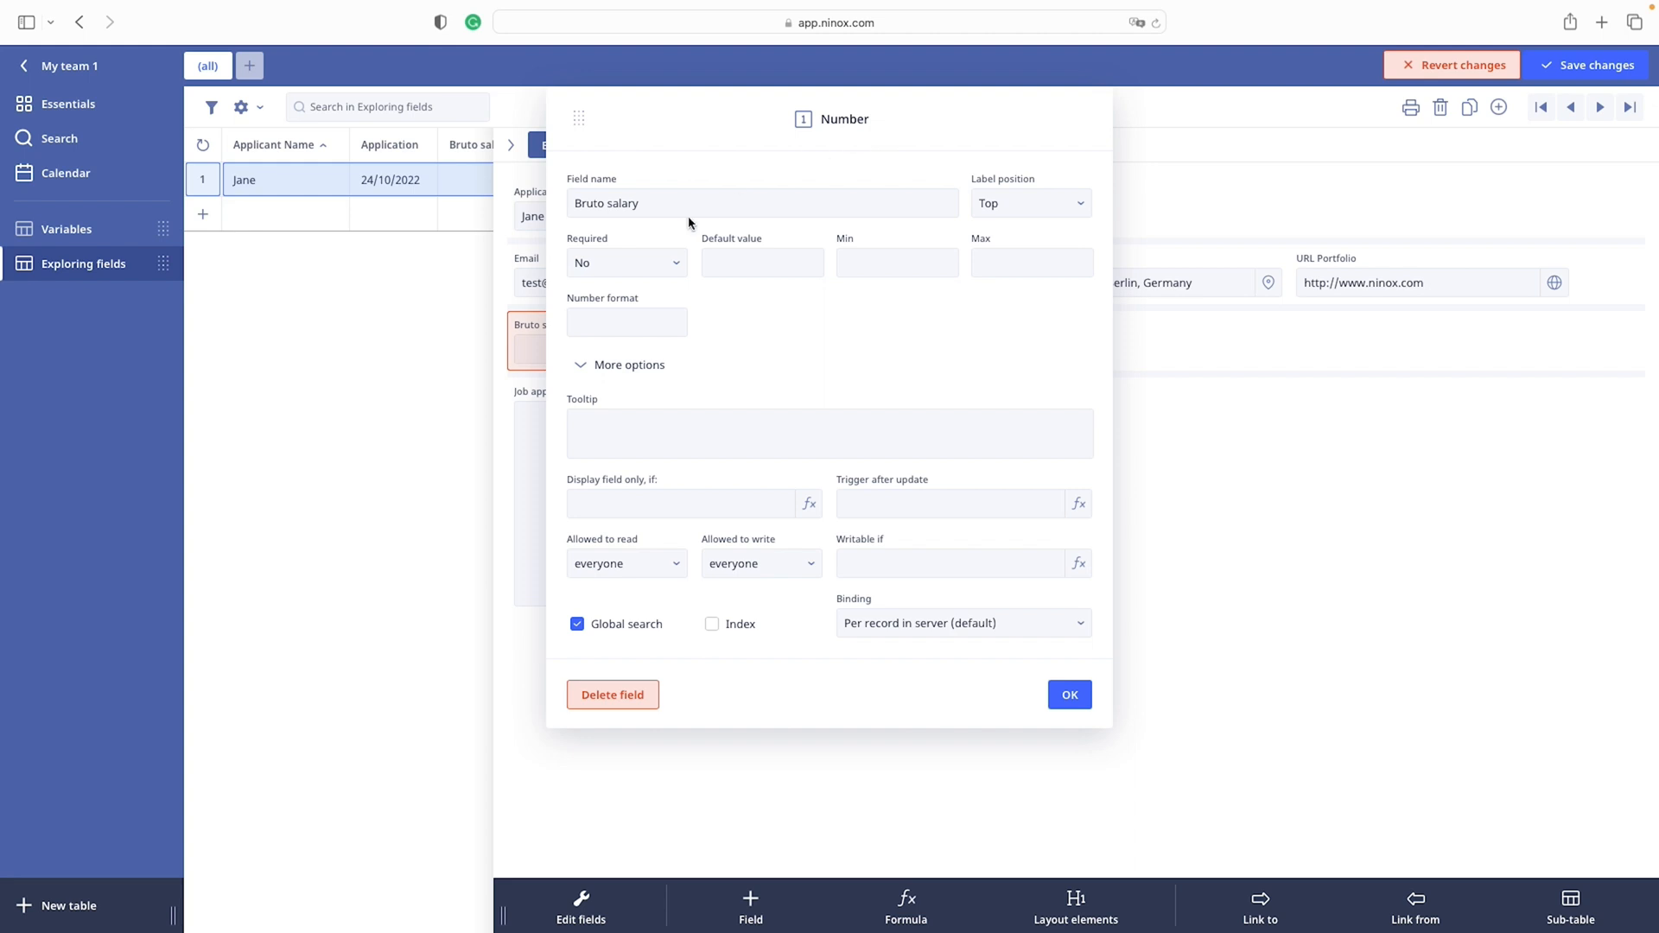
Show the Number format options in the Bruto salary field settings.
click(626, 322)
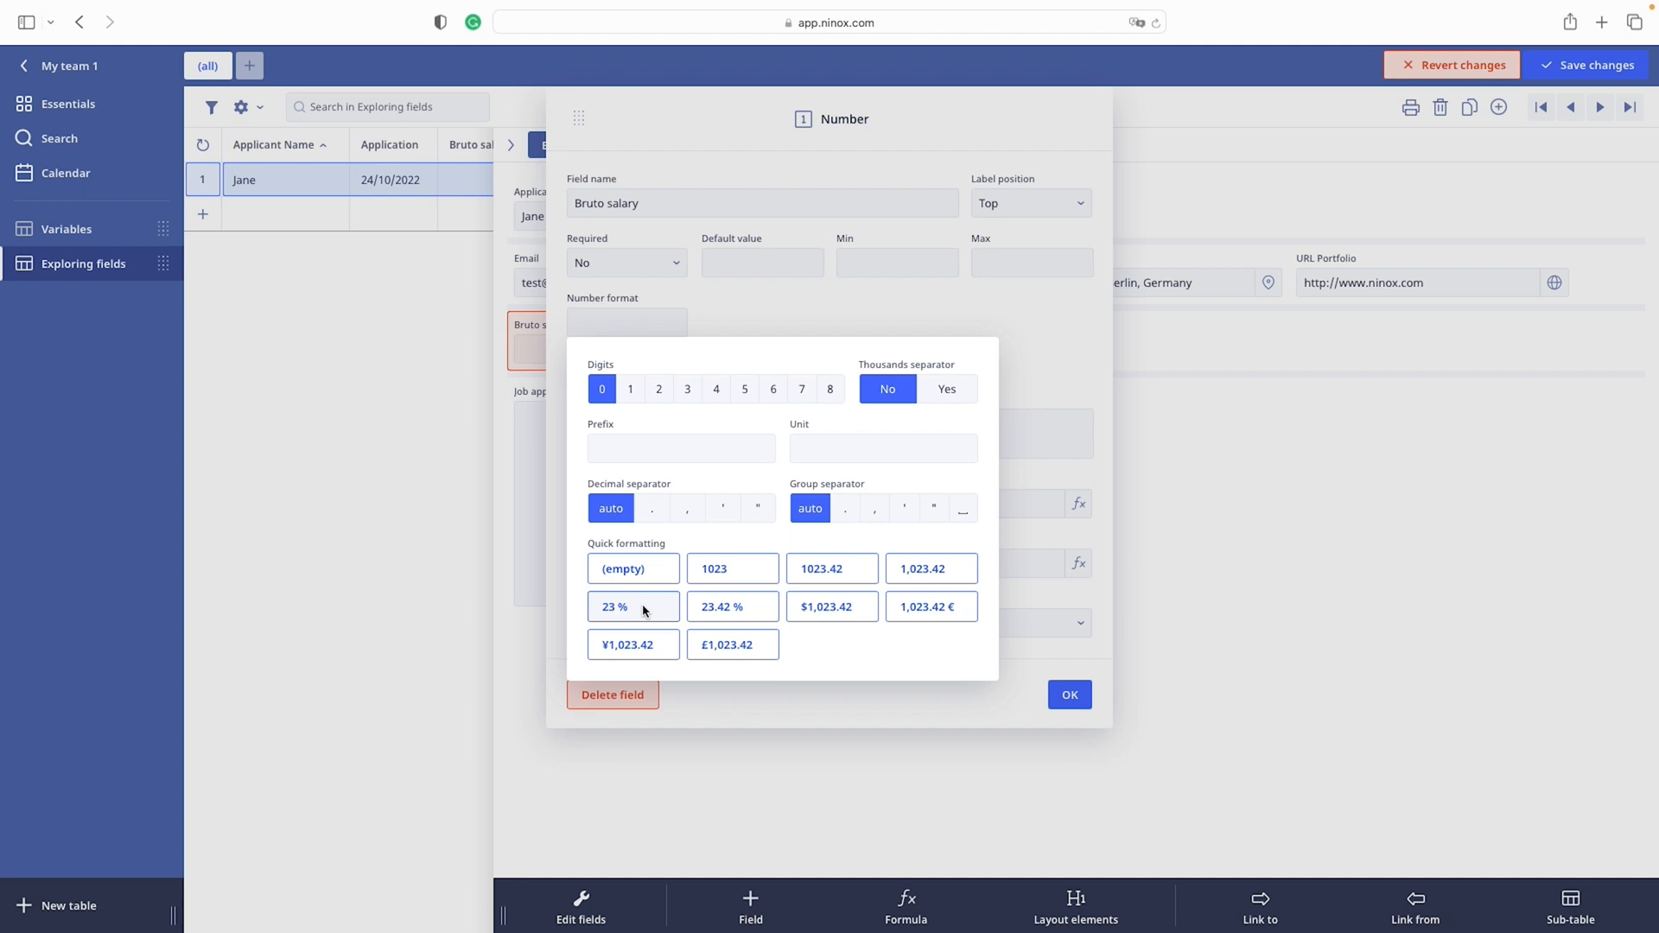
Apply the 1,023.42 € quick format with 3 digits, giving #,##0.000 €.
click(929, 606)
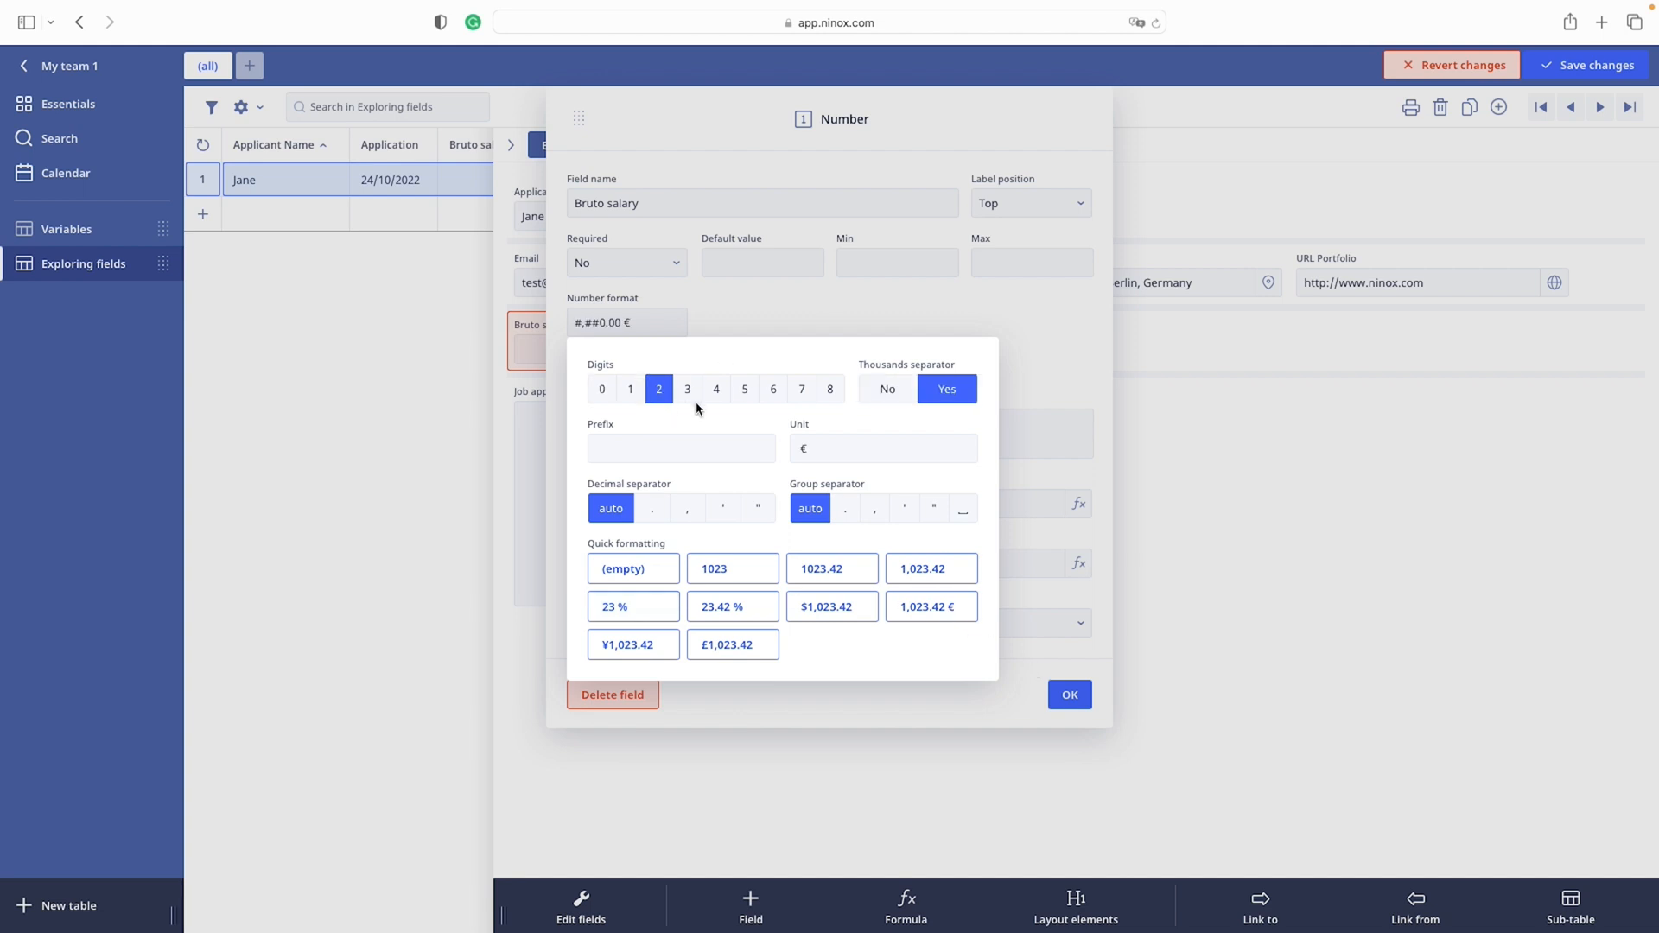
click(686, 388)
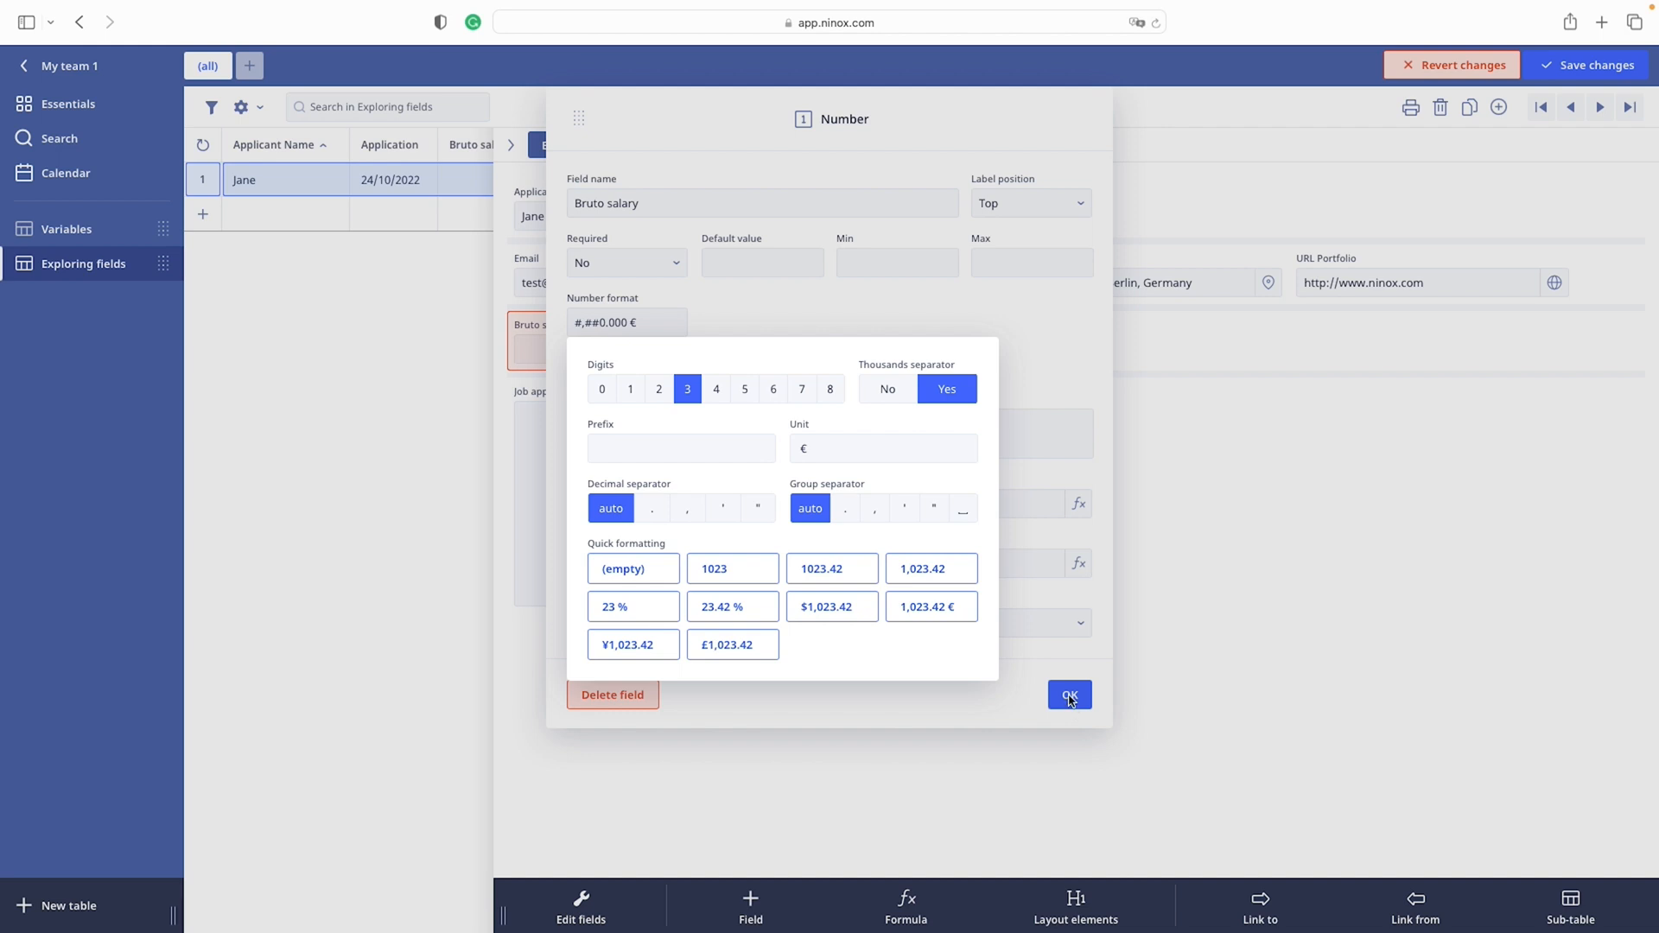
click(1068, 694)
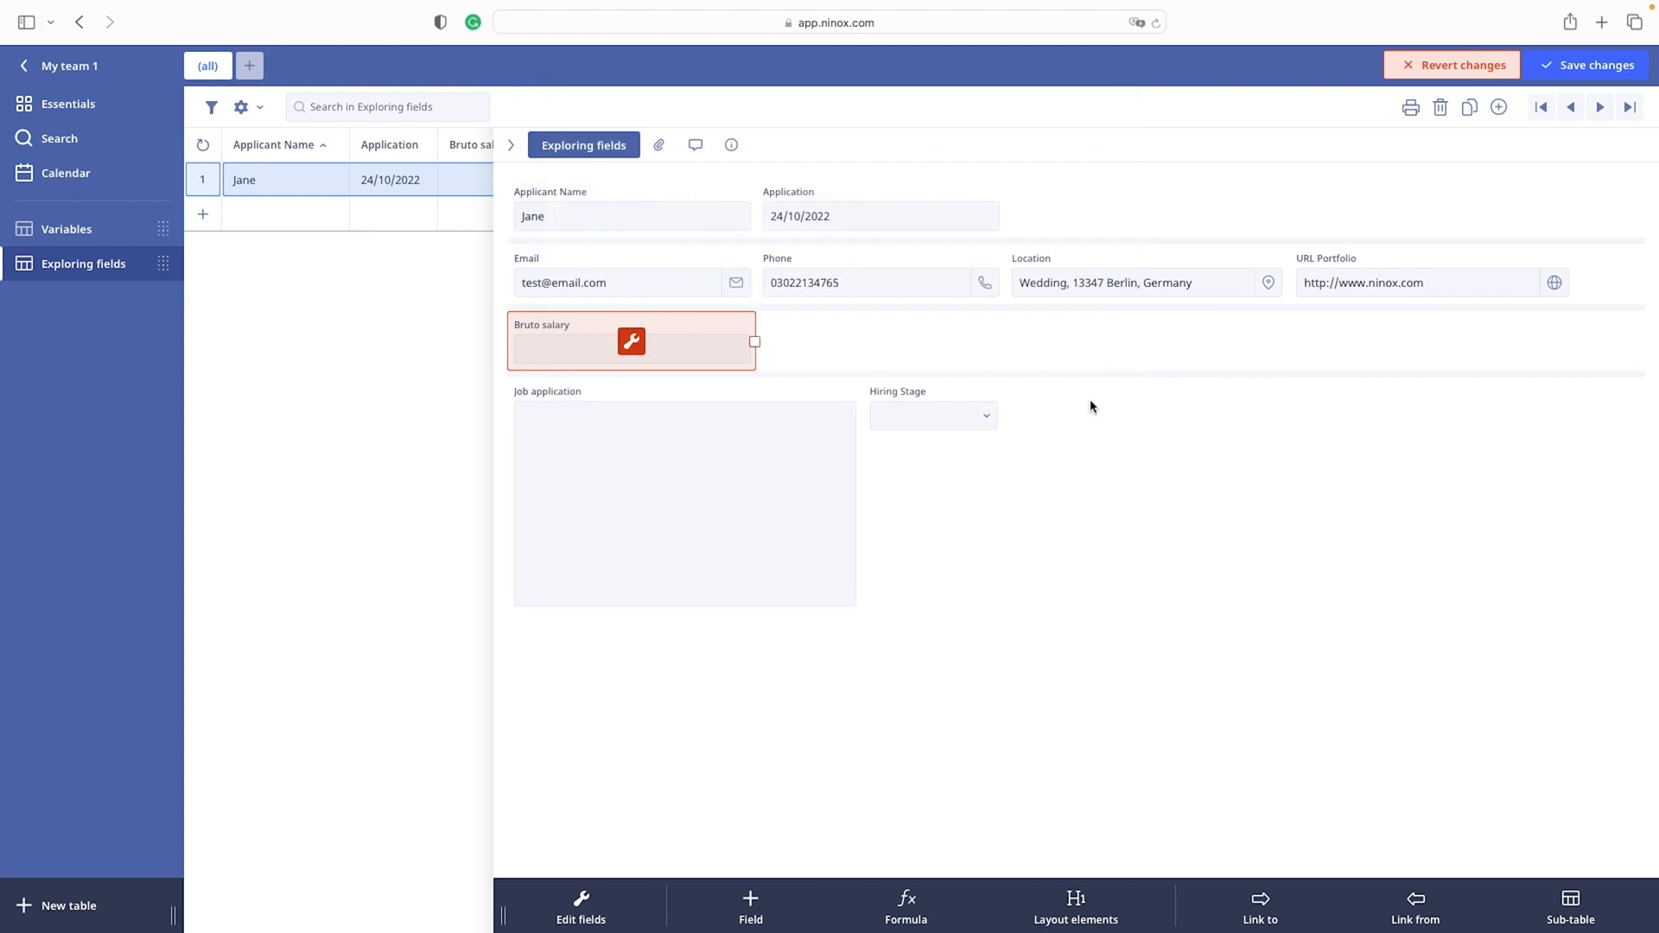
Enter 68 as Jane's Bruto salary, displayed as 68.000 €, and select the field.
click(631, 349)
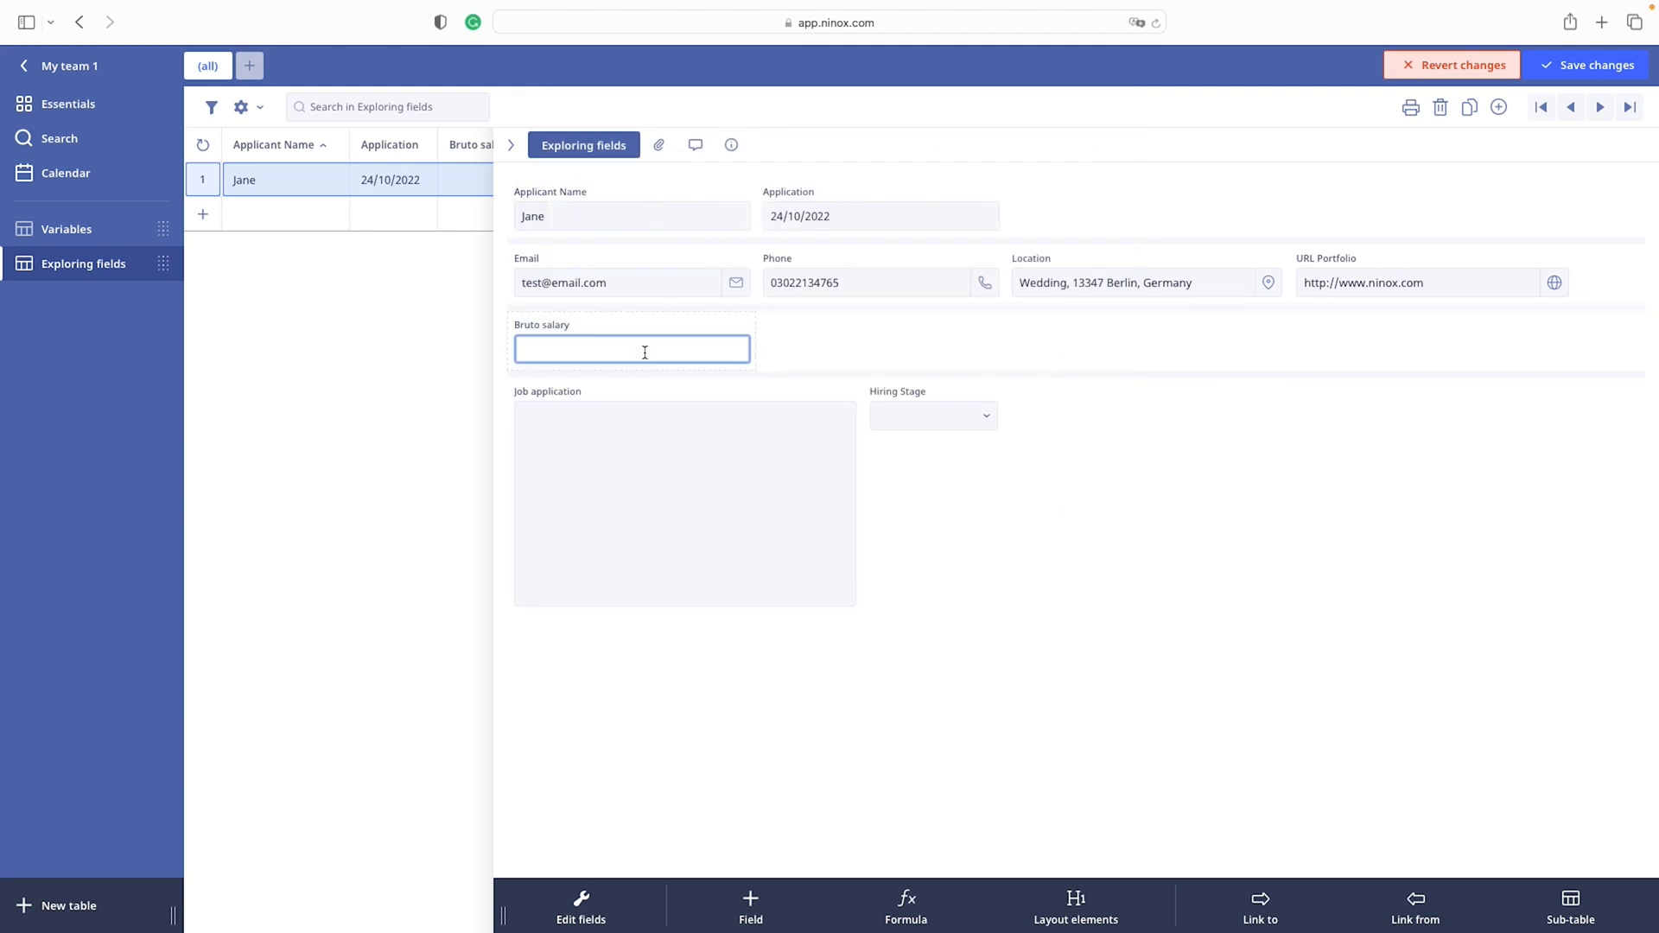
text(68.000 €)
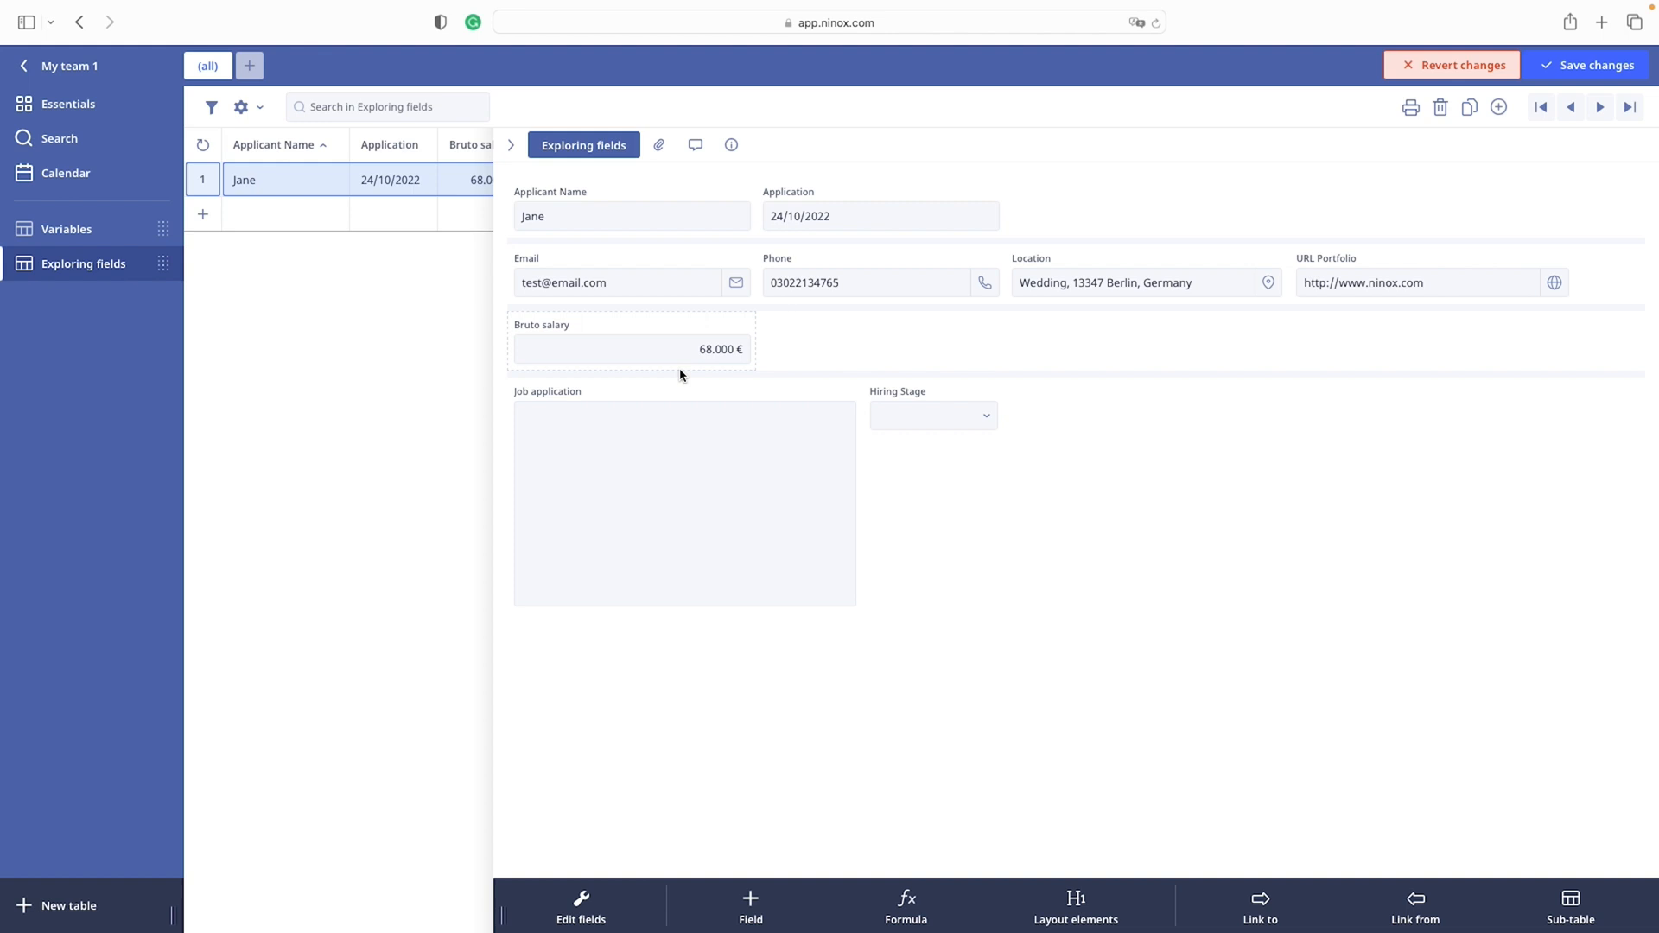
mouse_move(639, 321)
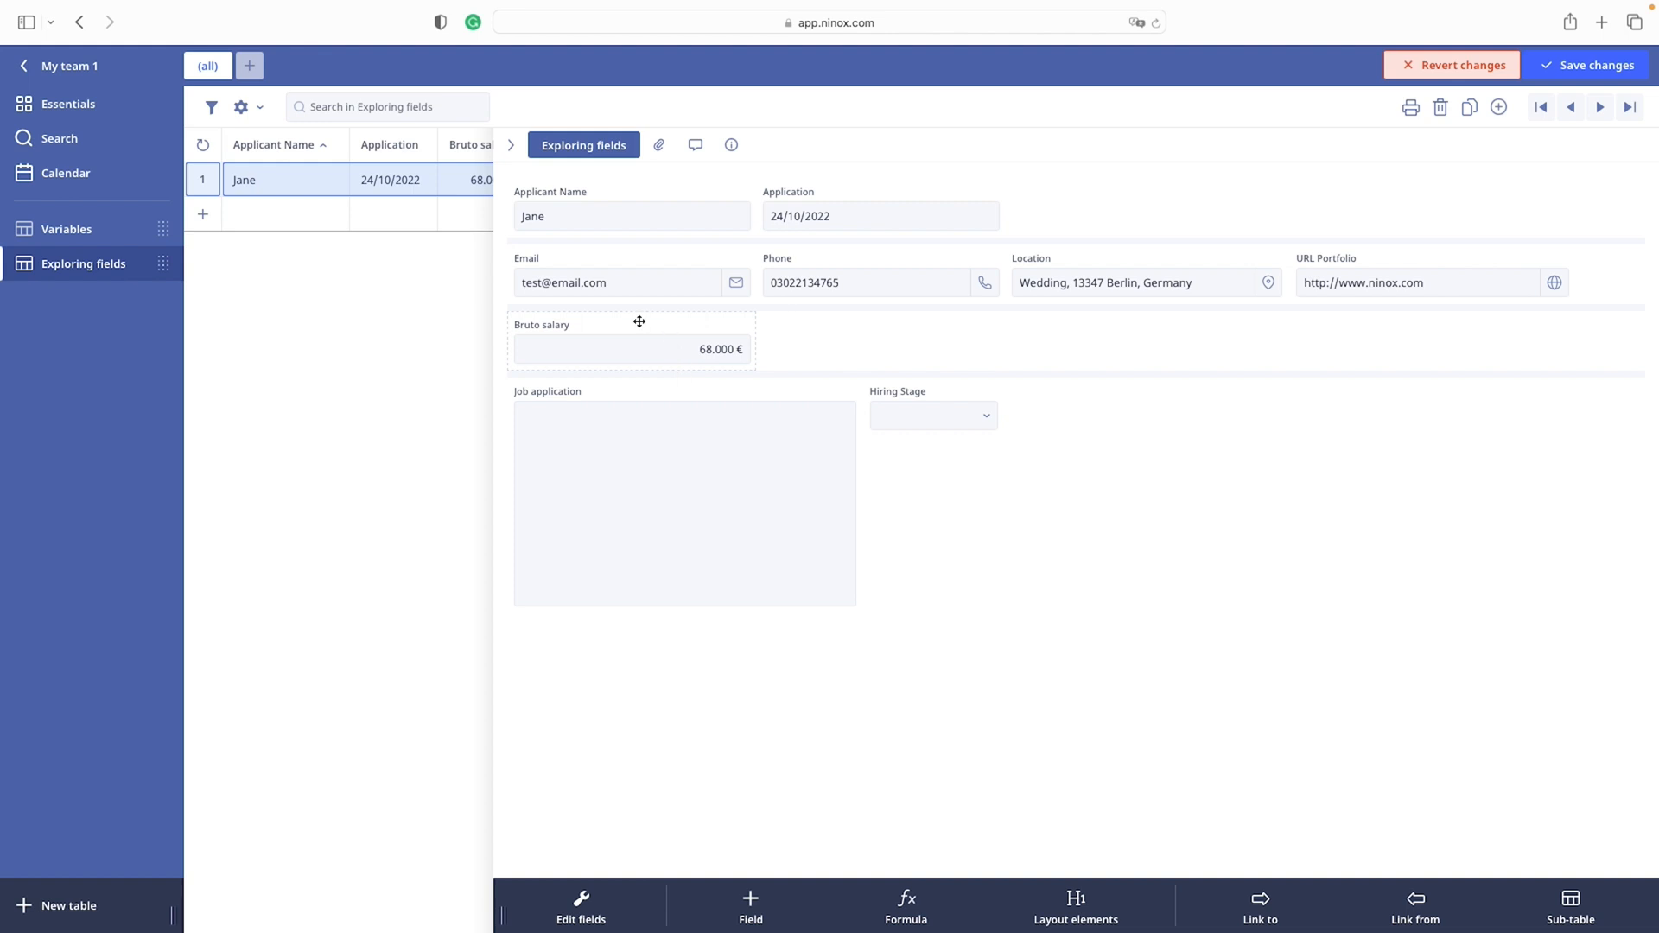
click(639, 349)
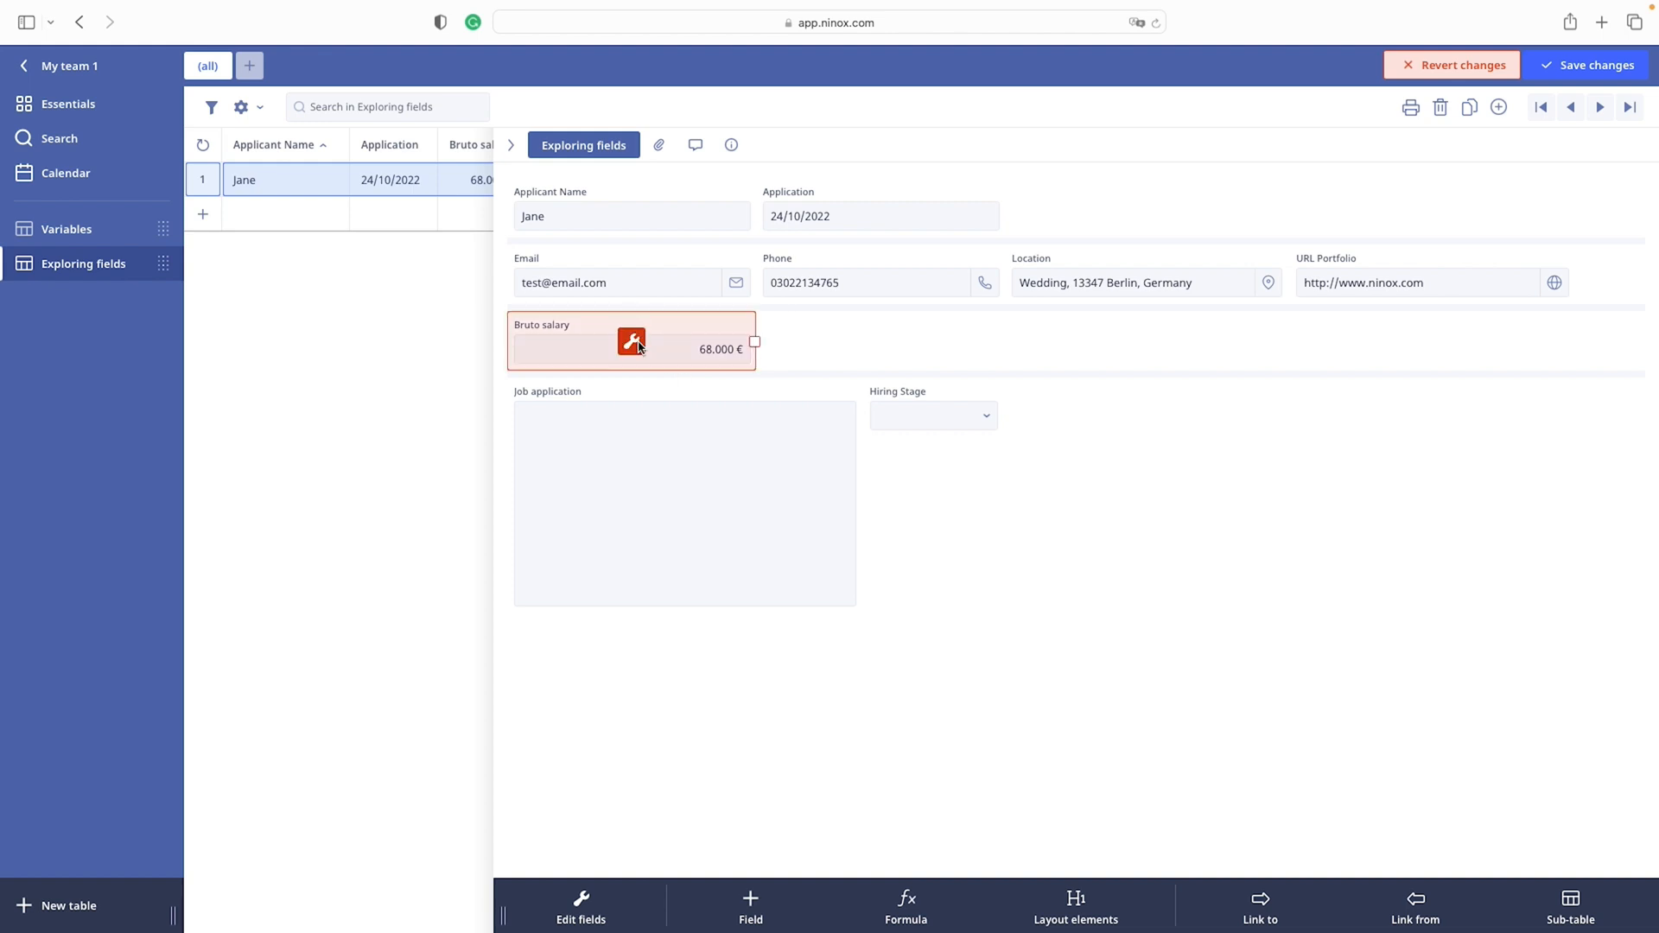
Reopen the Bruto salary settings showing the #,##0.000 € format and More options.
click(631, 340)
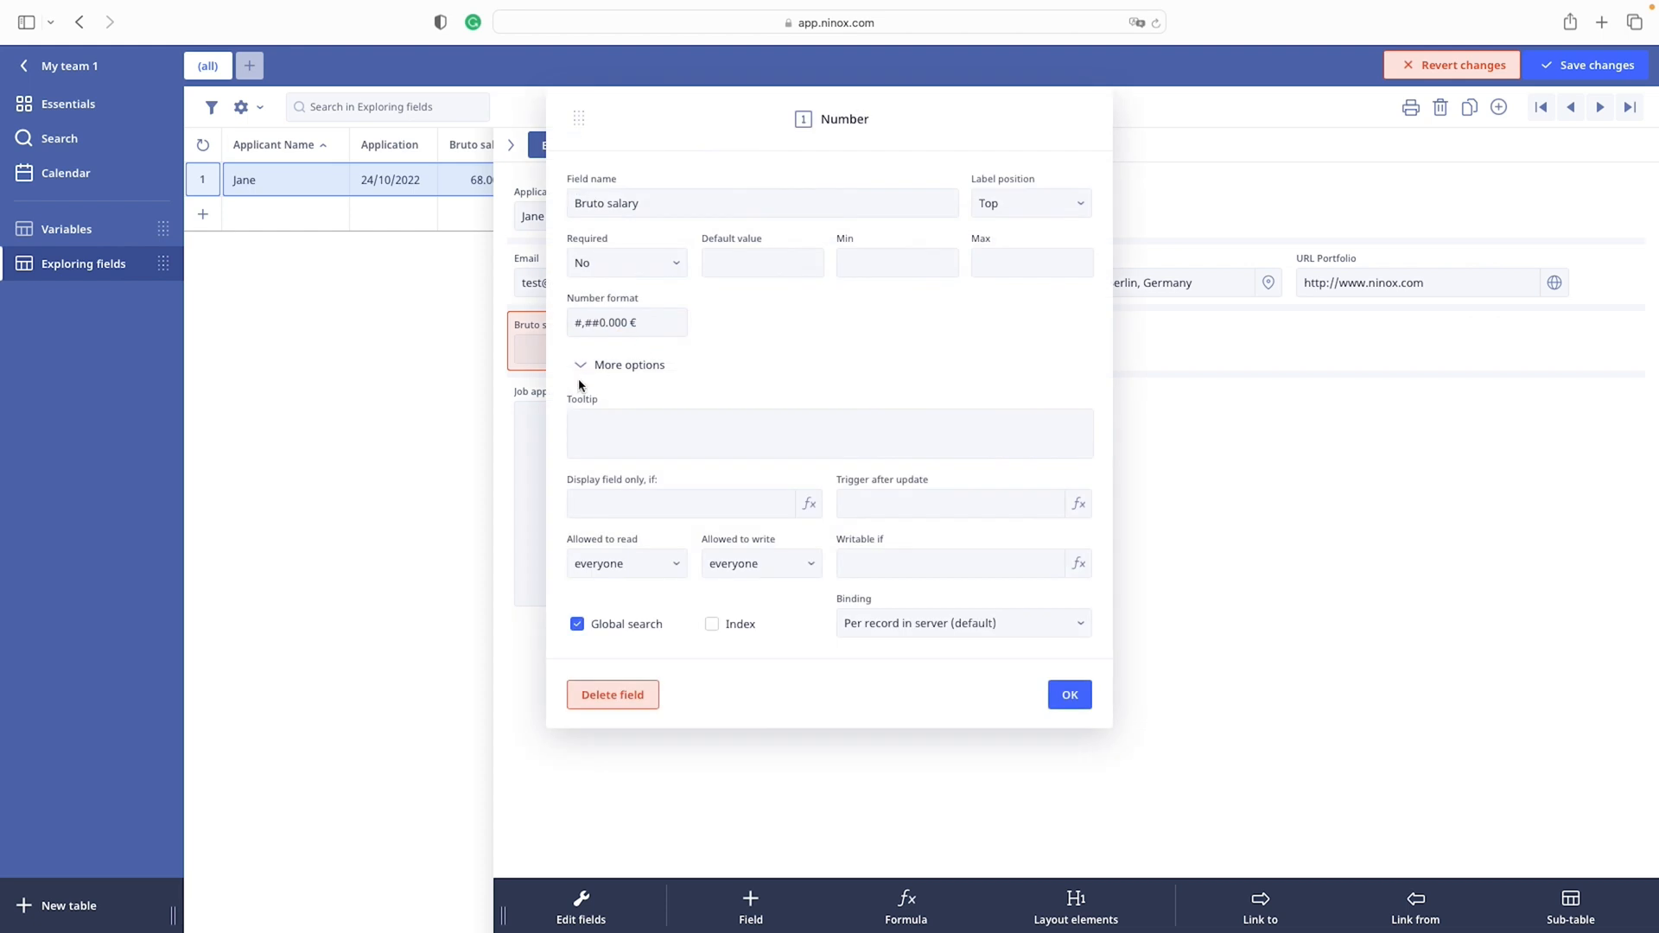
mouse_move(648, 364)
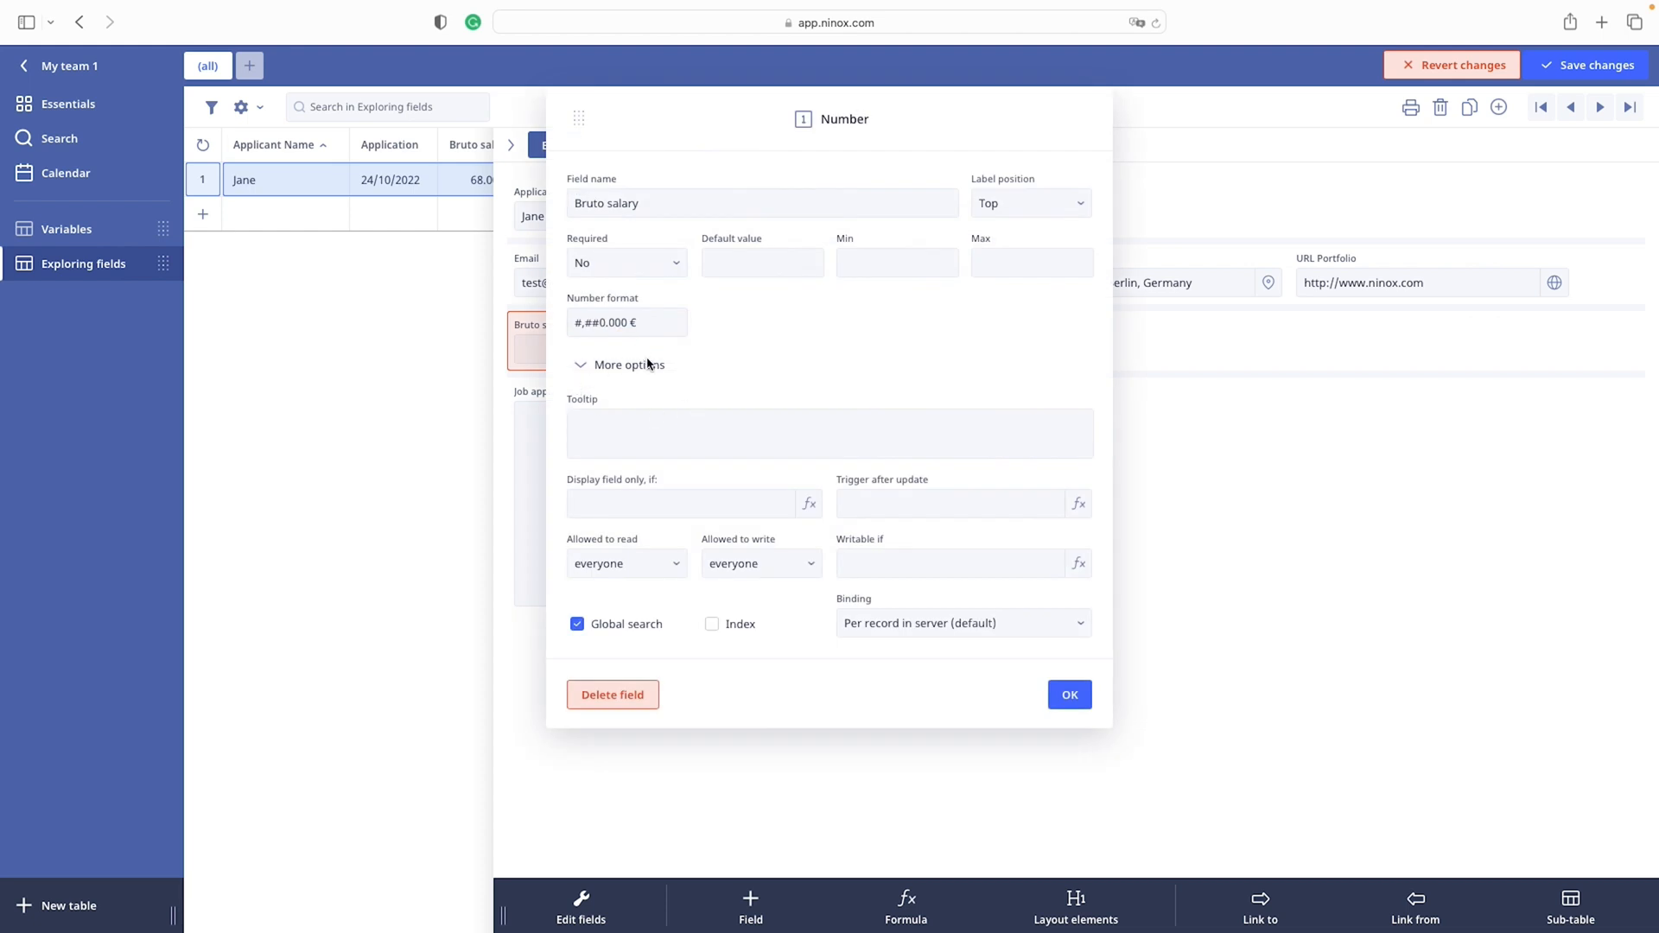
mouse_move(650, 501)
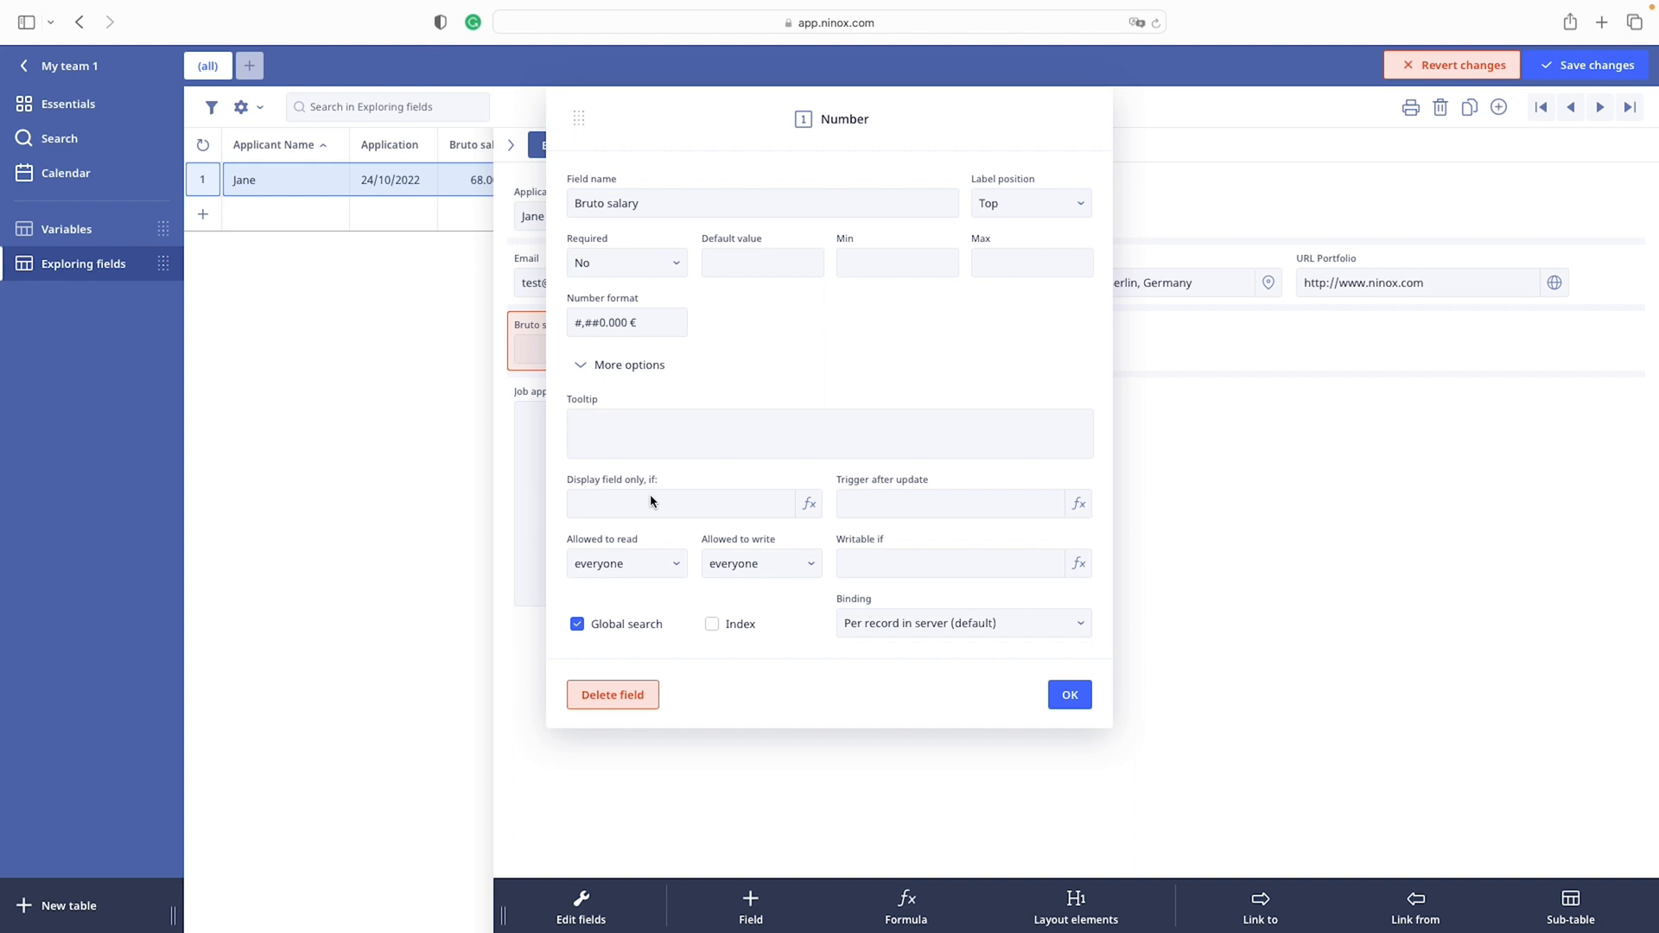
mouse_move(653, 513)
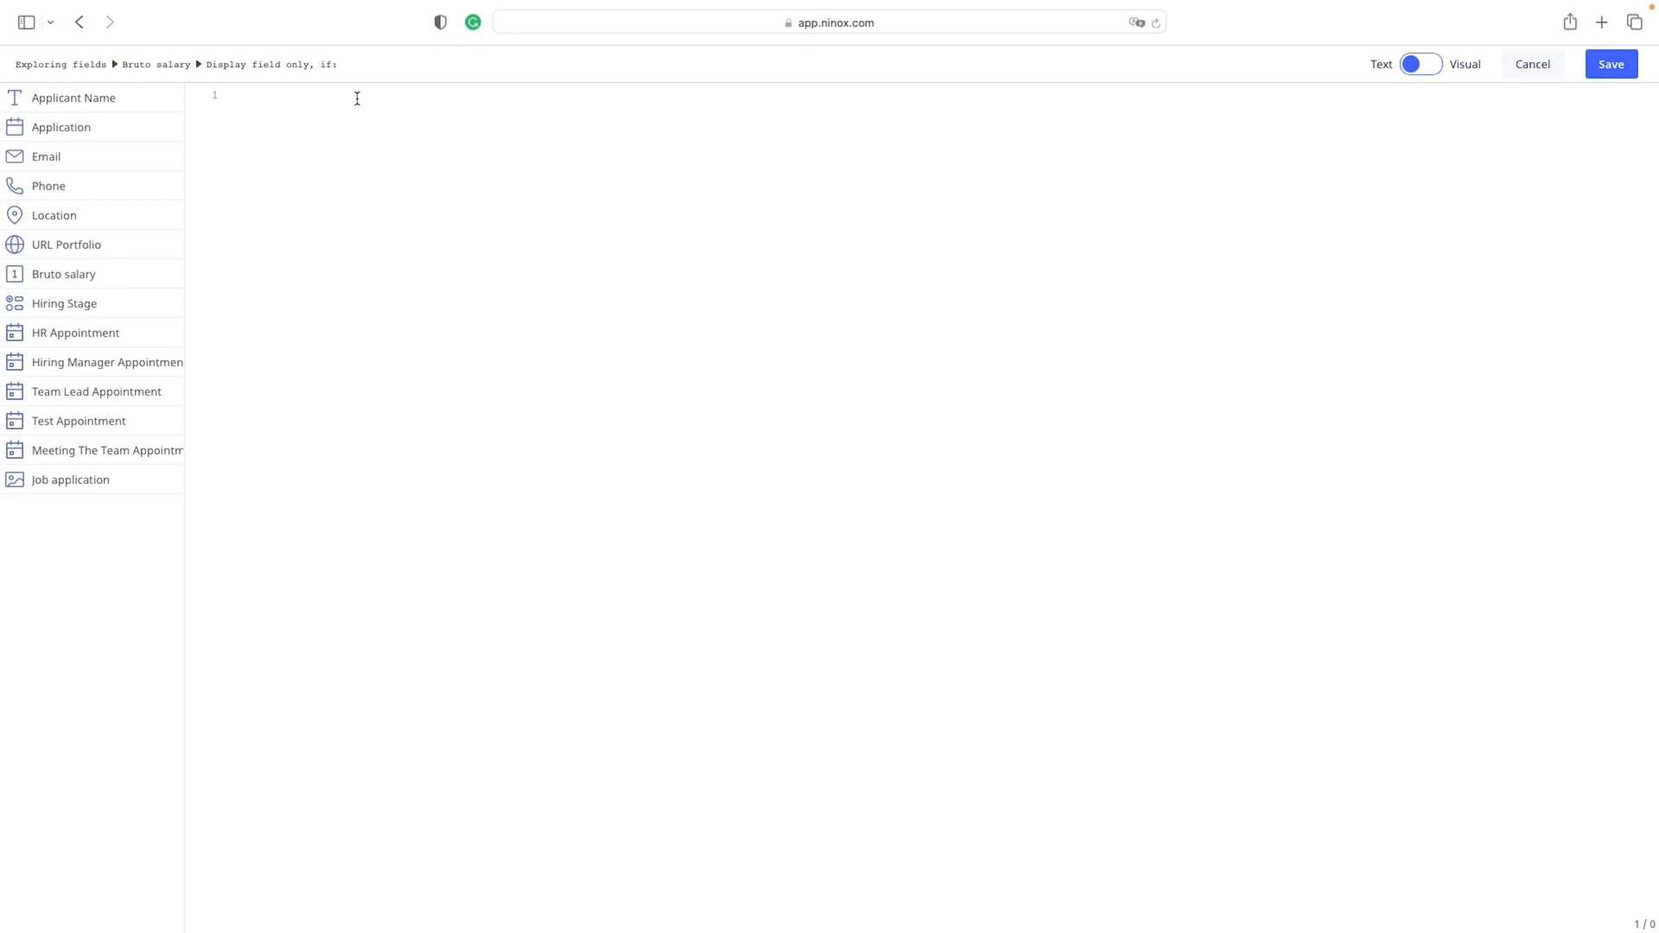
Enter the display condition 'Applicant Name' != null for Bruto salary and save it.
text('Applicant Name')
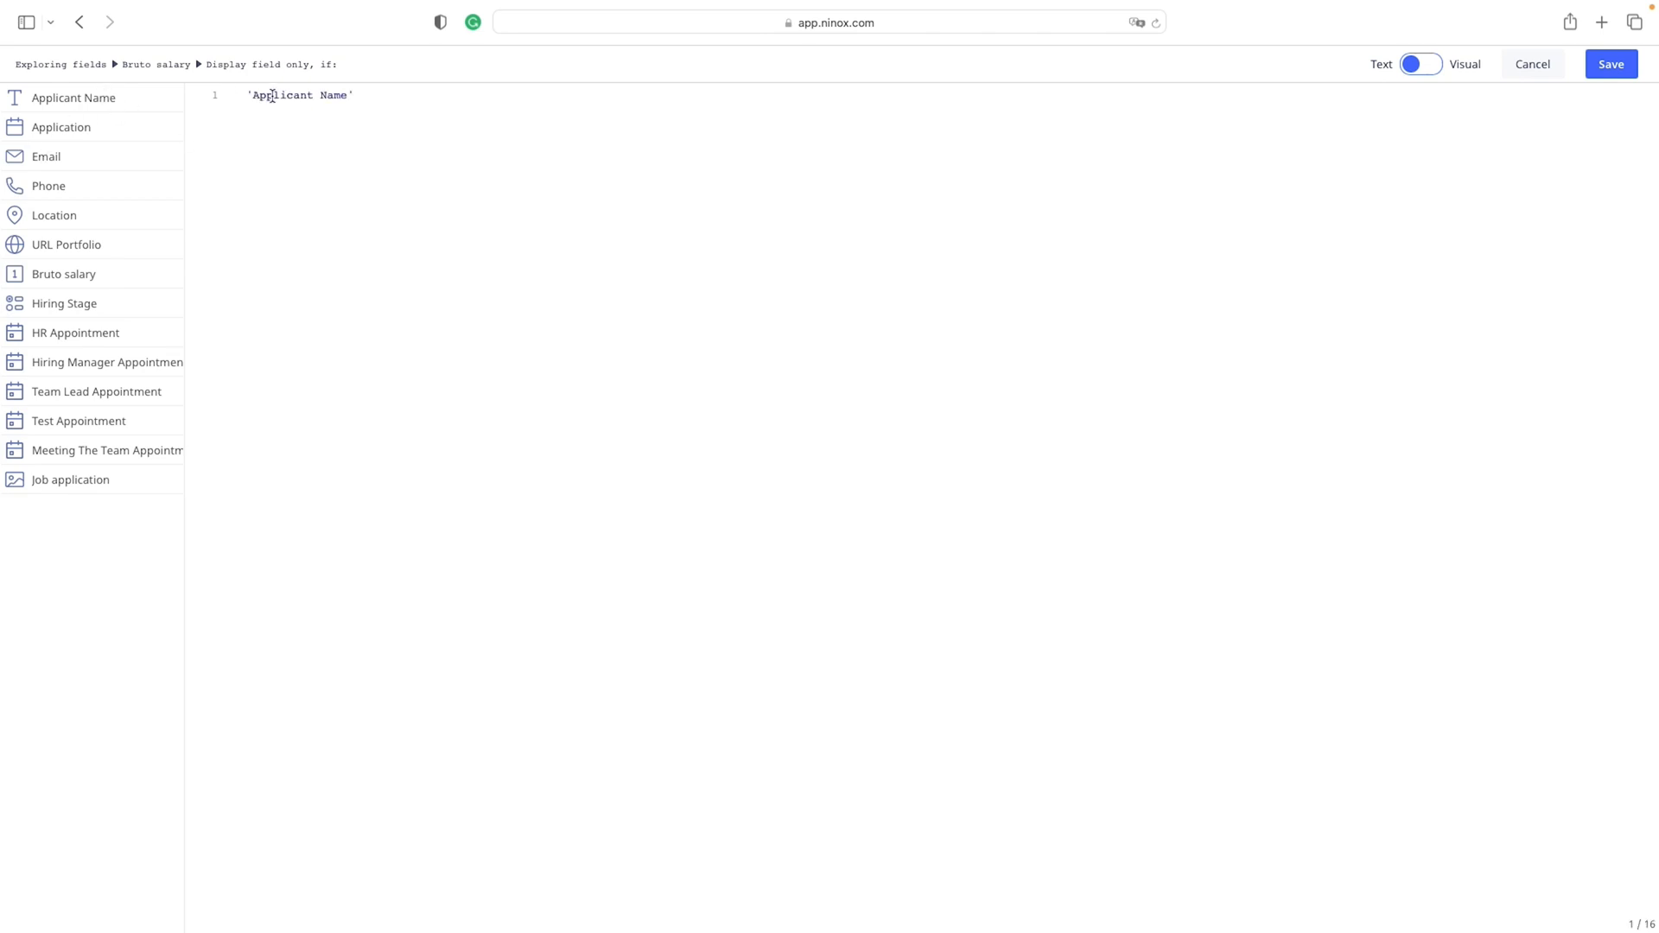
text(!=)
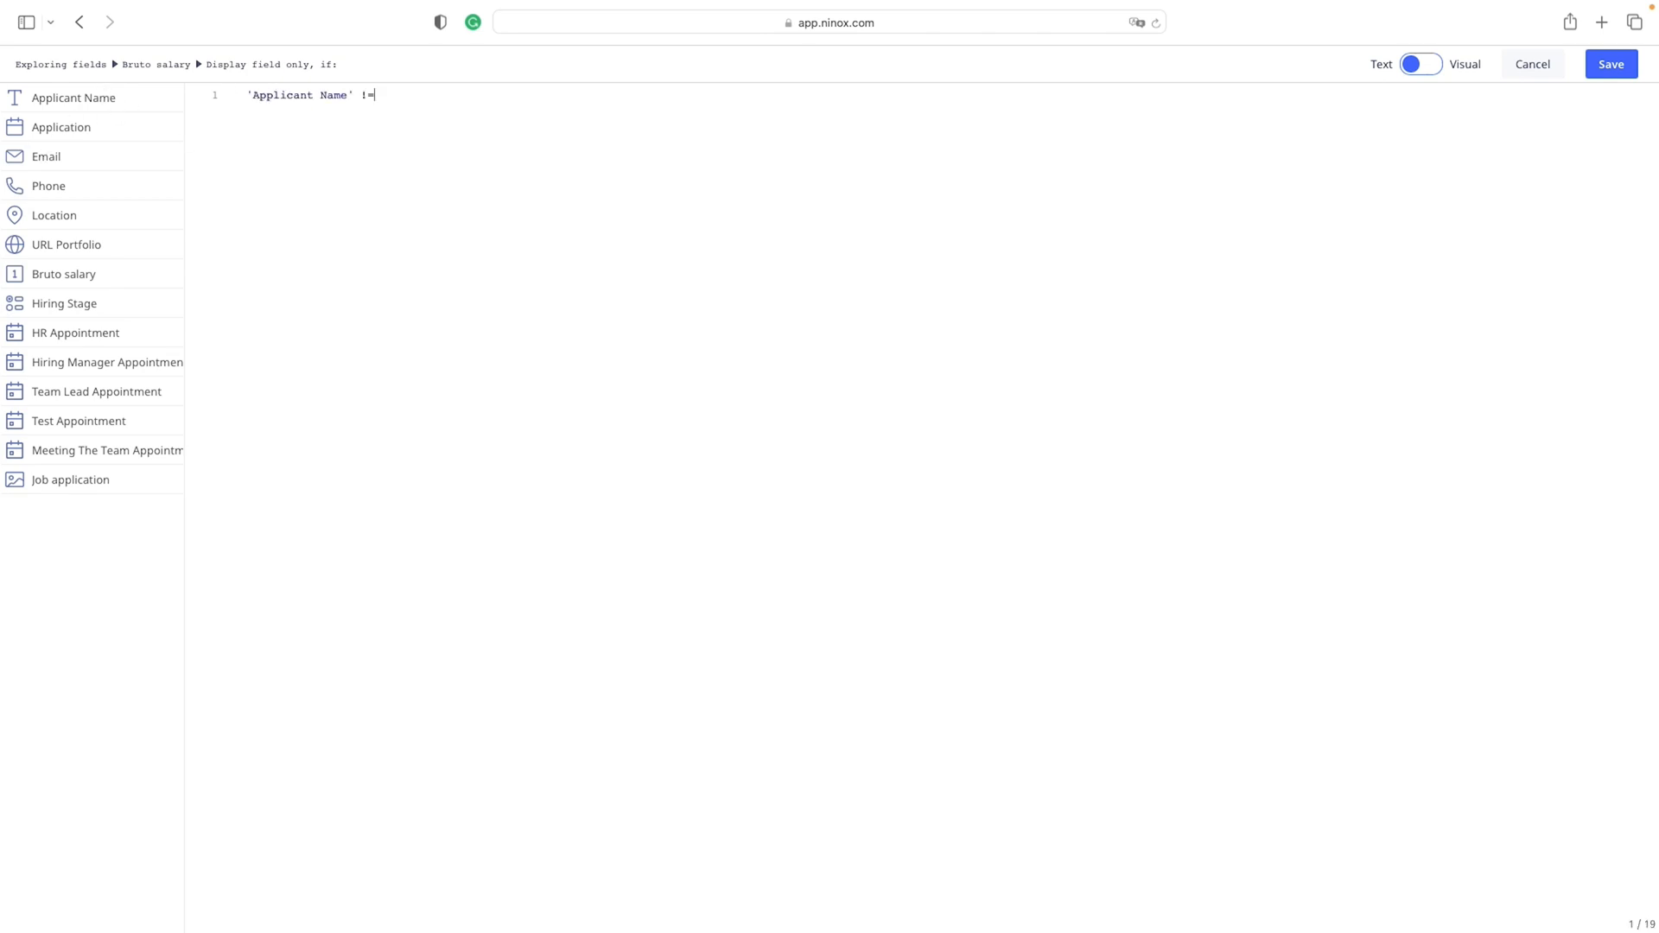
text(null)
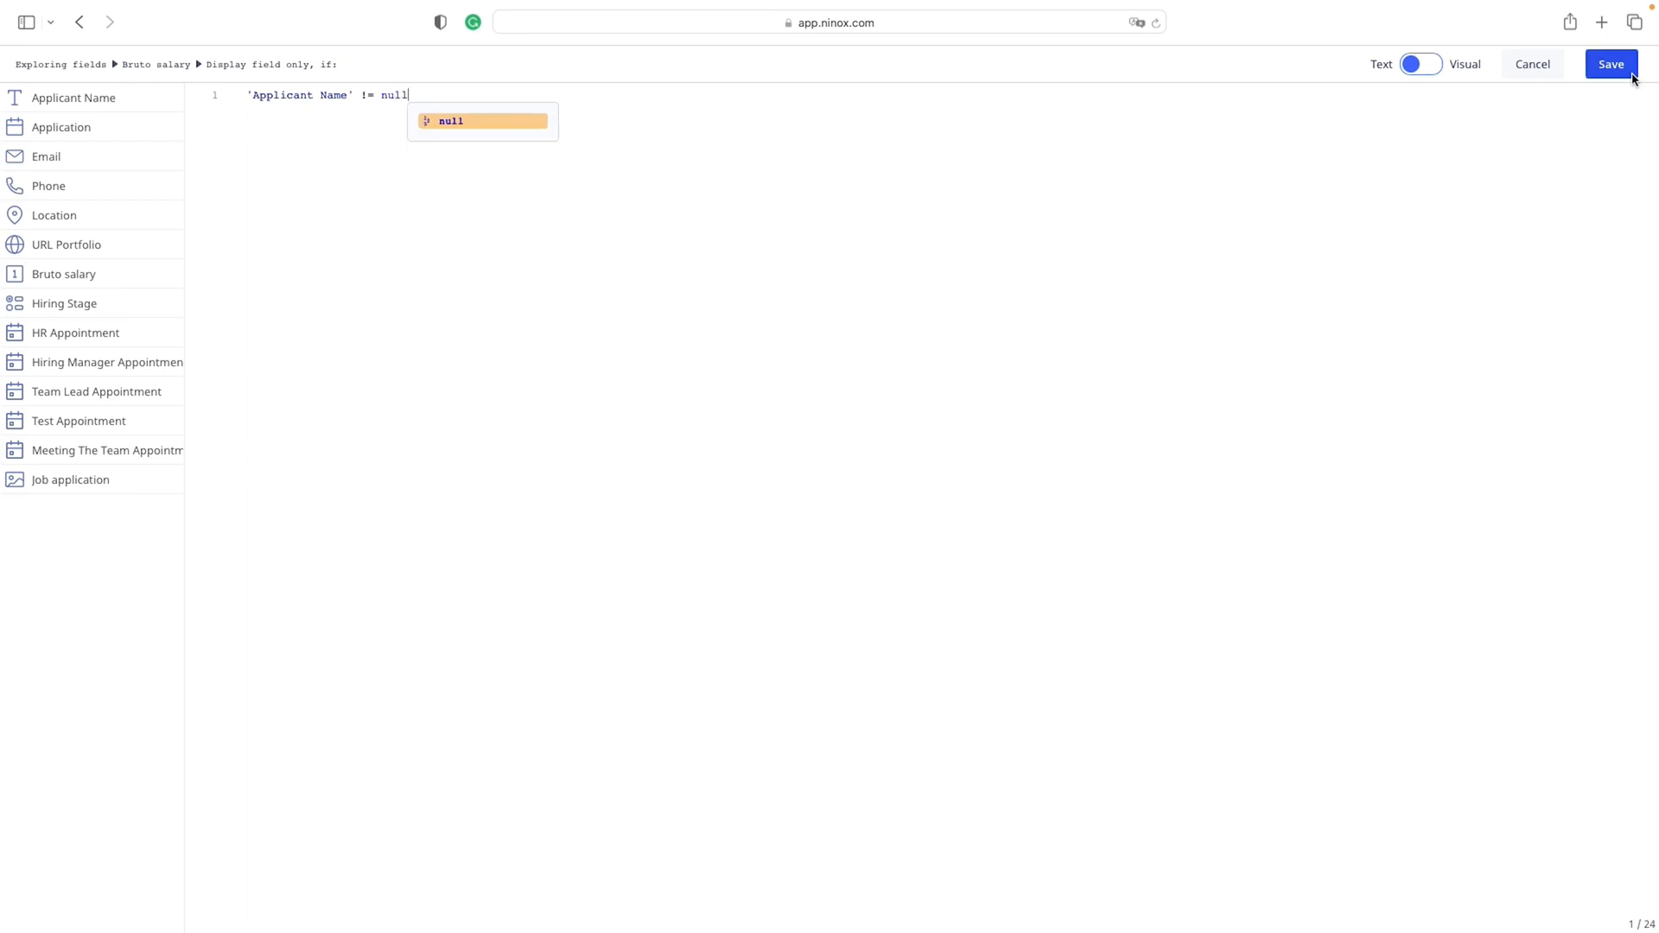
click(1610, 63)
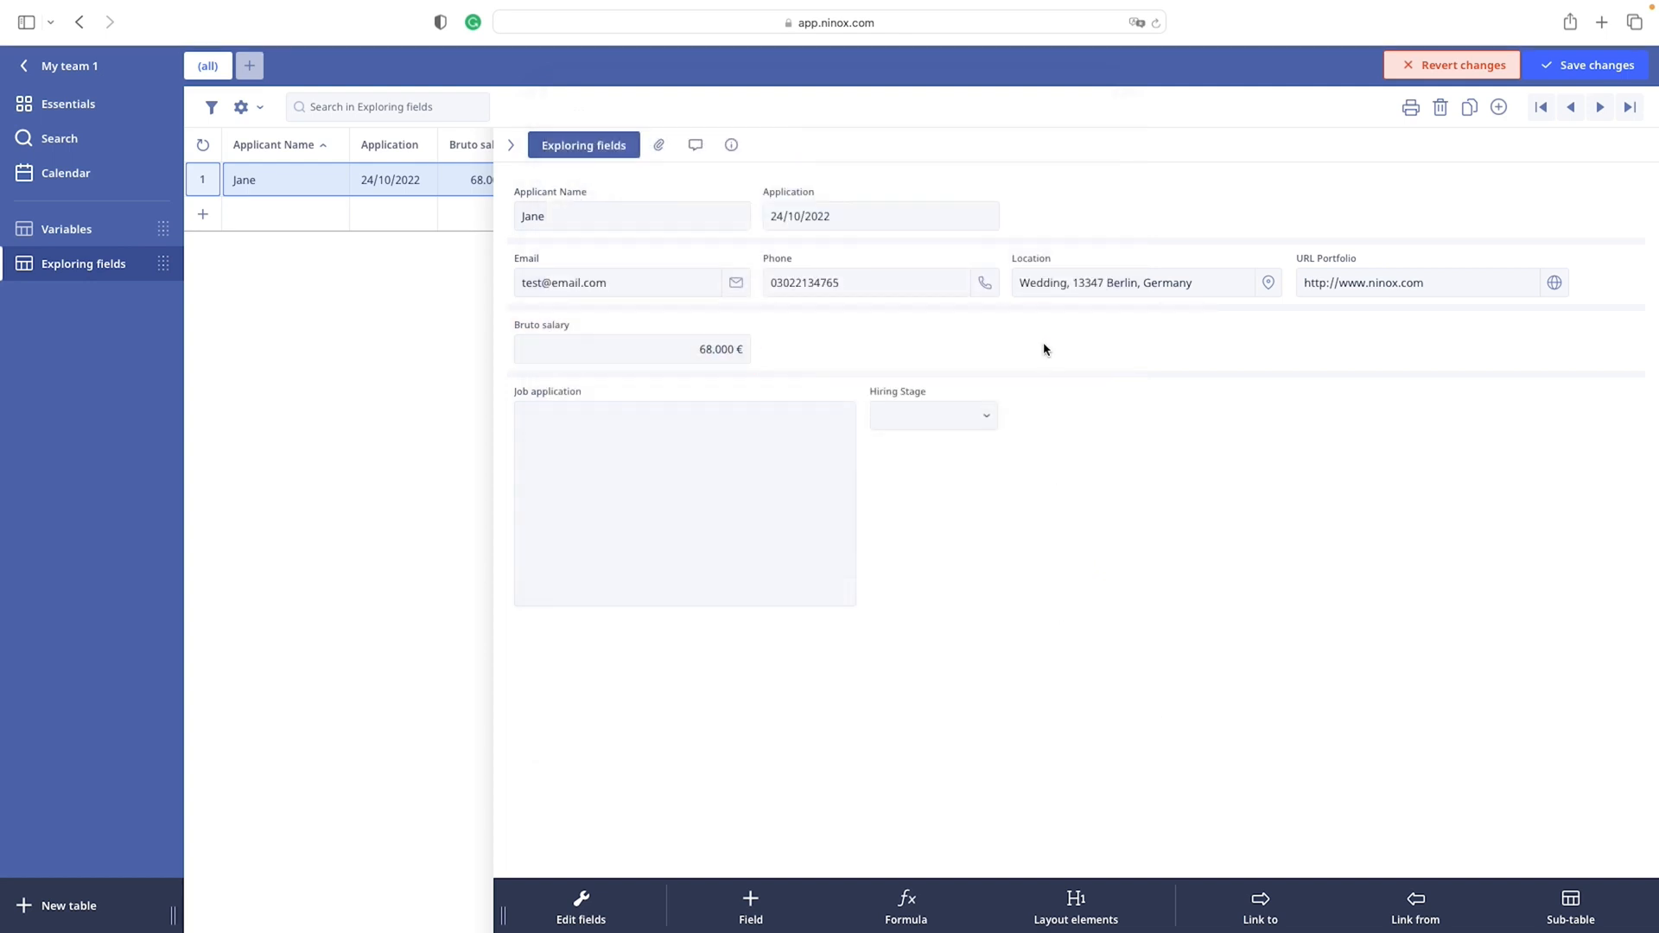
Save the form layout, clear Jane's name to hide Bruto salary, then retype 'Jane'.
click(630, 216)
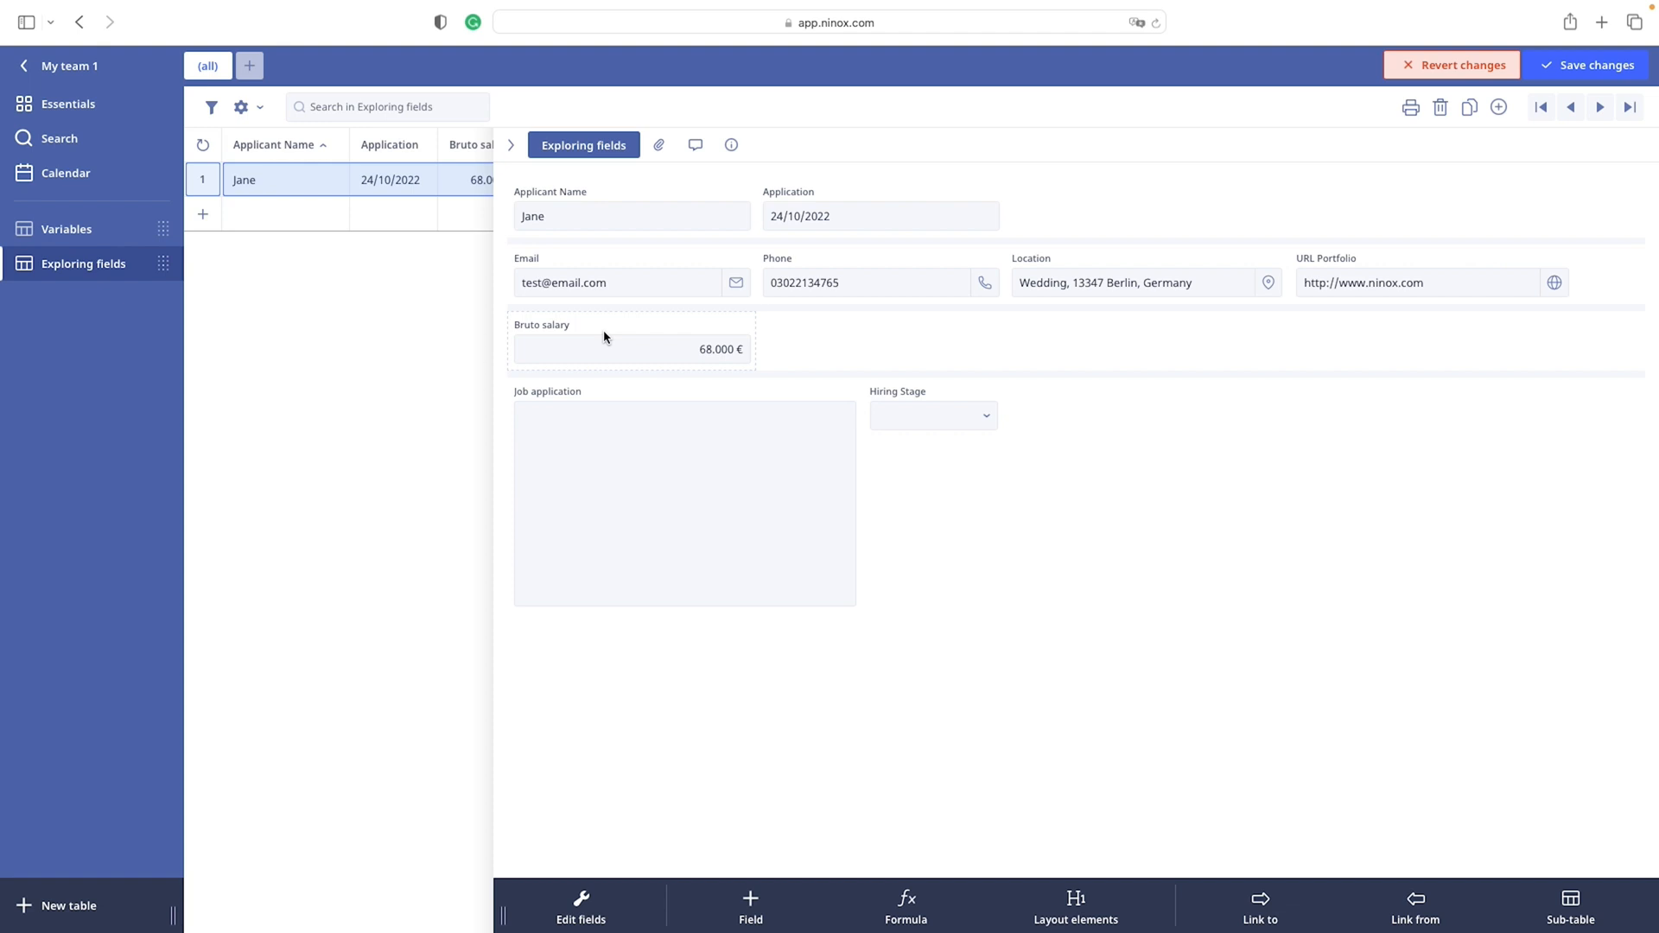
click(1586, 65)
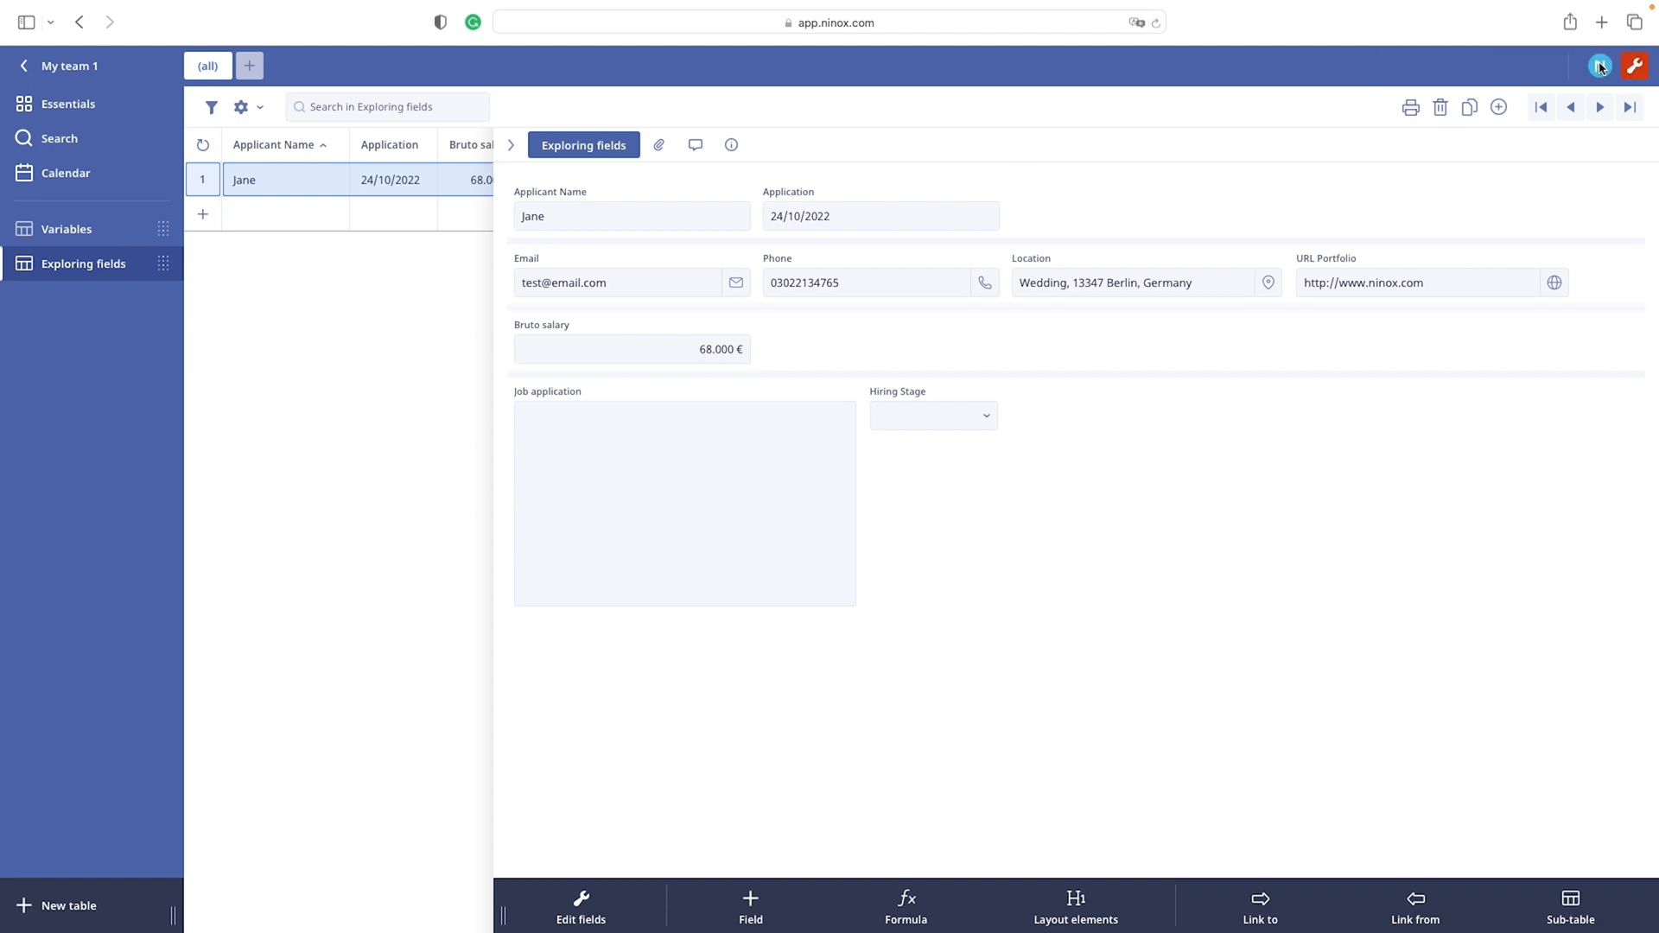
click(630, 216)
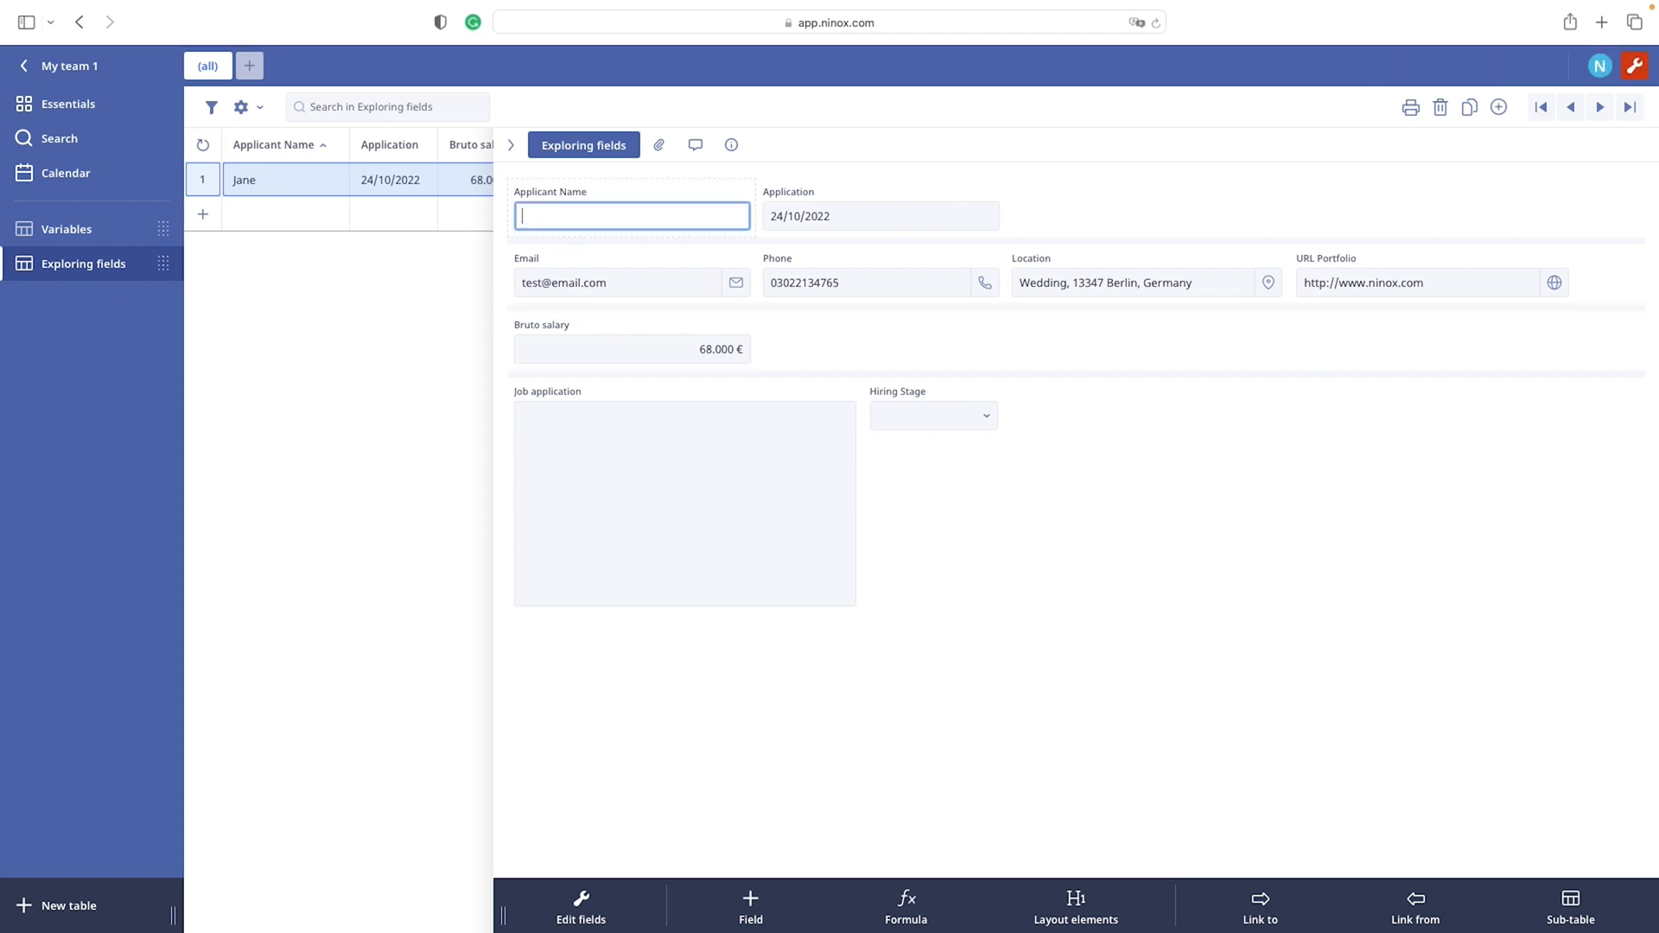
click(880, 216)
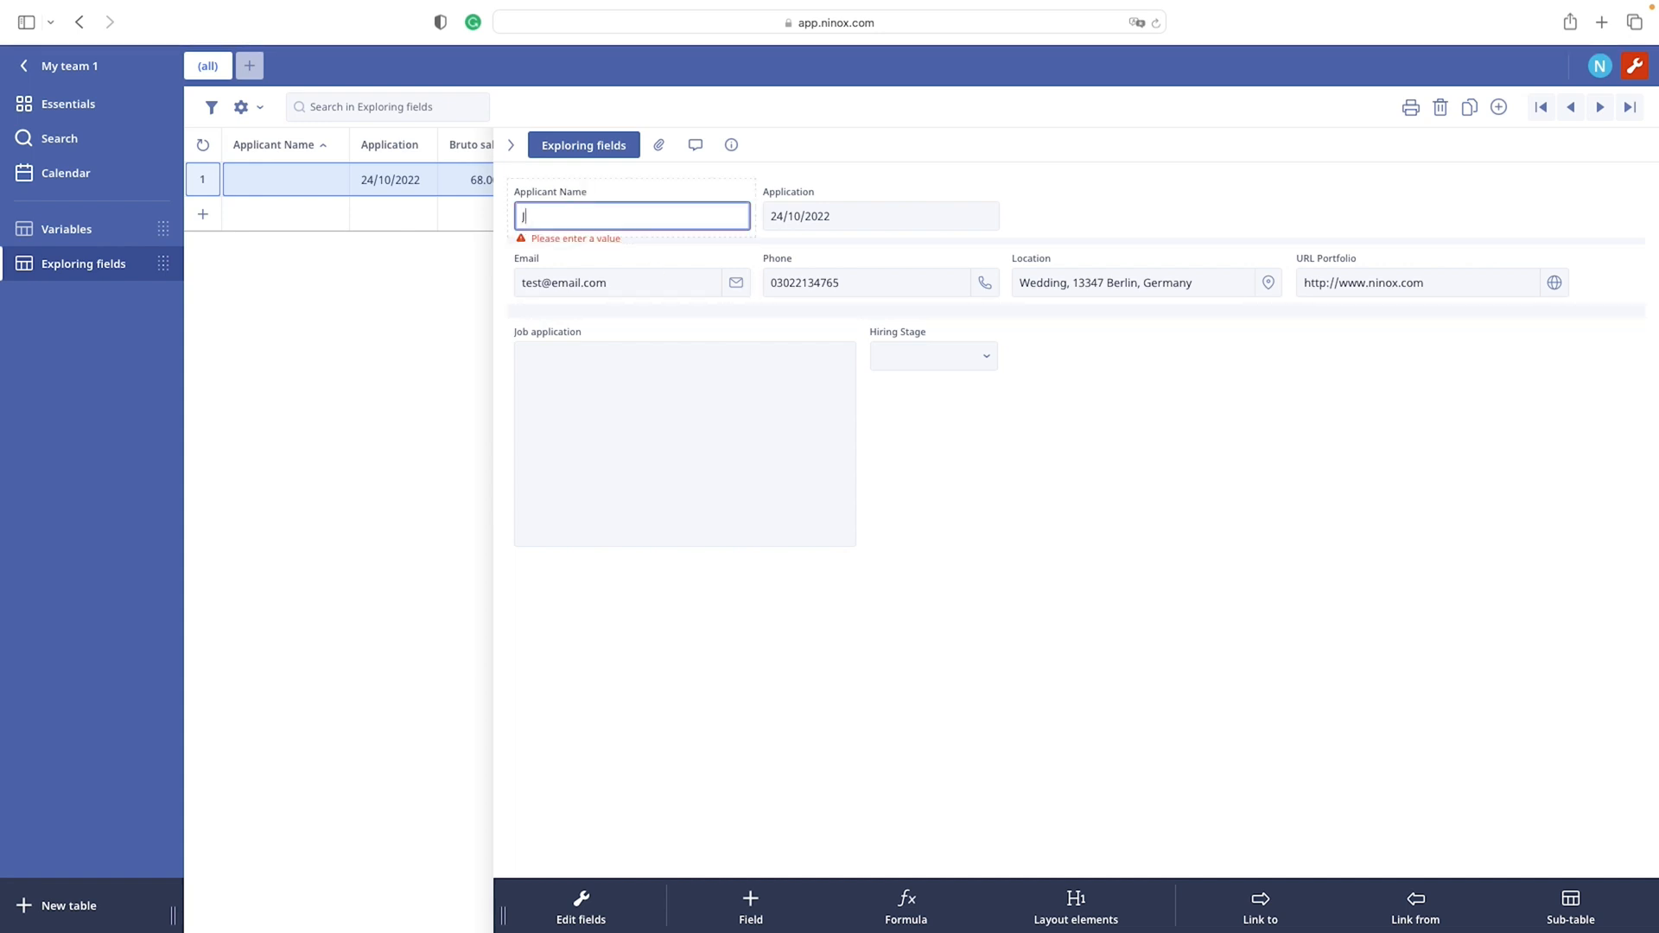
text(Jane)
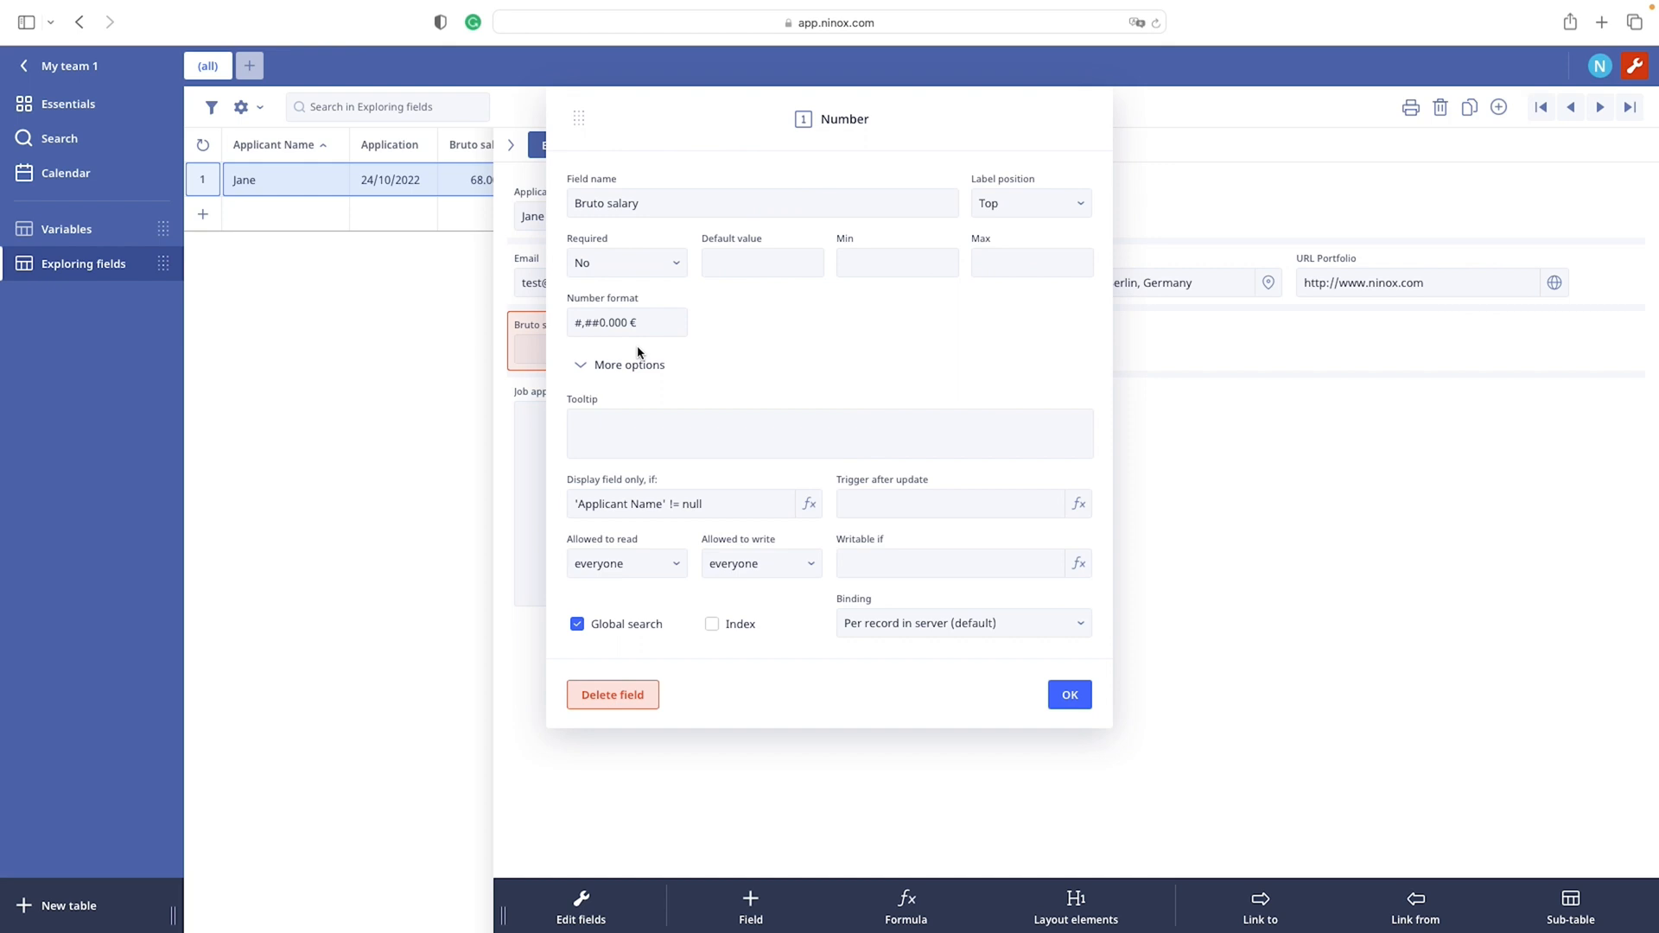
mouse_move(929, 510)
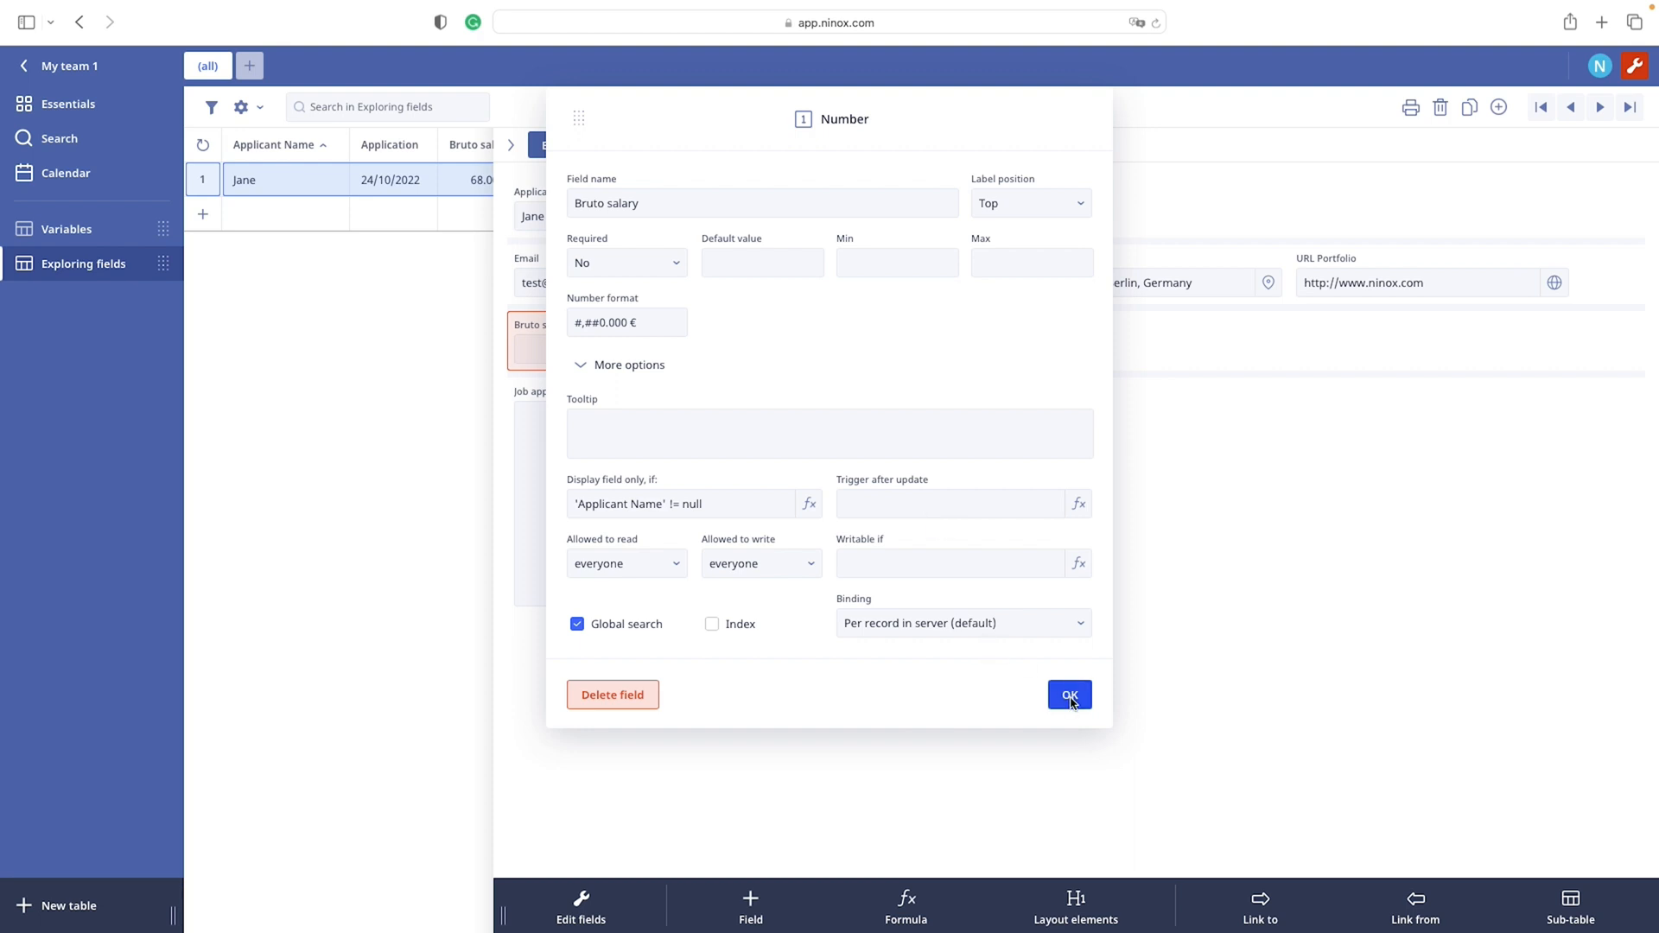
click(1069, 694)
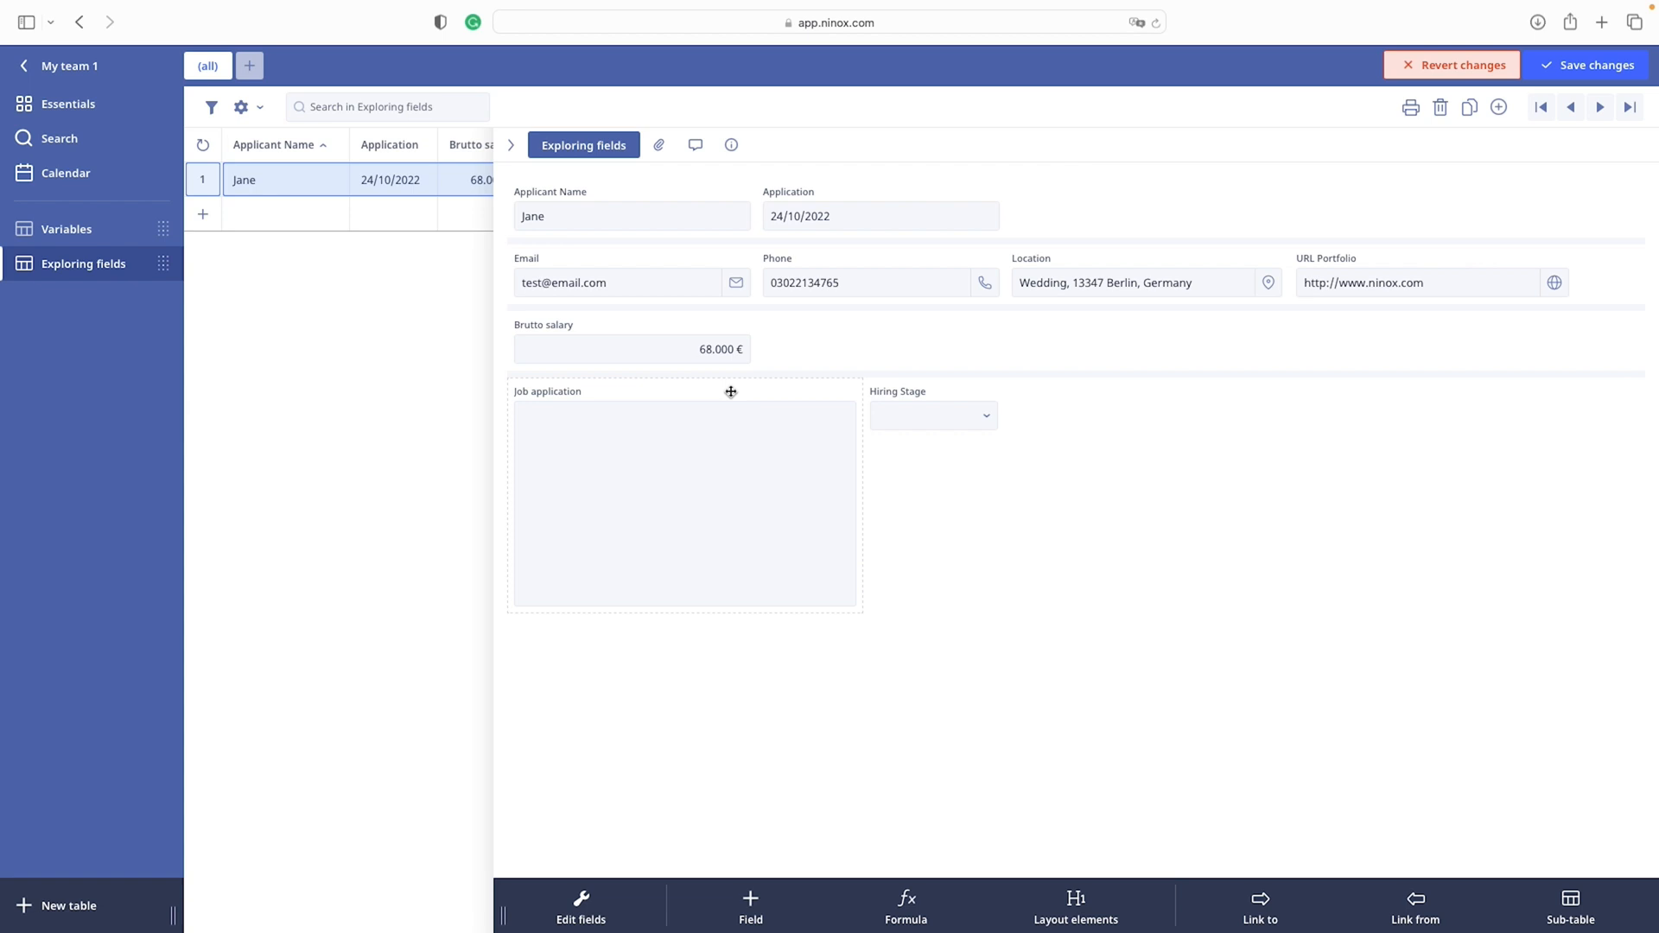
mouse_move(678, 392)
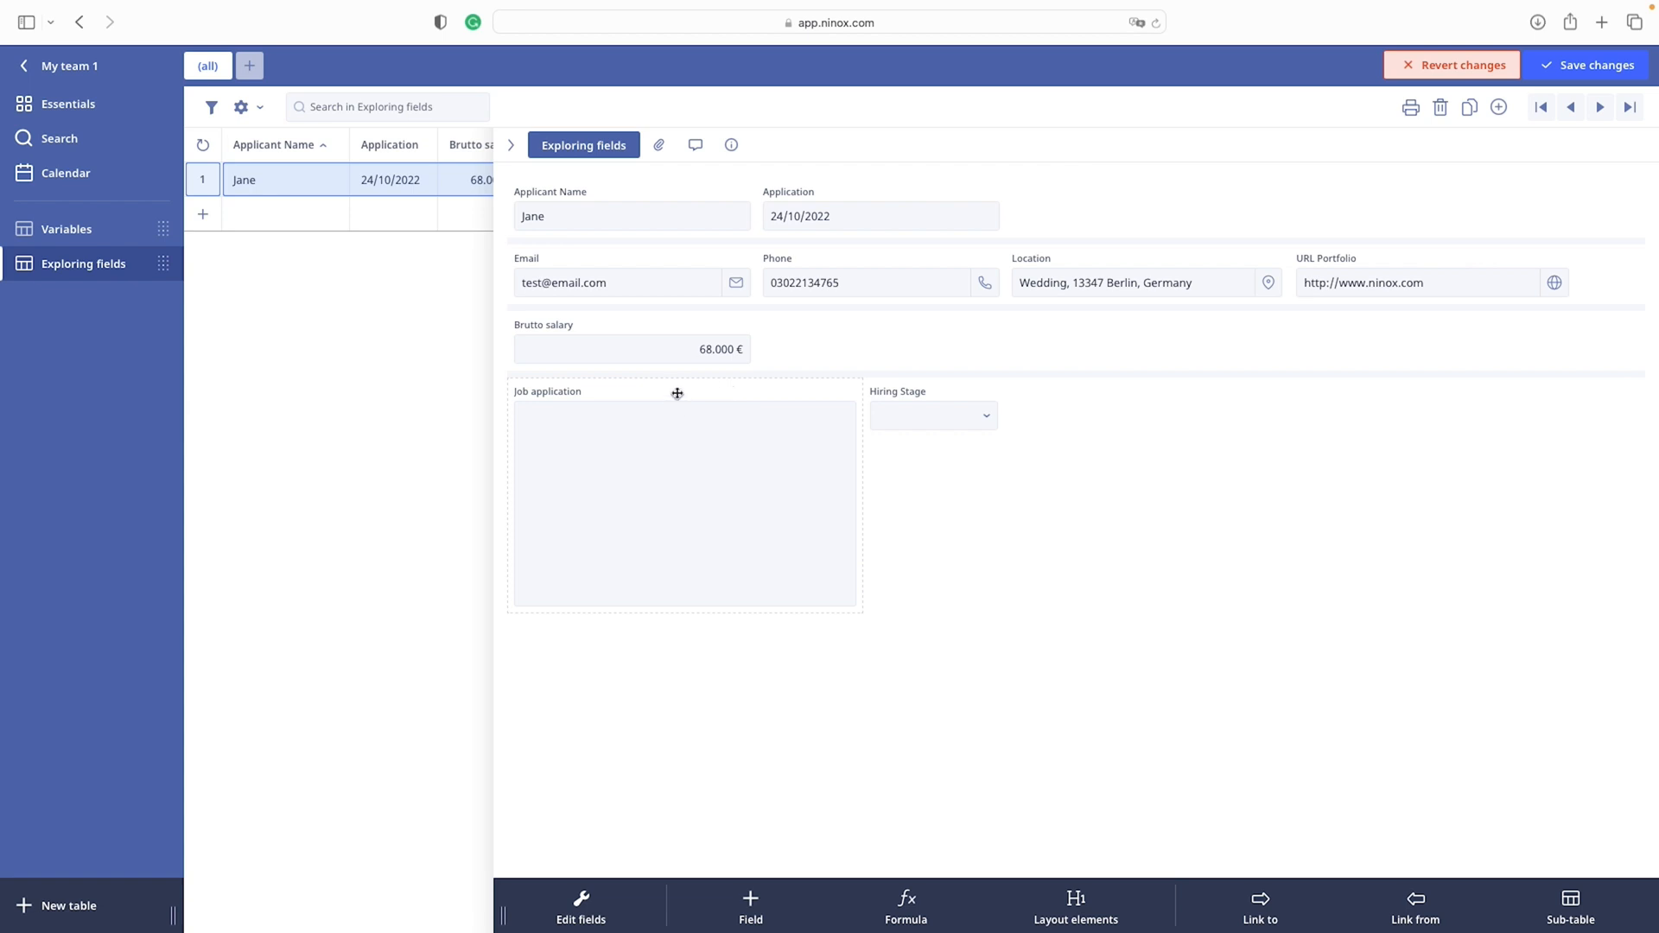
mouse_move(678, 478)
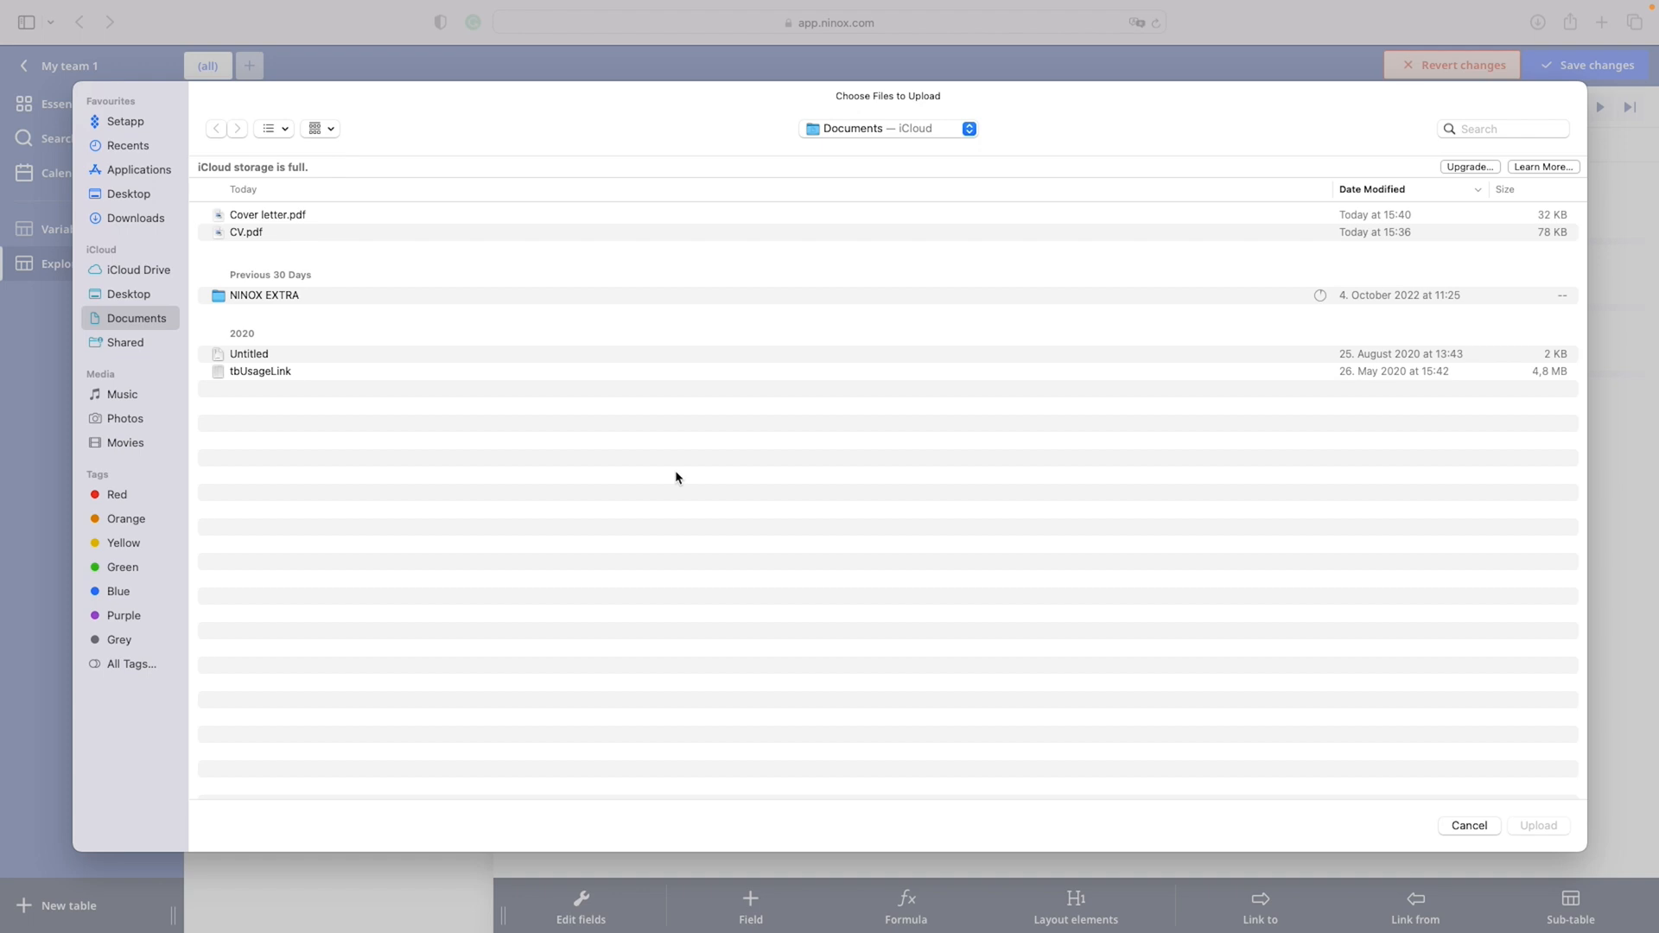
mouse_move(305, 217)
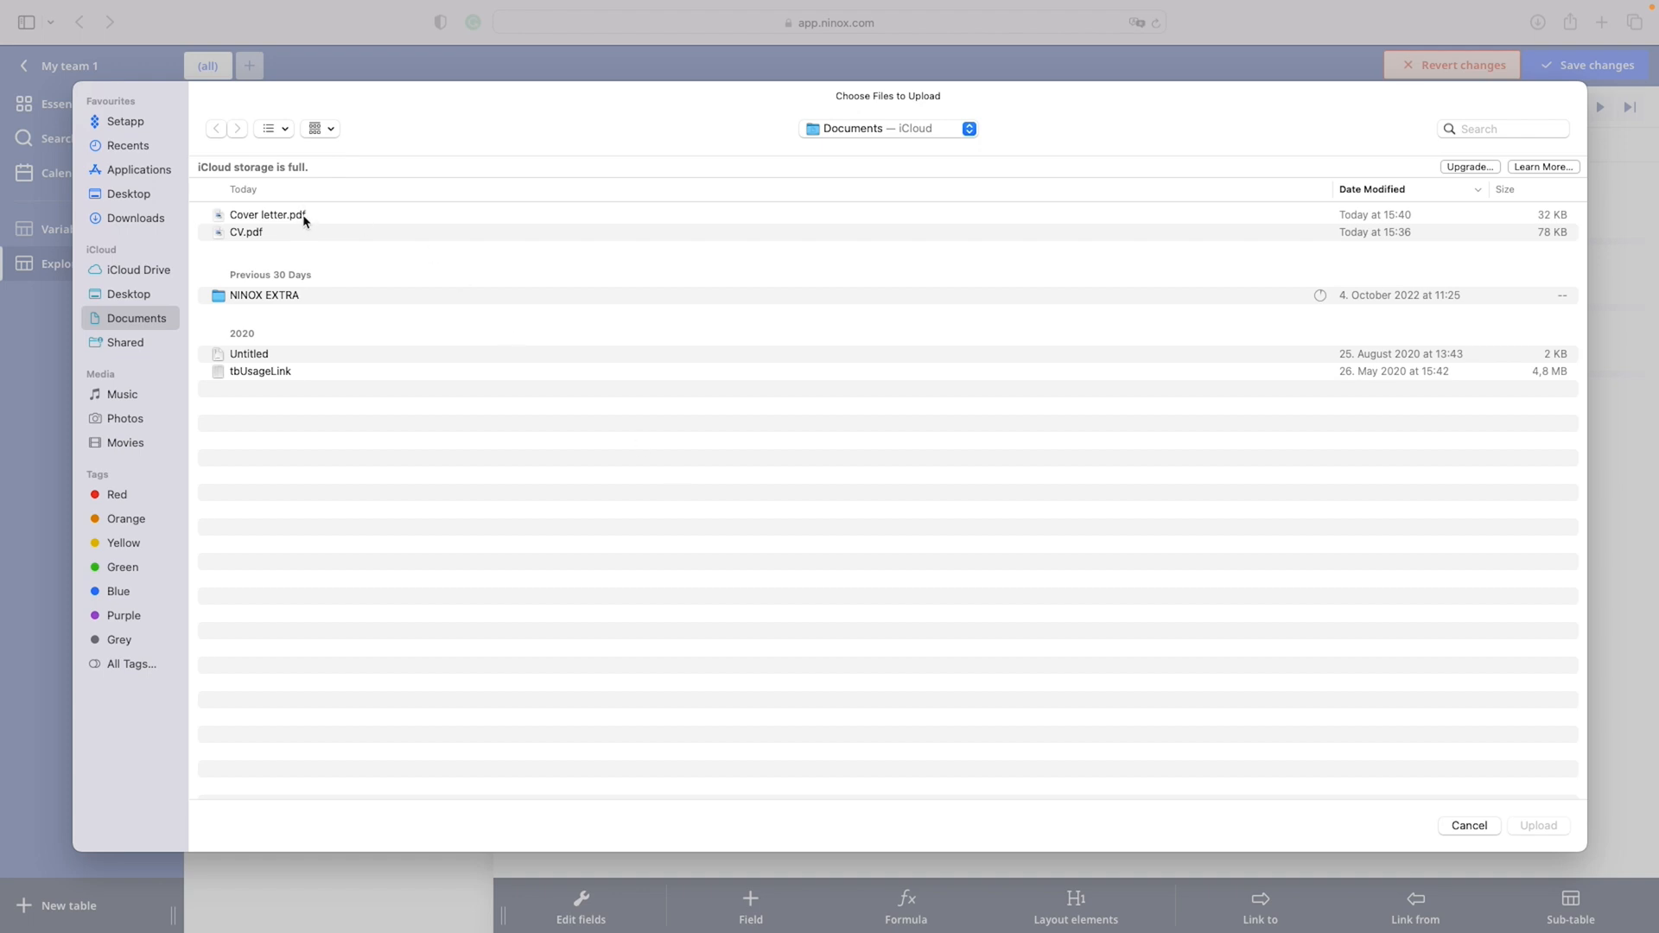
Select Cover letter.pdf and upload it into the Job application field.
click(267, 216)
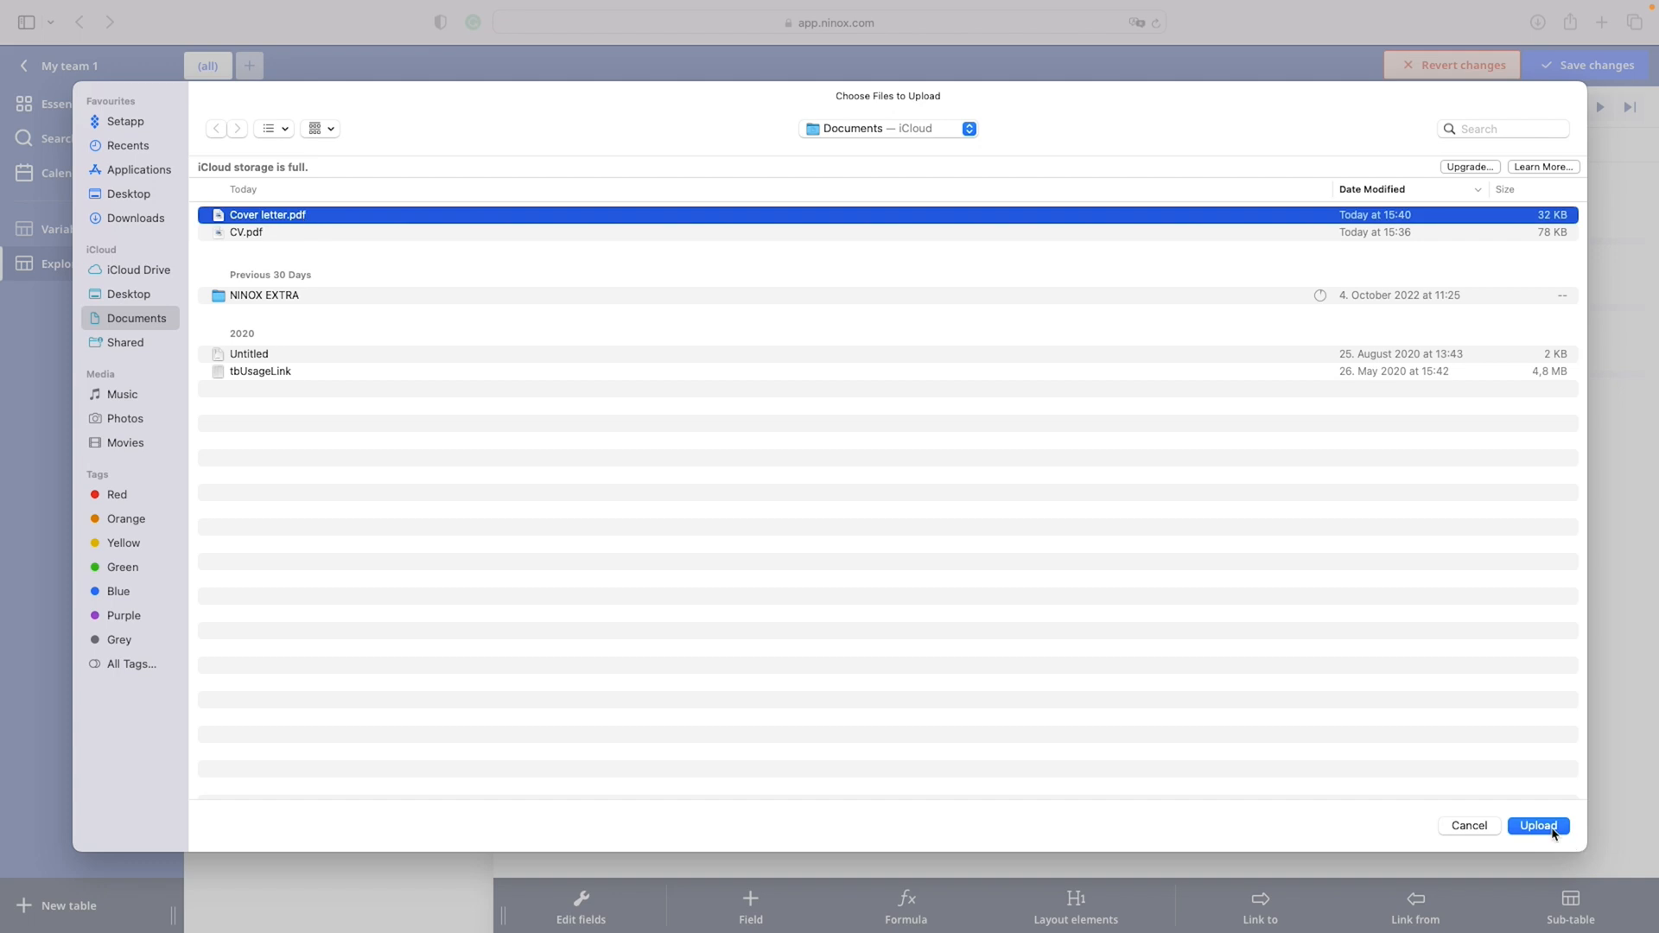
click(1535, 825)
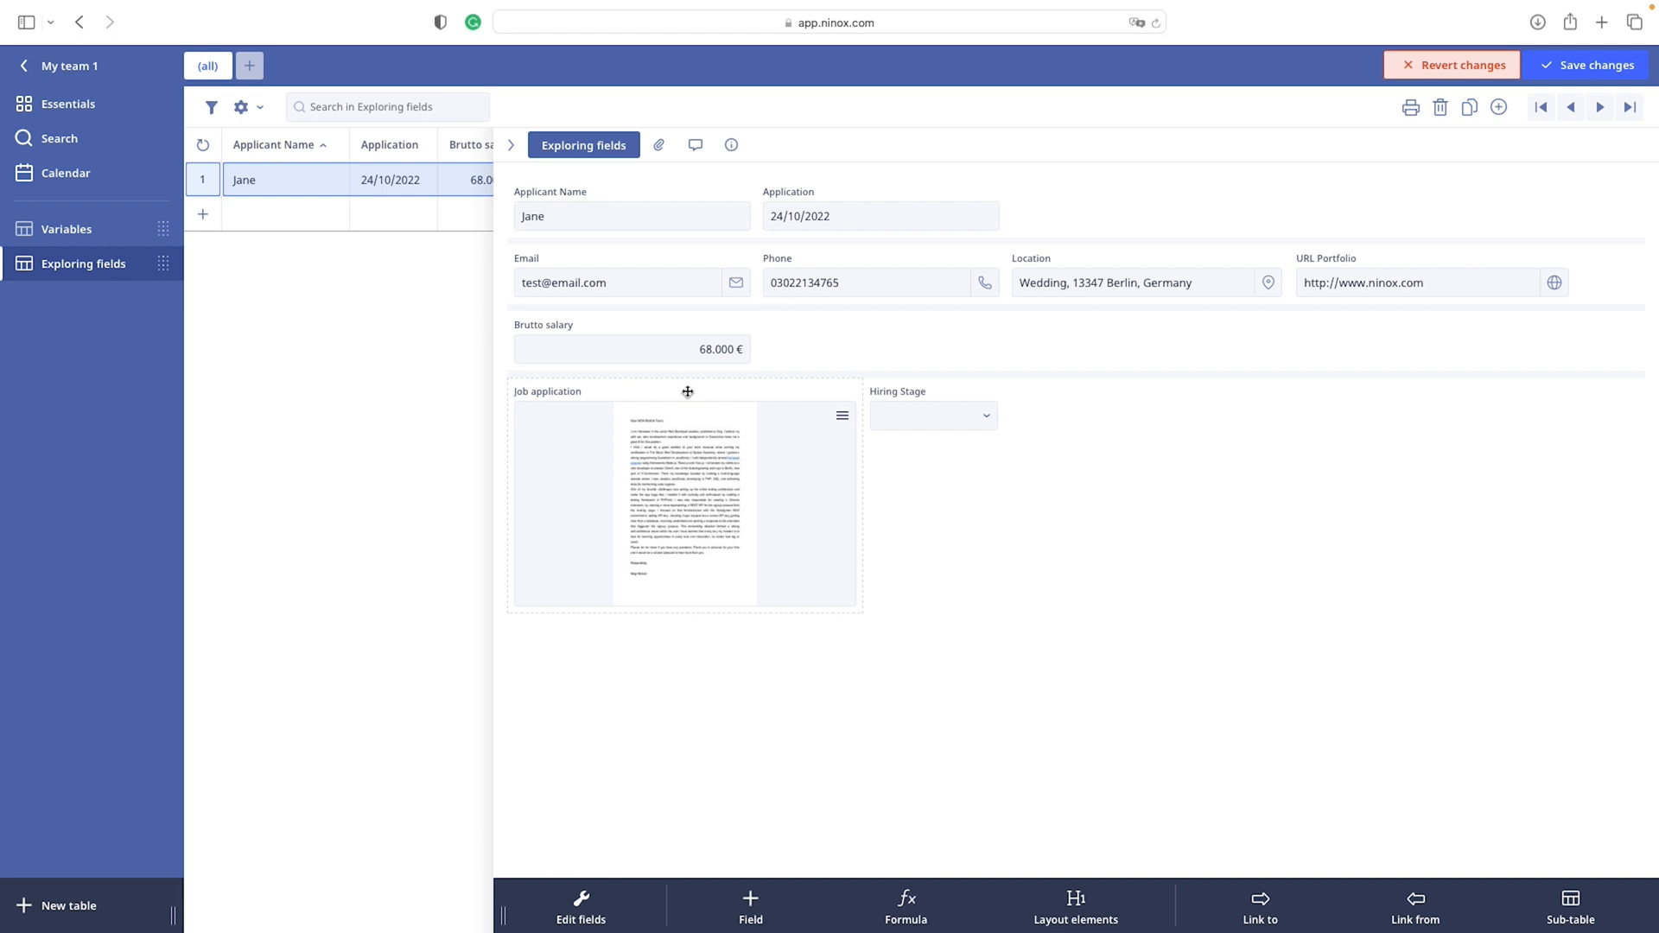
Open Job application's field settings and list its Handle file as options, currently Any file.
click(685, 392)
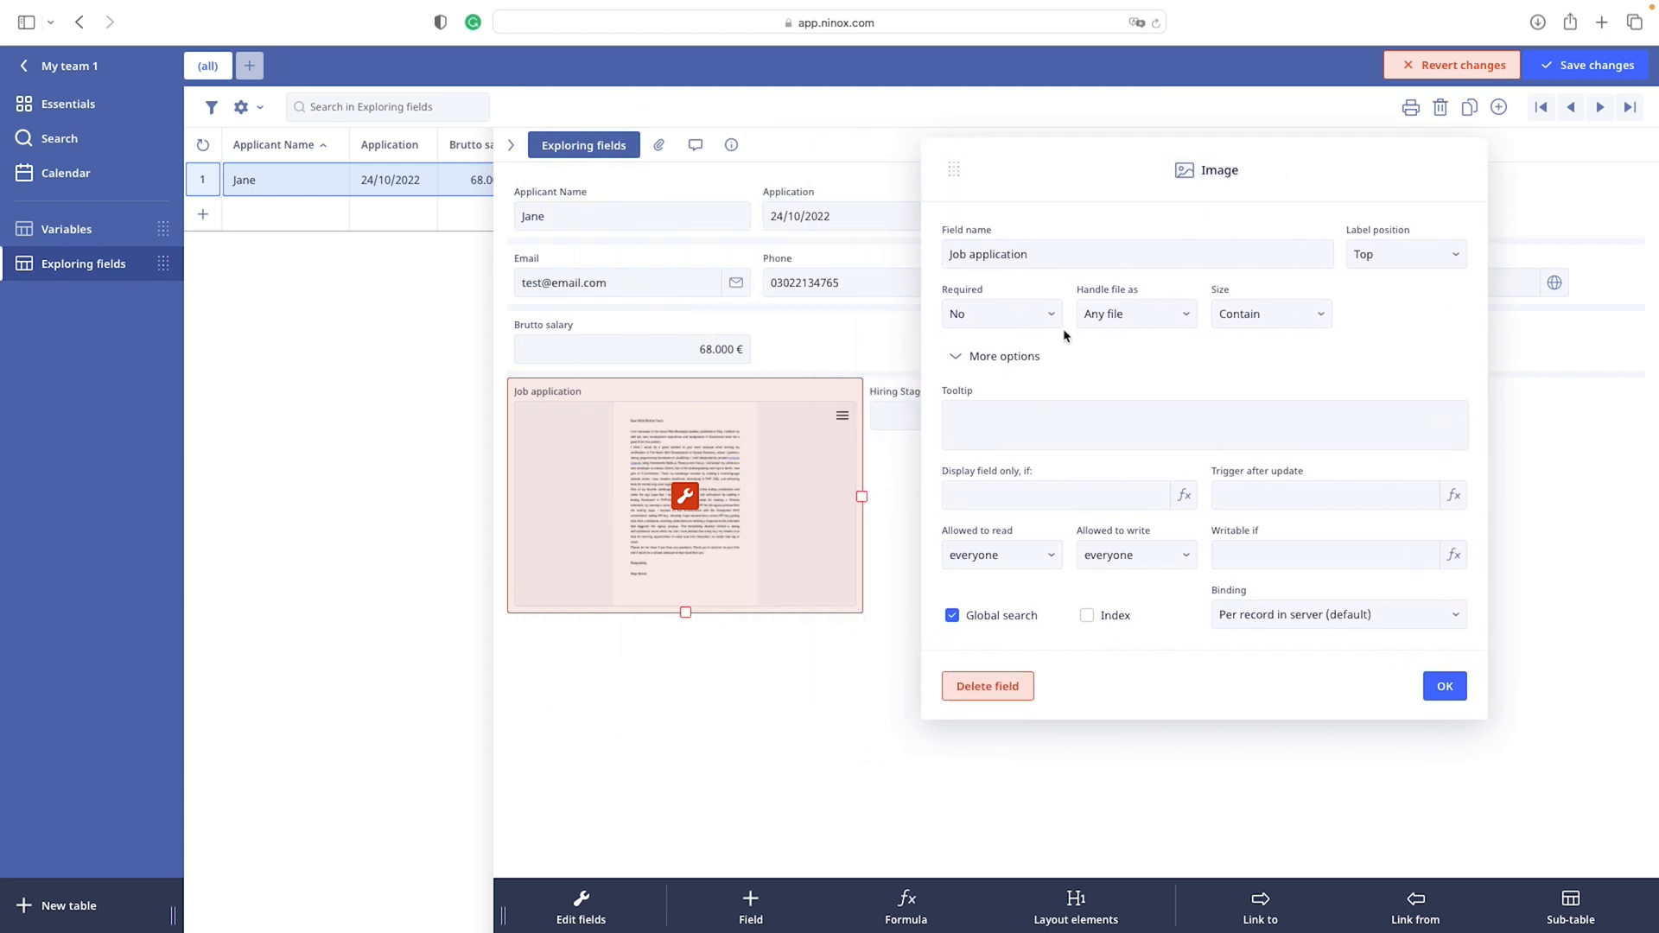
mouse_move(1141, 296)
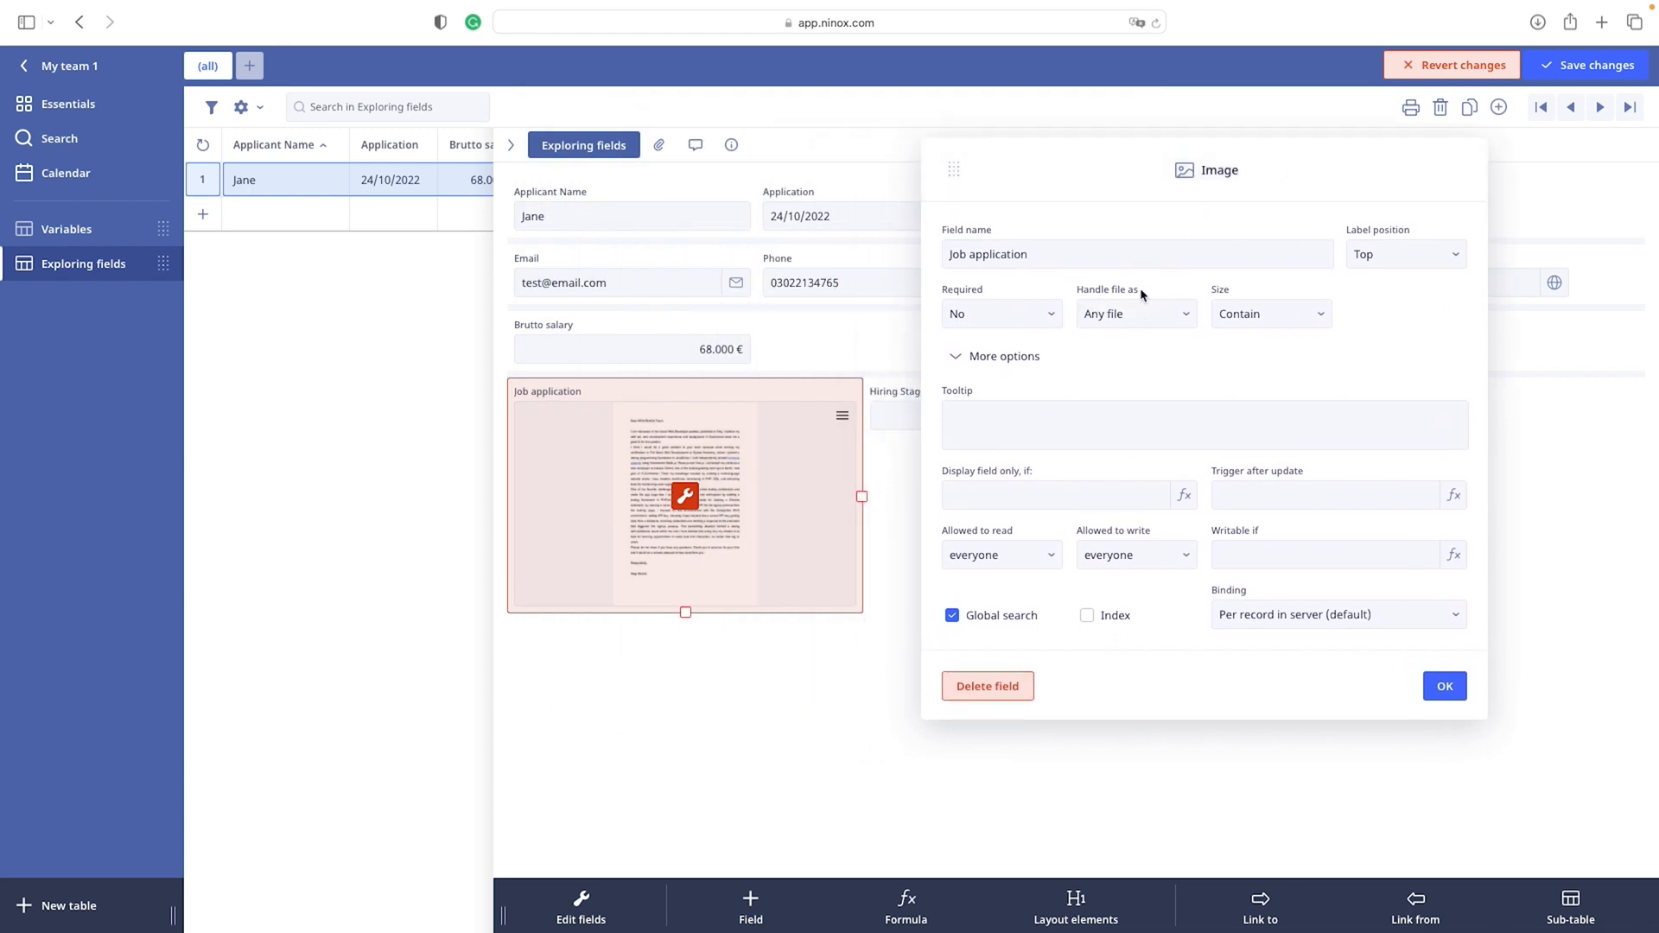
click(1134, 313)
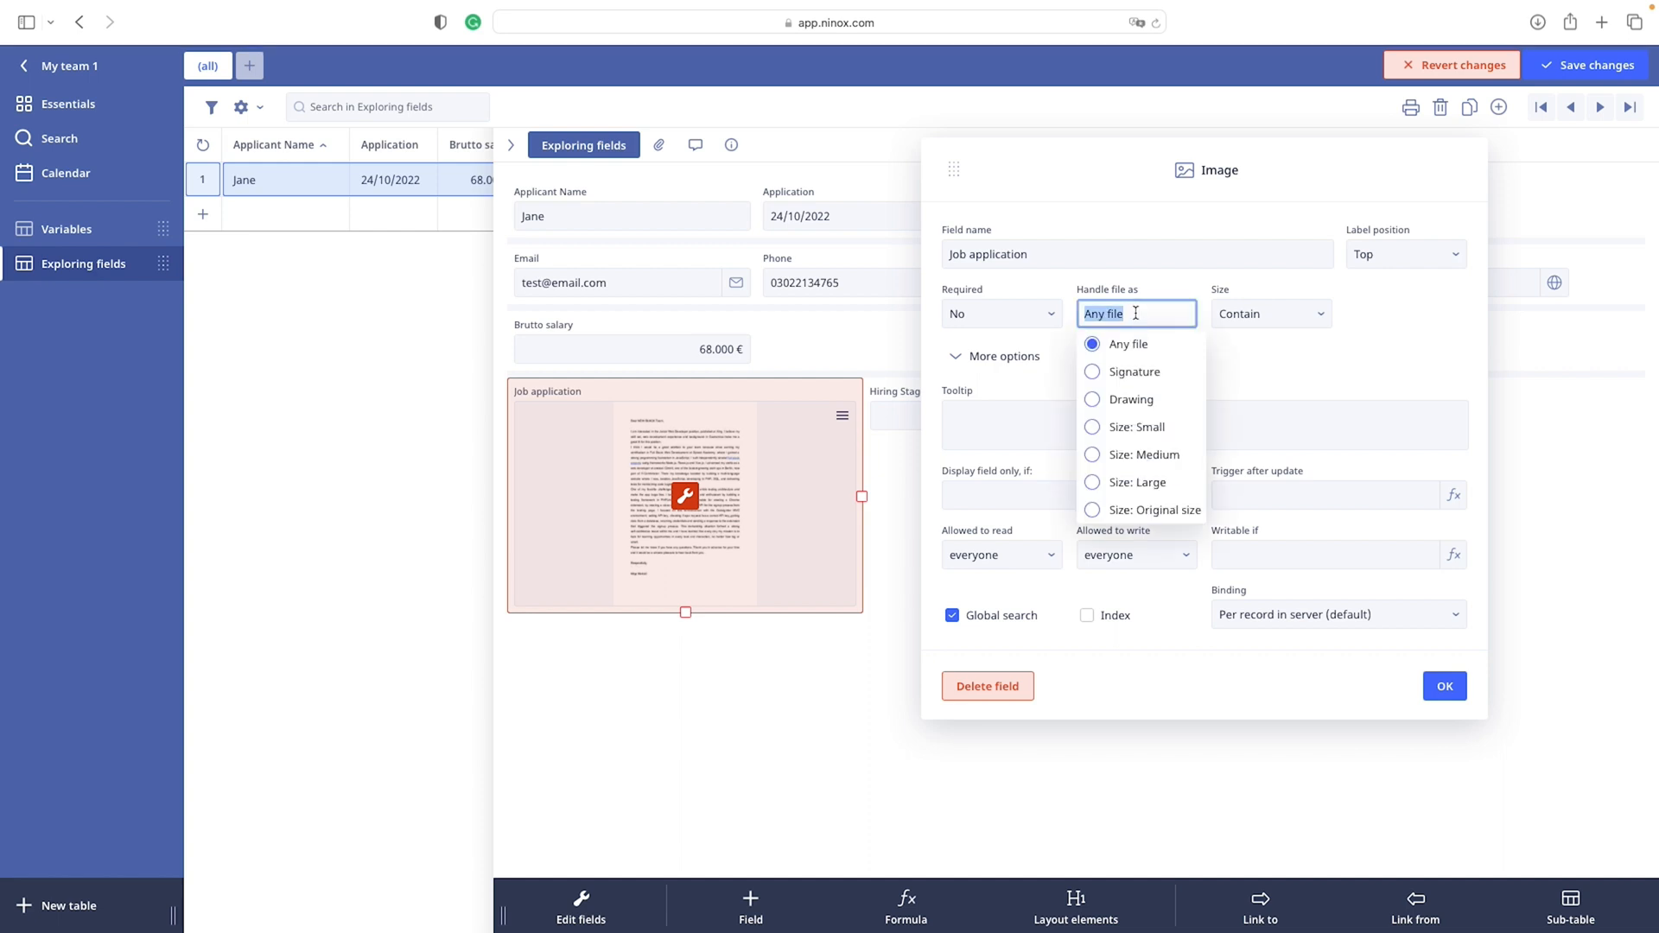
mouse_move(1160, 359)
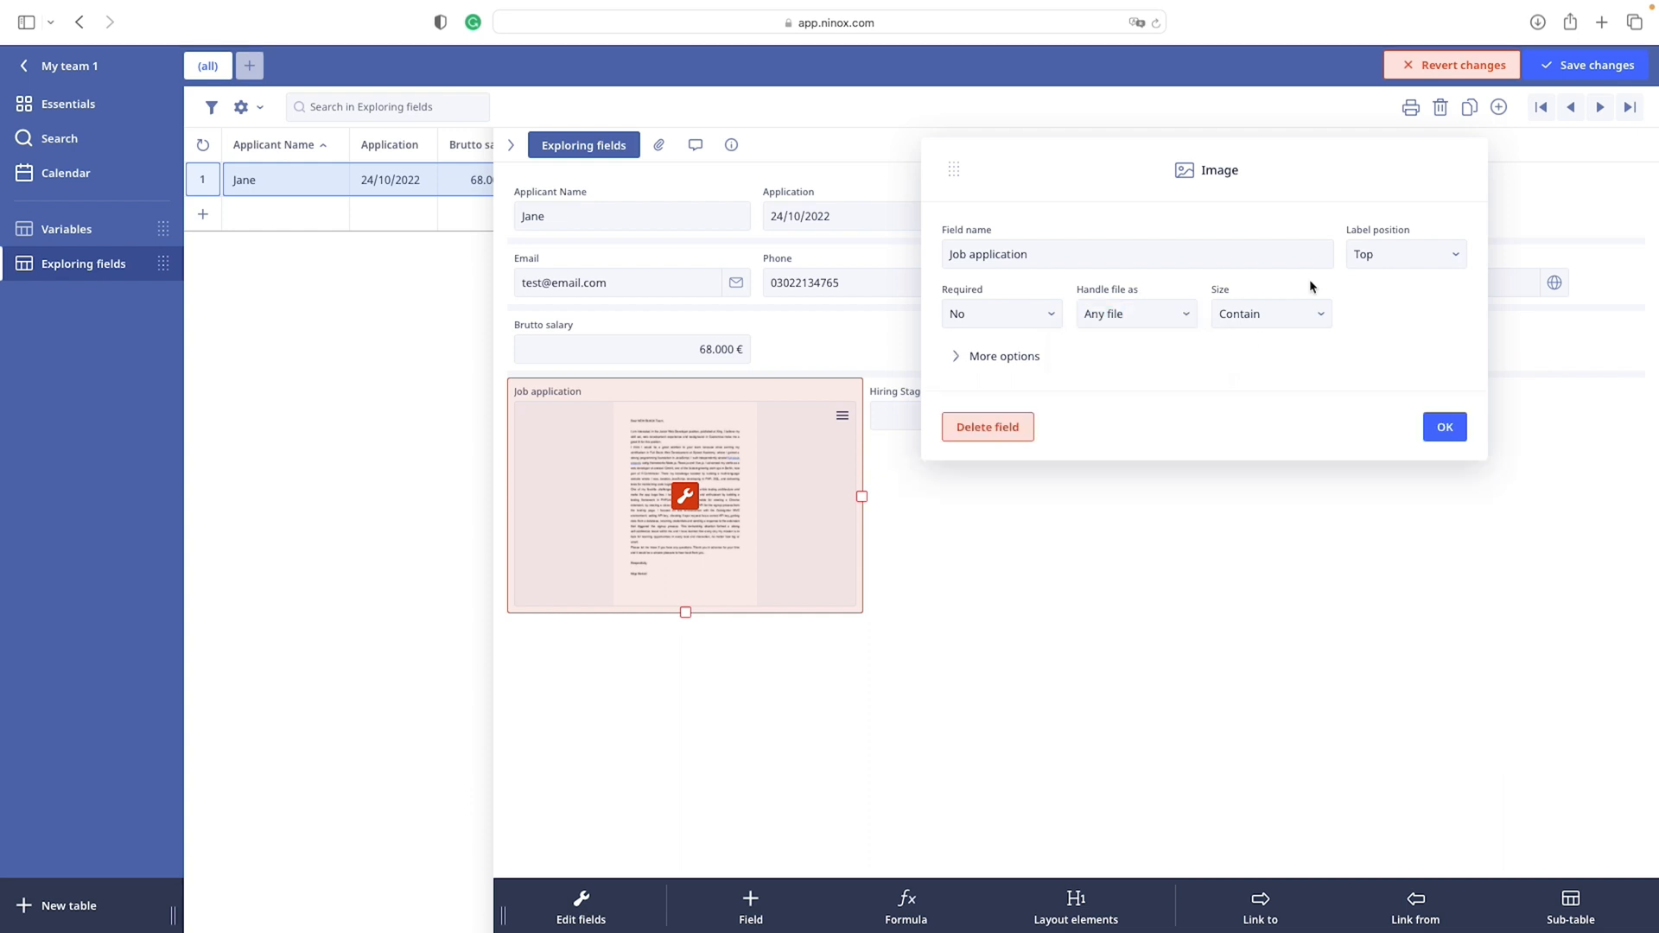
mouse_move(1267, 297)
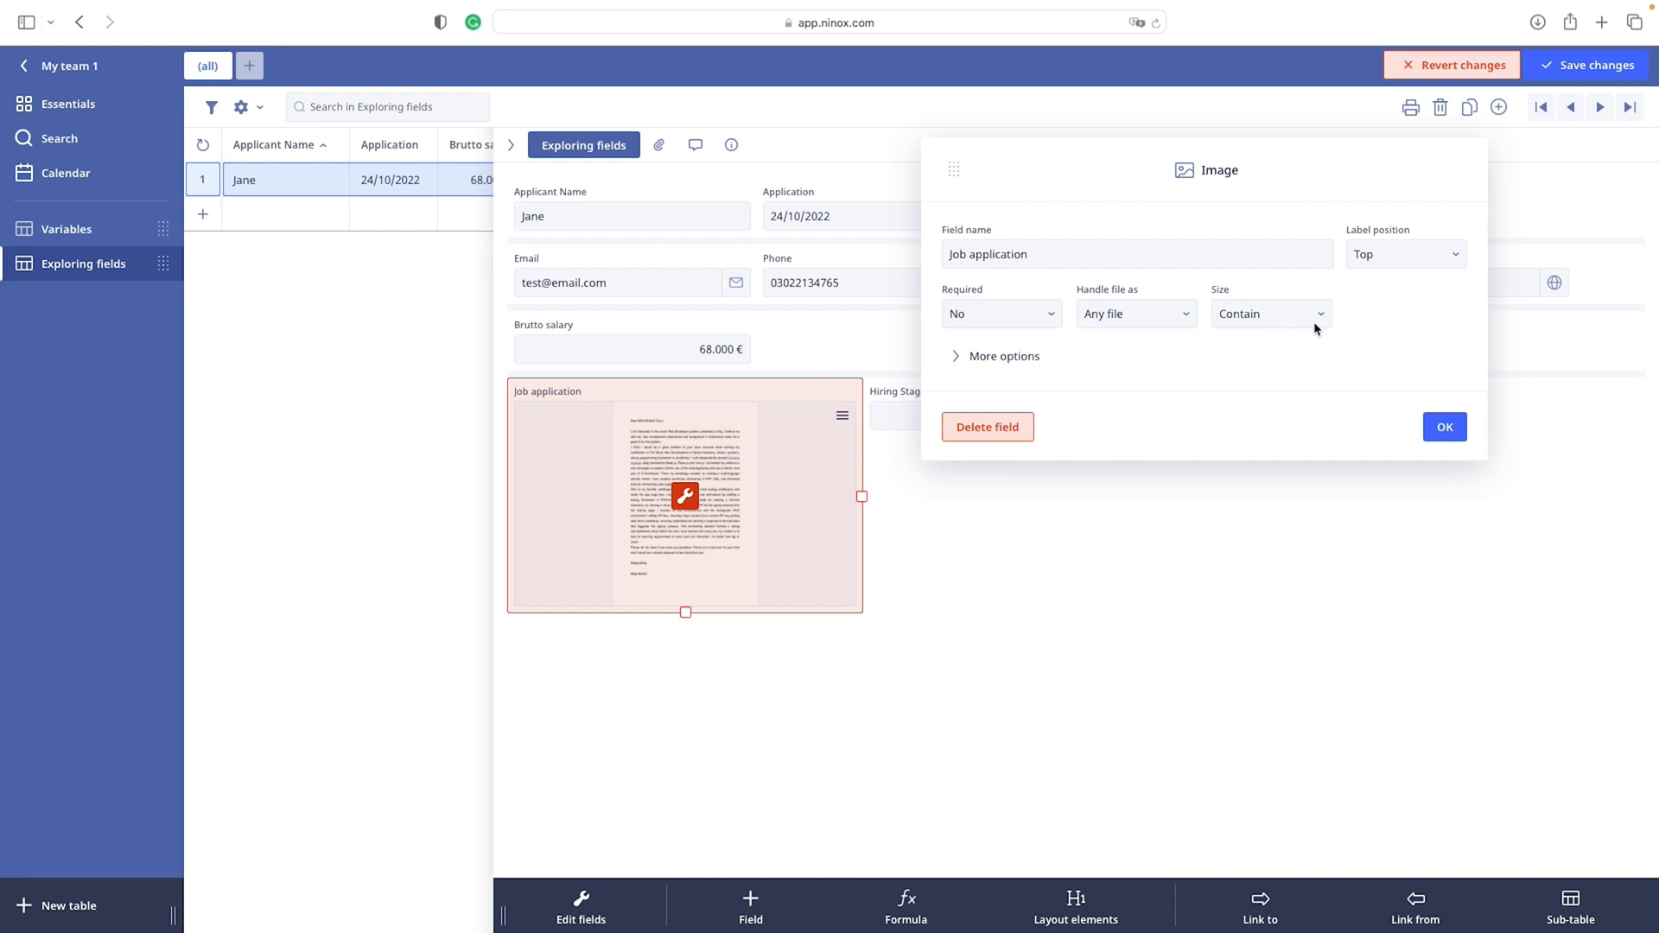
Try Original, Cover and Stretch preview sizes, return to Contain, and expand More options.
click(1268, 313)
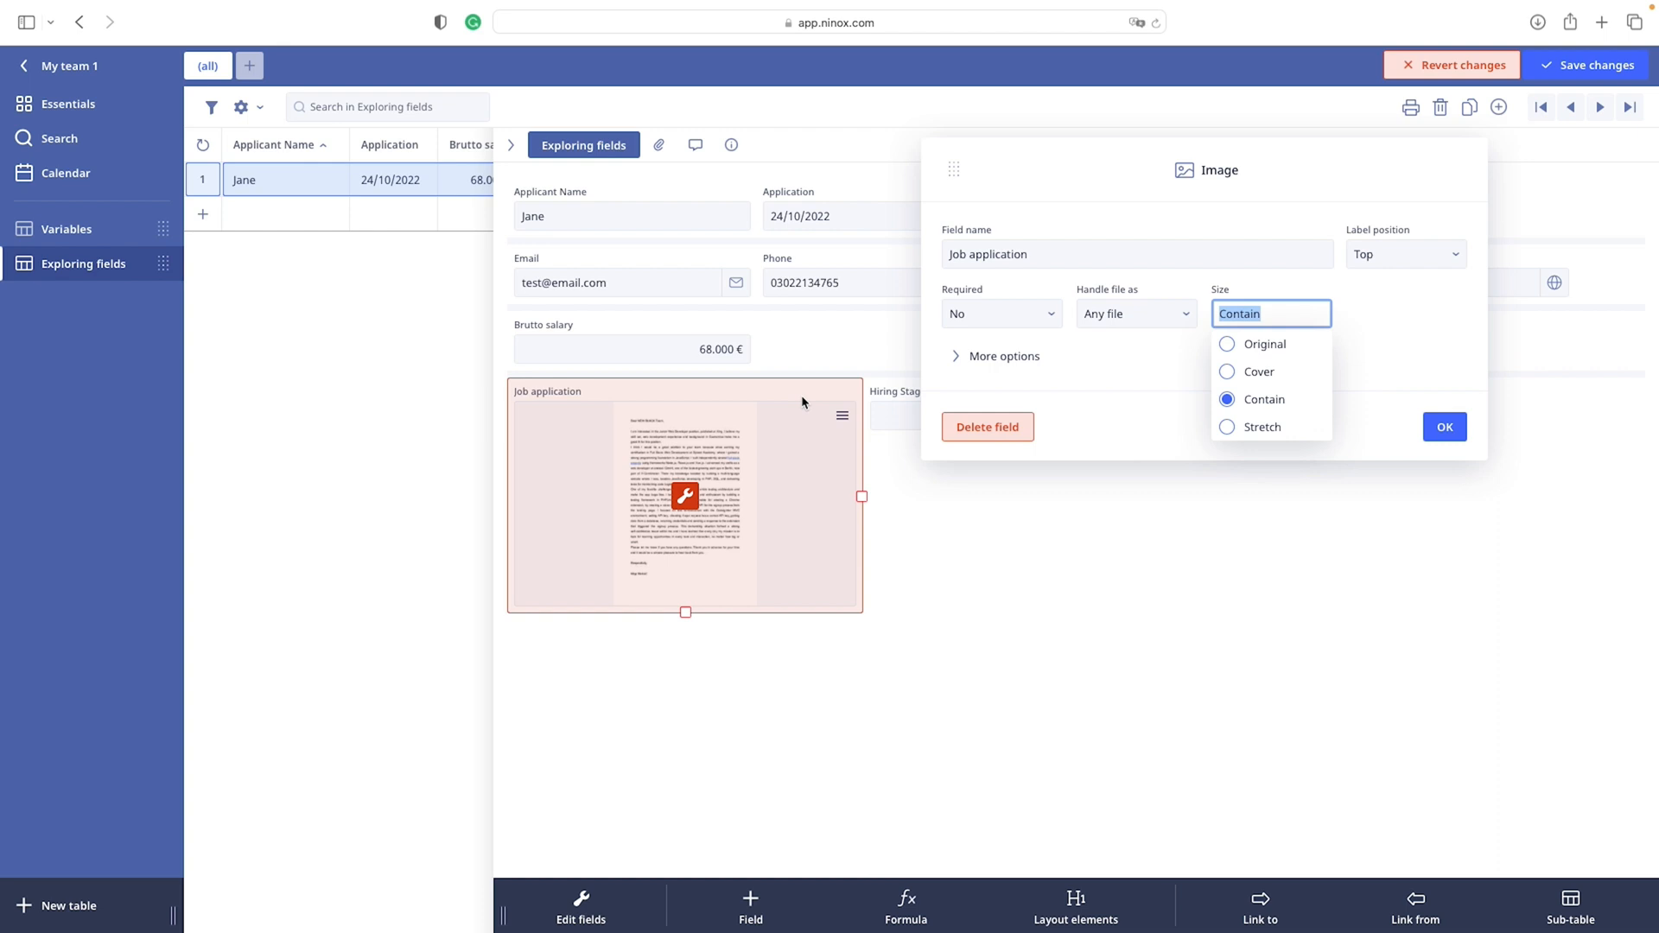
mouse_move(1268, 357)
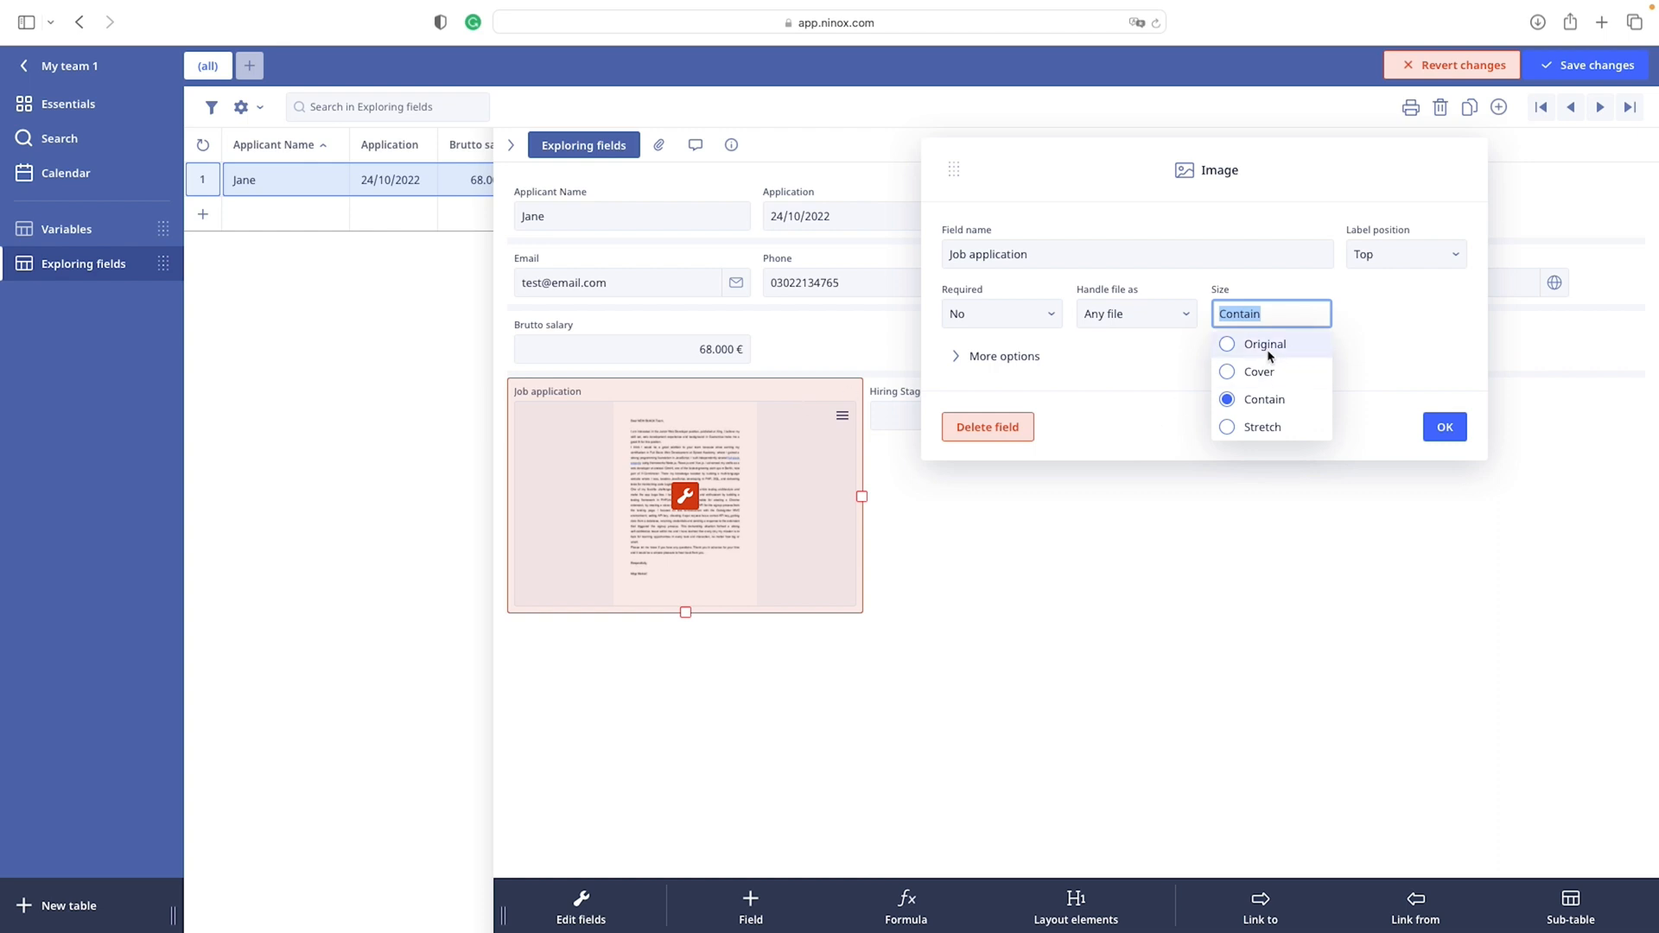
click(1264, 344)
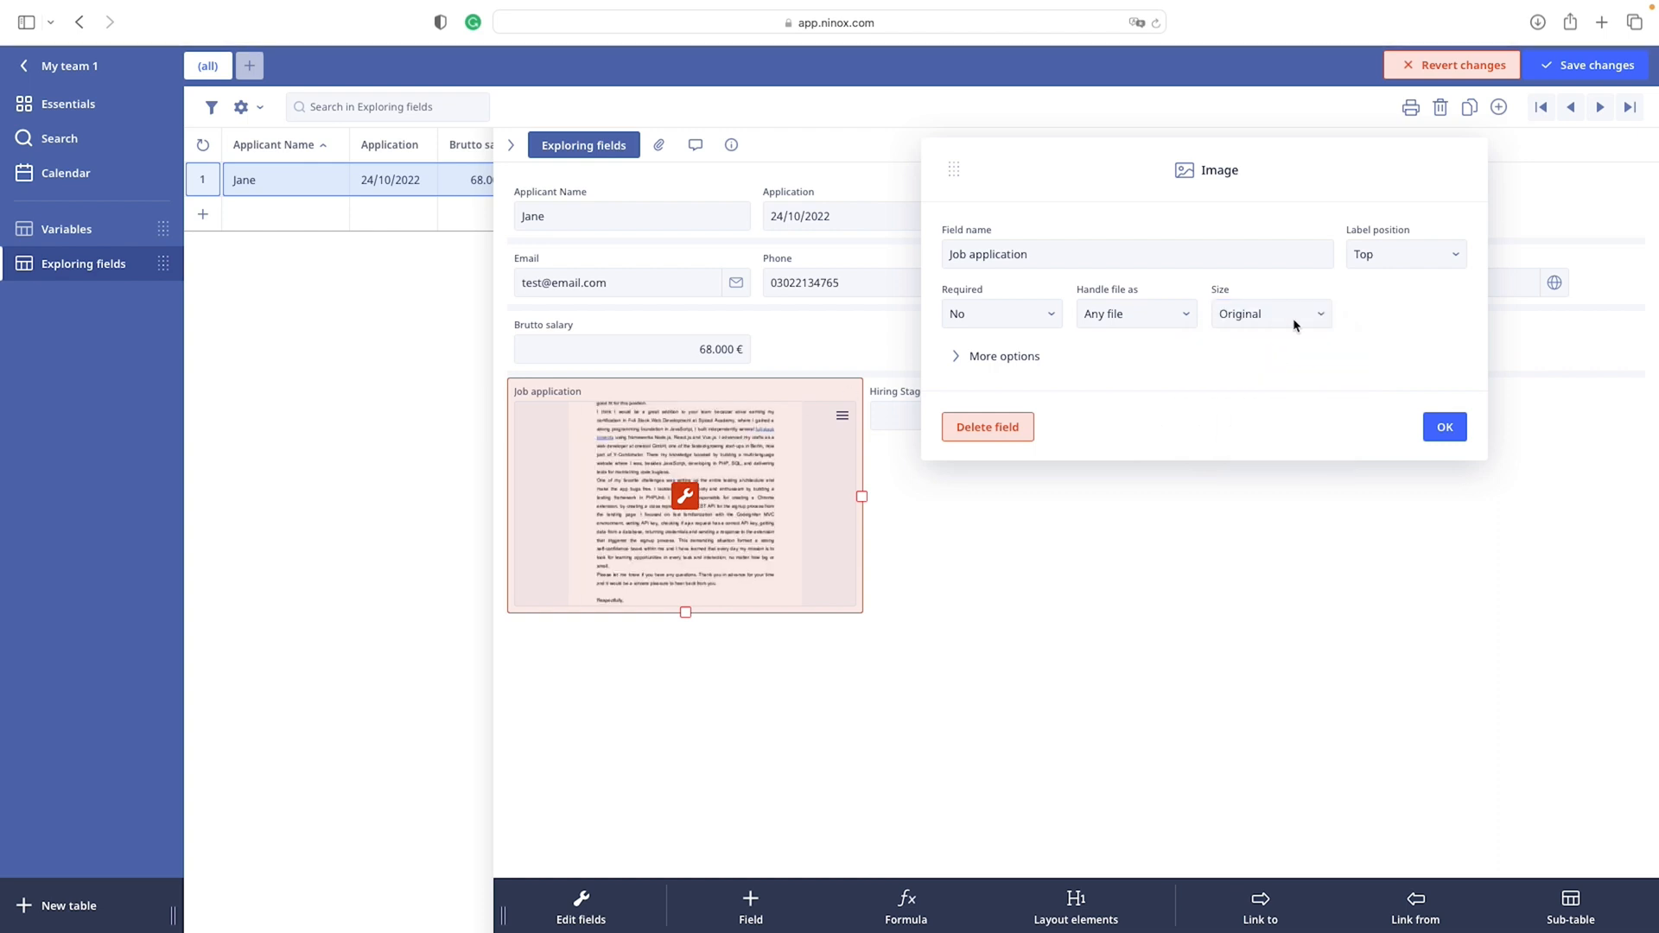
click(1268, 313)
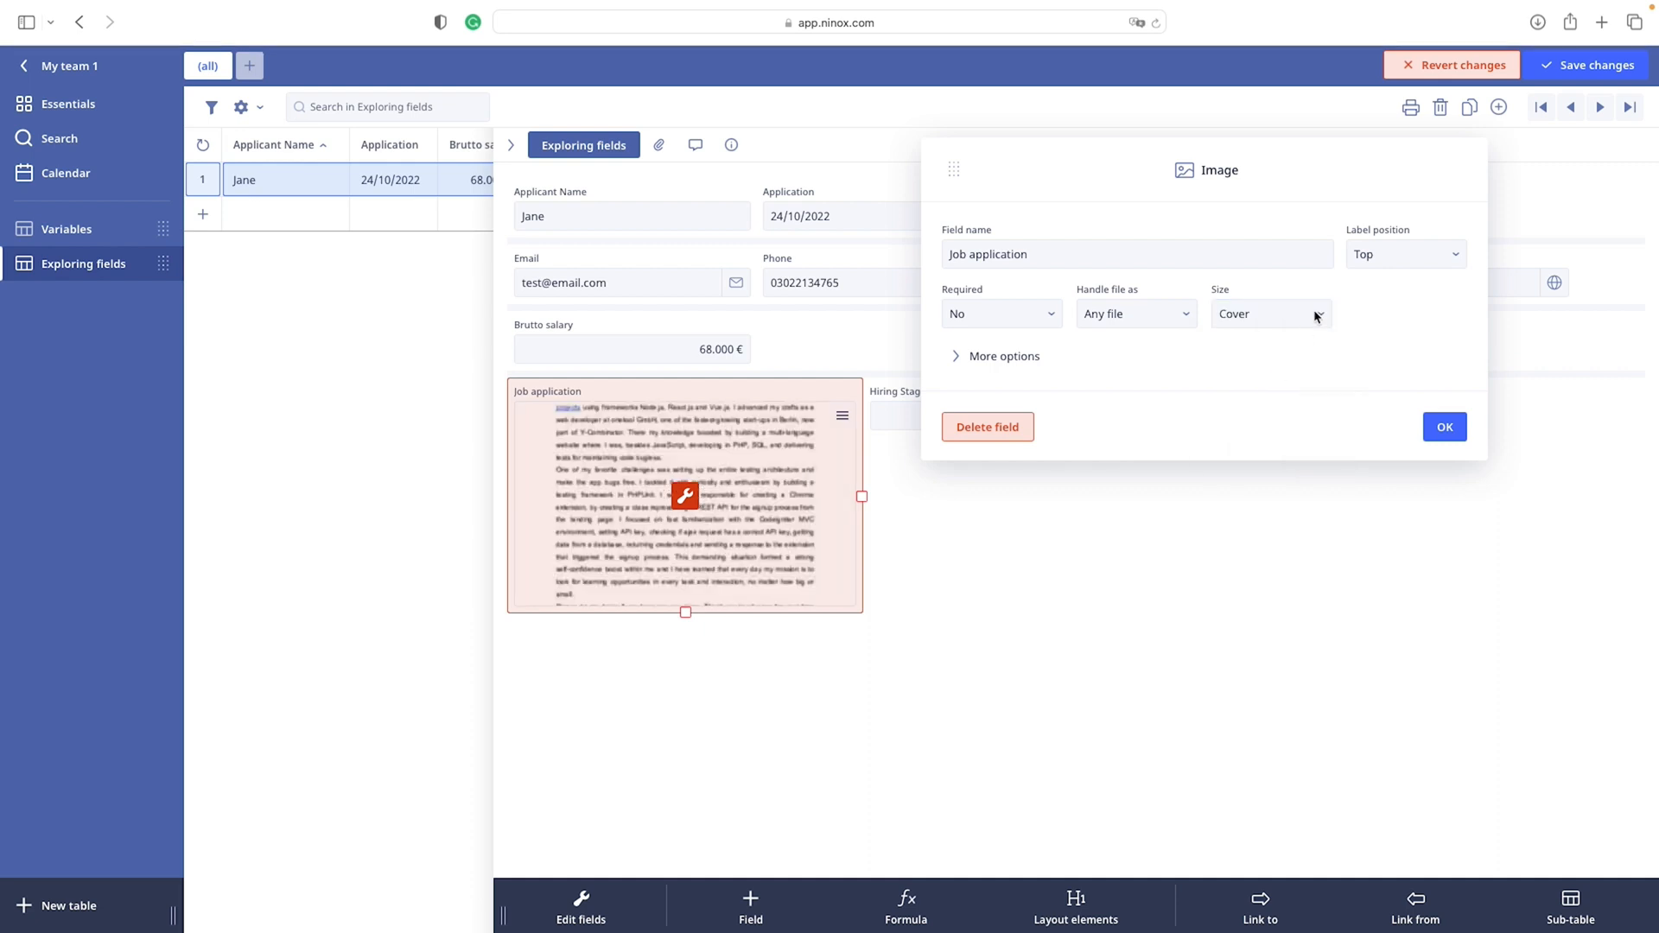
click(1269, 313)
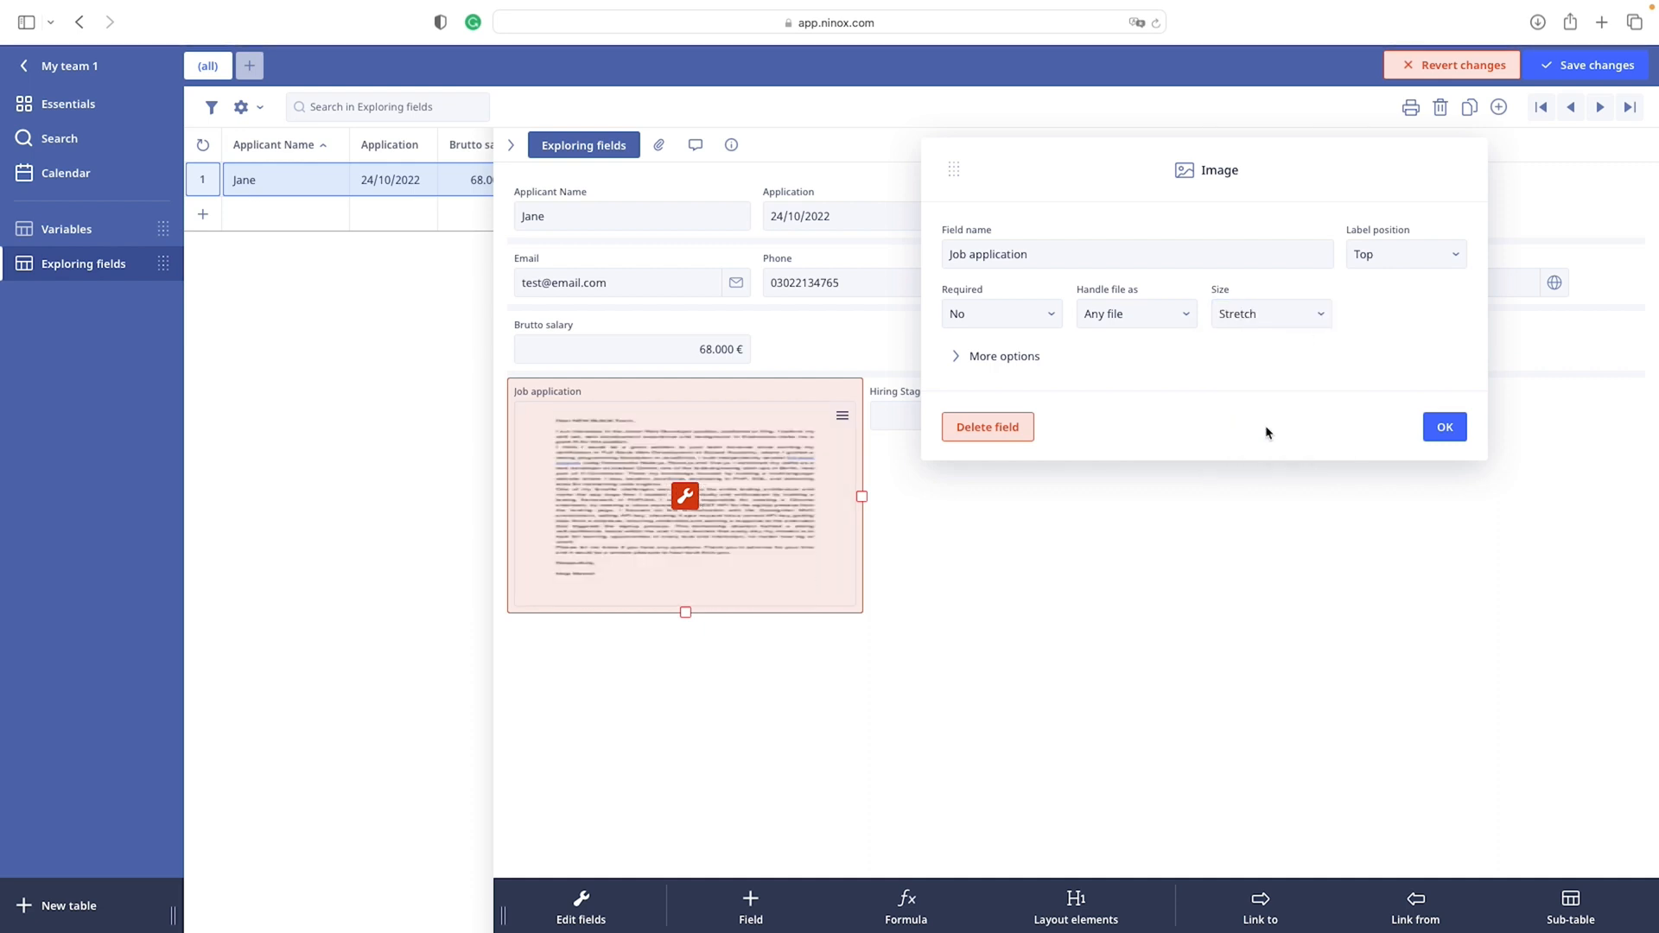
click(1269, 313)
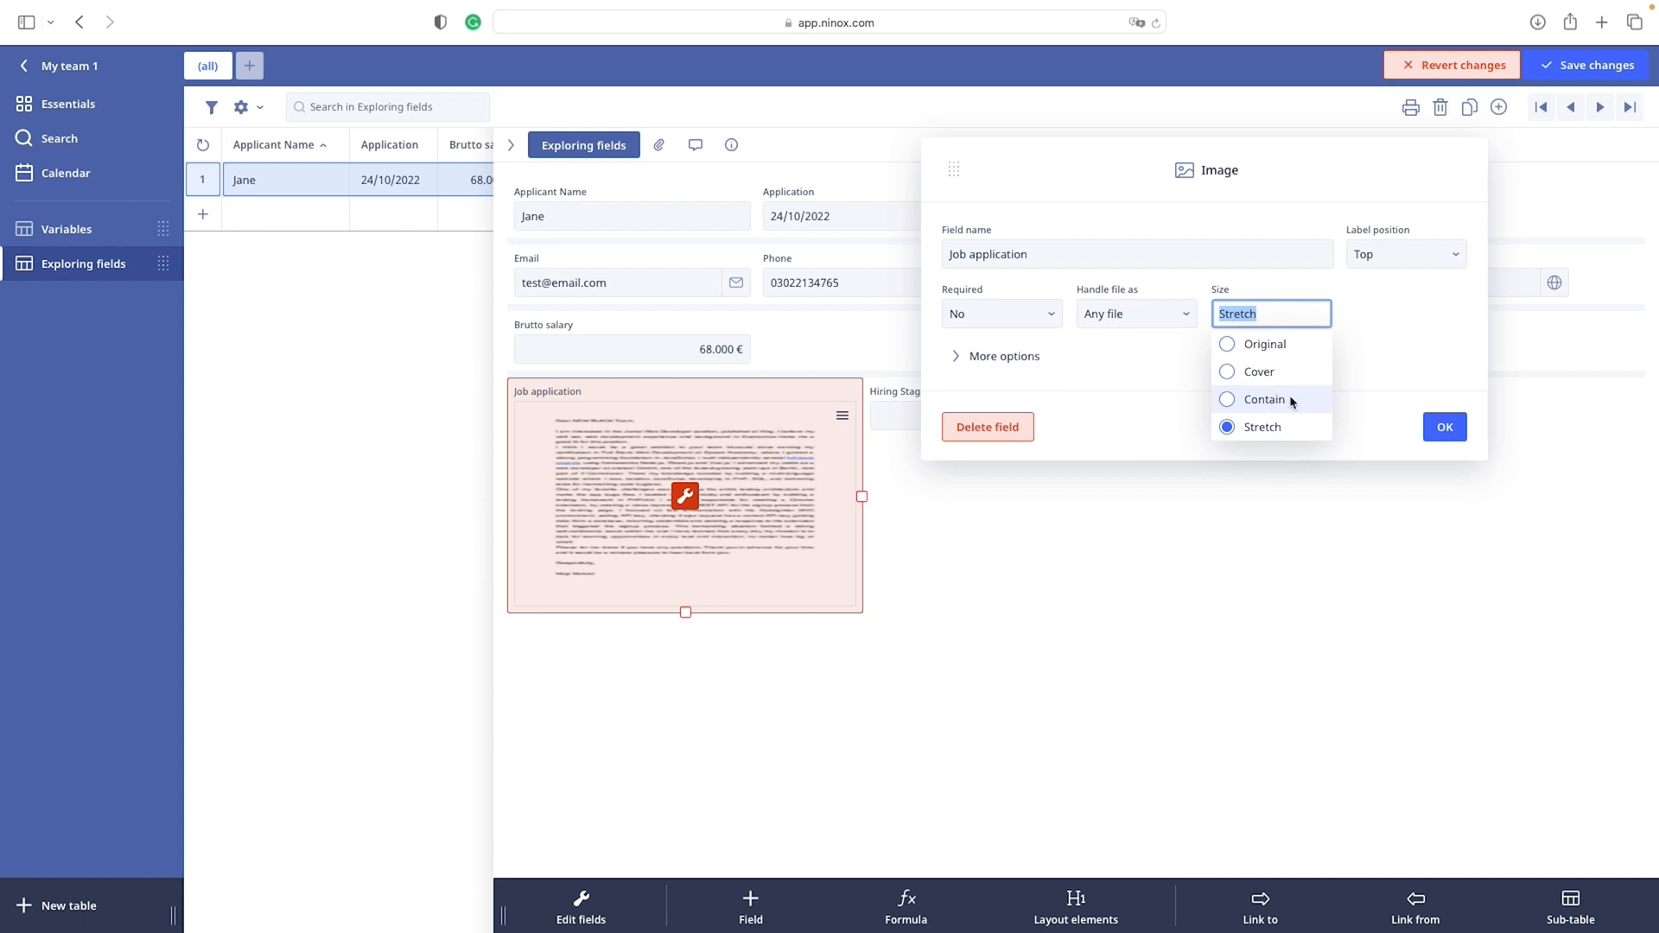
click(1265, 399)
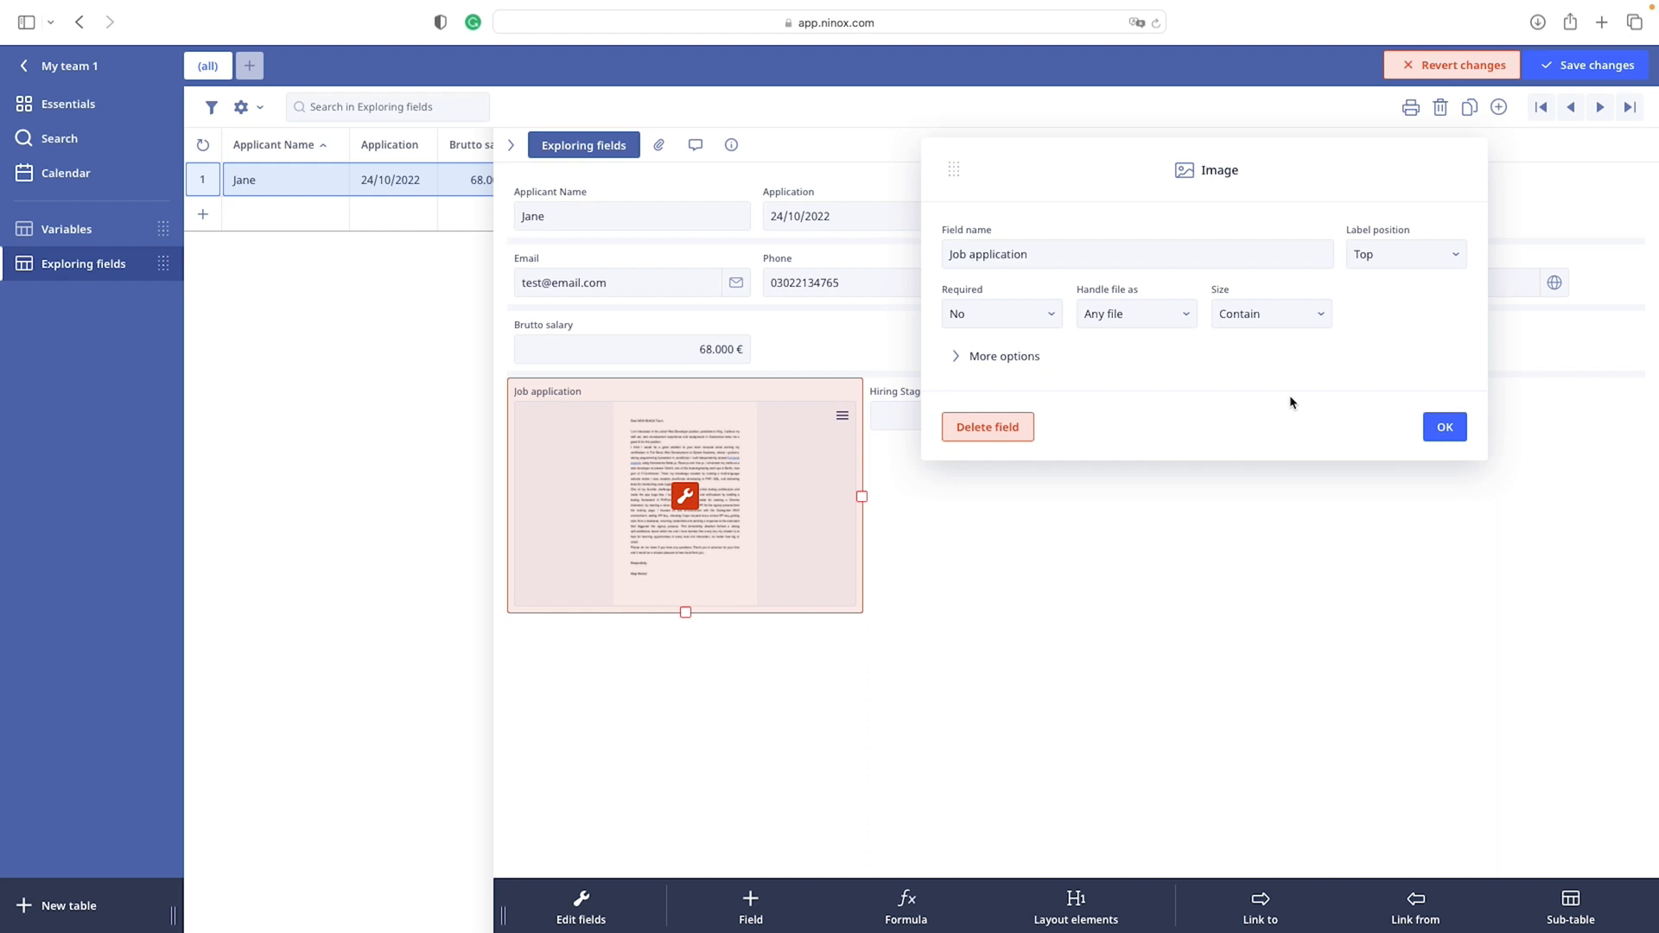
click(1003, 357)
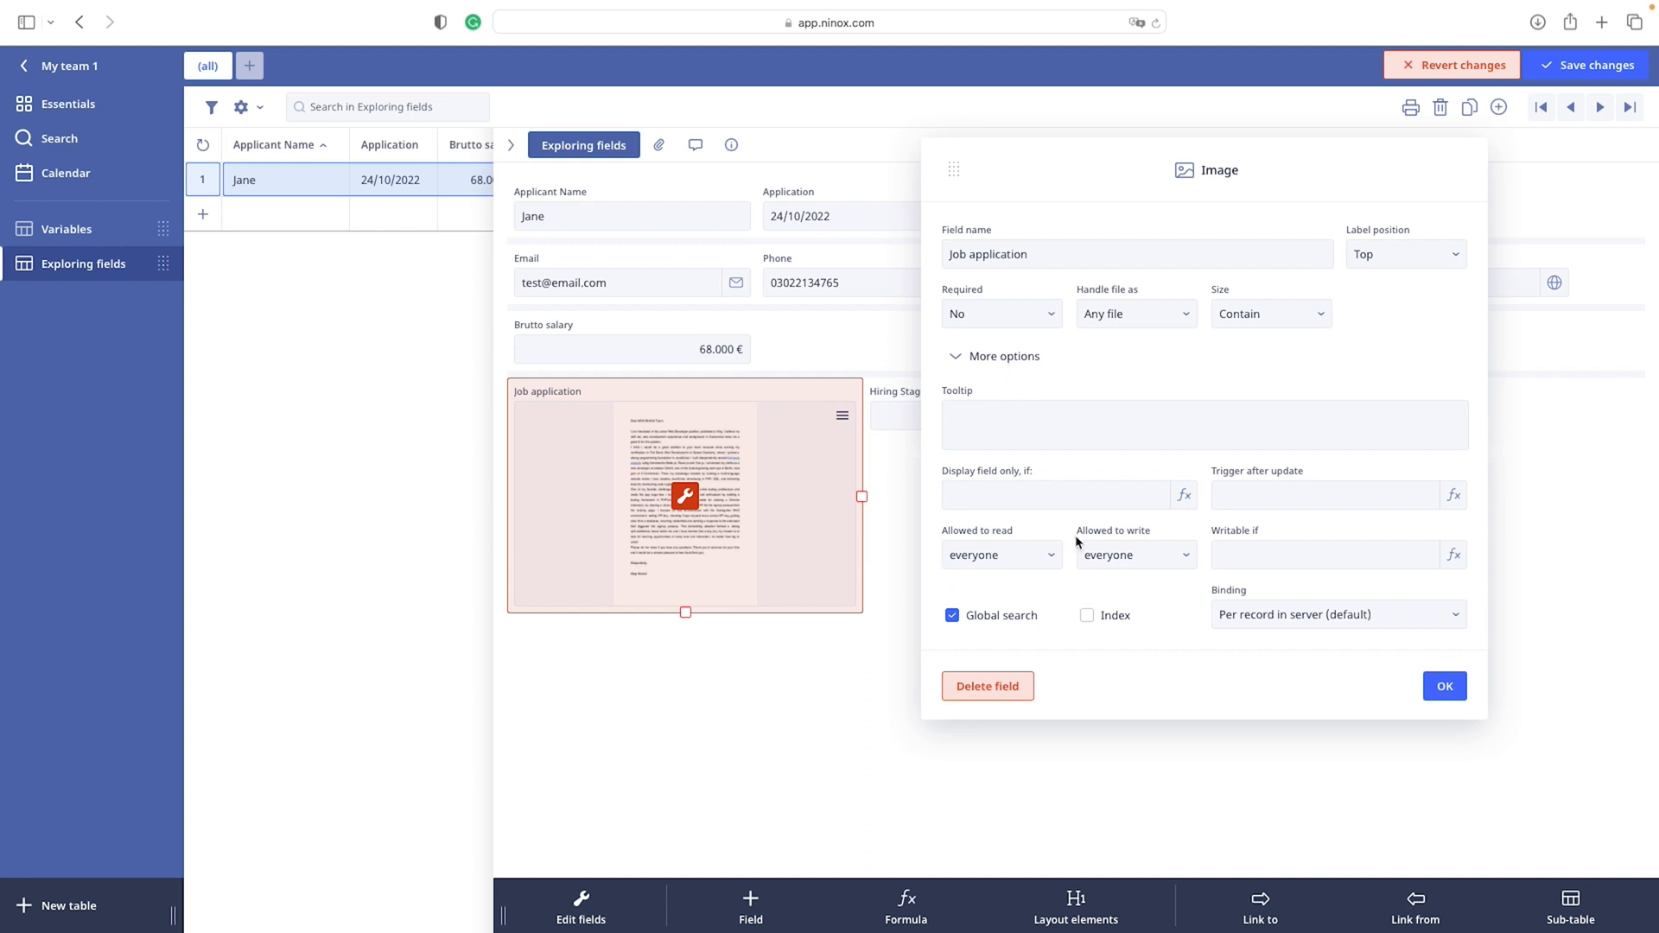
mouse_move(1108, 555)
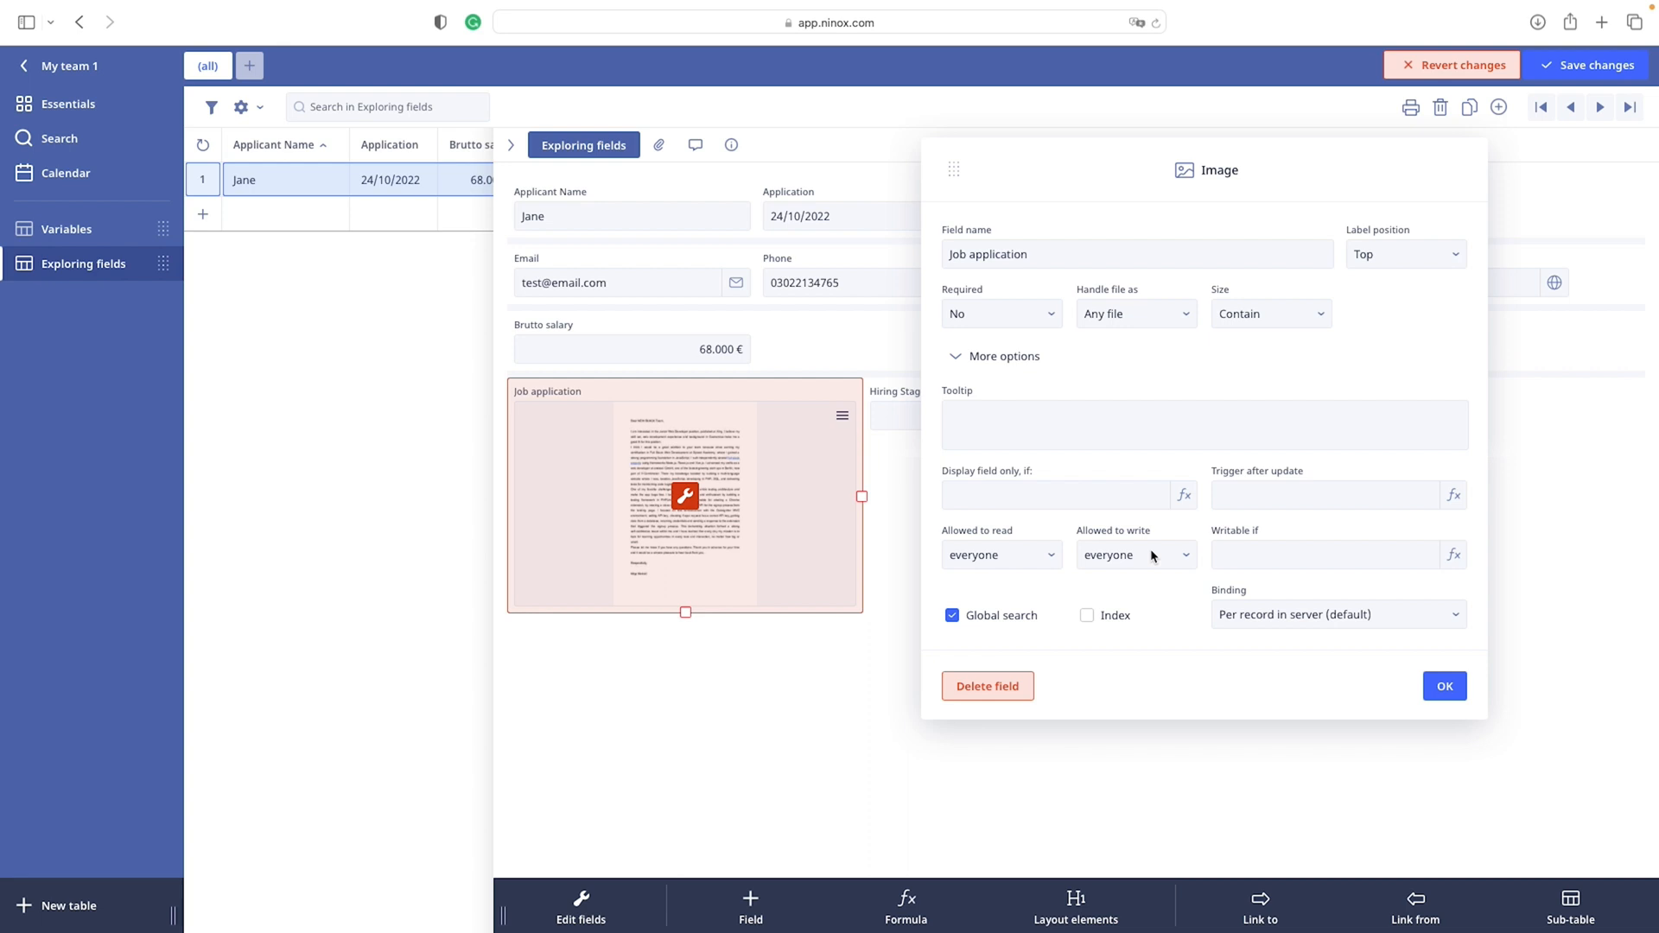
List the Allowed to read choices for Job application, leaving it as everyone.
click(1000, 555)
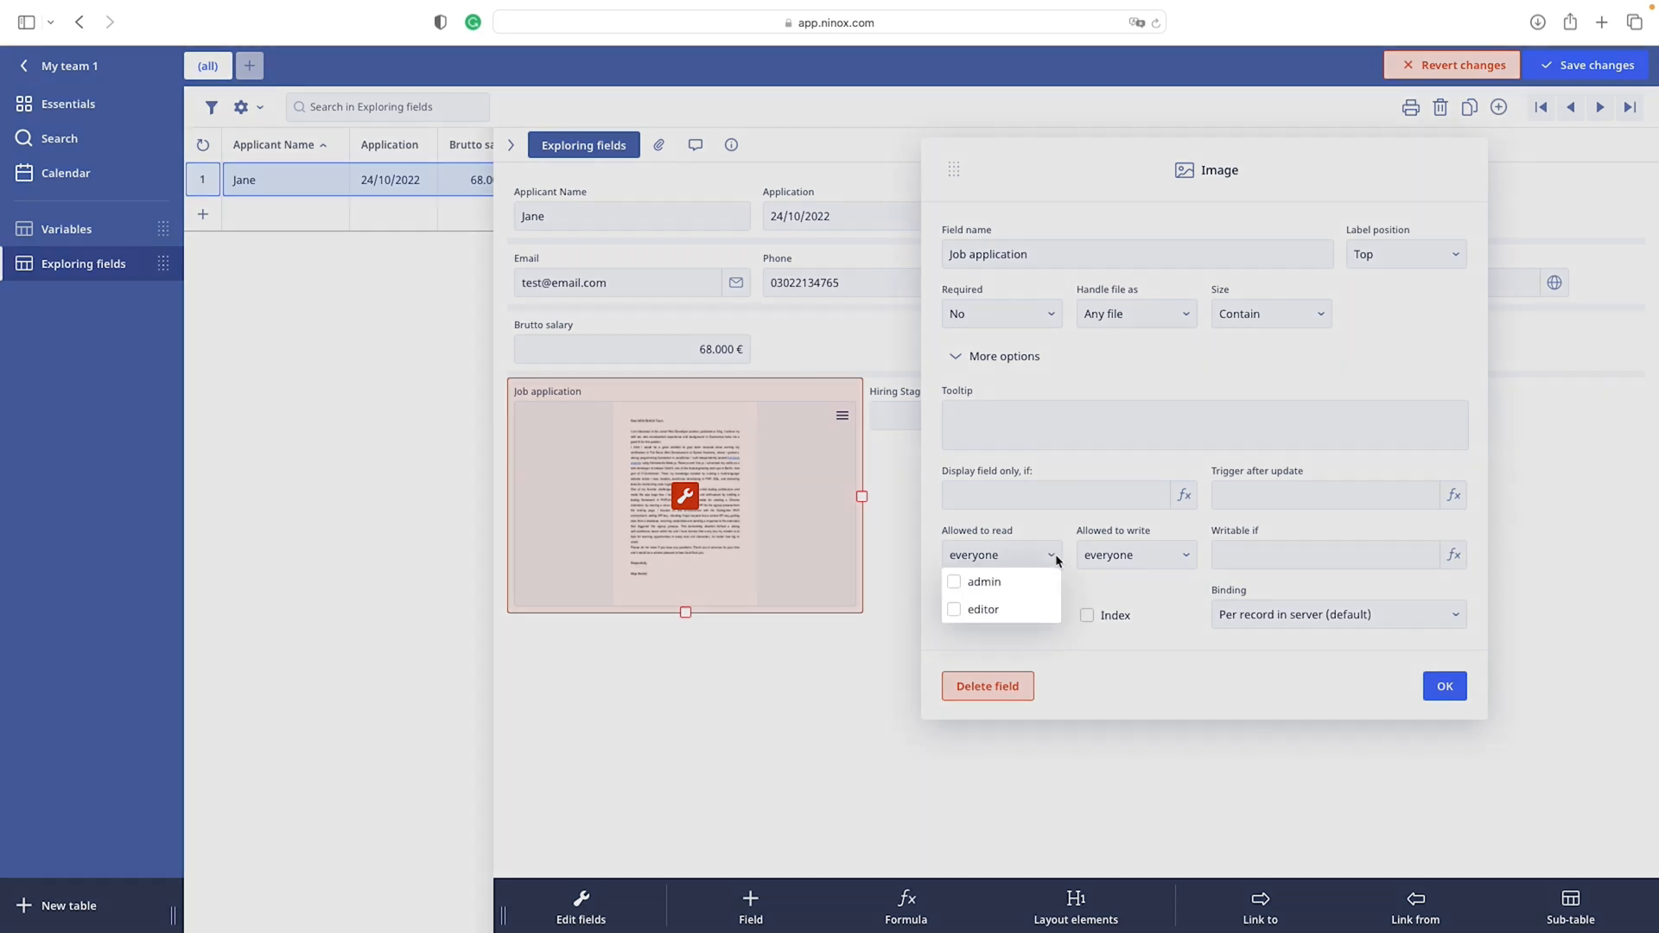
mouse_move(1000, 609)
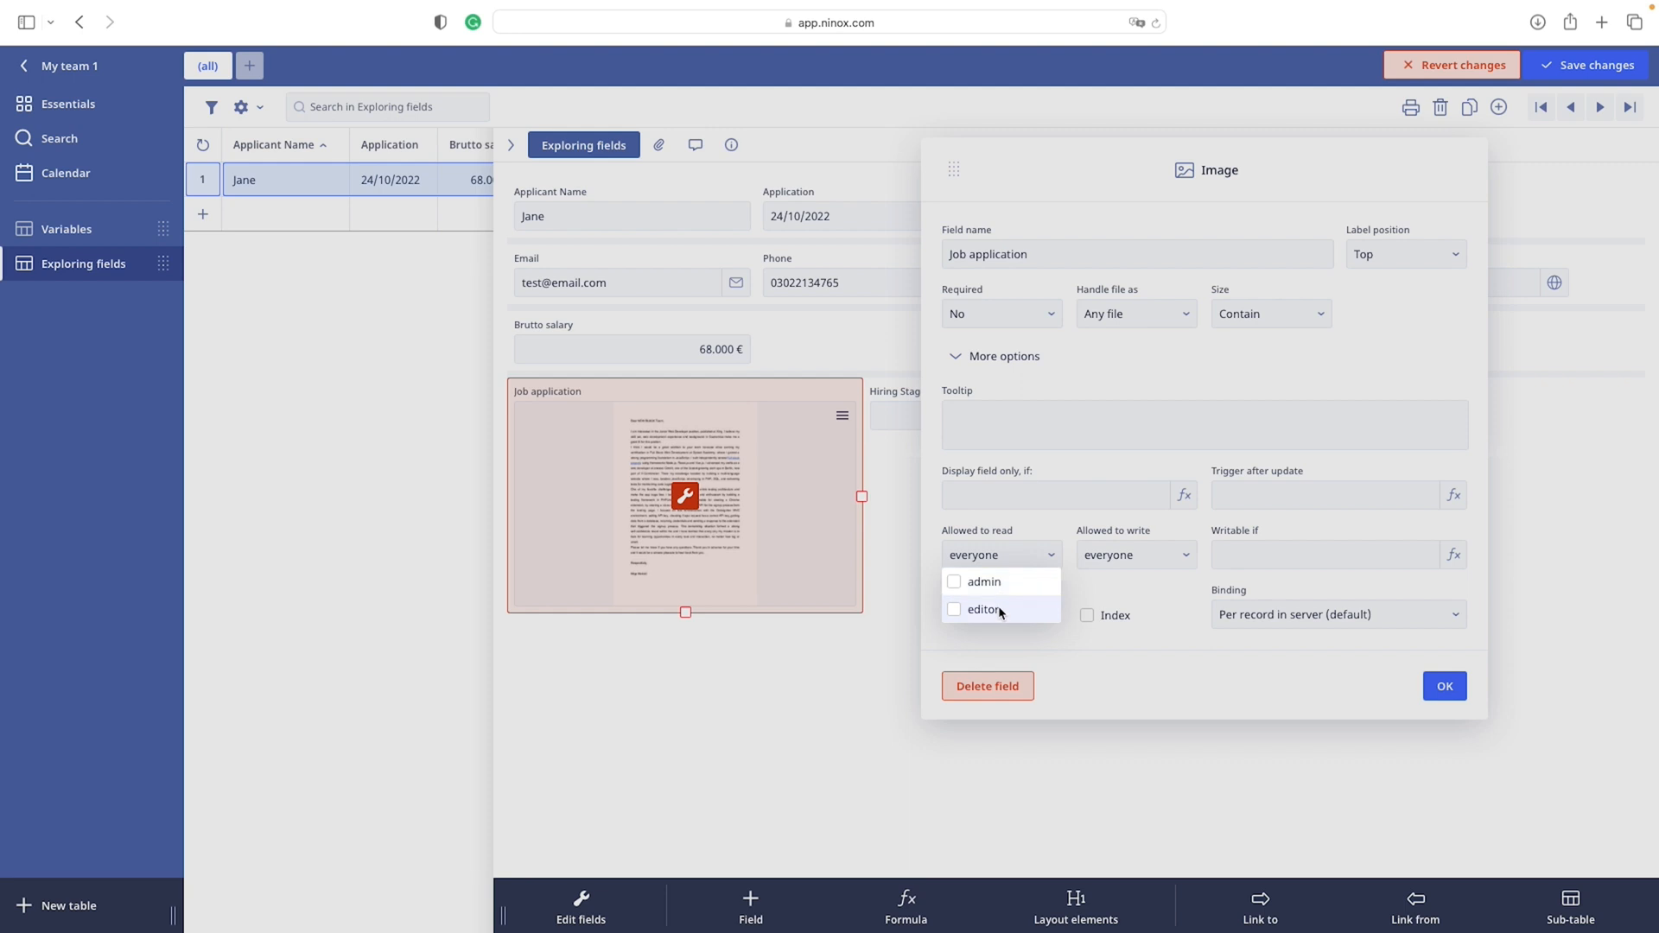
mouse_move(999, 614)
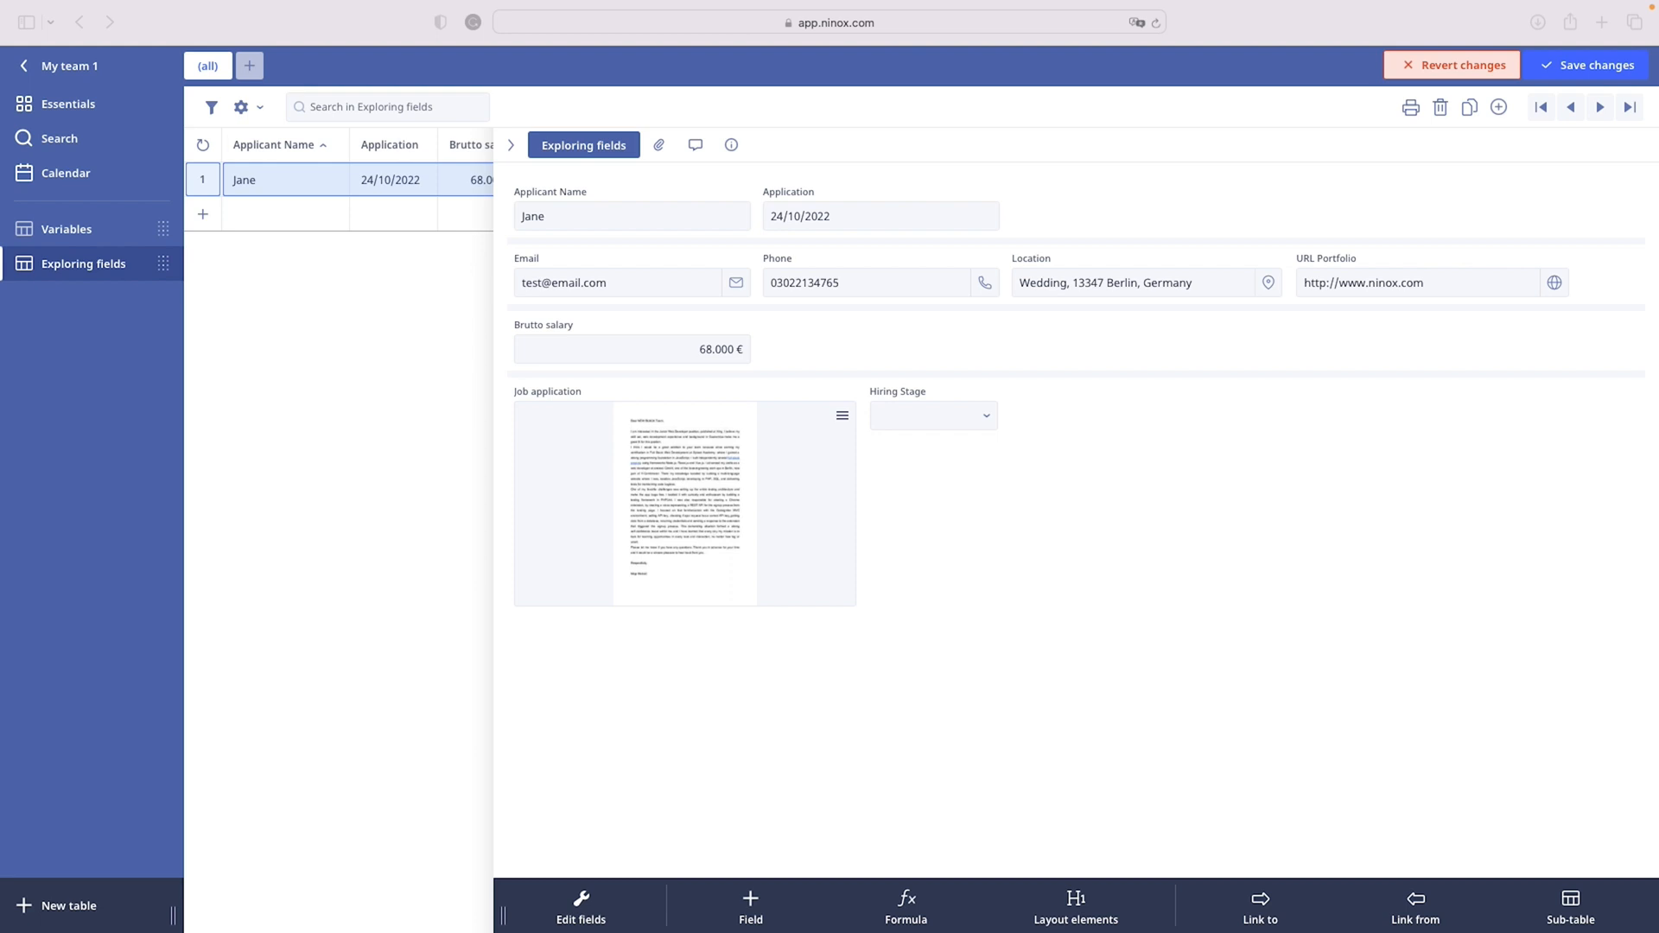
mouse_move(1236, 475)
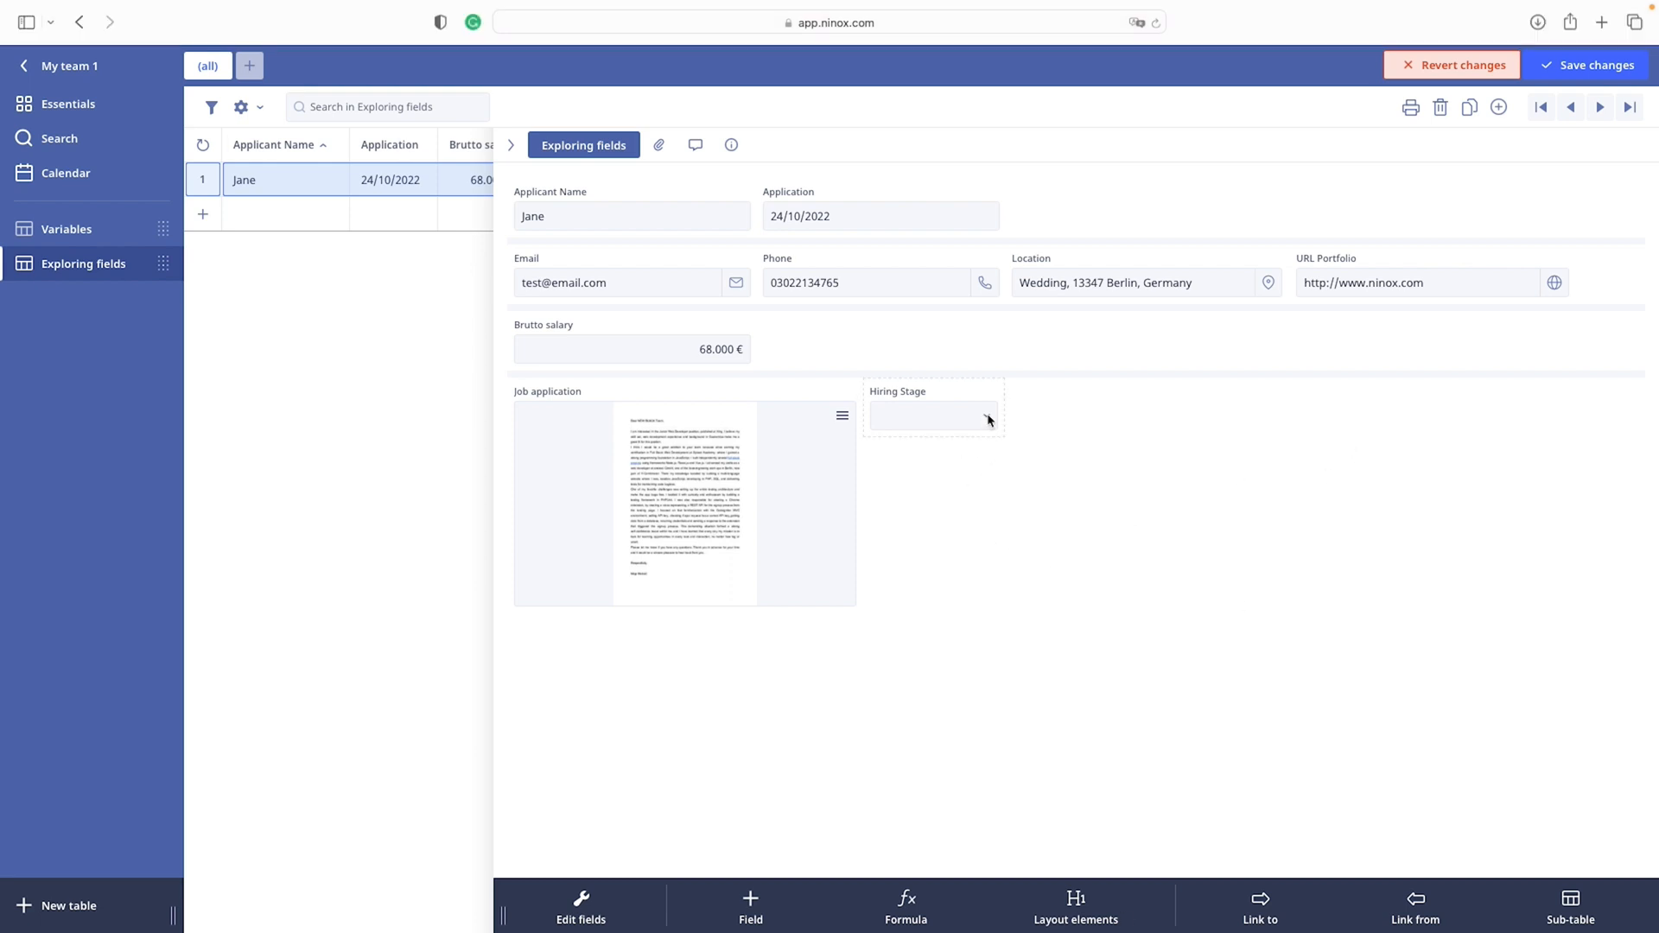
Choose HR from the Hiring Stage list, revealing the HR Appointment field.
click(932, 415)
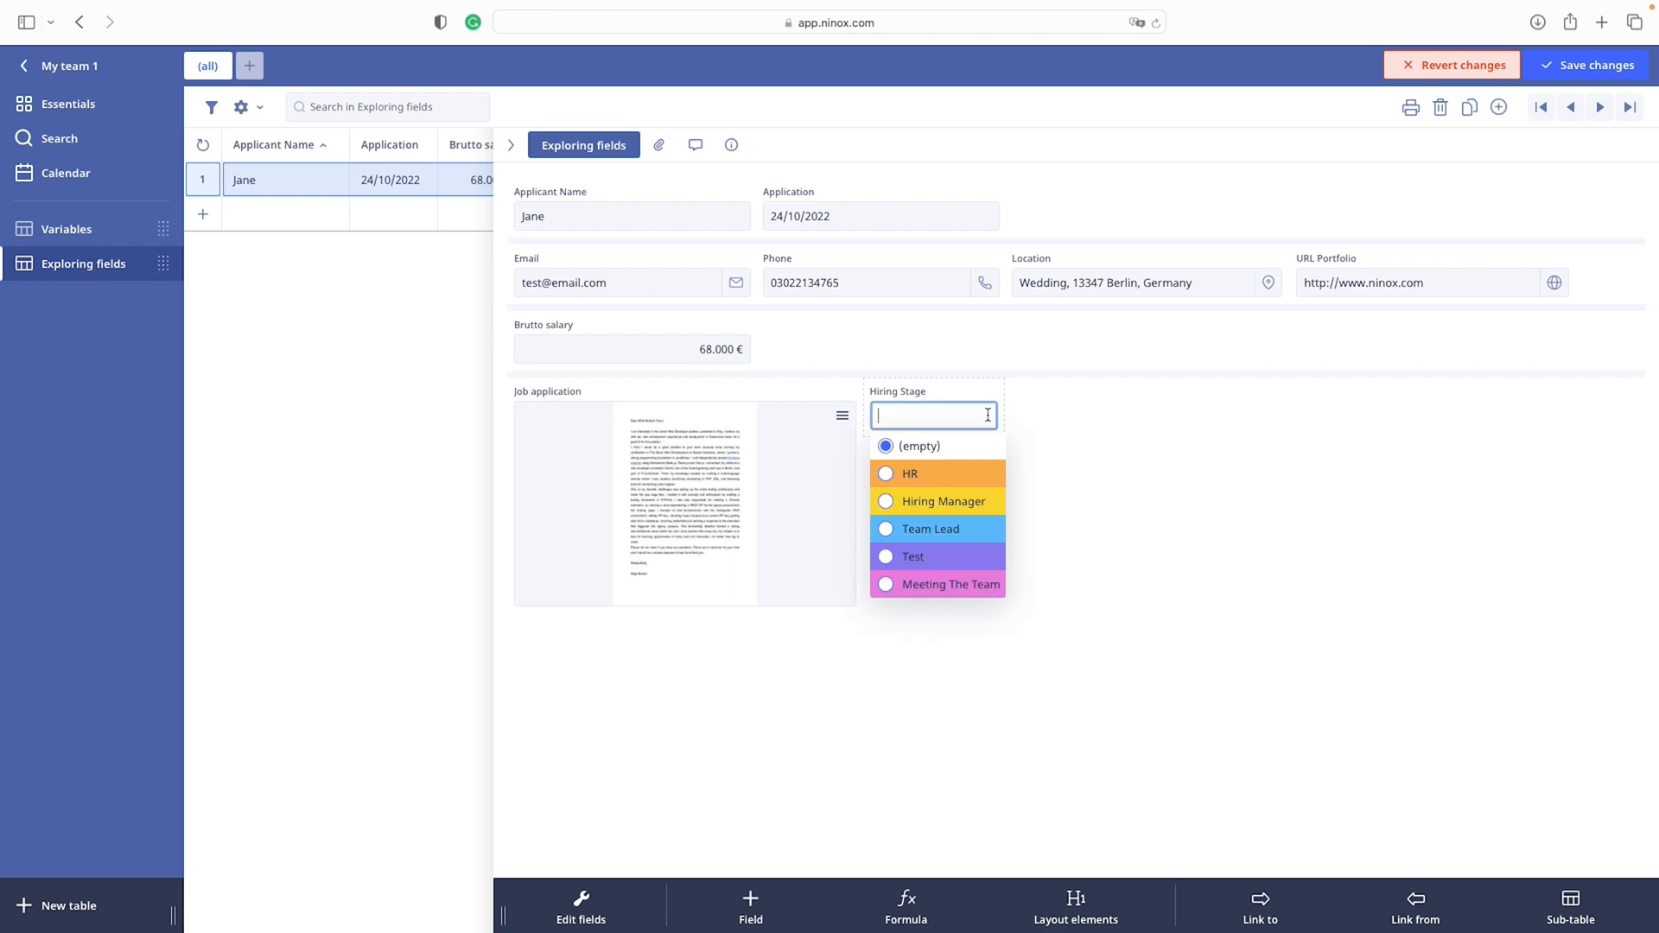
mouse_move(932, 480)
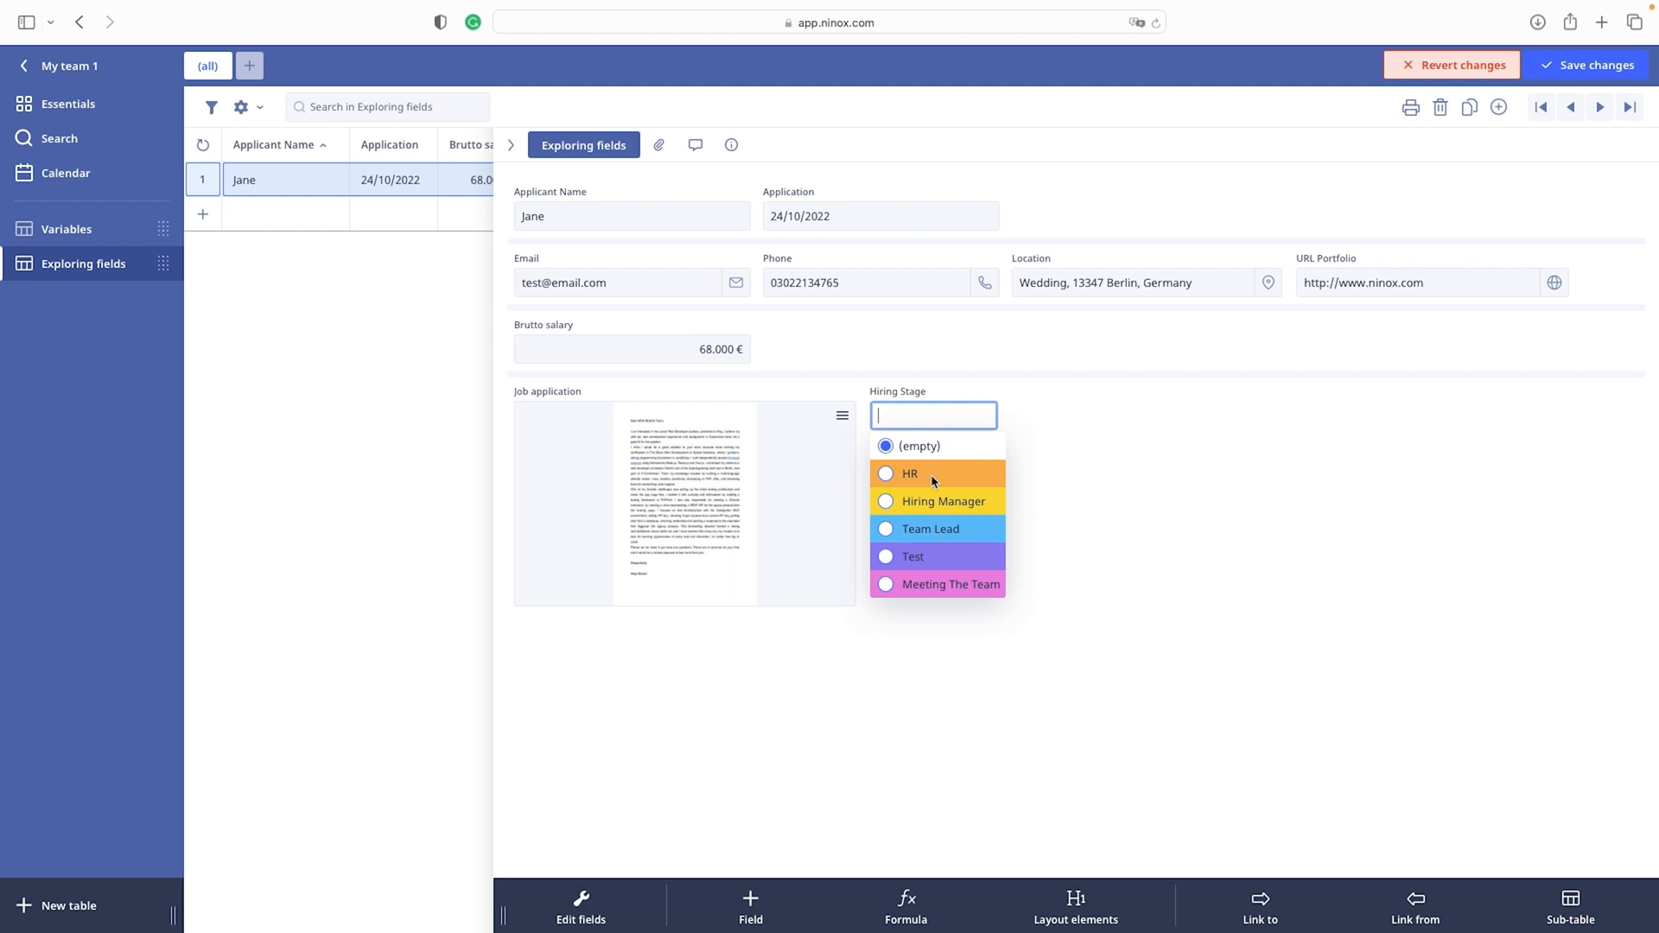
click(908, 472)
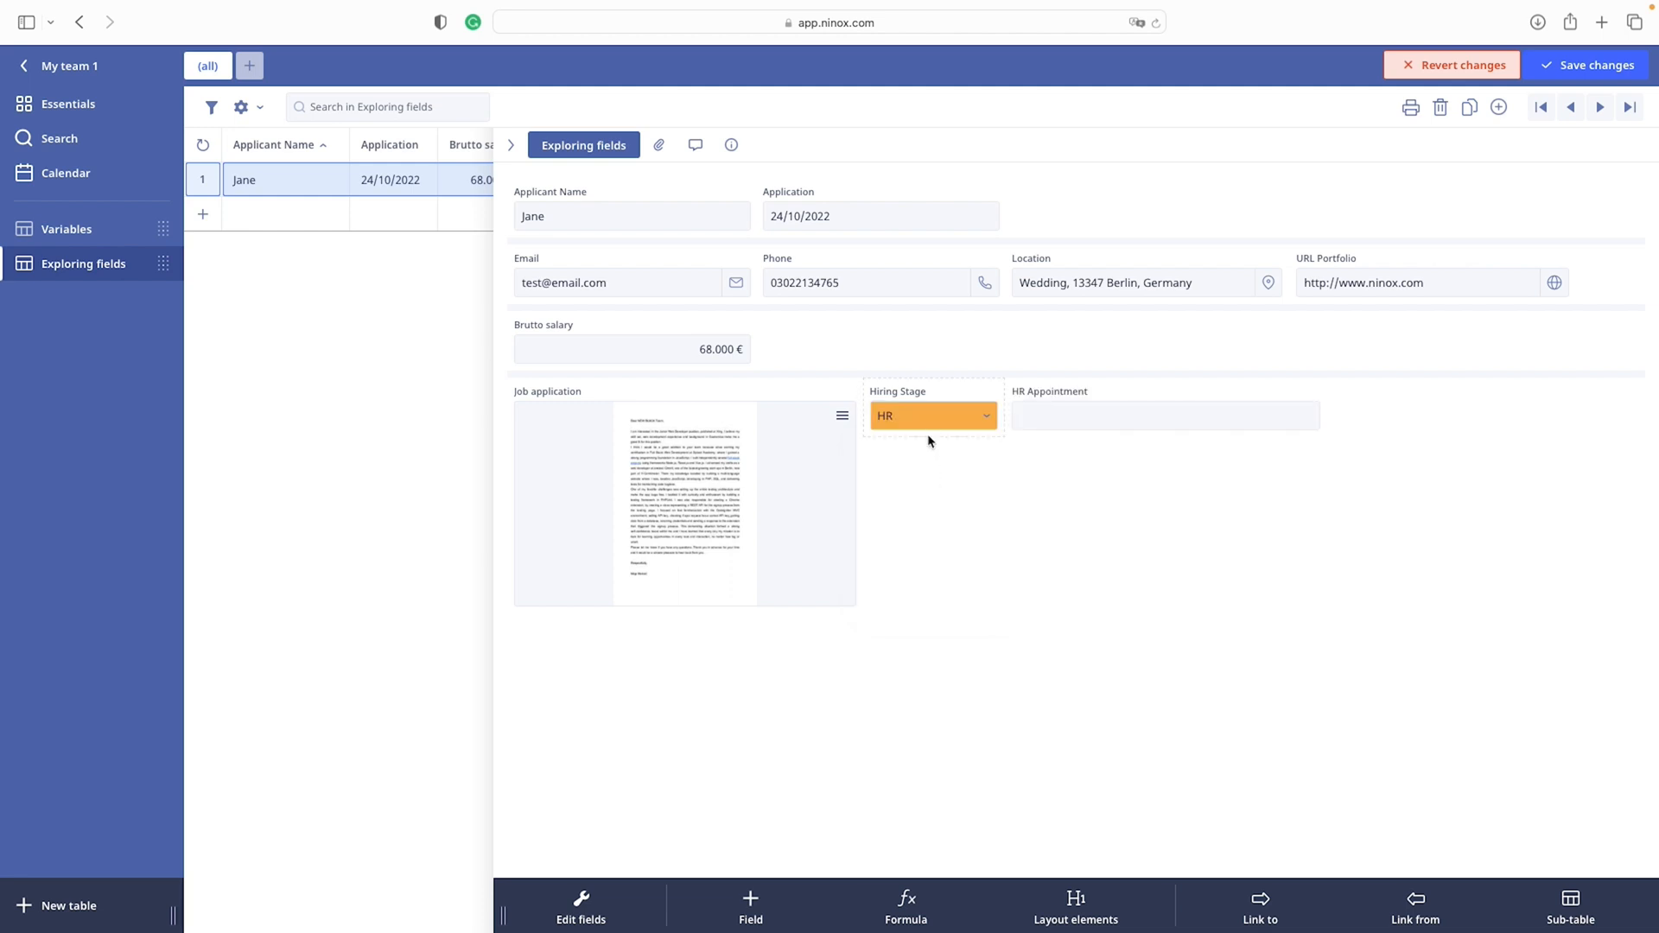
mouse_move(925, 432)
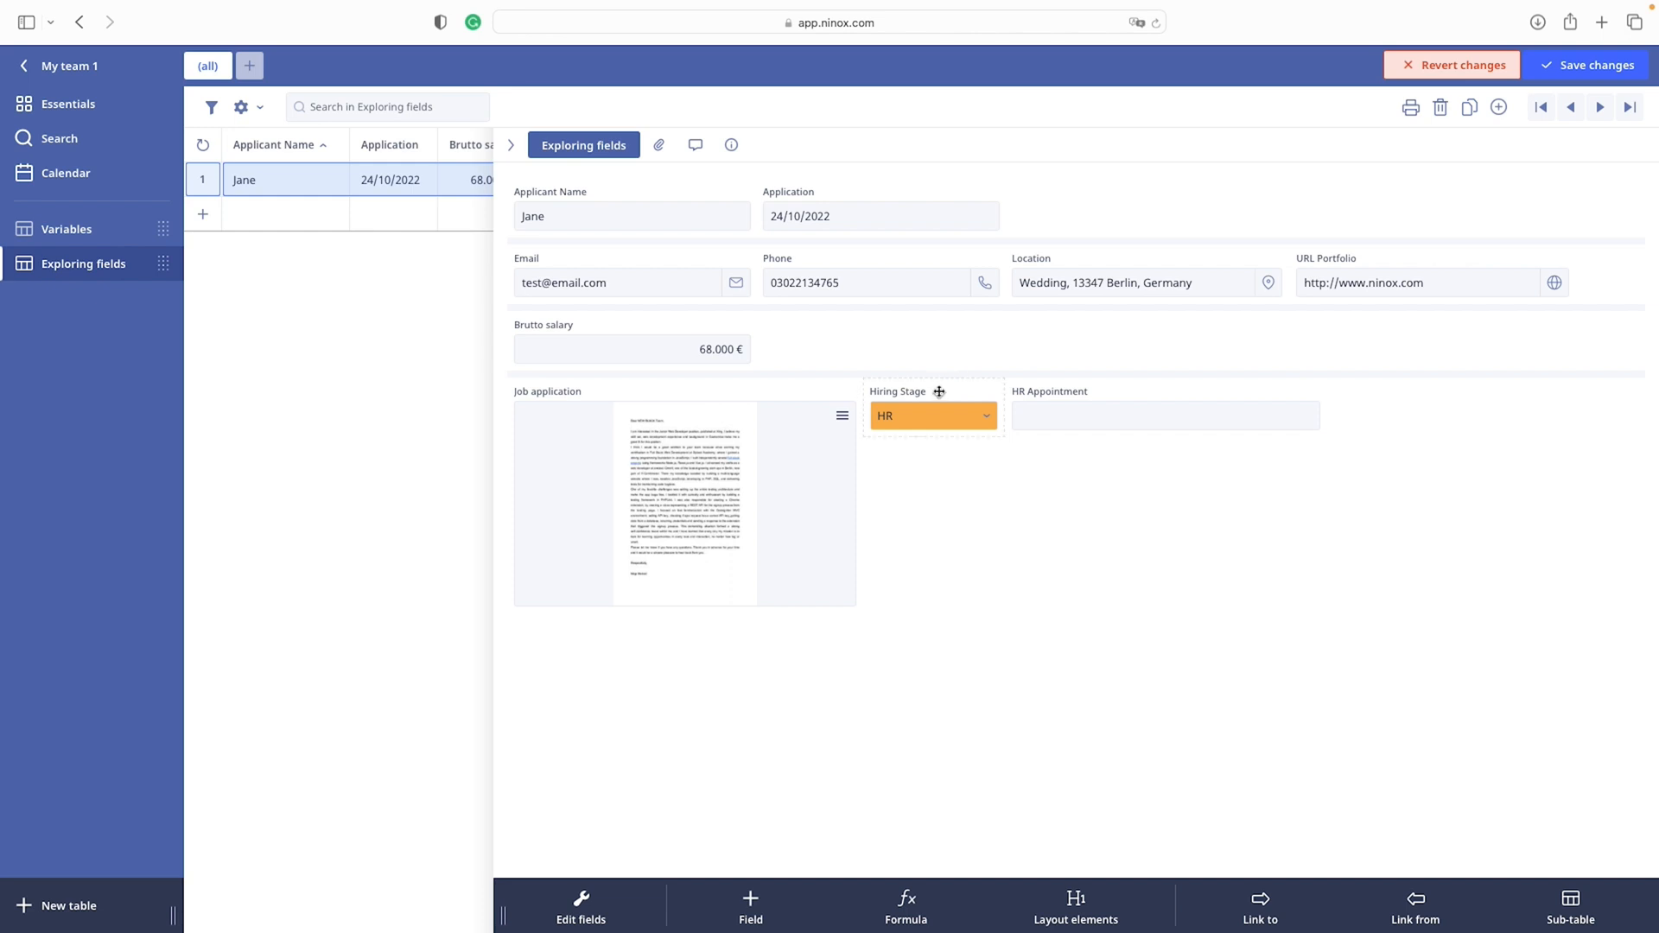
click(932, 407)
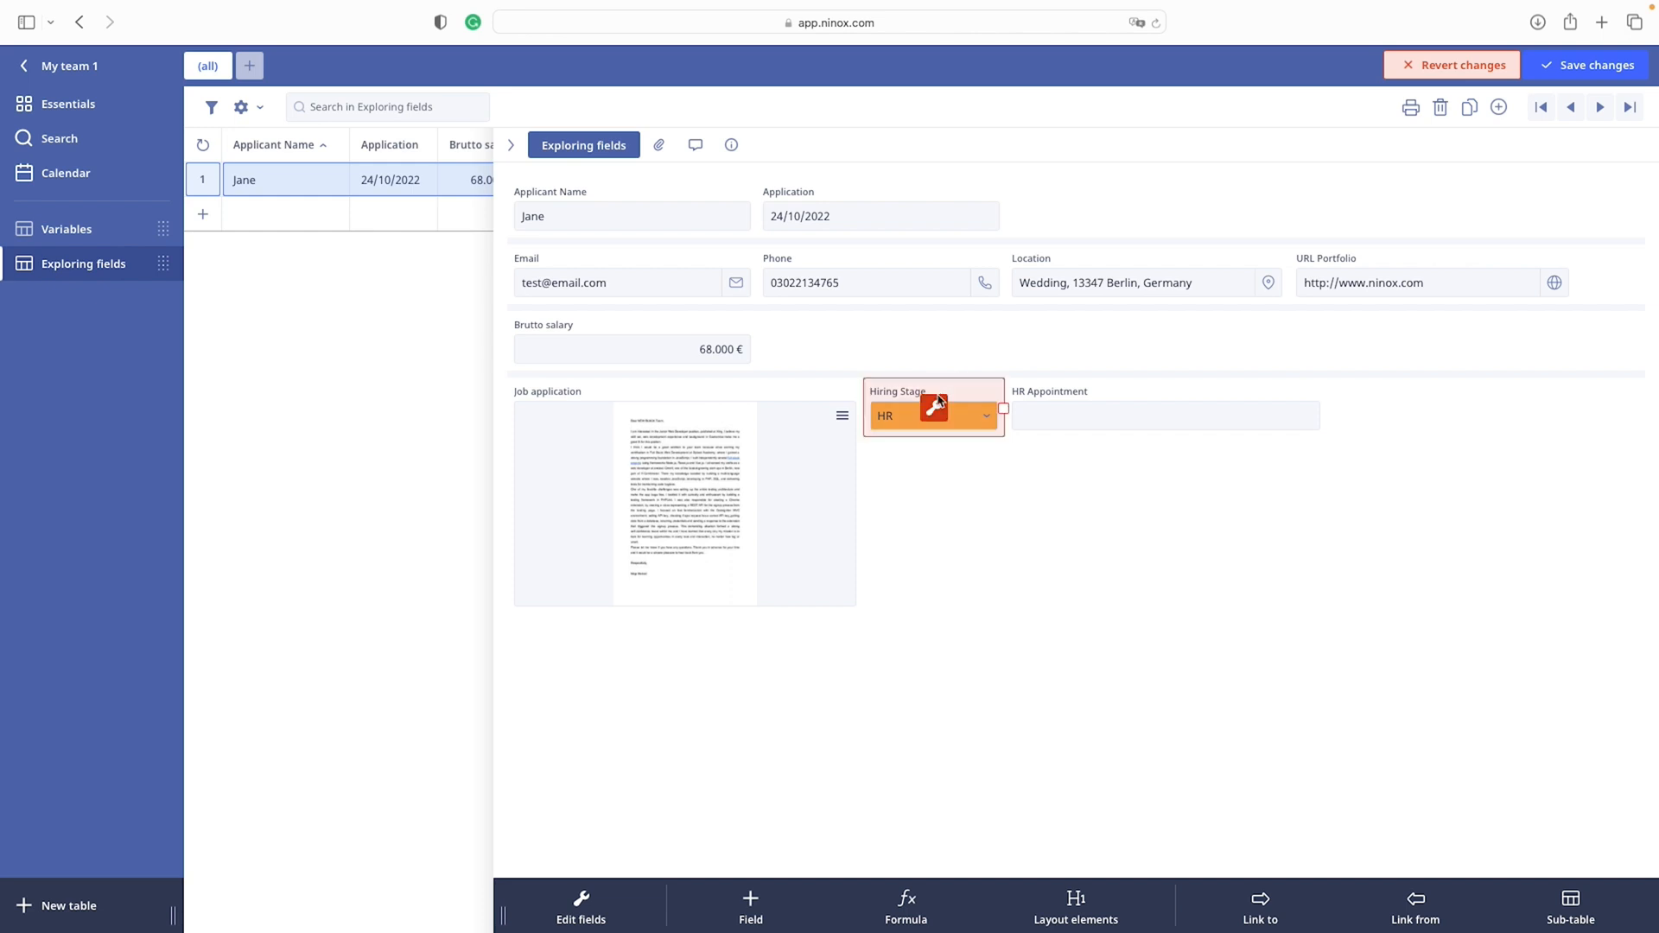
click(932, 415)
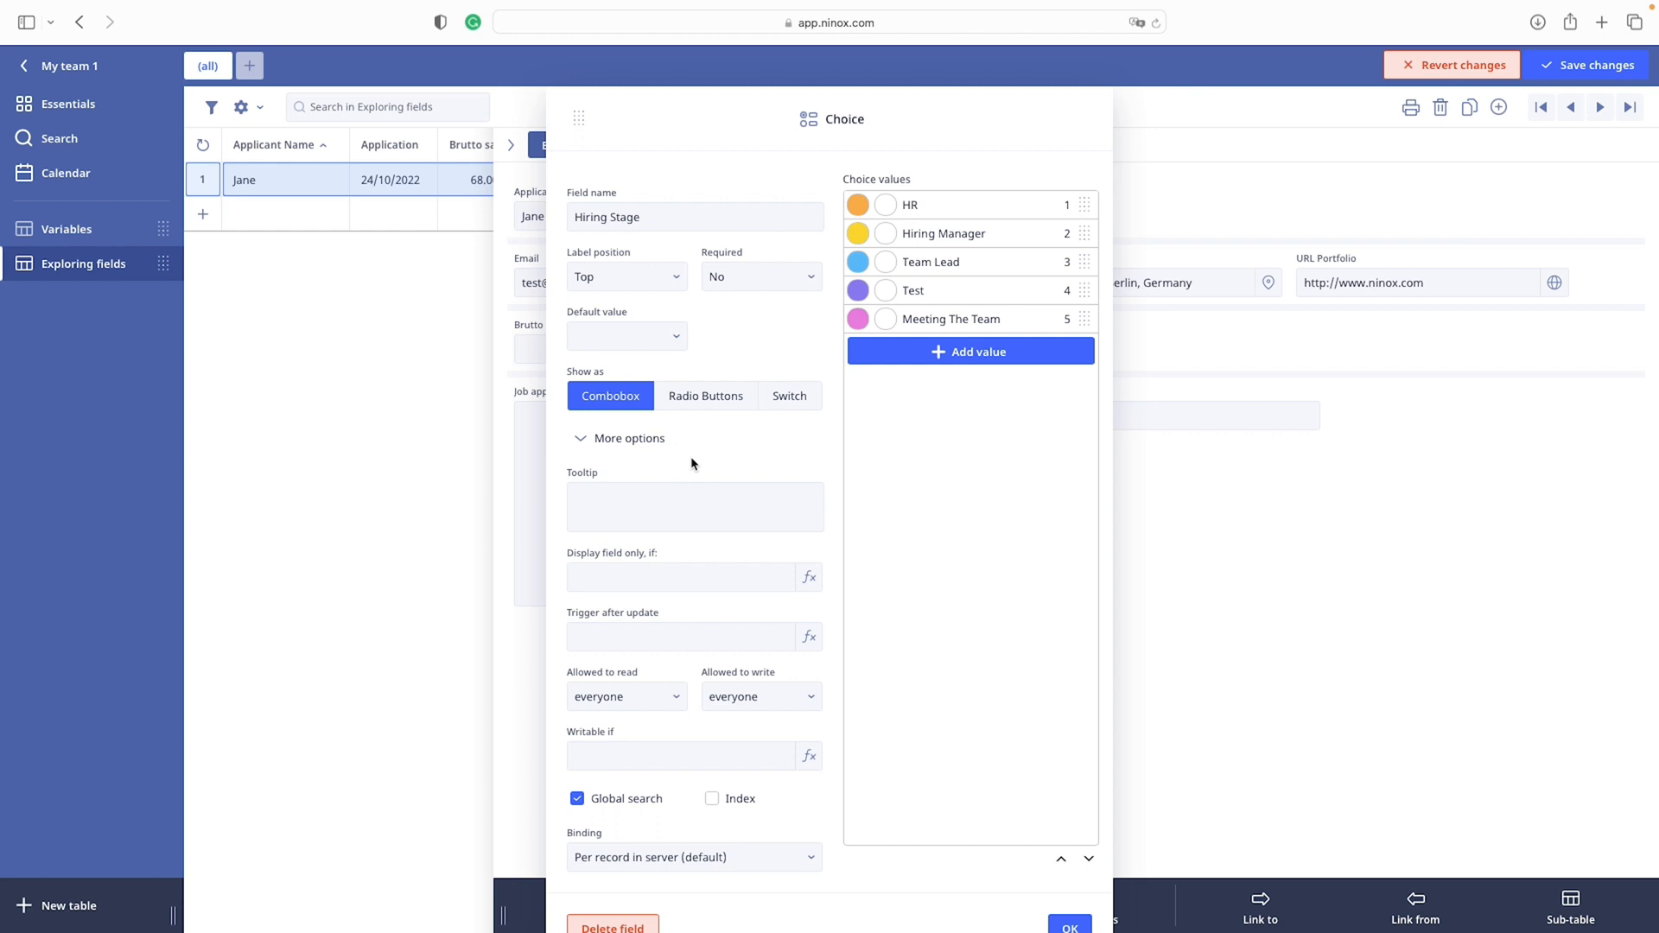
mouse_move(616, 346)
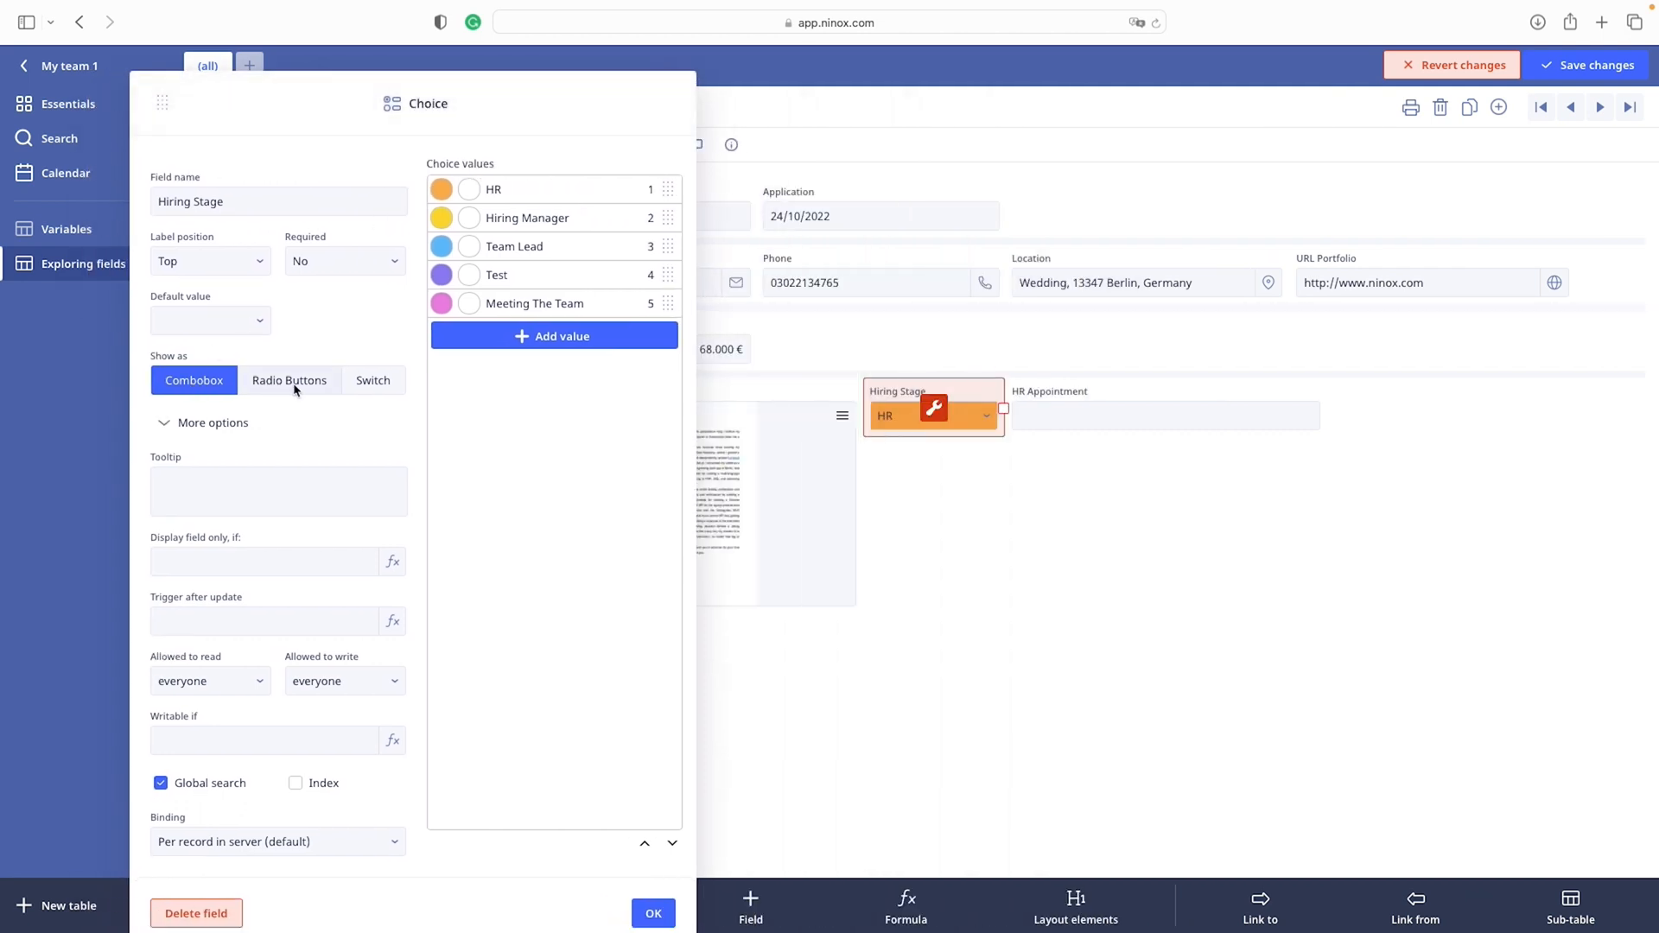
click(289, 380)
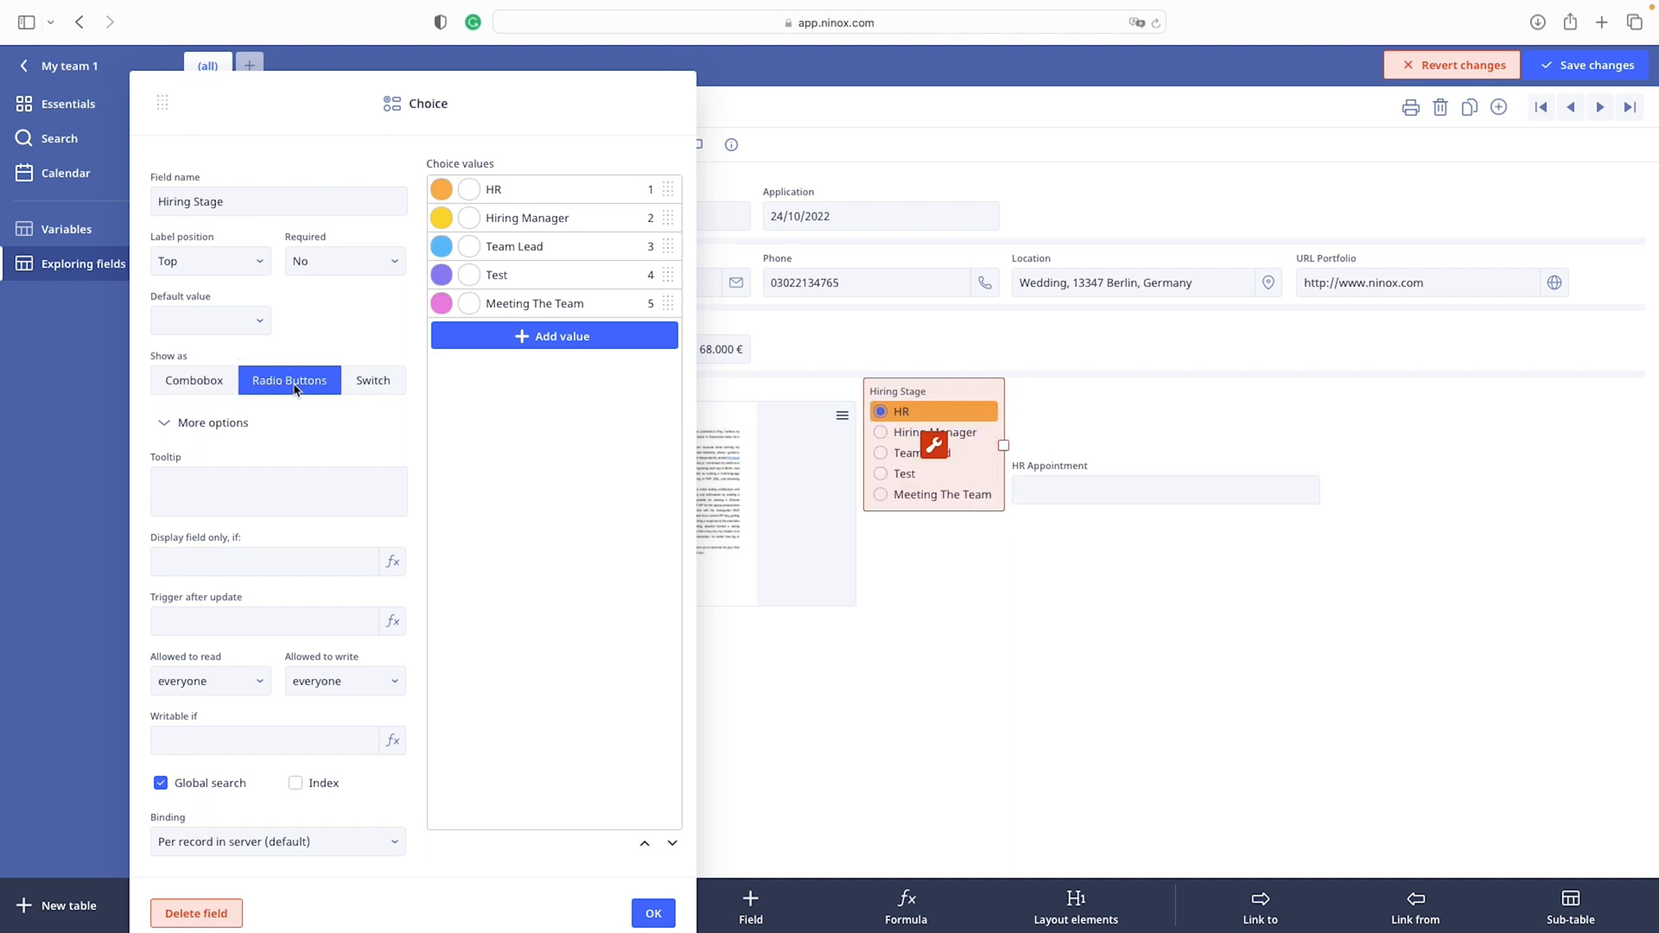
mouse_move(372, 380)
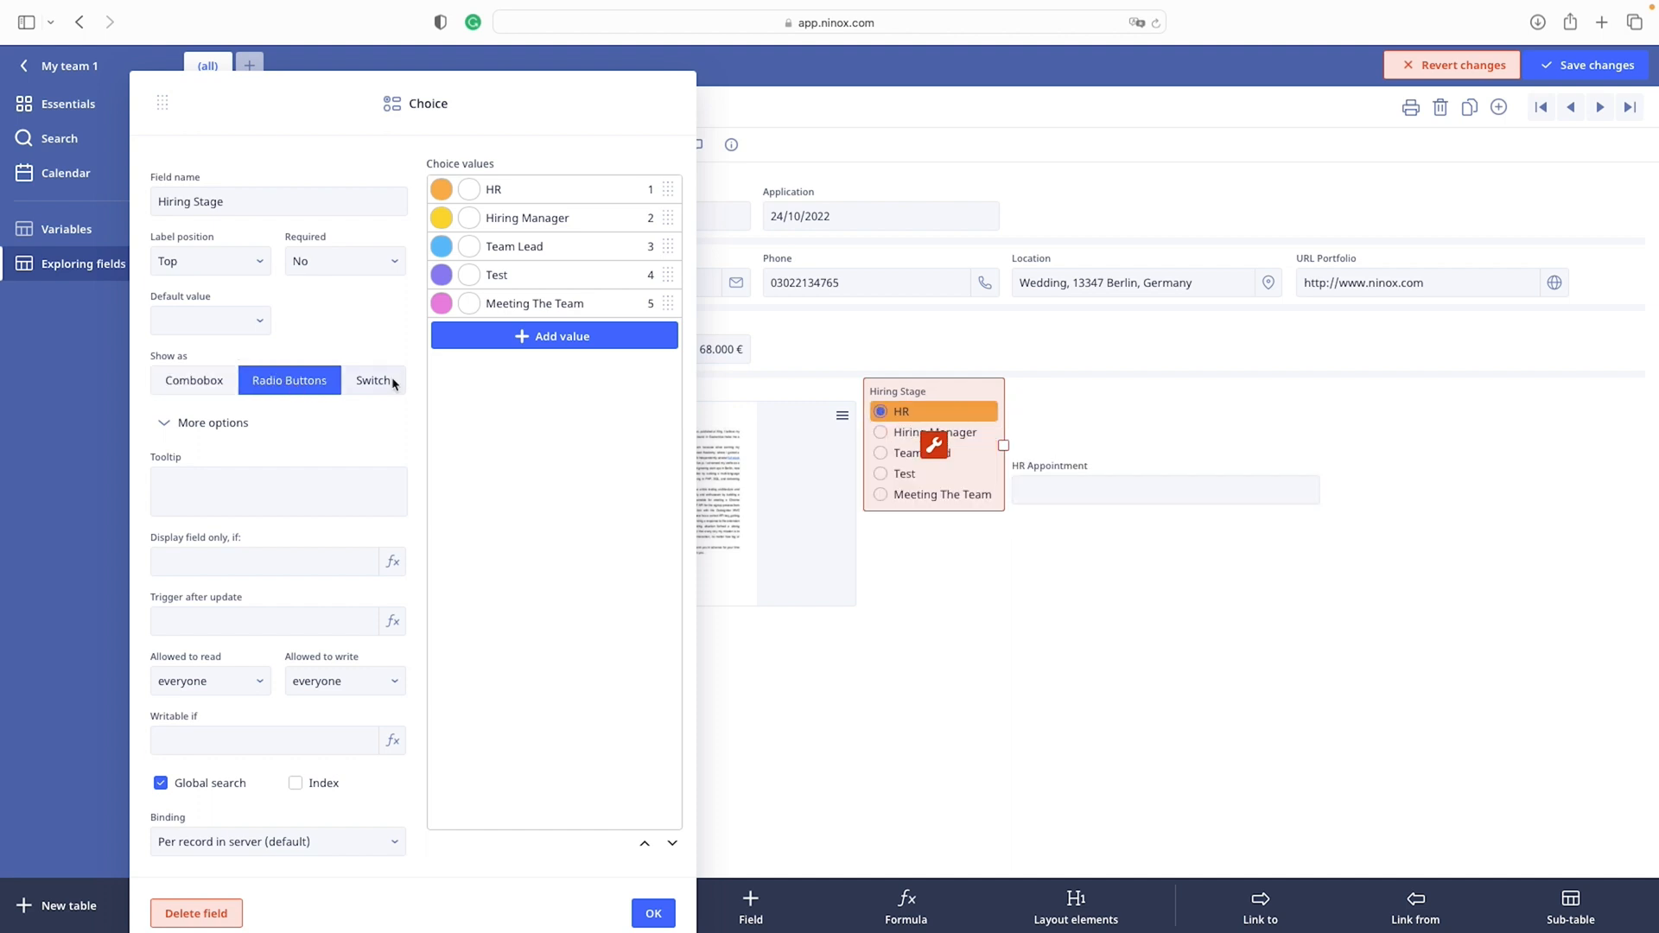
click(373, 380)
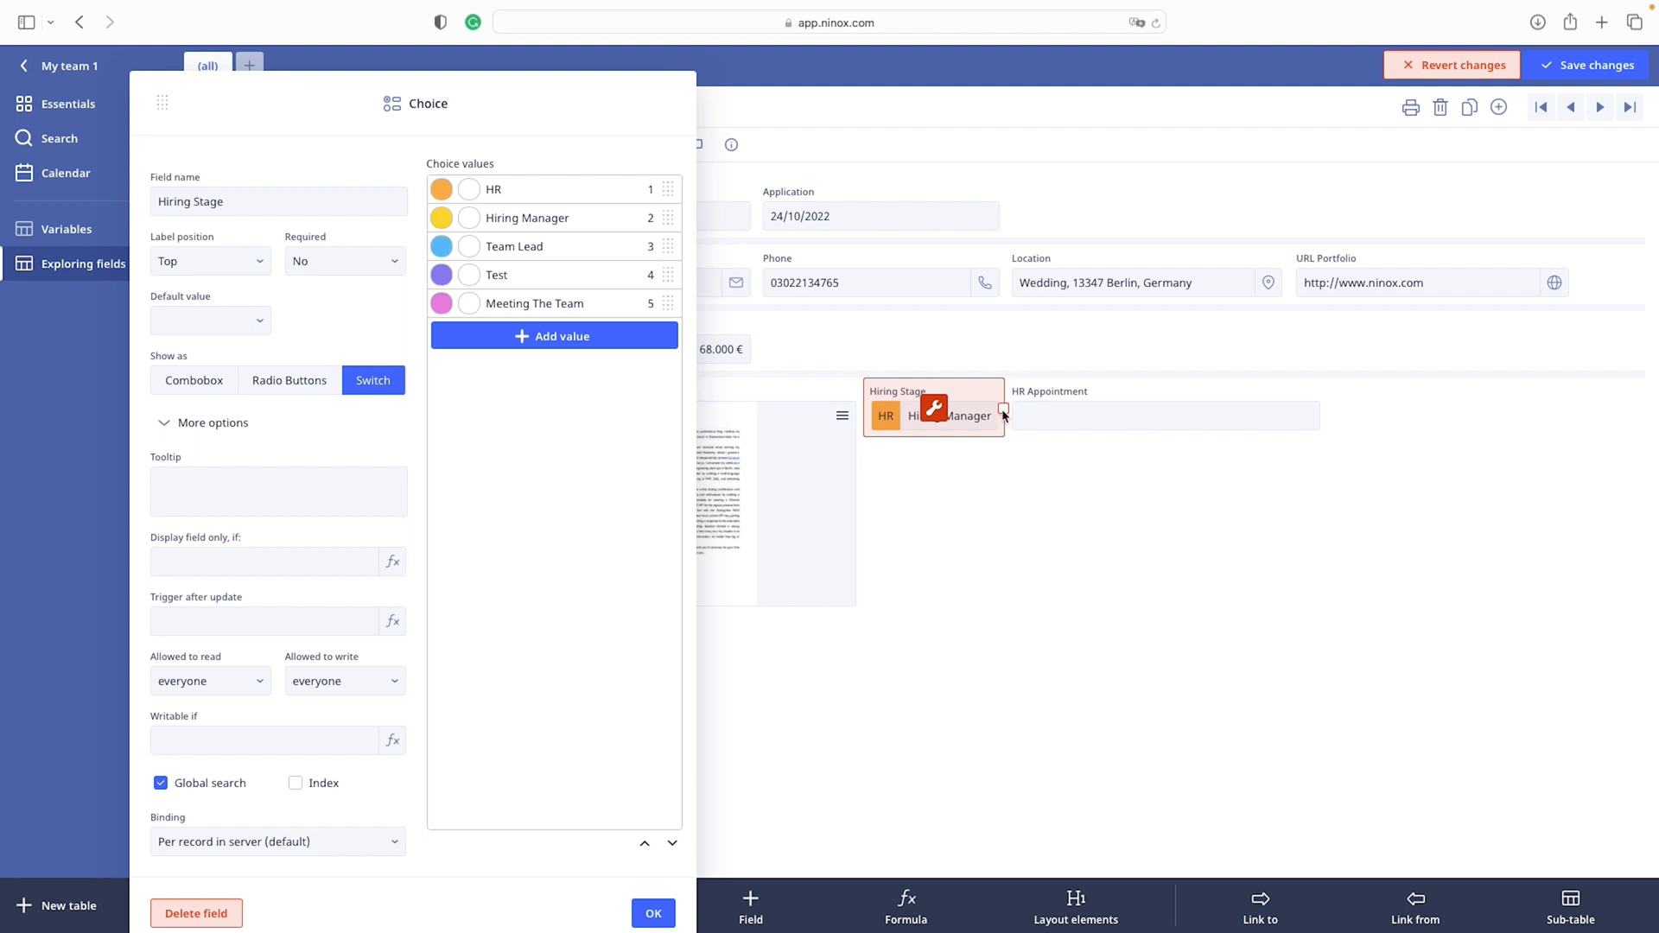
click(653, 913)
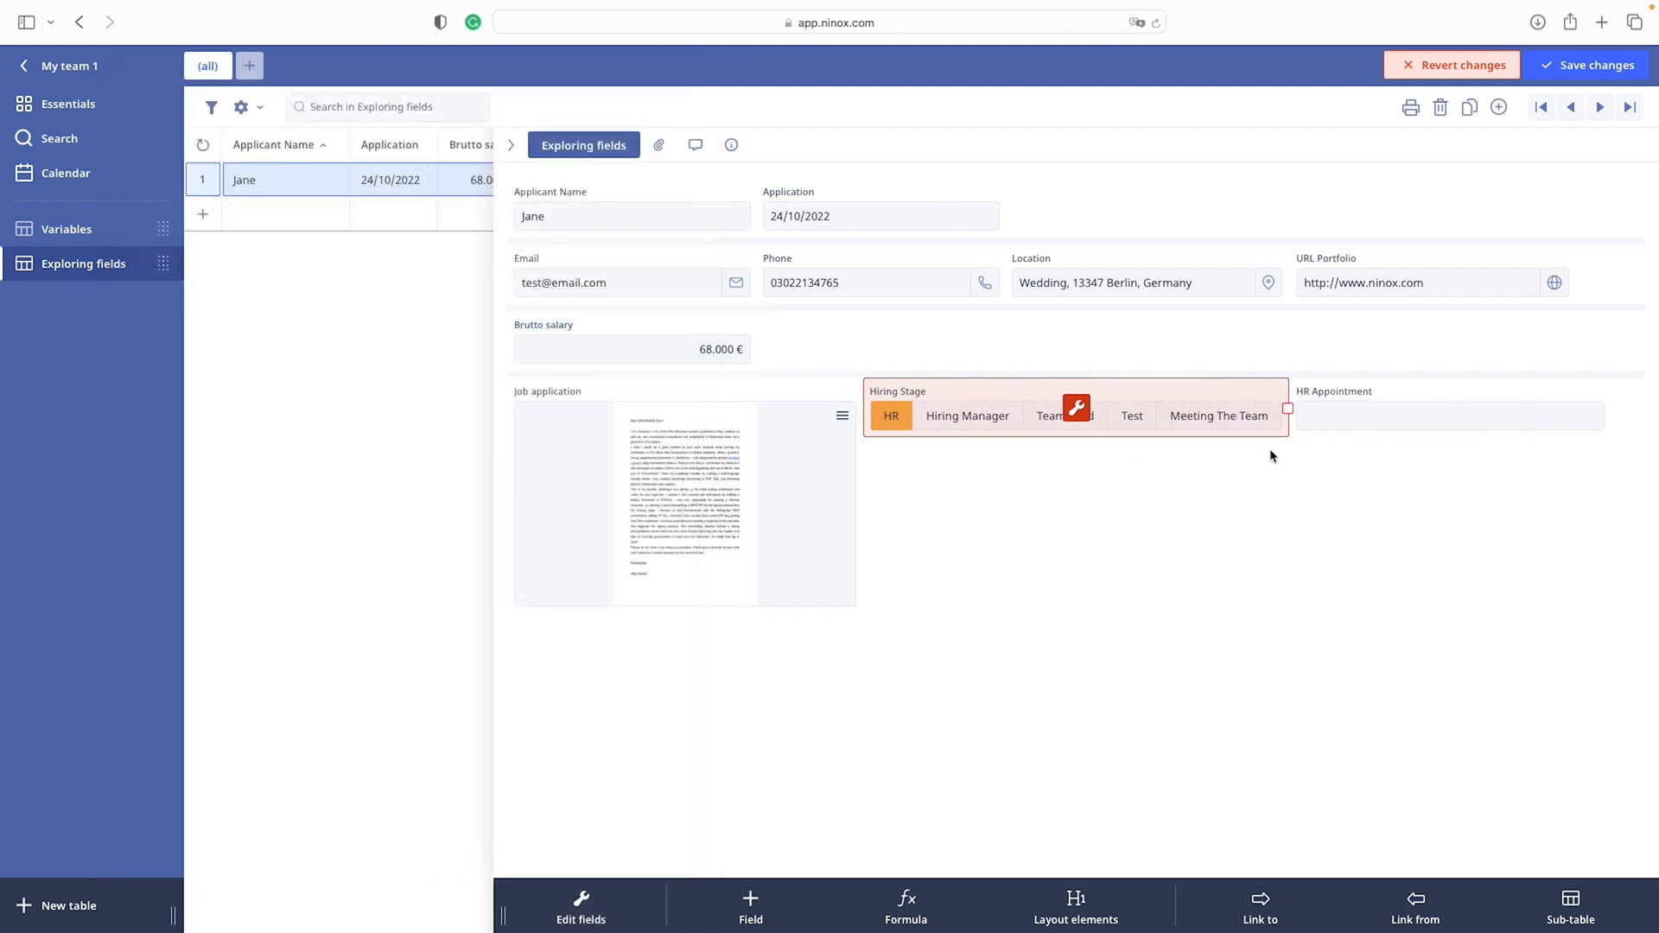
click(1075, 410)
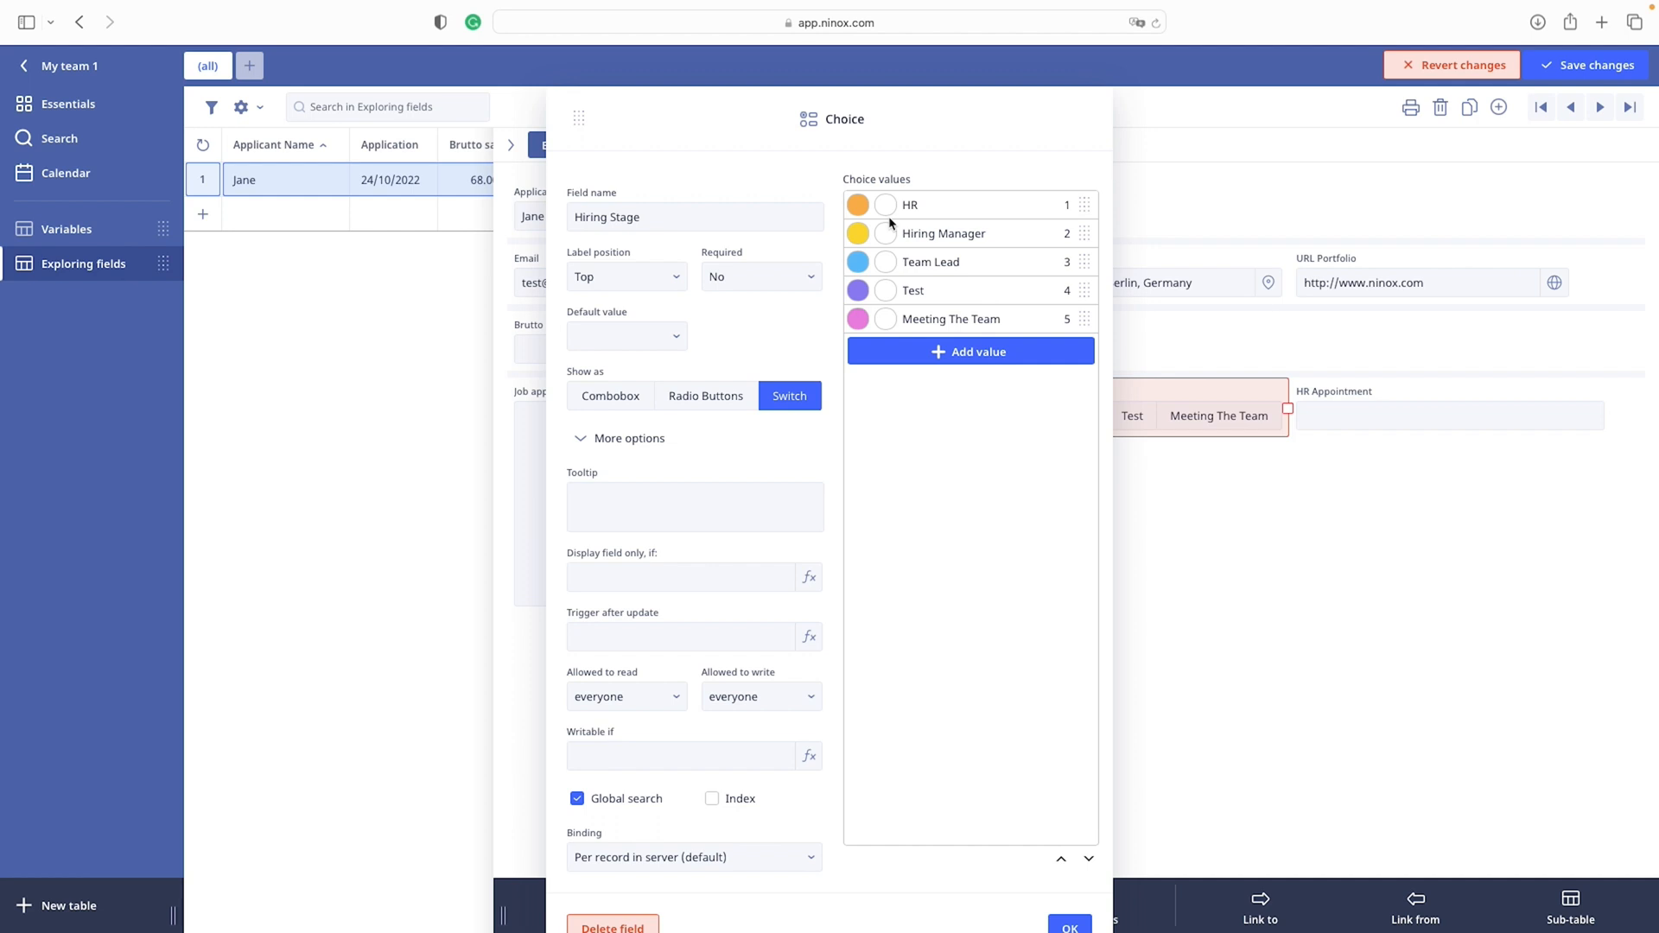
mouse_move(971, 105)
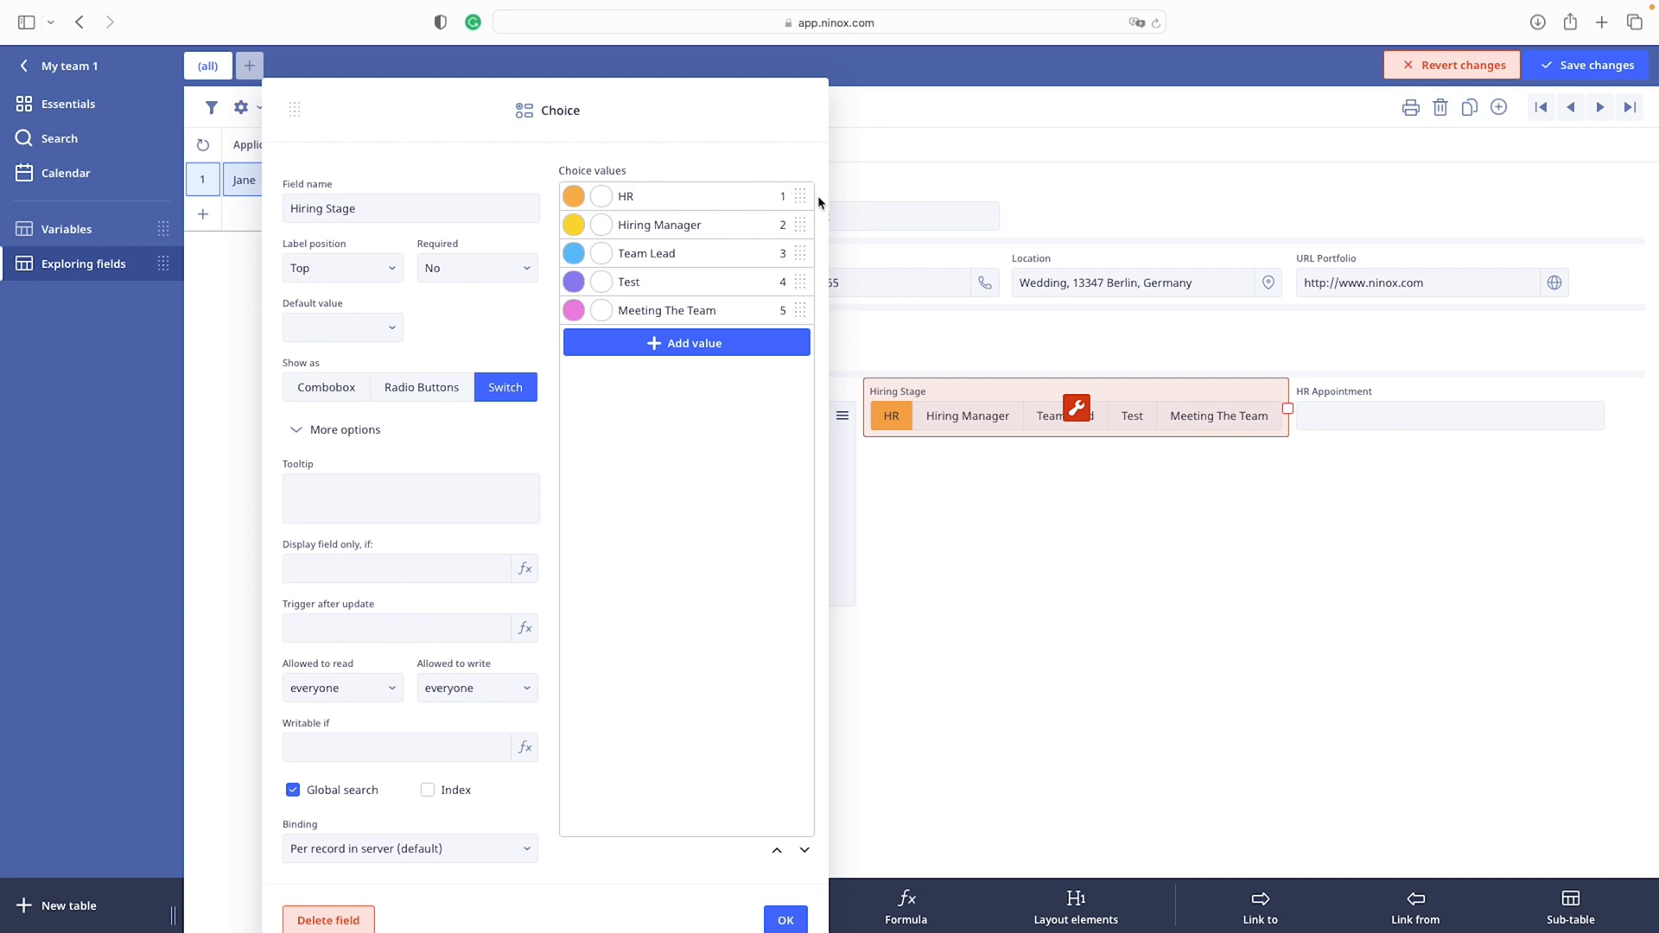
mouse_move(787, 316)
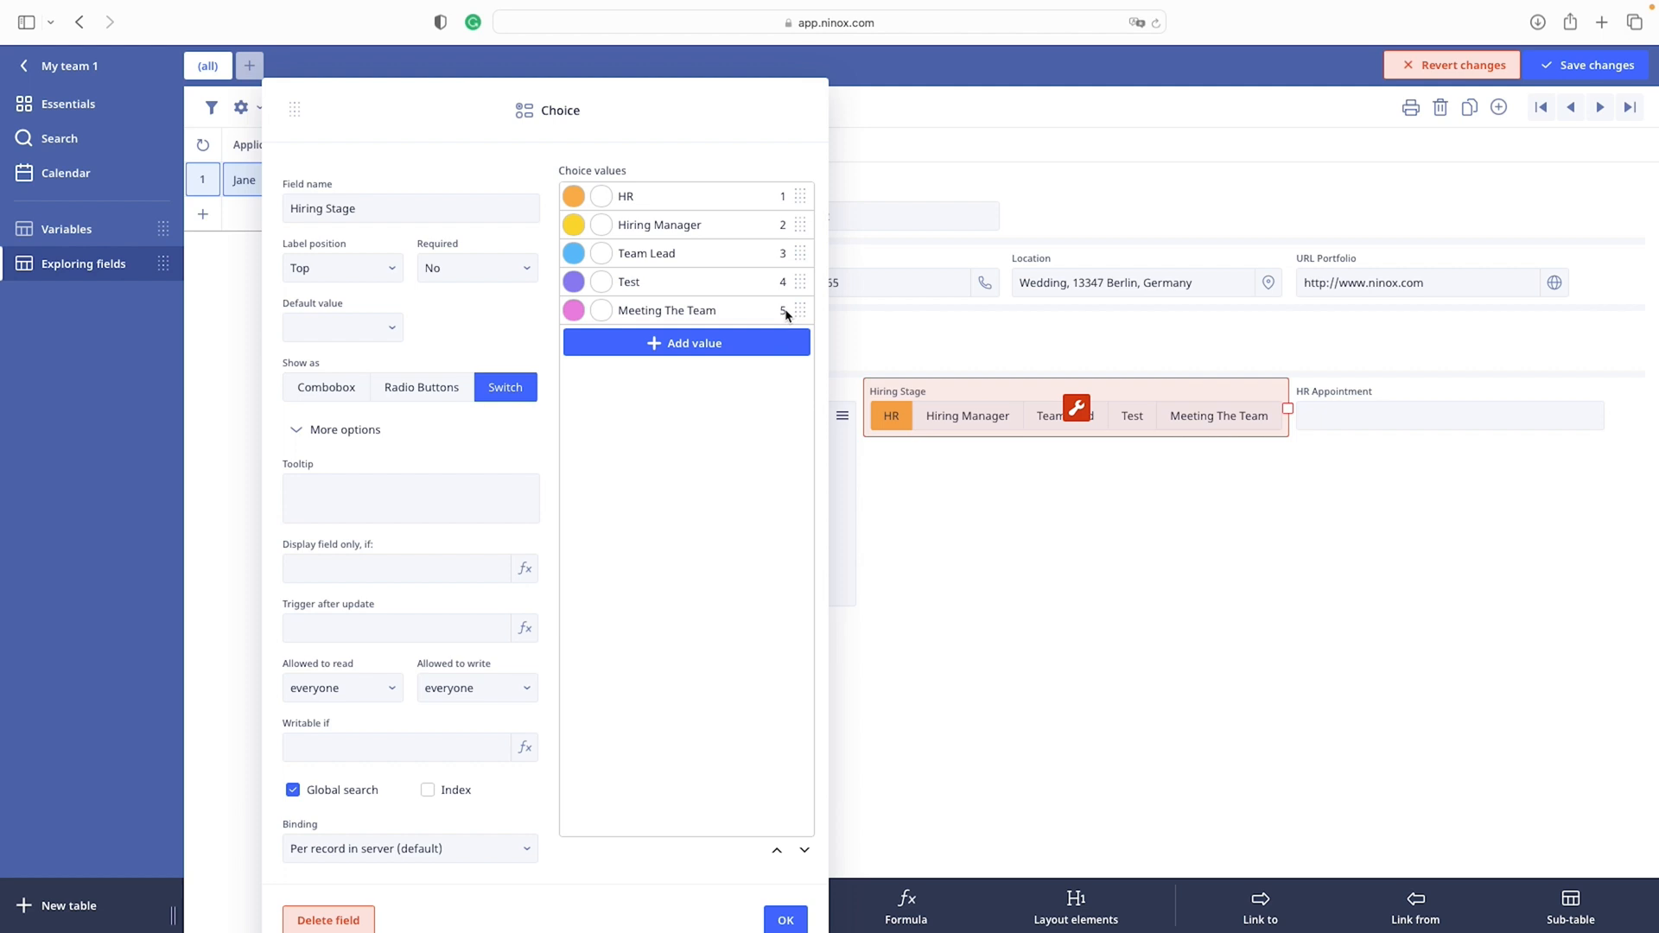
click(783, 920)
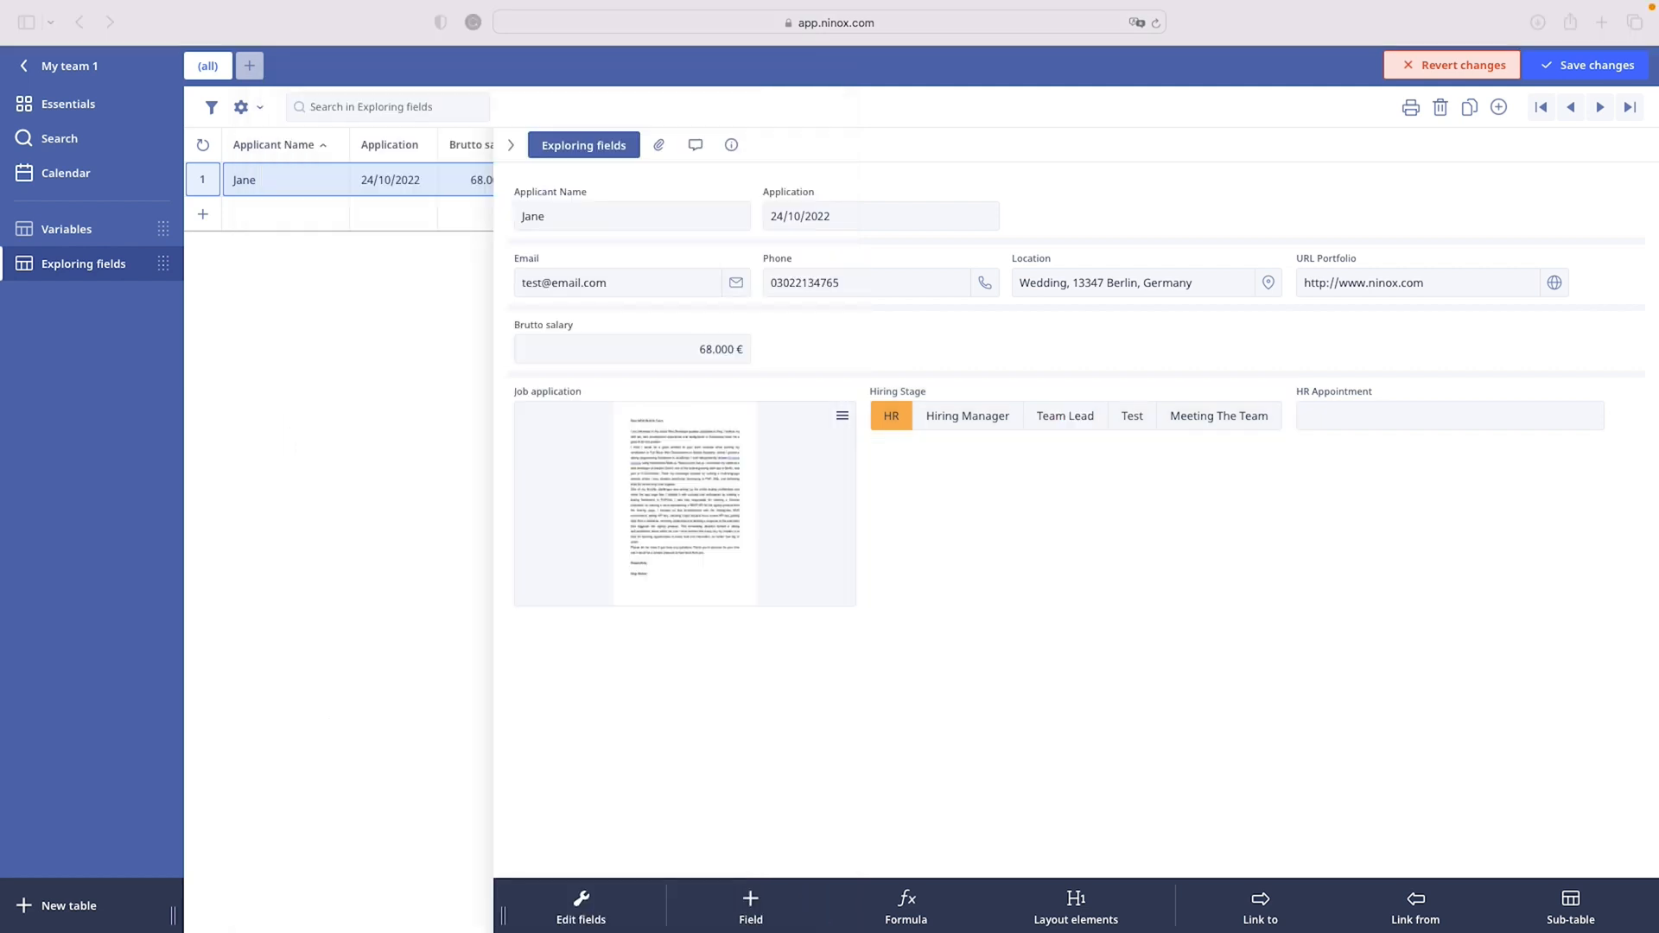
mouse_move(1456, 402)
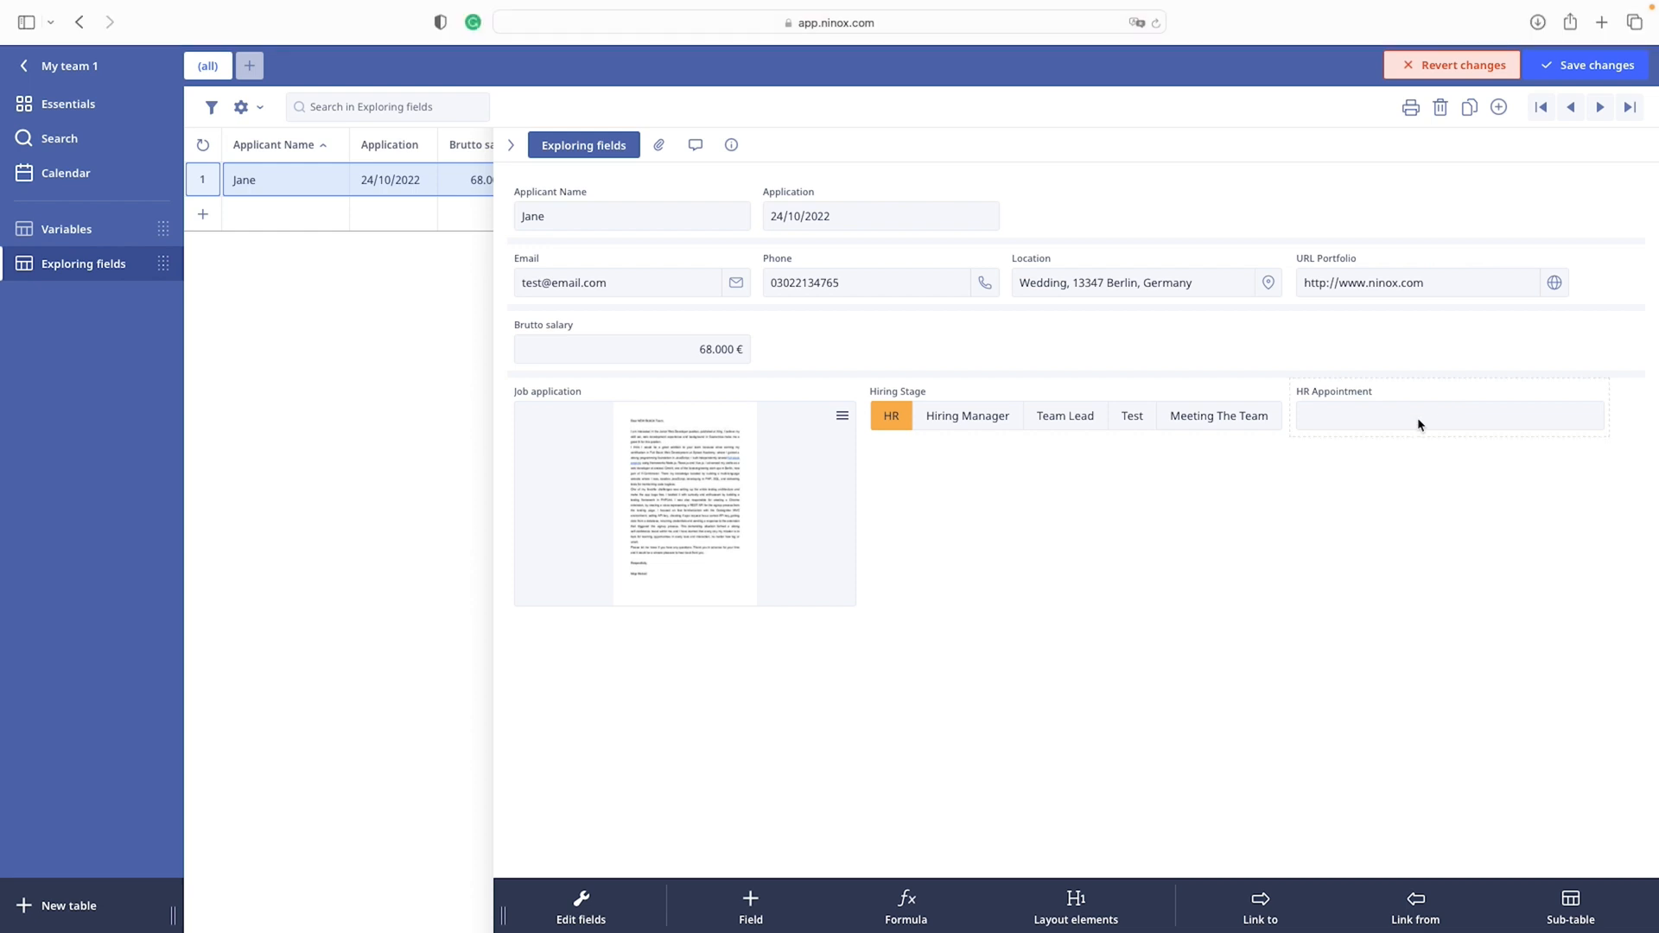
Pick 24/10/2022 for HR Appointment and close settings showing display only if 'Hiring Stage' = 1.
click(1447, 415)
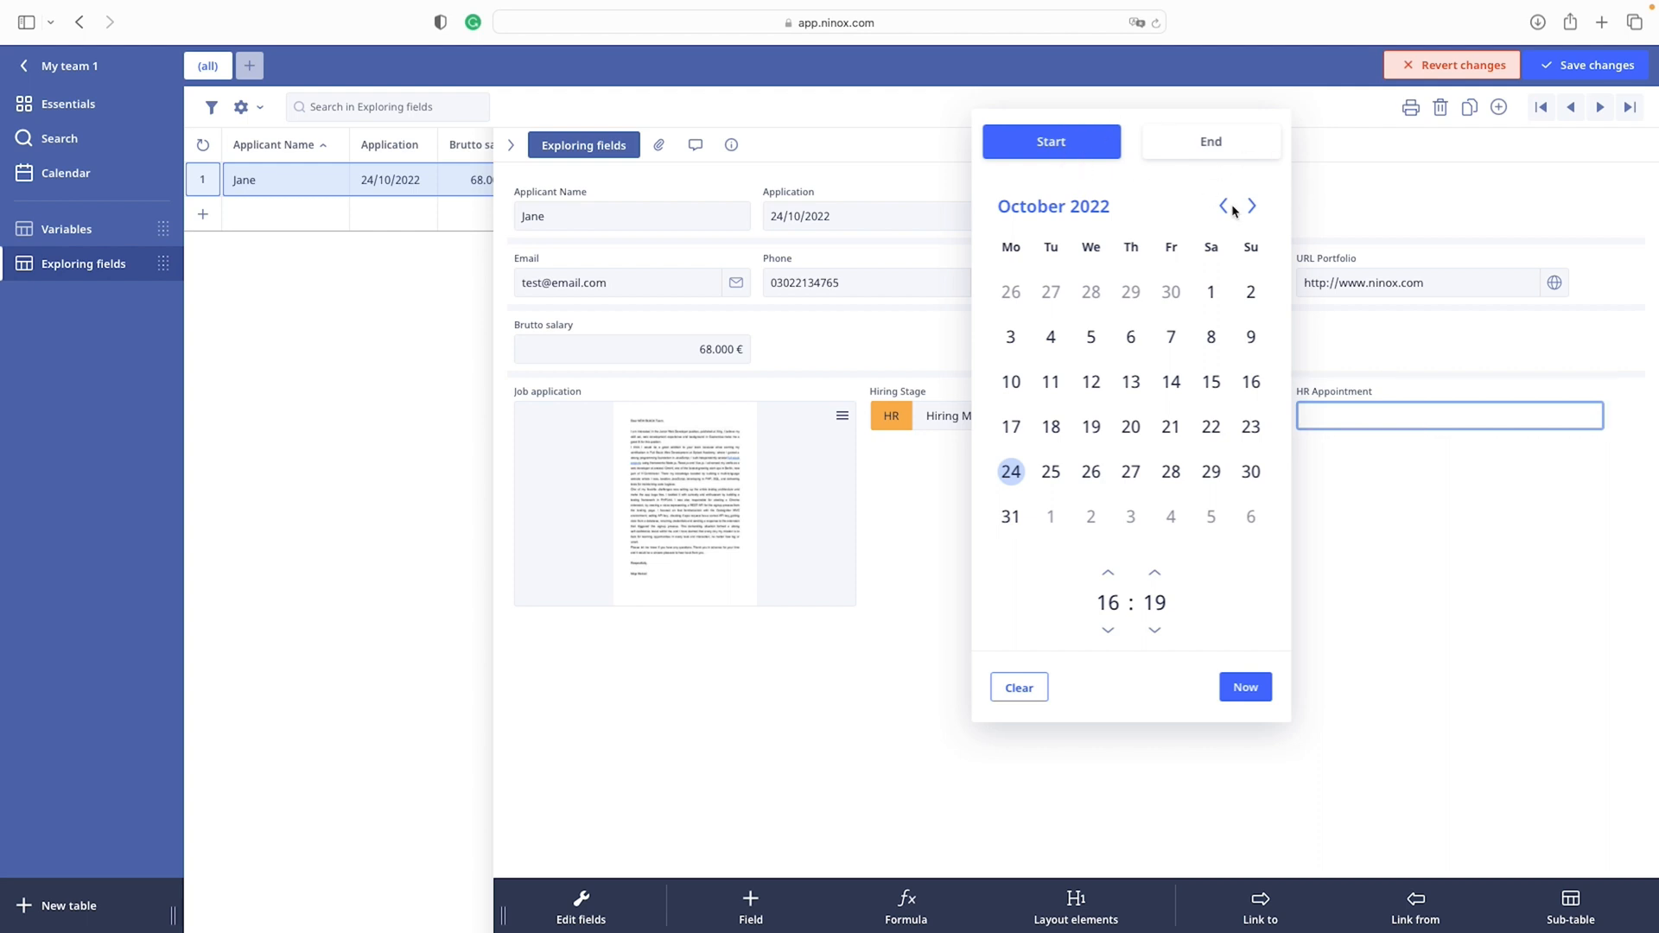
mouse_move(993, 369)
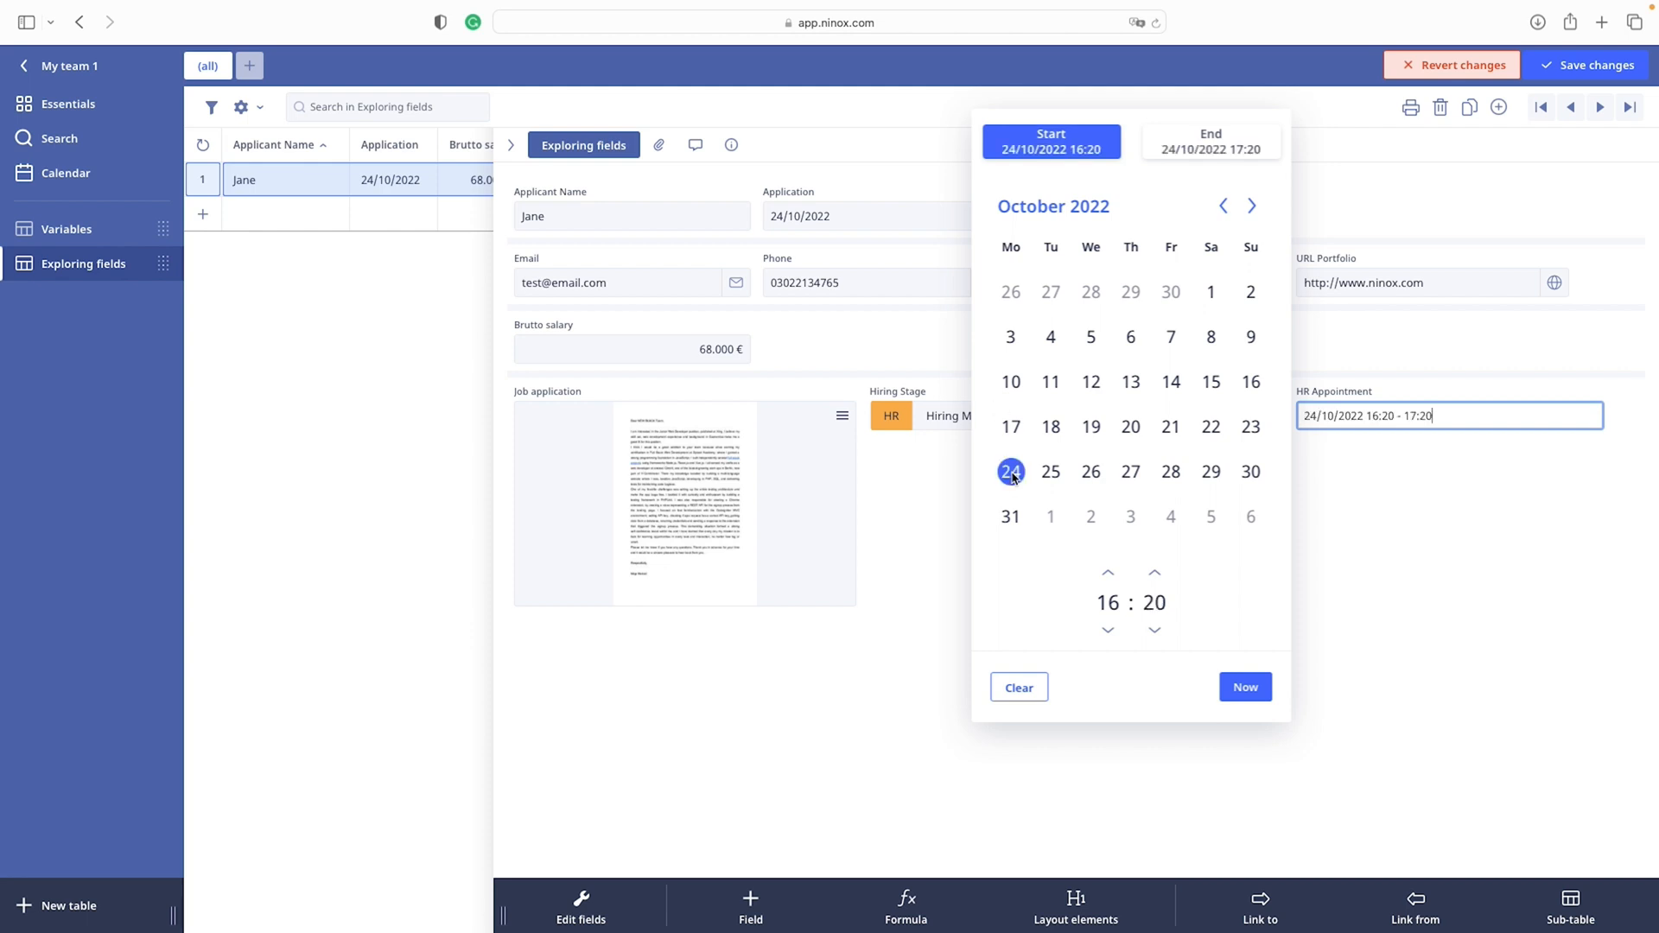
mouse_move(1369, 603)
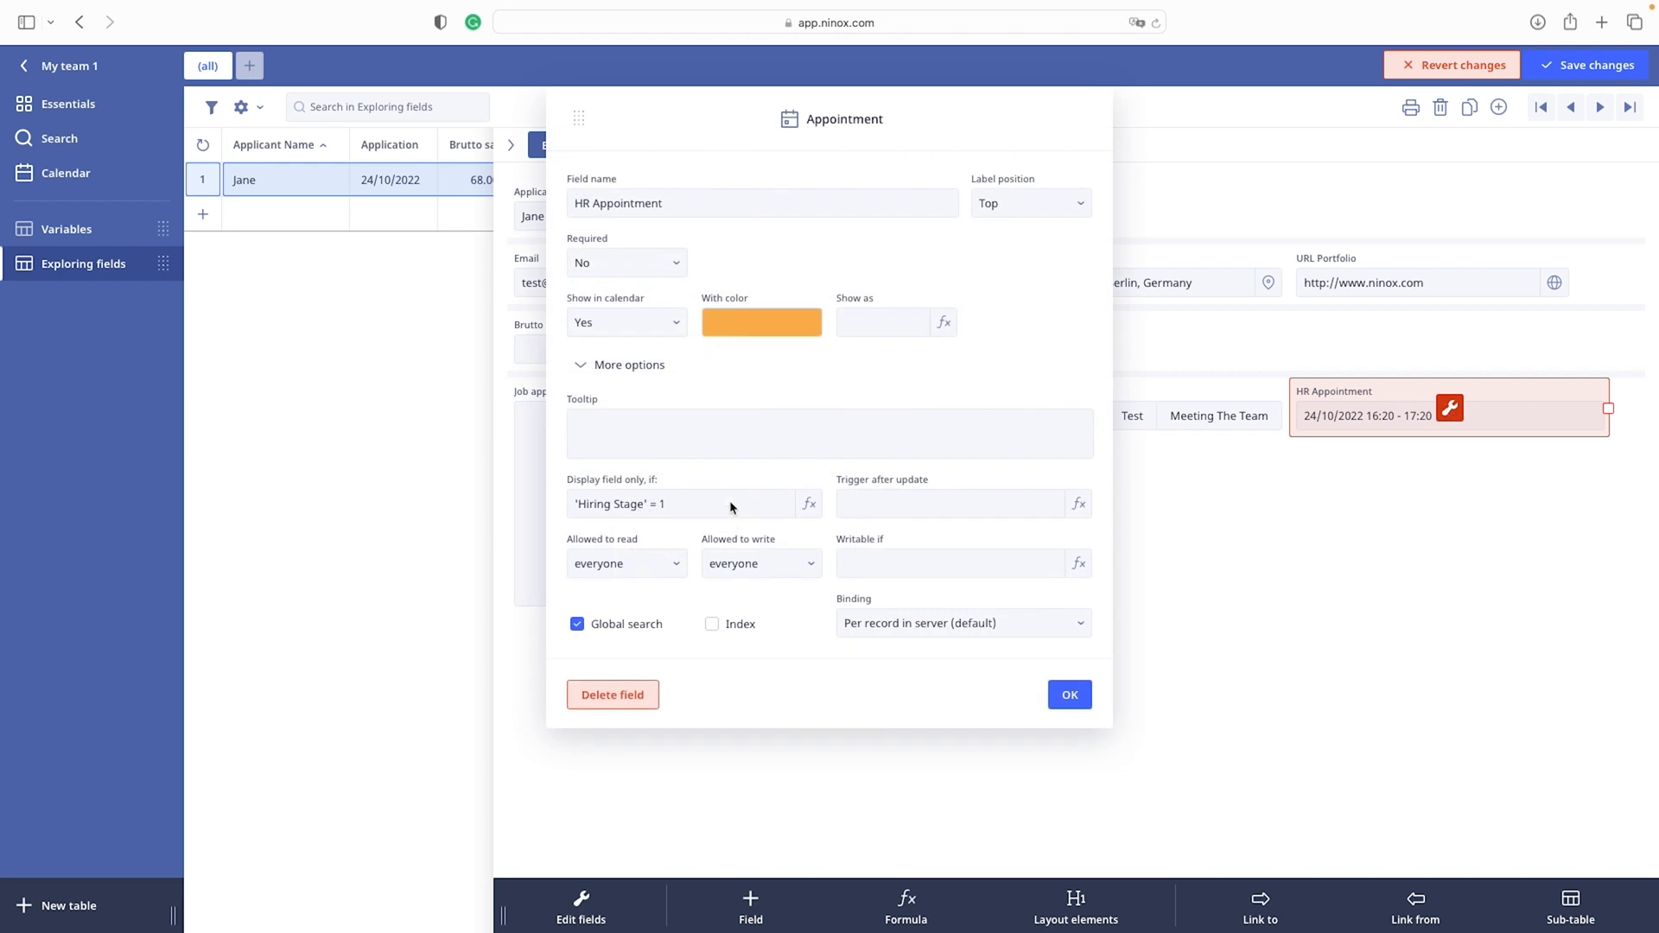
mouse_move(622, 538)
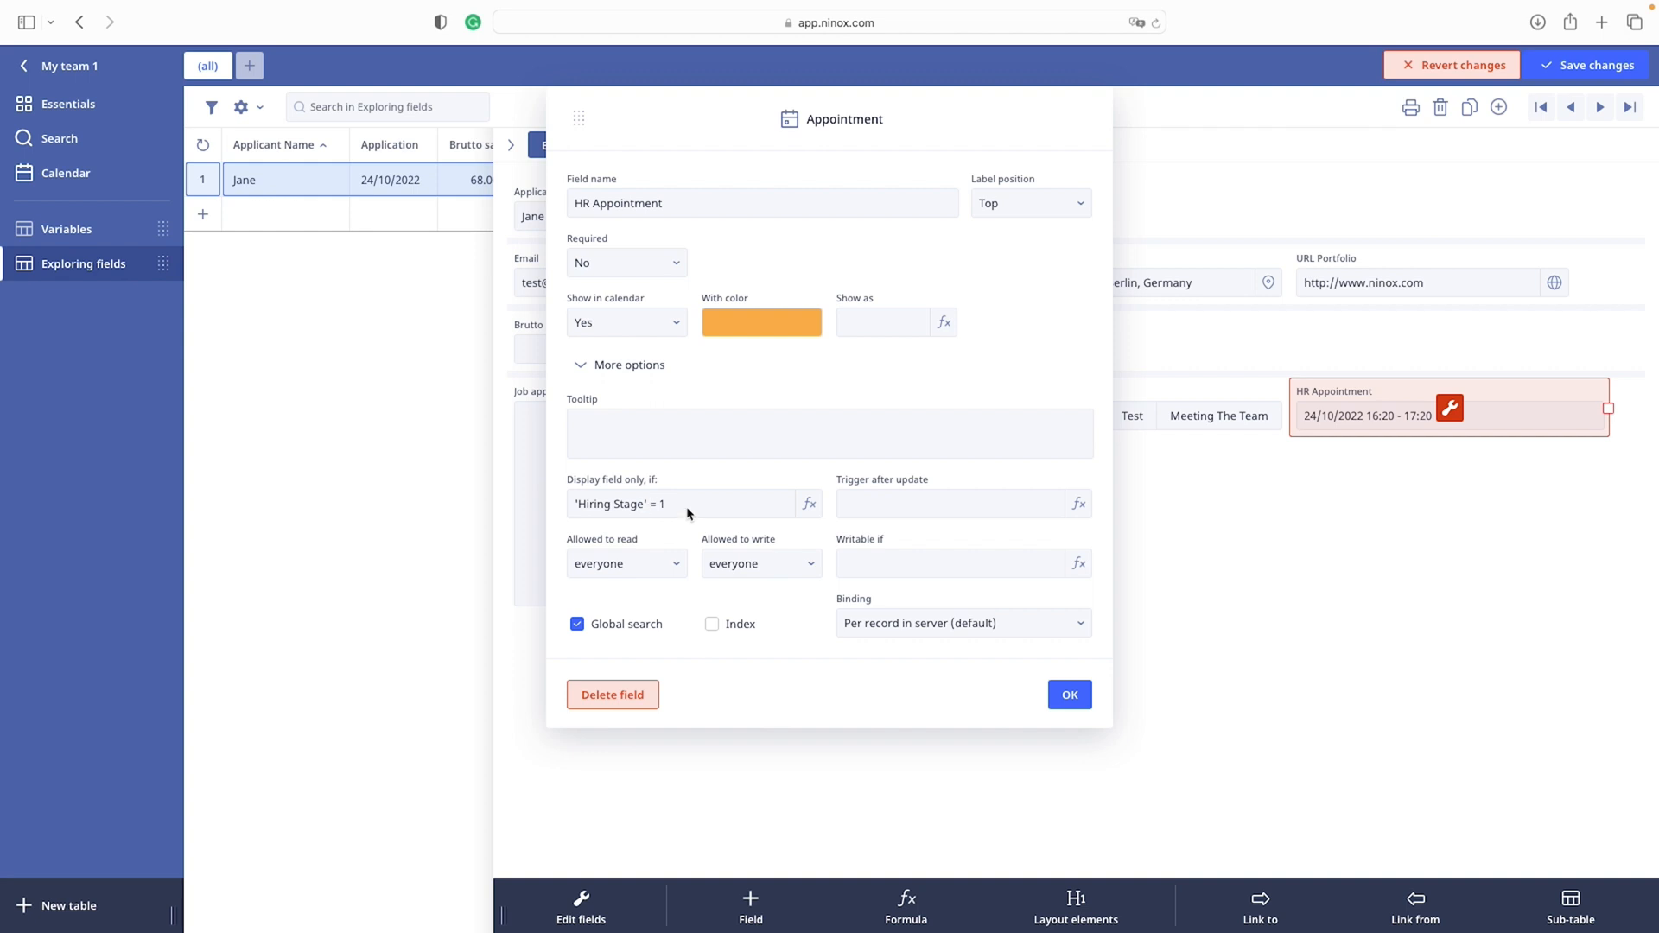
mouse_move(687, 507)
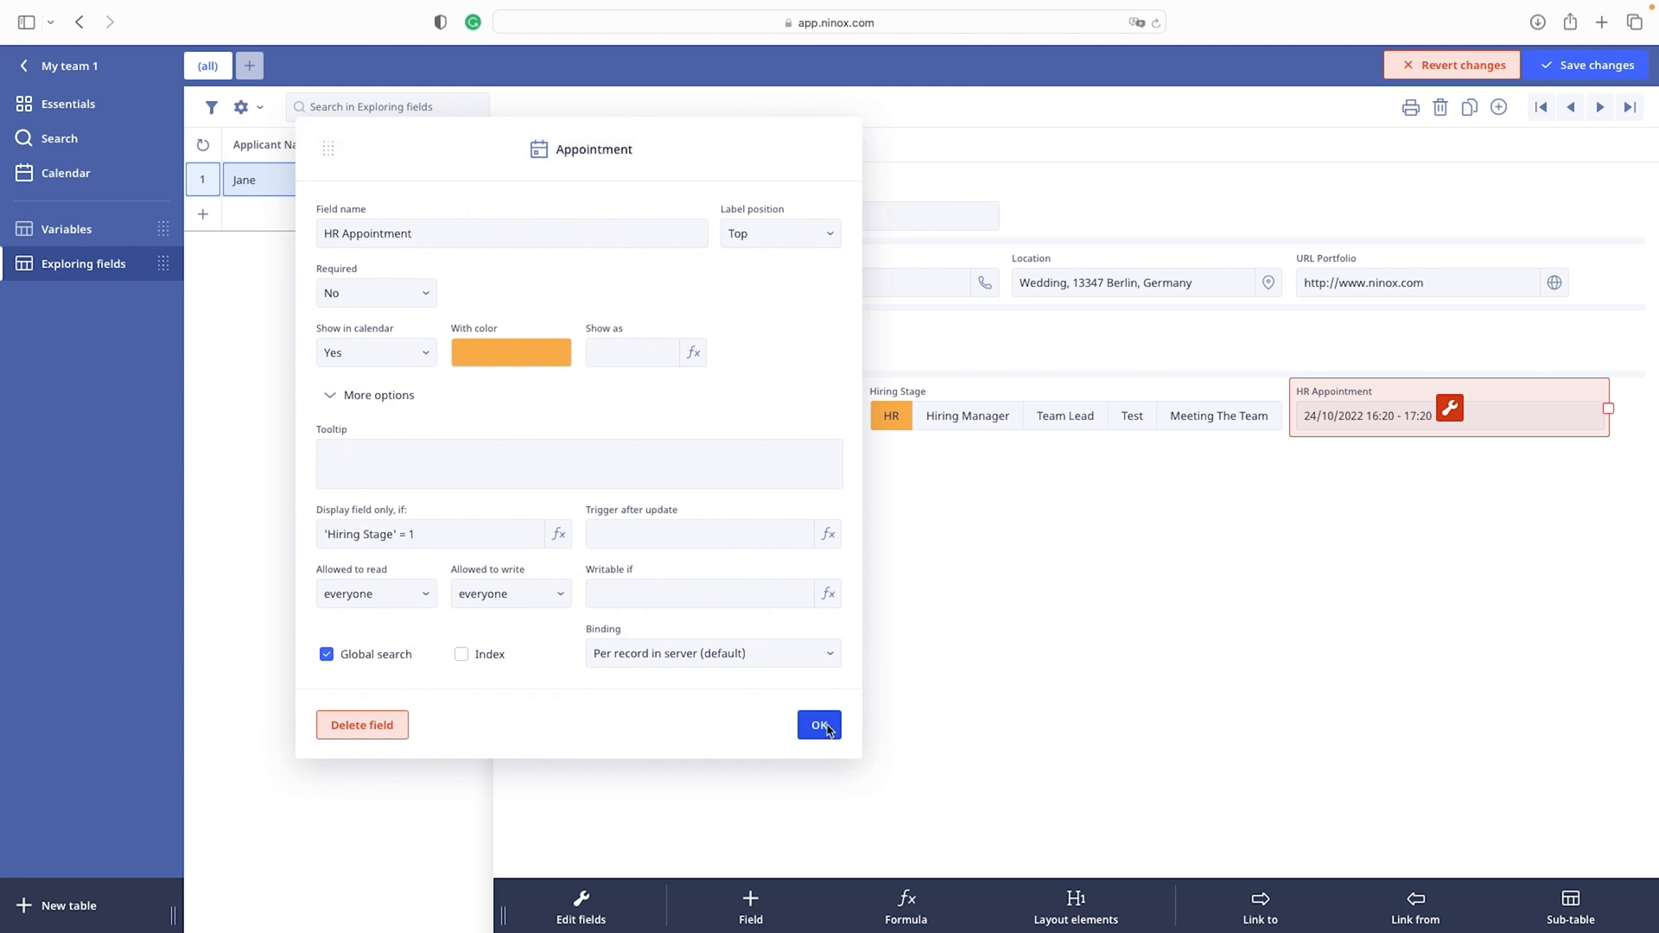
click(818, 725)
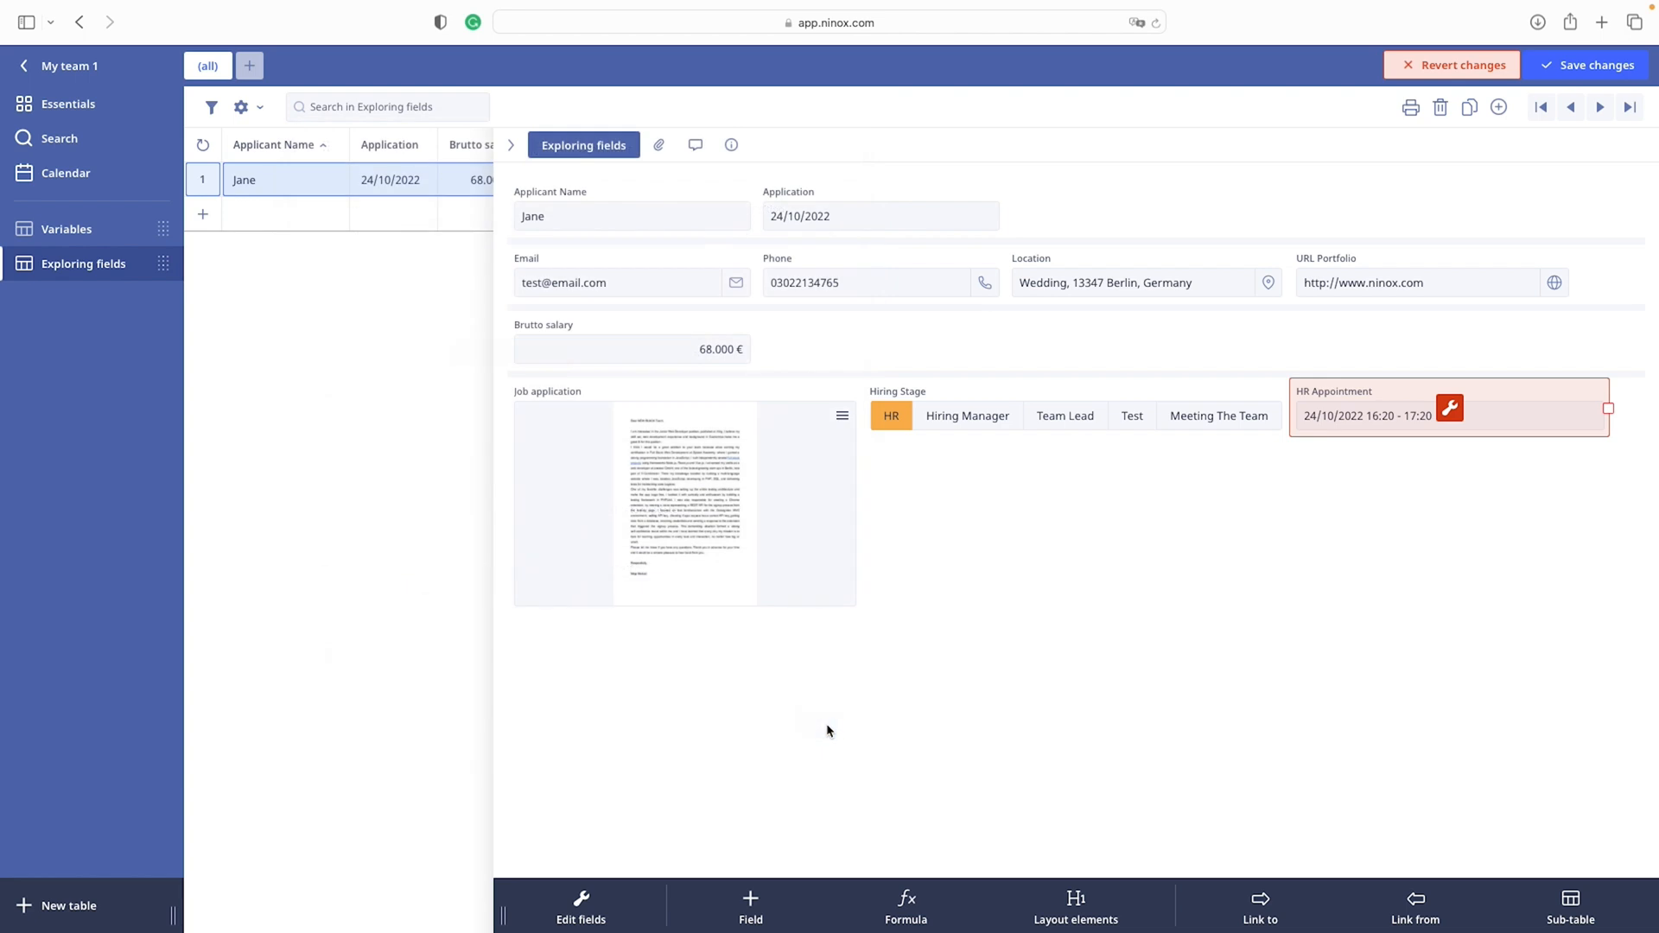
Set Hiring Stage to Hiring Manager and book its appointment for 25/10/2022.
click(966, 415)
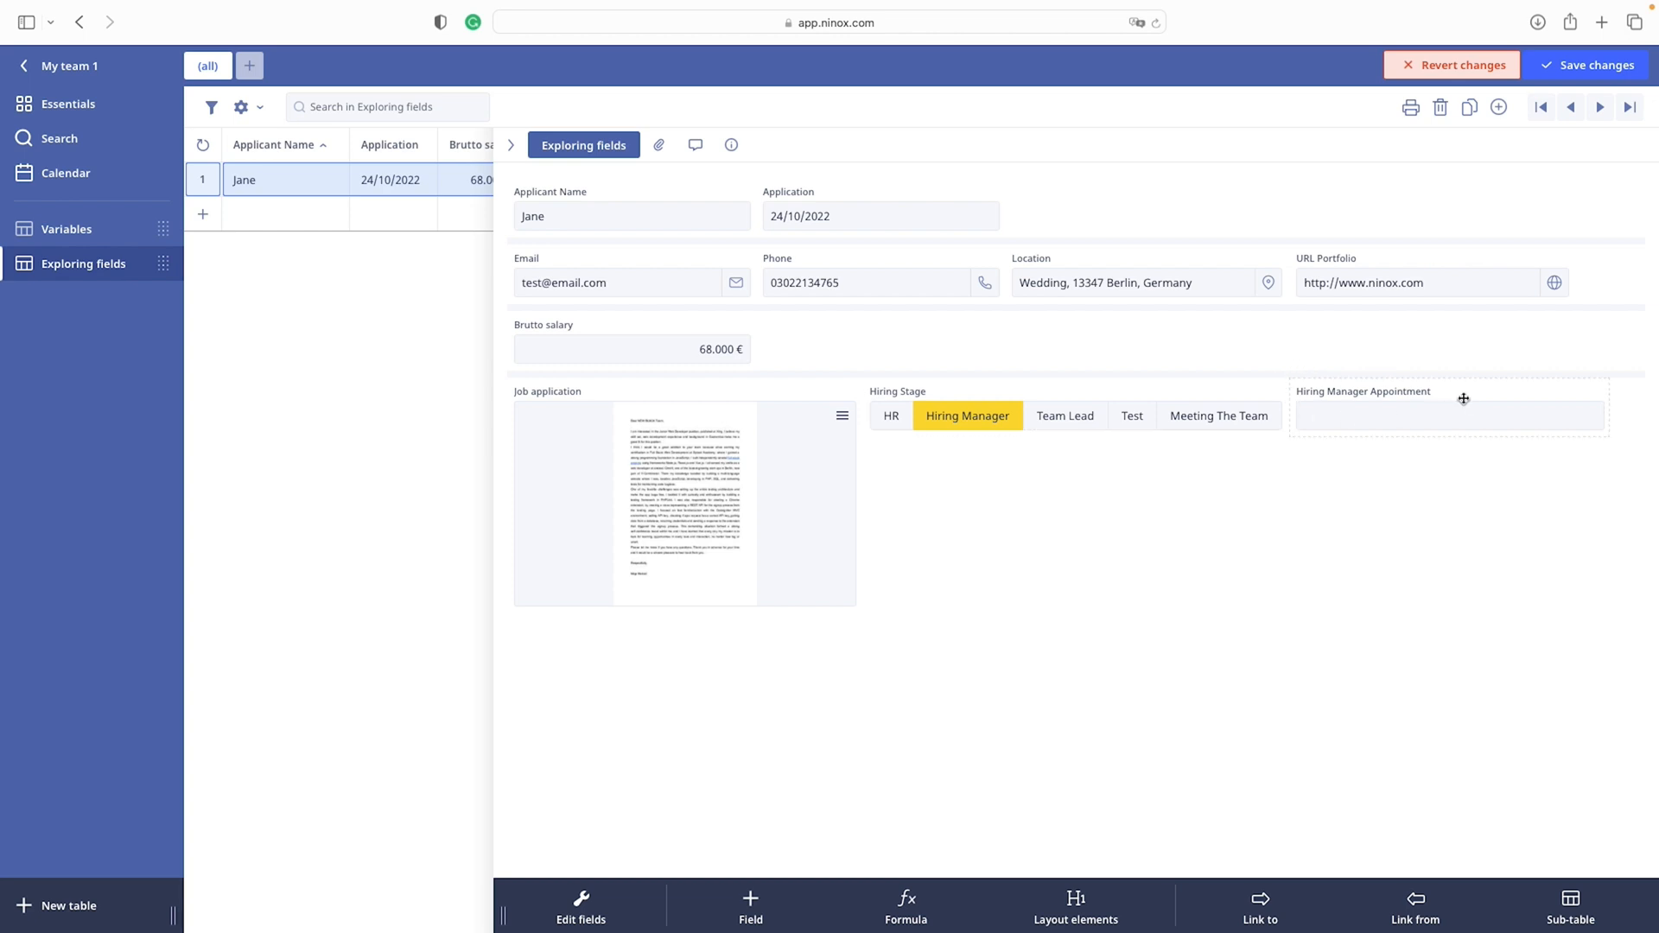
click(1447, 415)
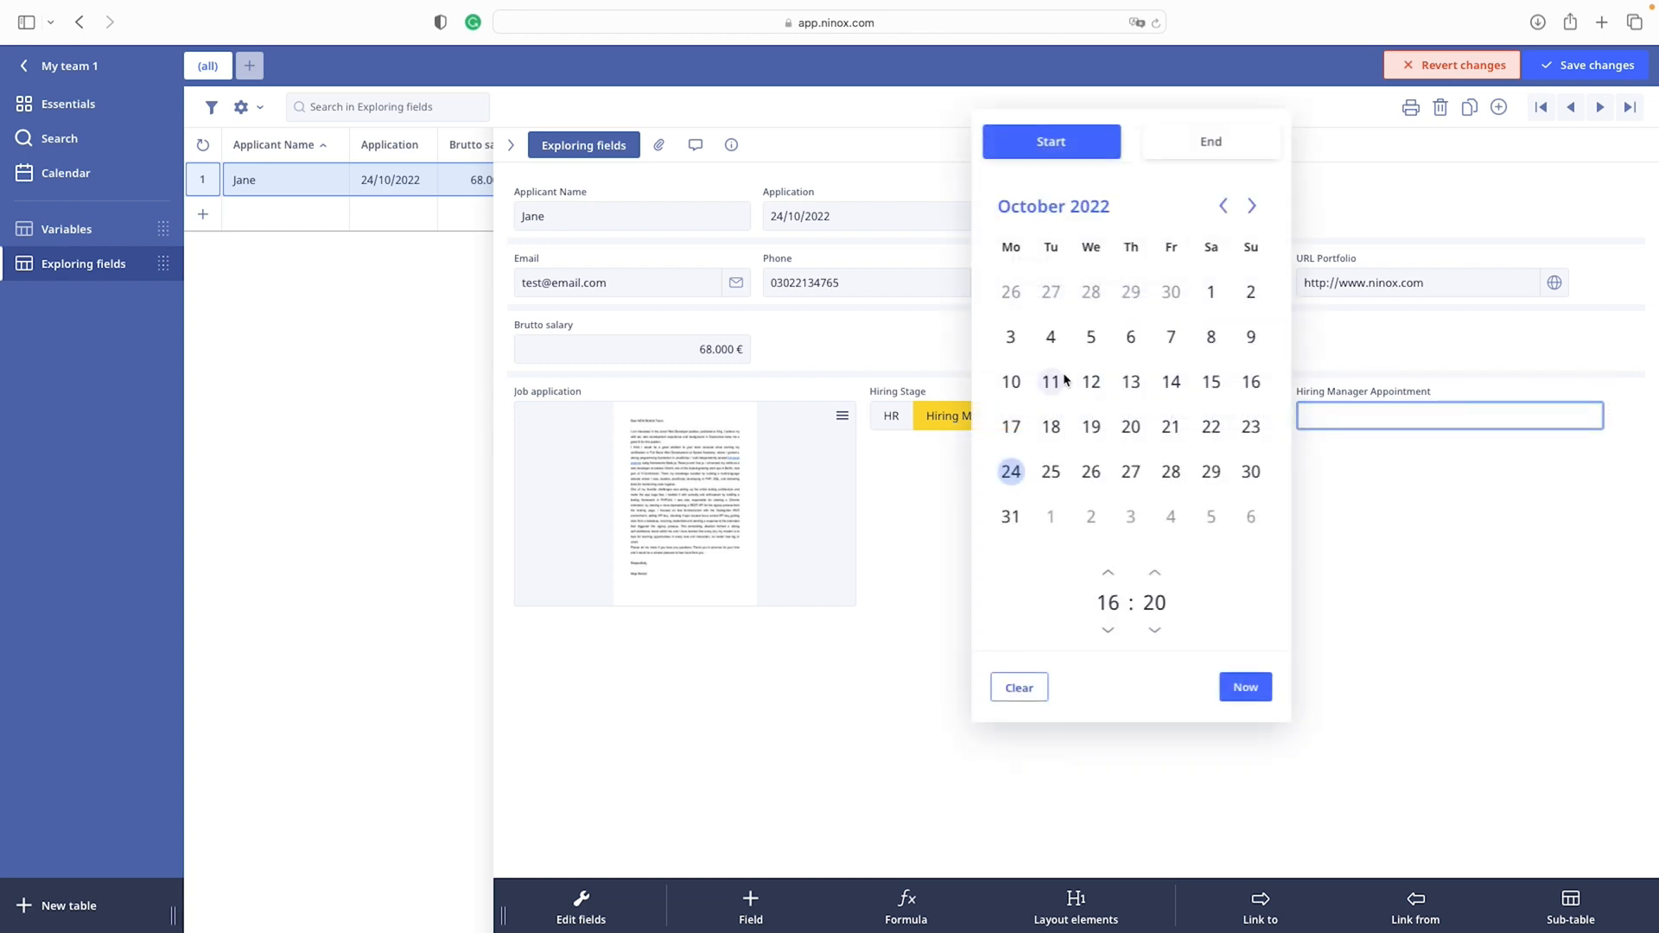
click(1051, 471)
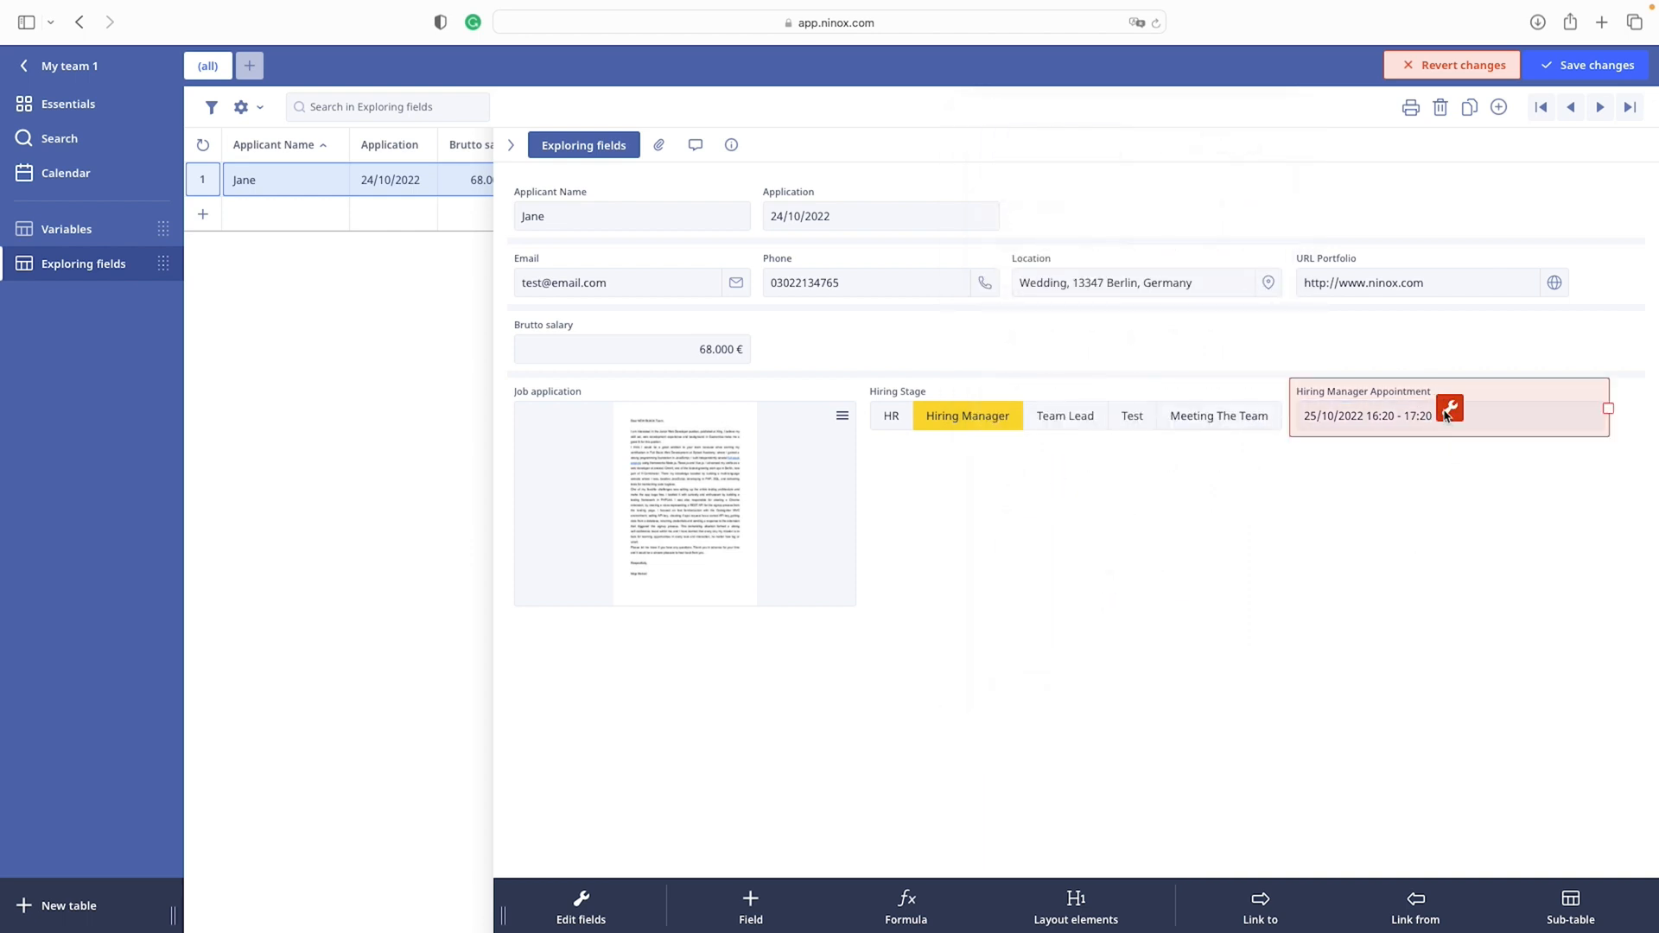
click(1448, 410)
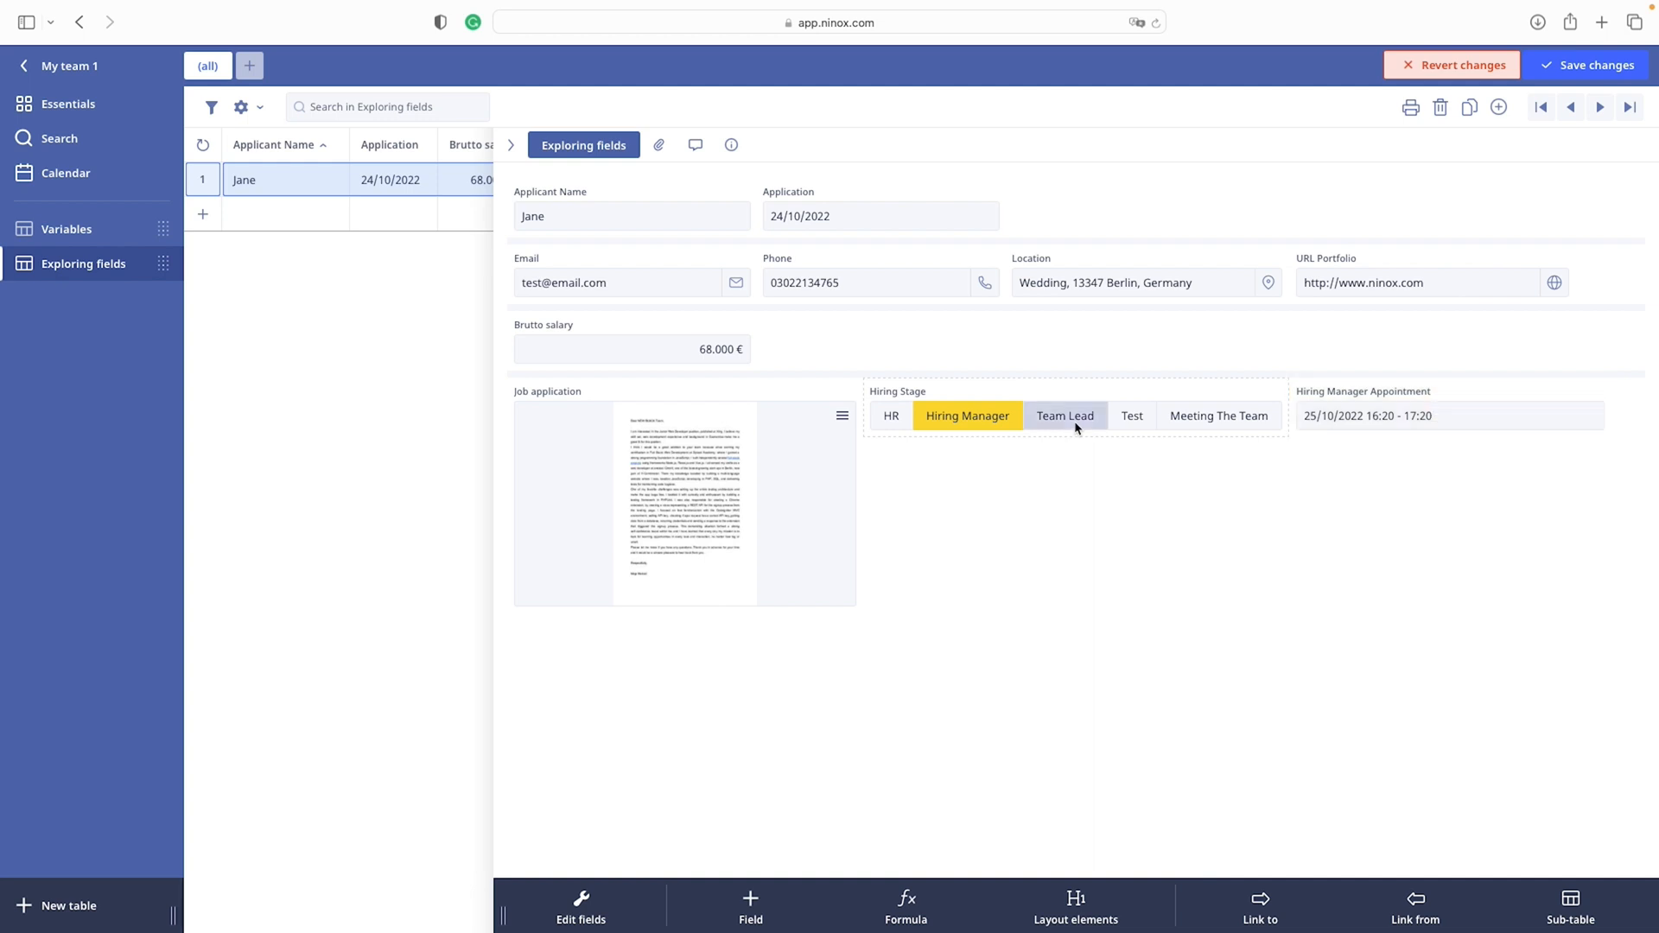
Advance through Team Lead (26/10/2022) and Test to Meeting The Team, picking 28/10/2022.
click(1064, 415)
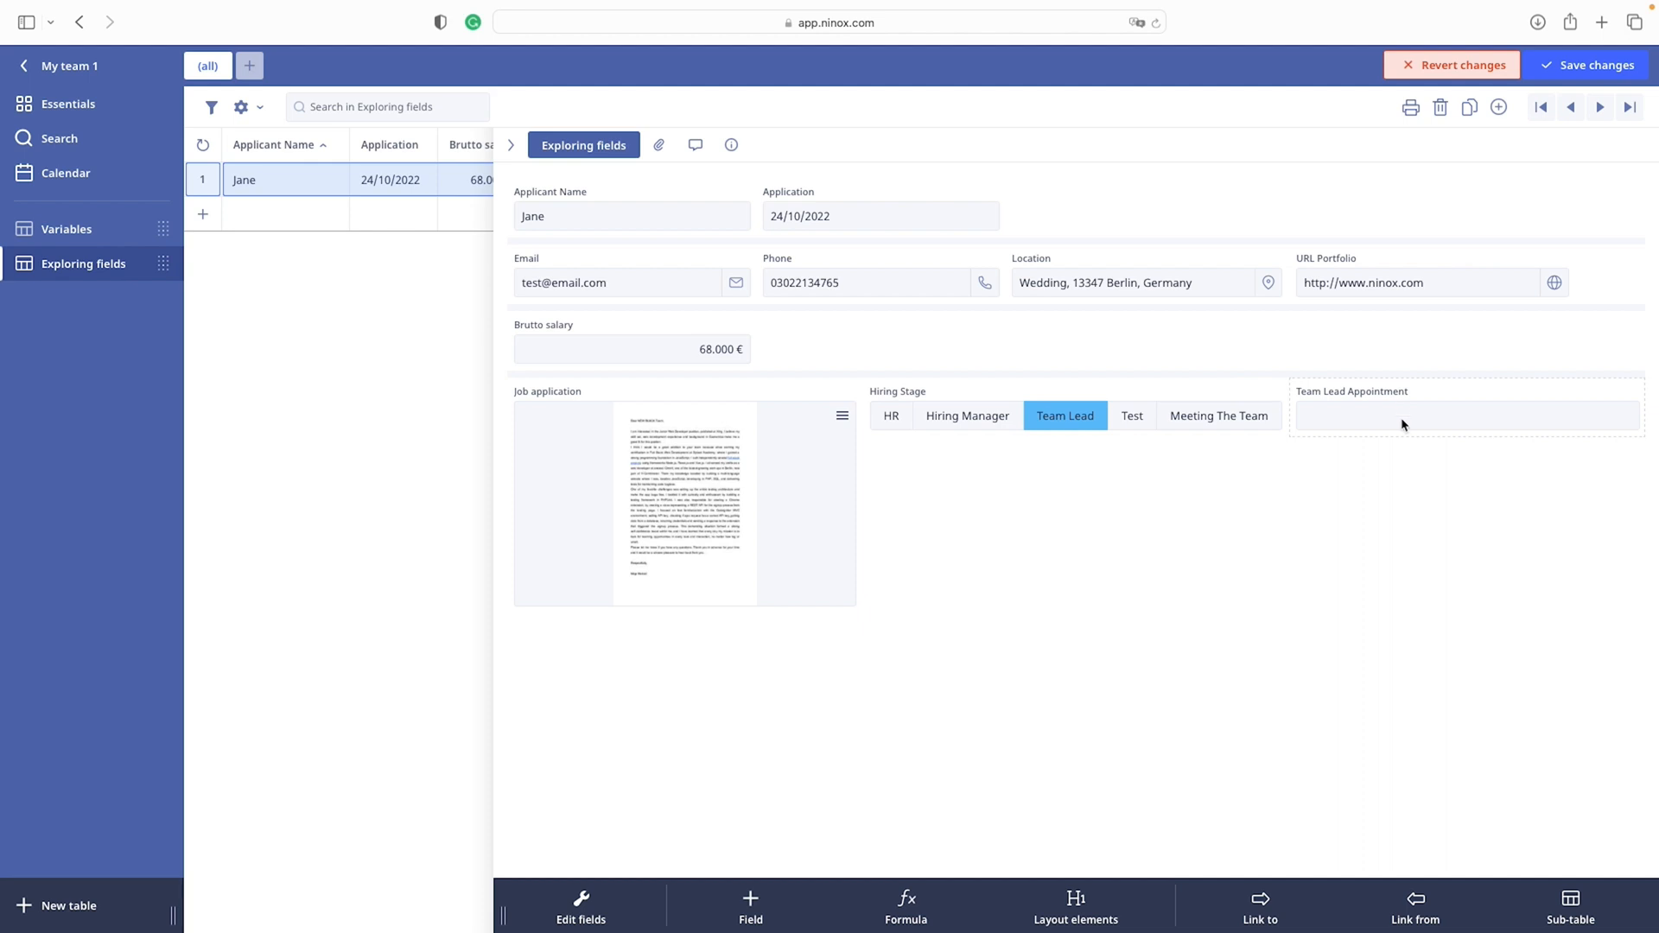
click(1466, 414)
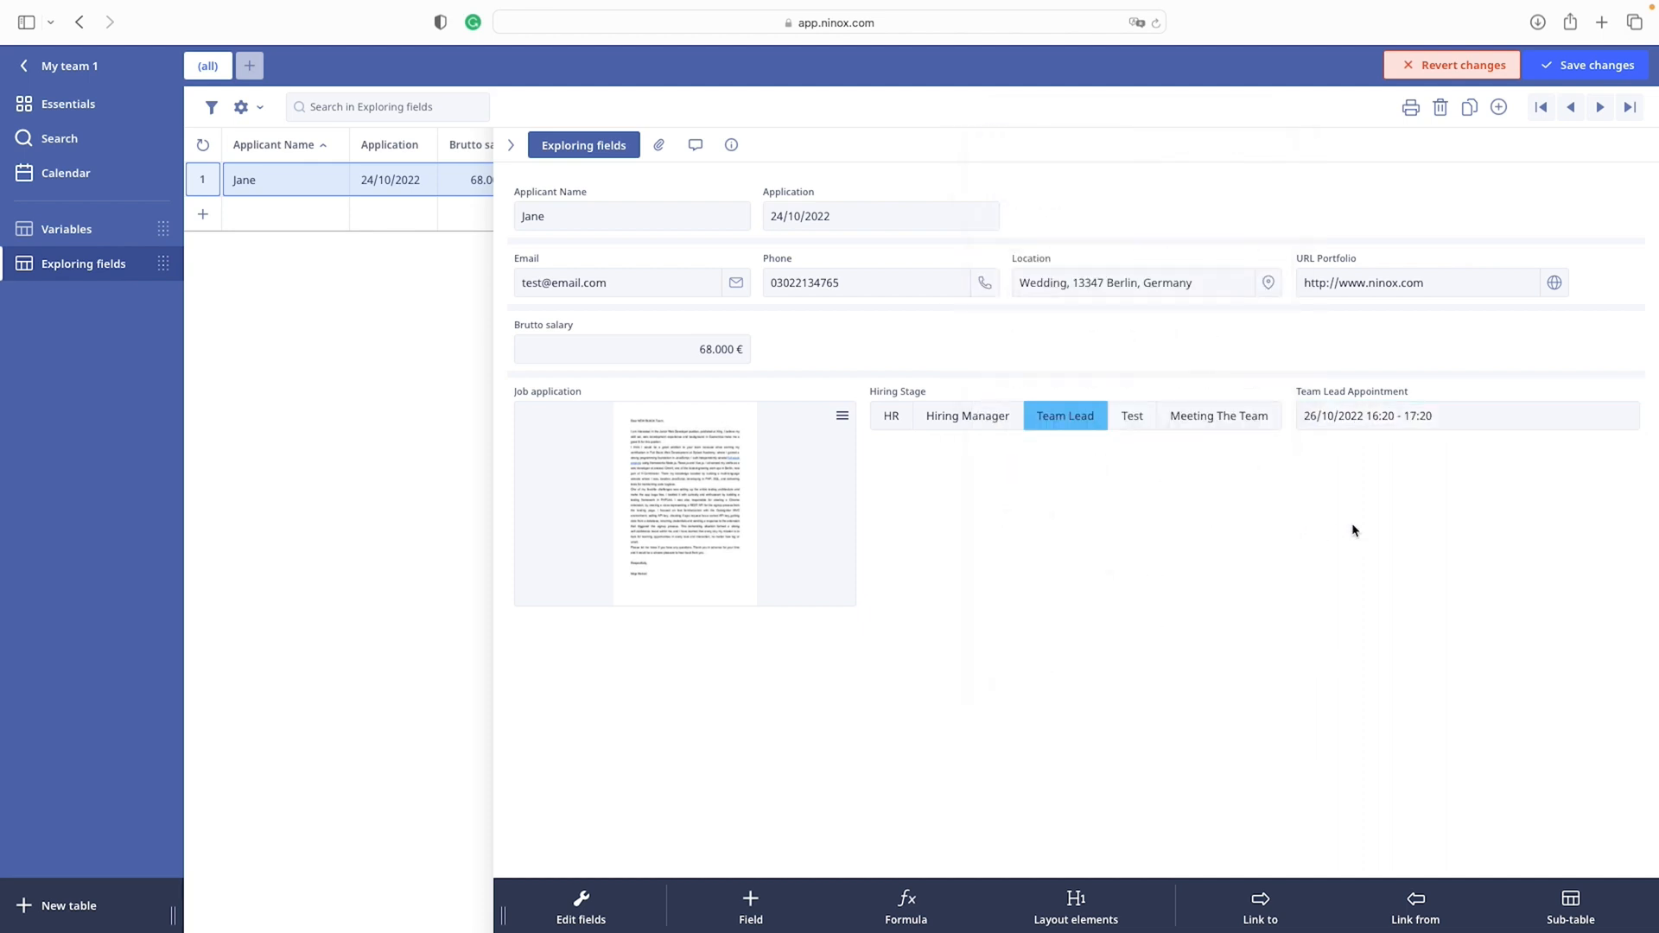
click(1131, 415)
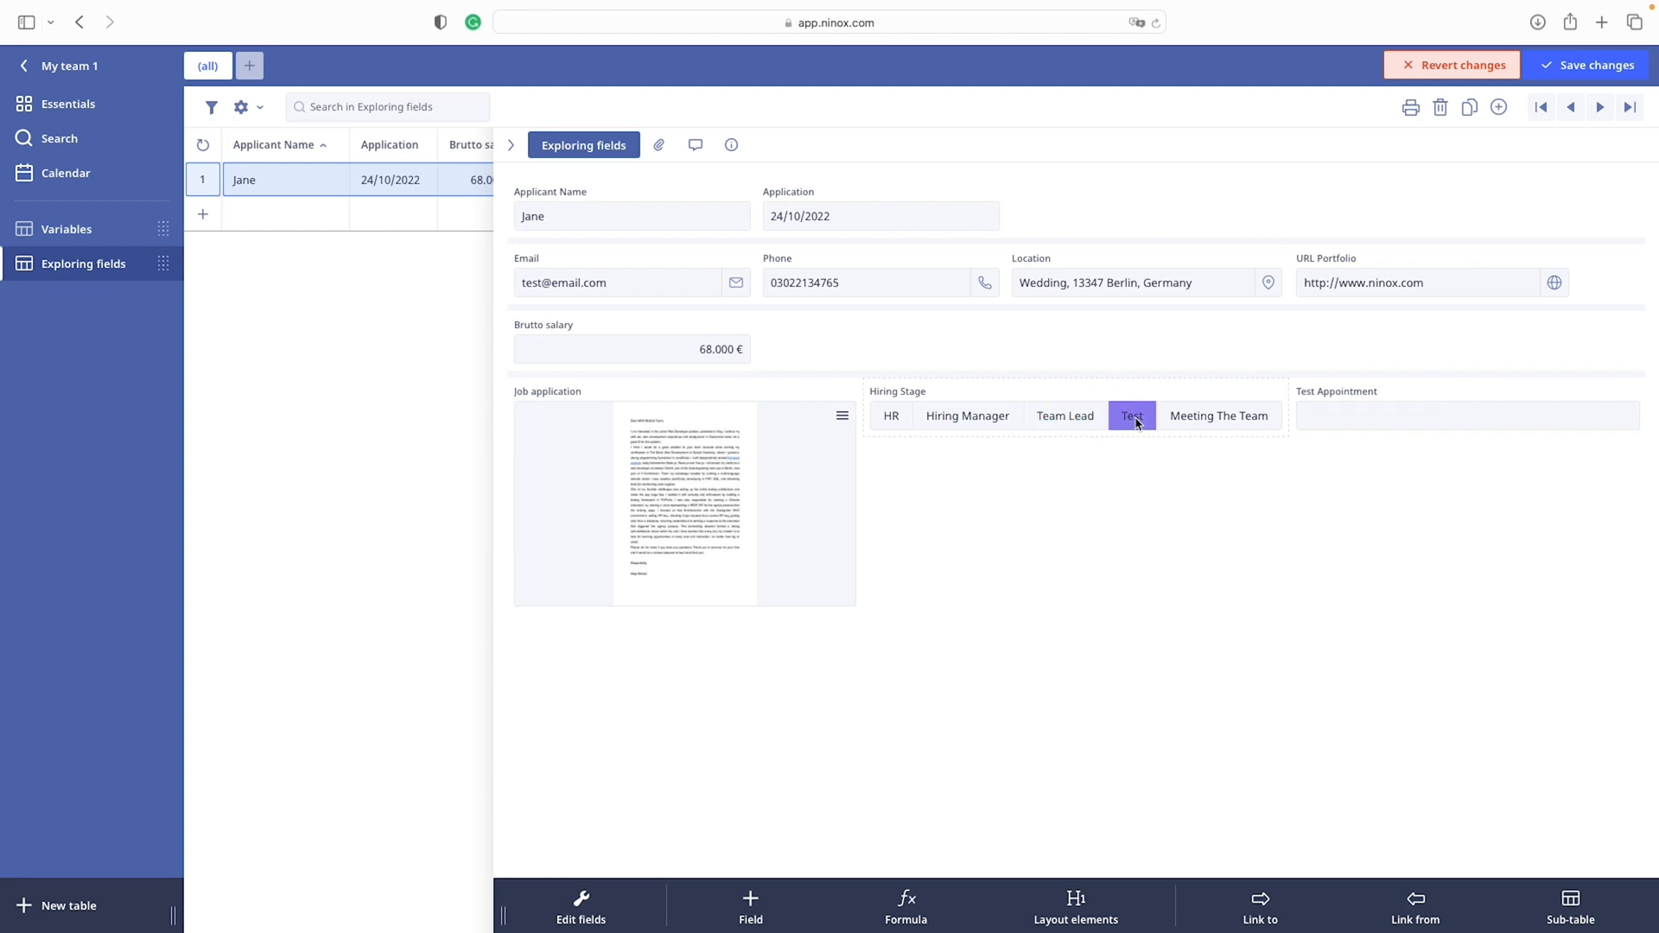
click(1466, 415)
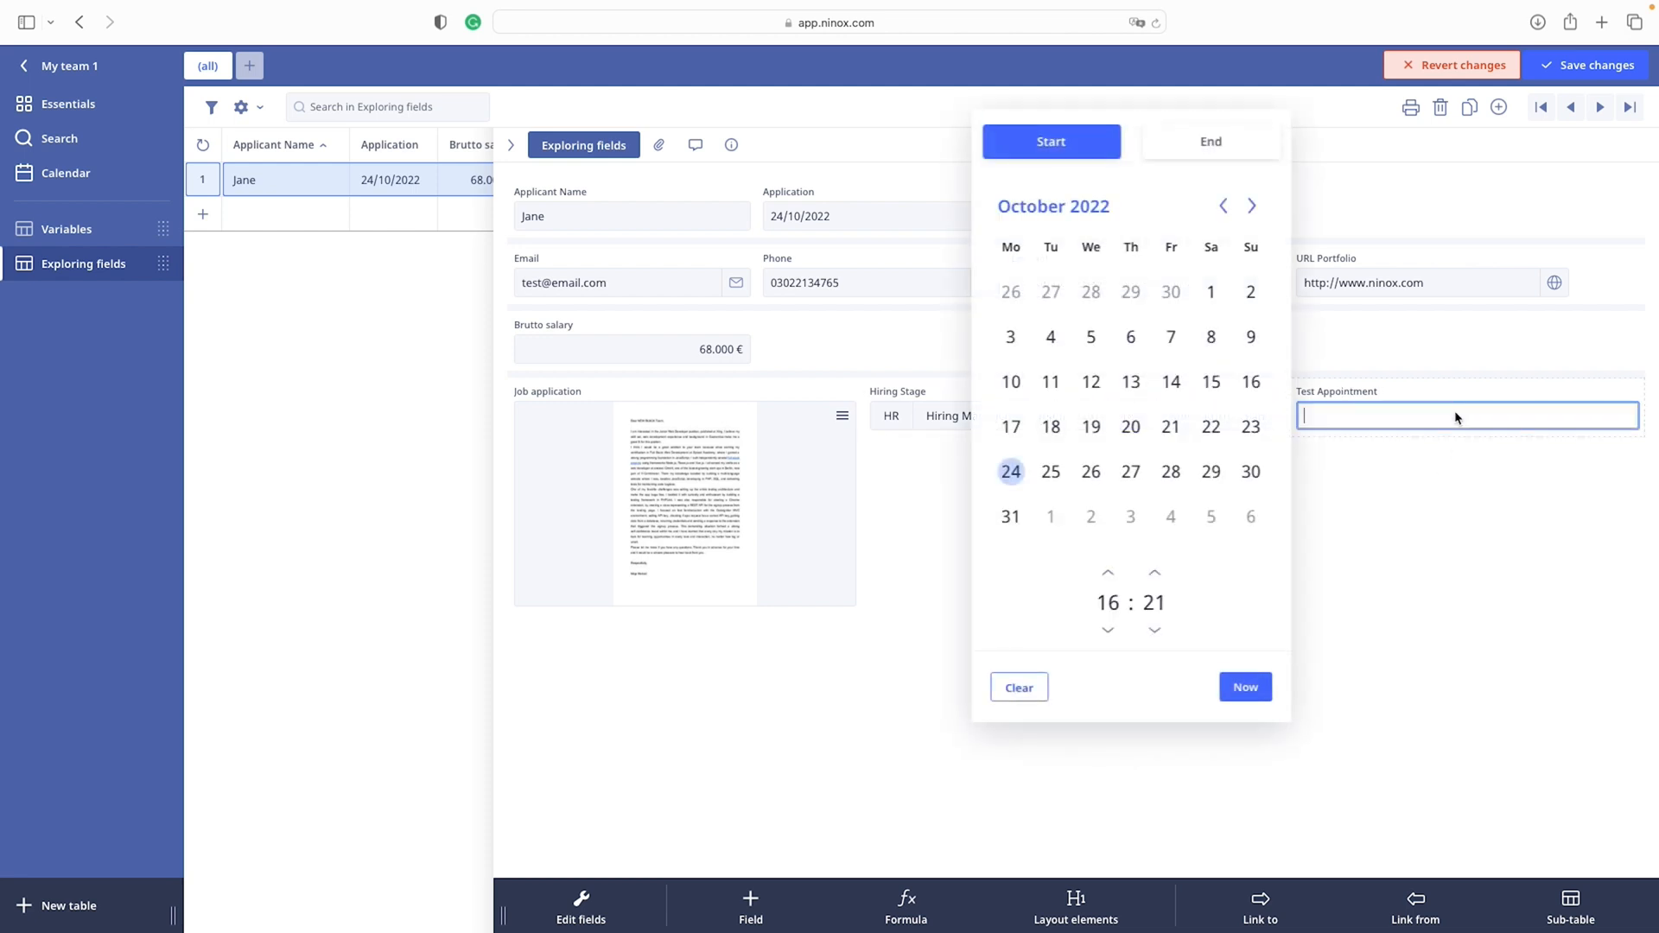
click(1130, 472)
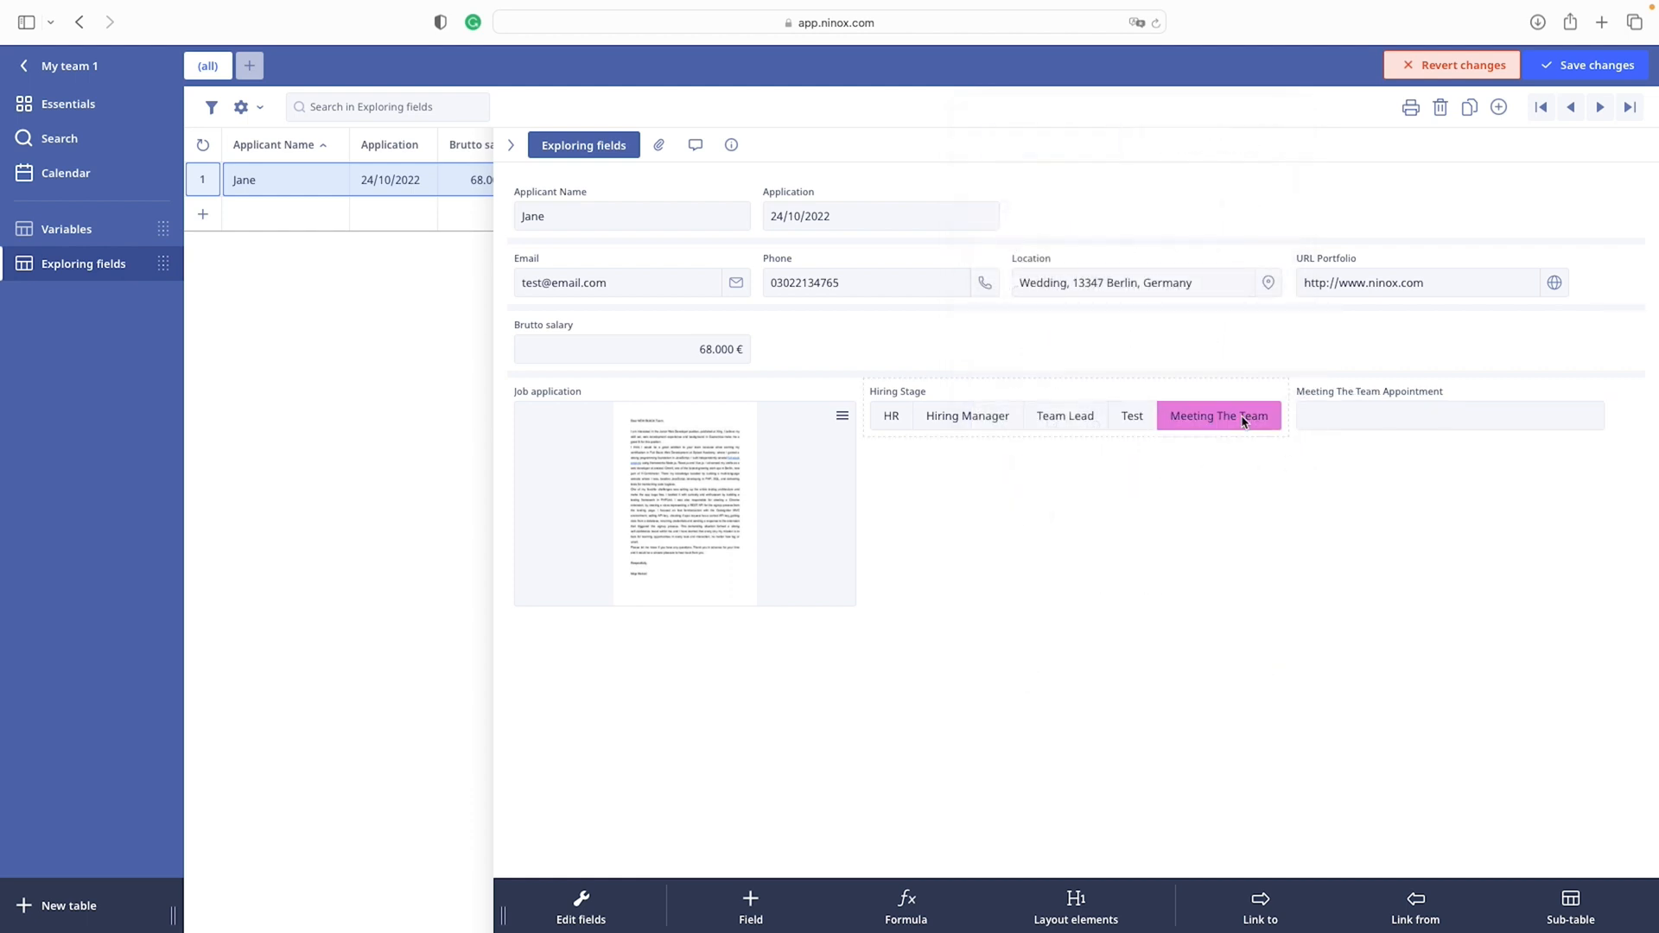
click(1447, 414)
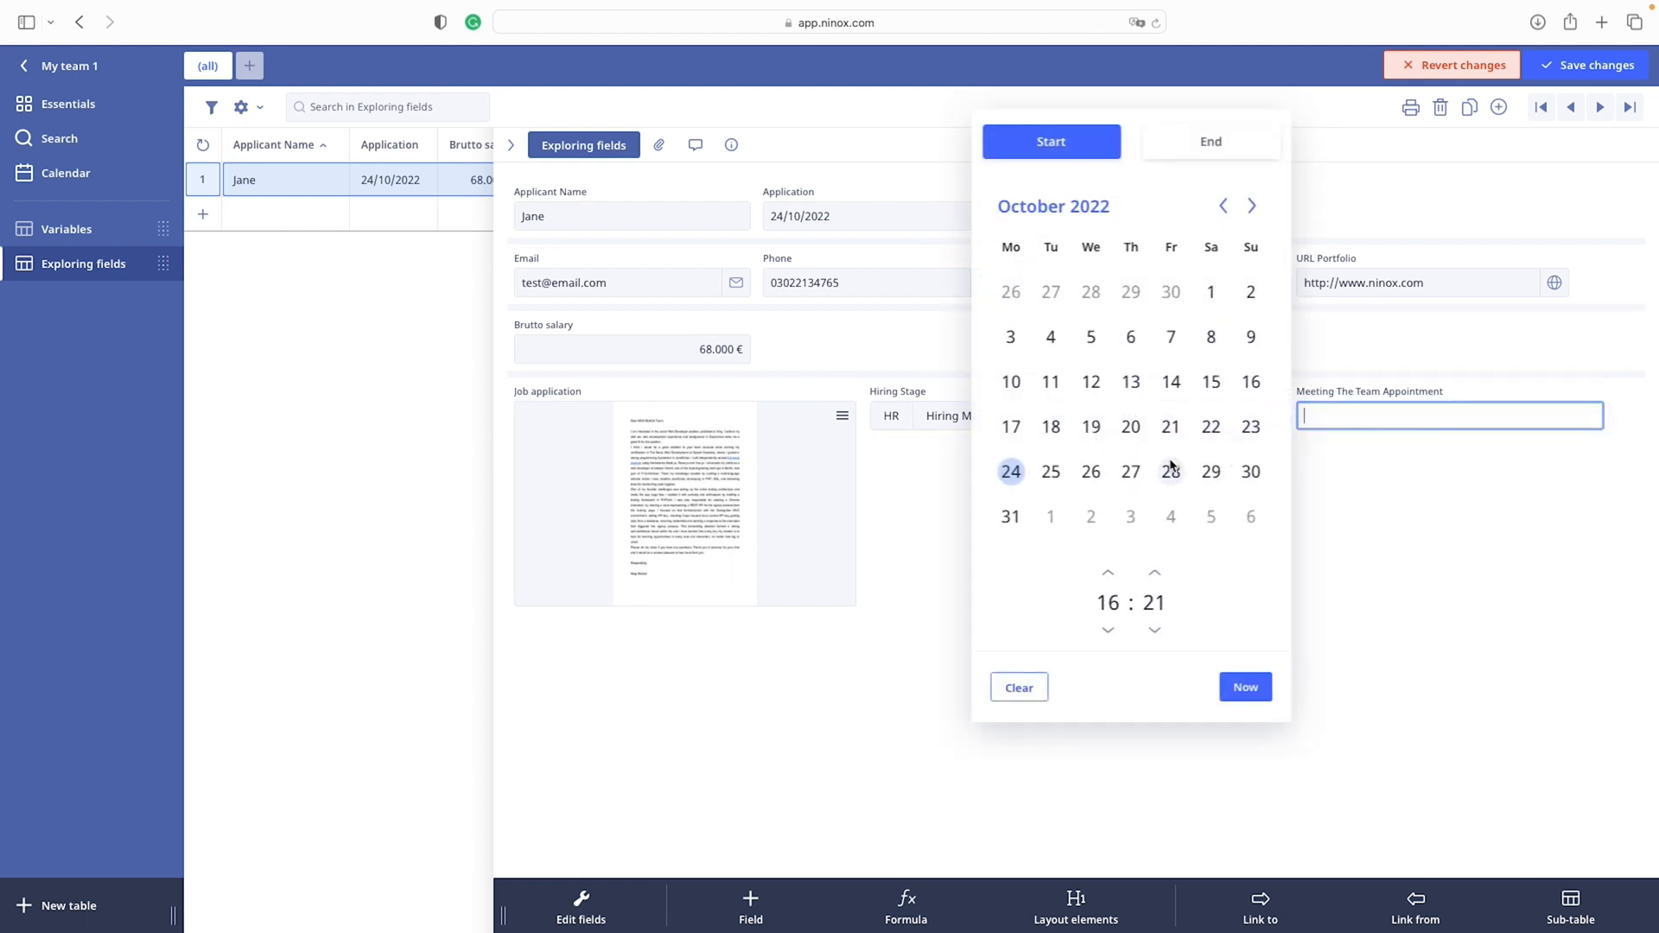
click(1170, 471)
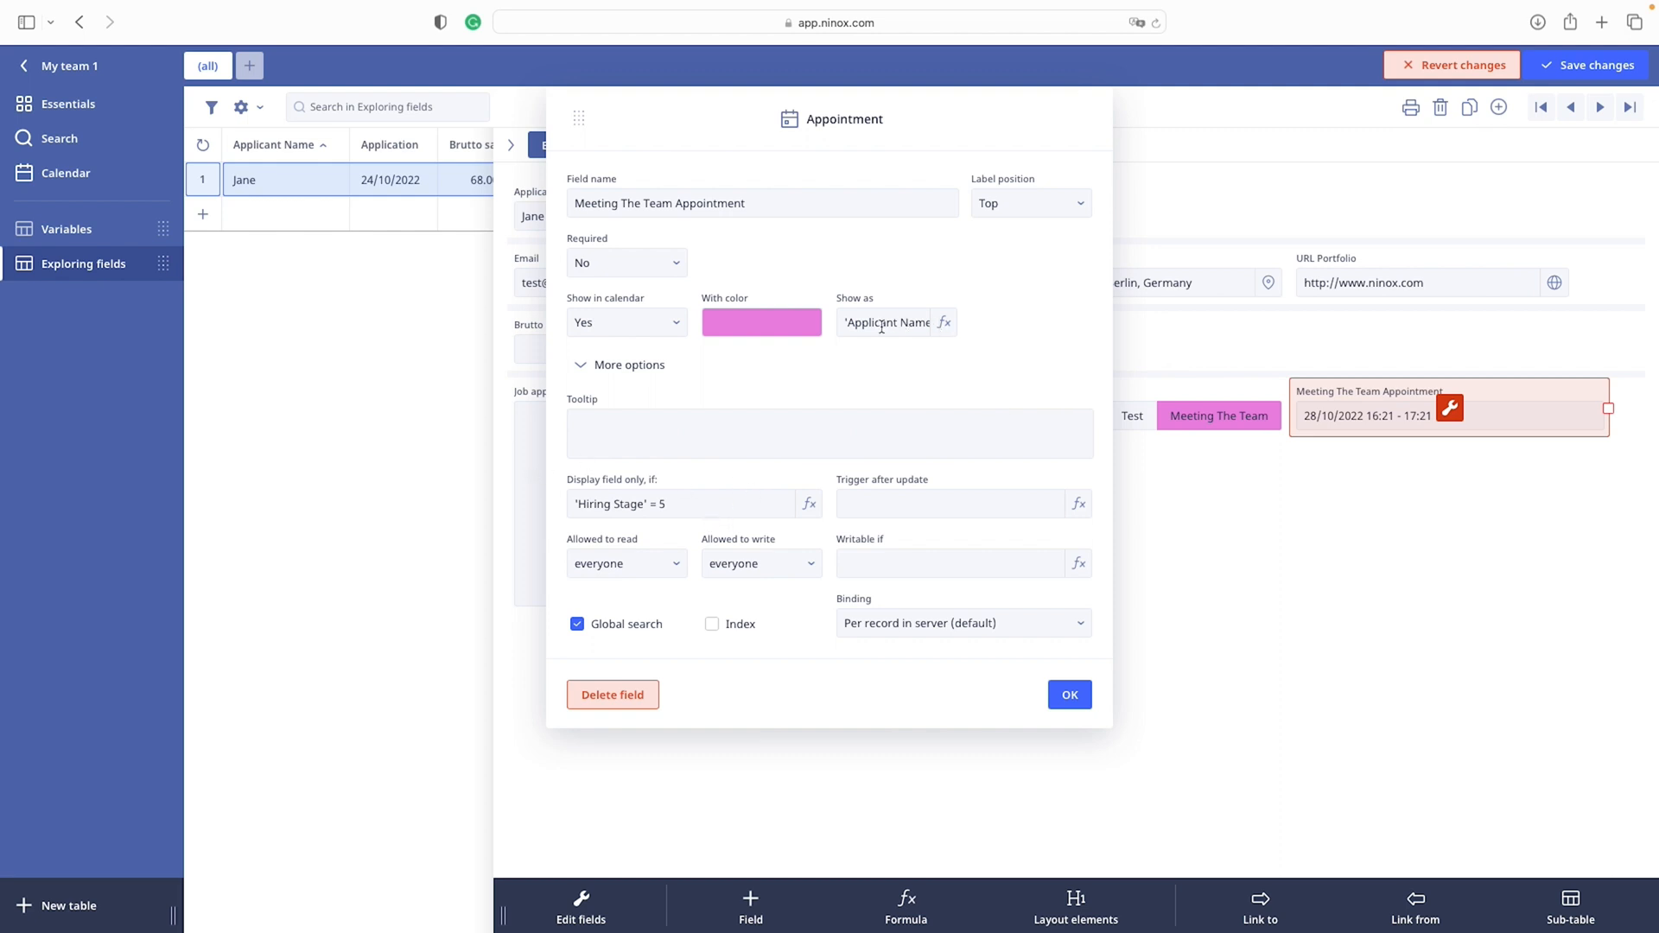
View the Show as formula 'Applicant Name' + " " + 'Hiring Stage', then close the settings.
click(943, 322)
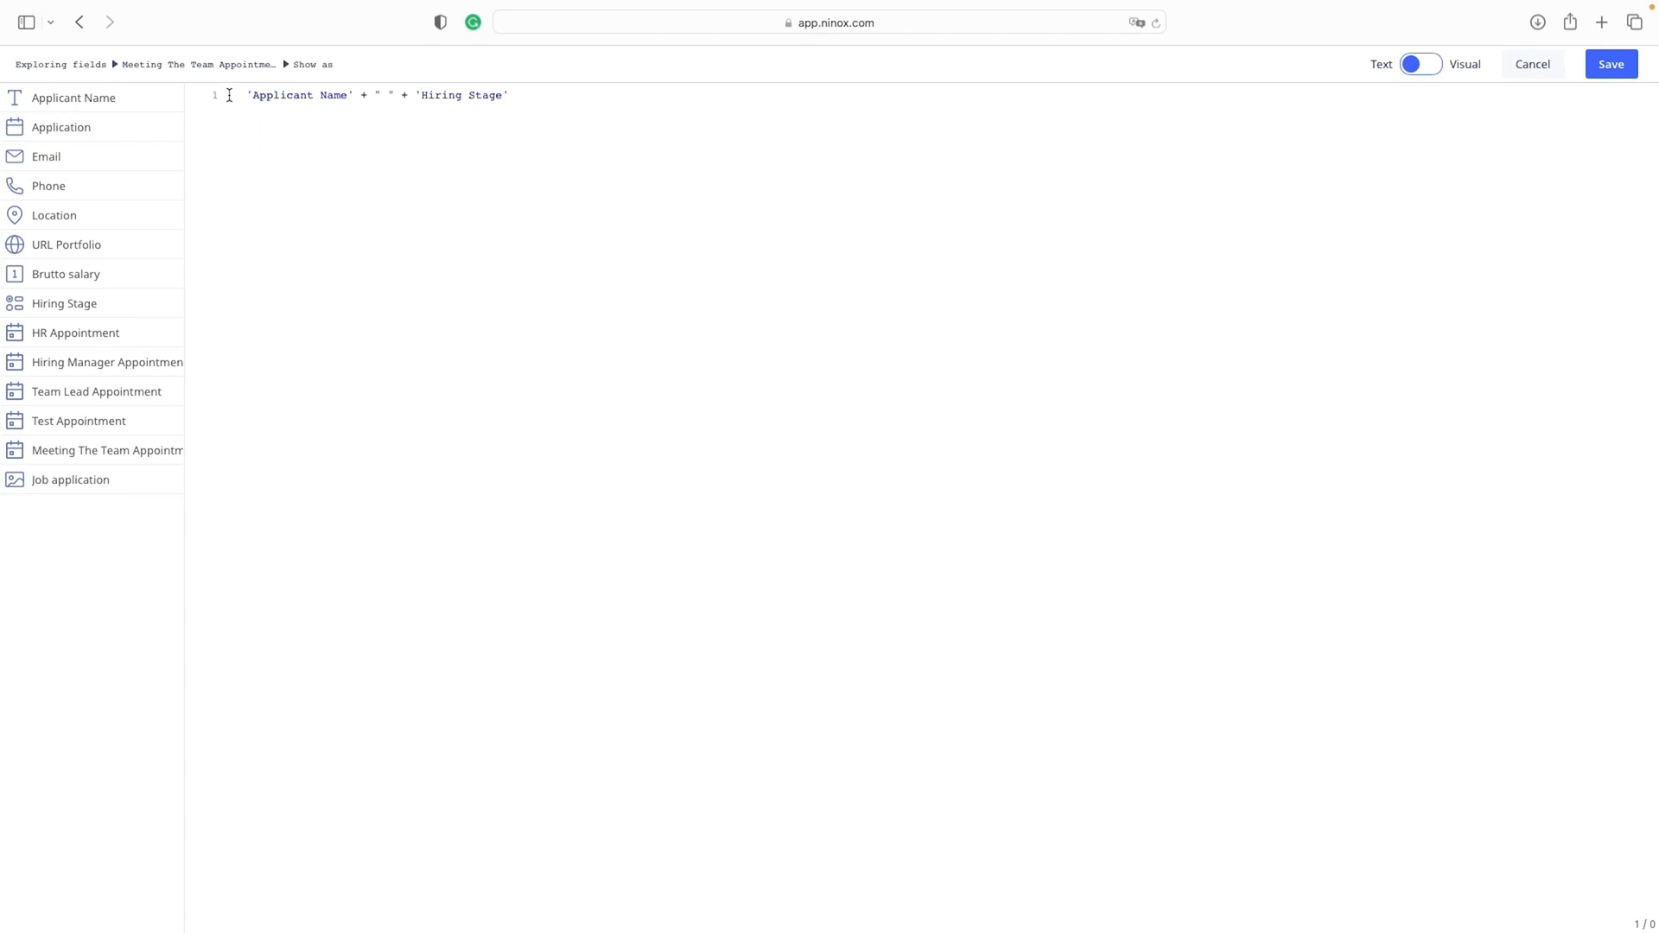
mouse_move(394, 121)
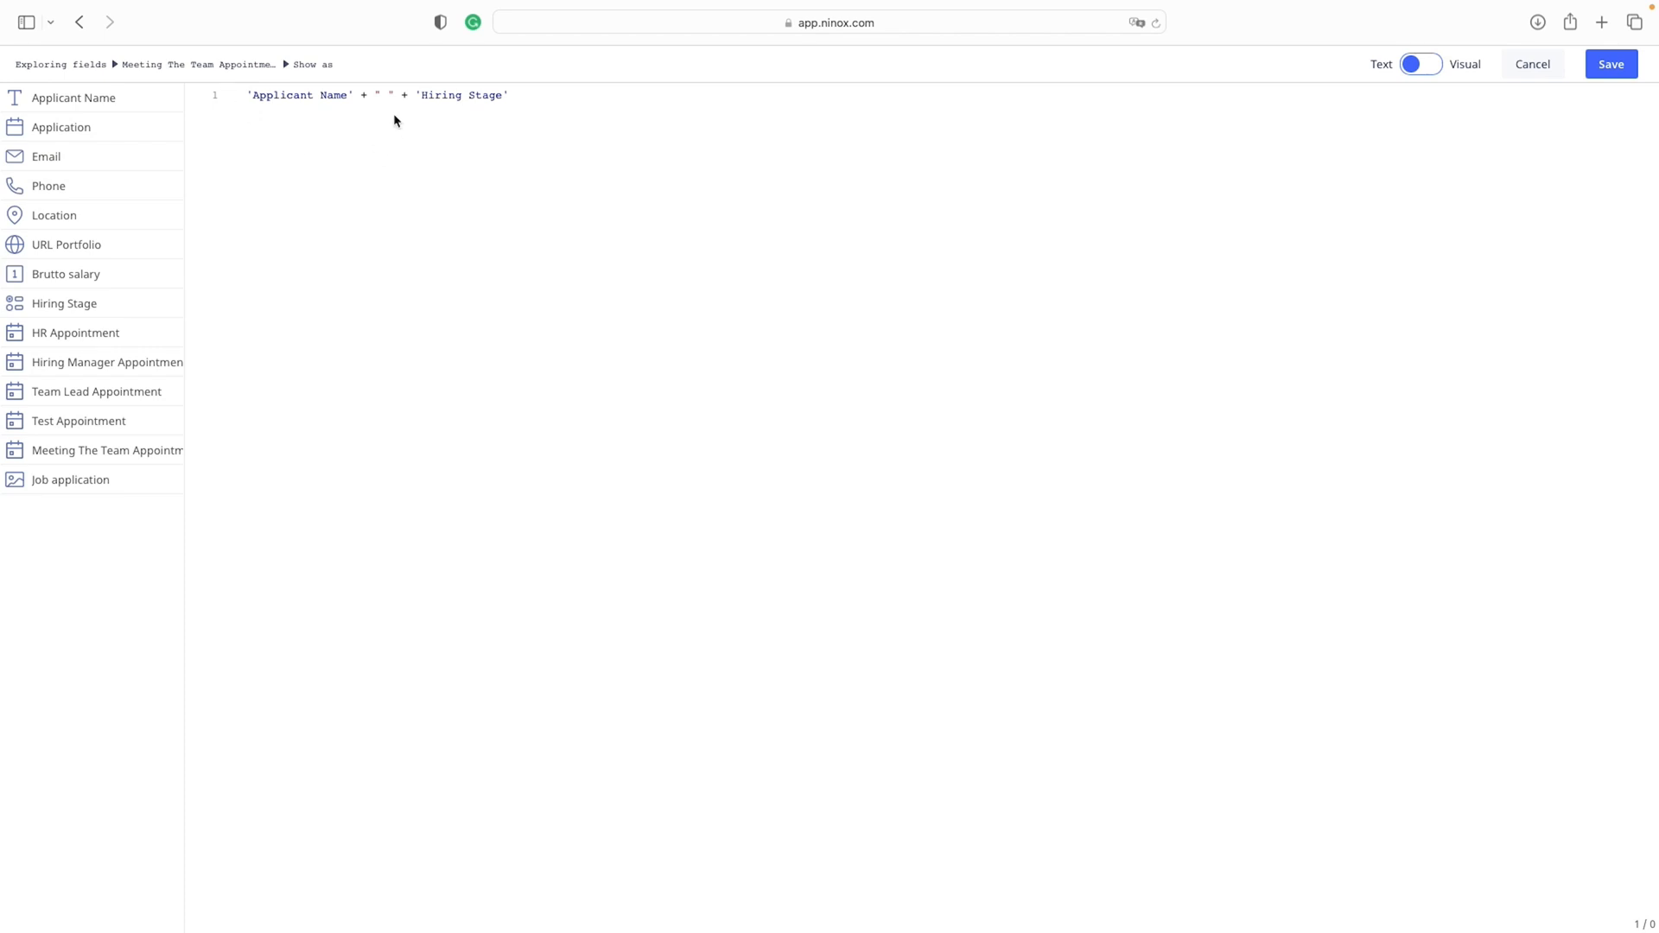
mouse_move(1405, 248)
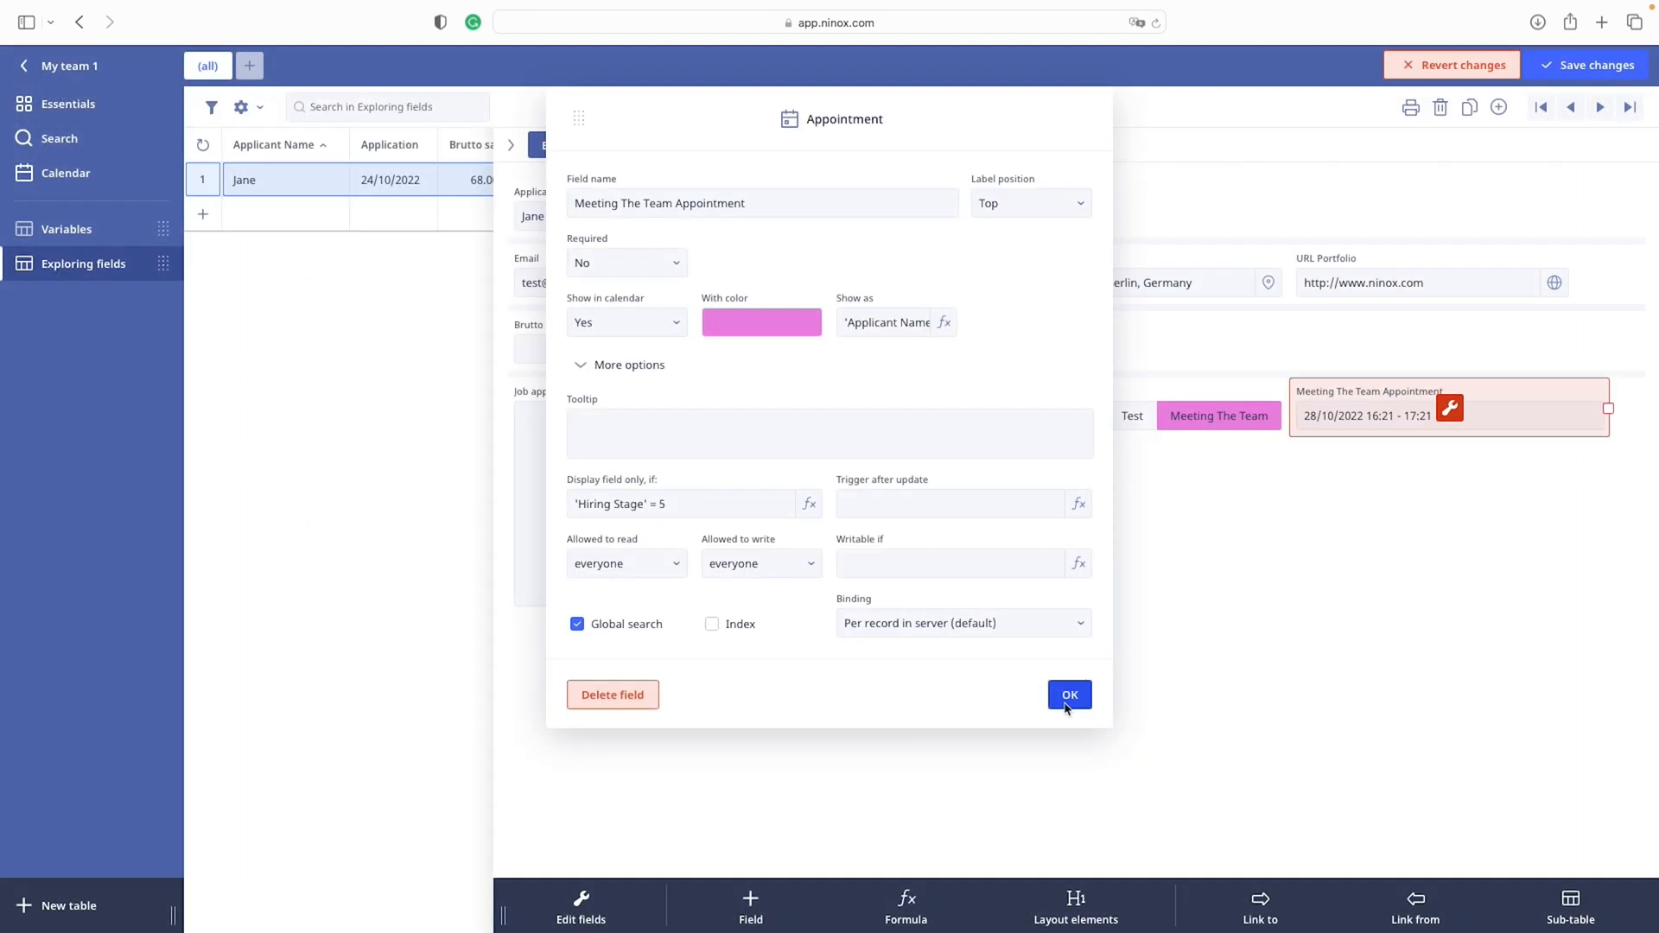
click(1069, 693)
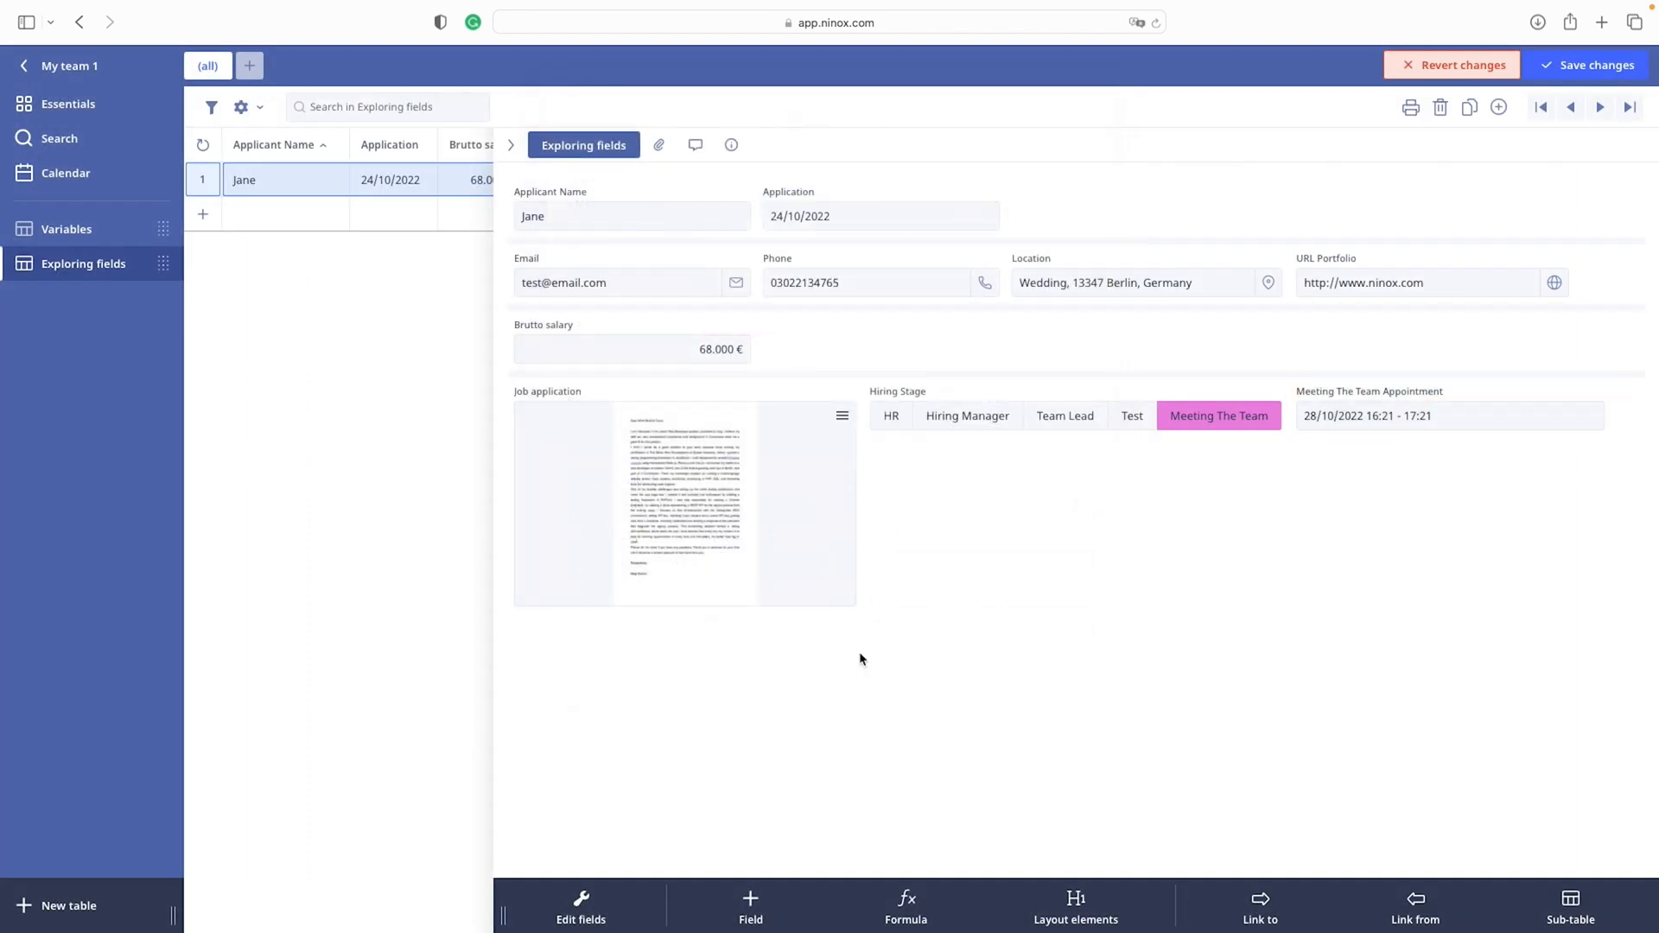